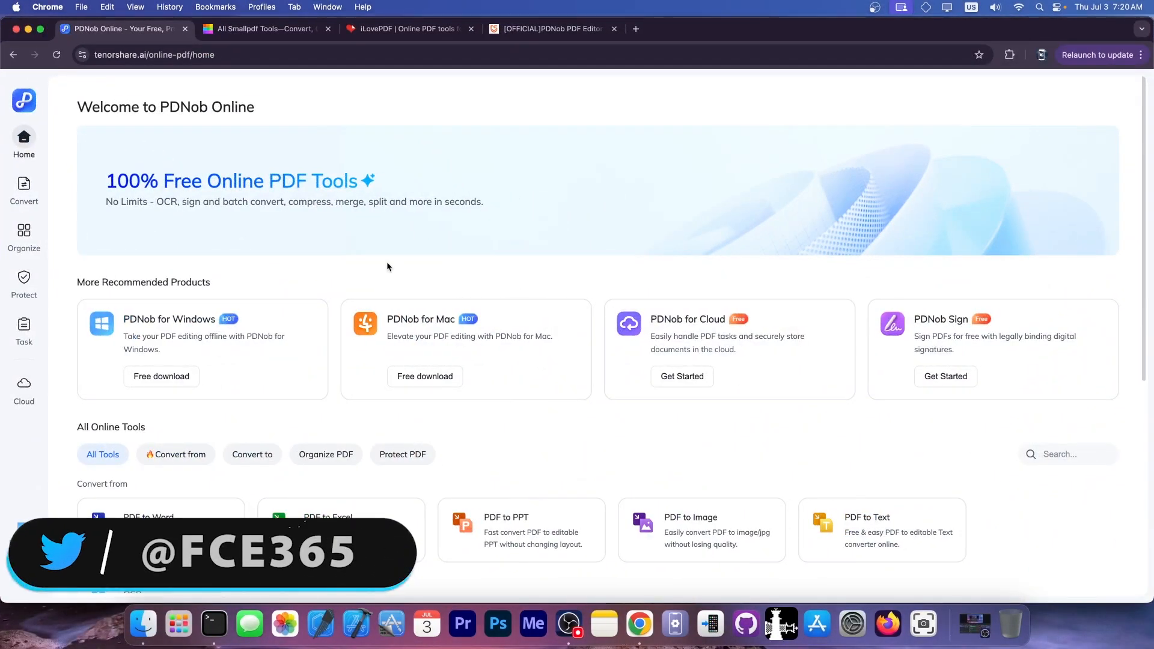
Step: Scroll through PDNob Online's All Online Tools list, then switch to Smallpdf's tools page
{"action": "scroll", "scroll_direction": "down", "scroll_amount": 3}
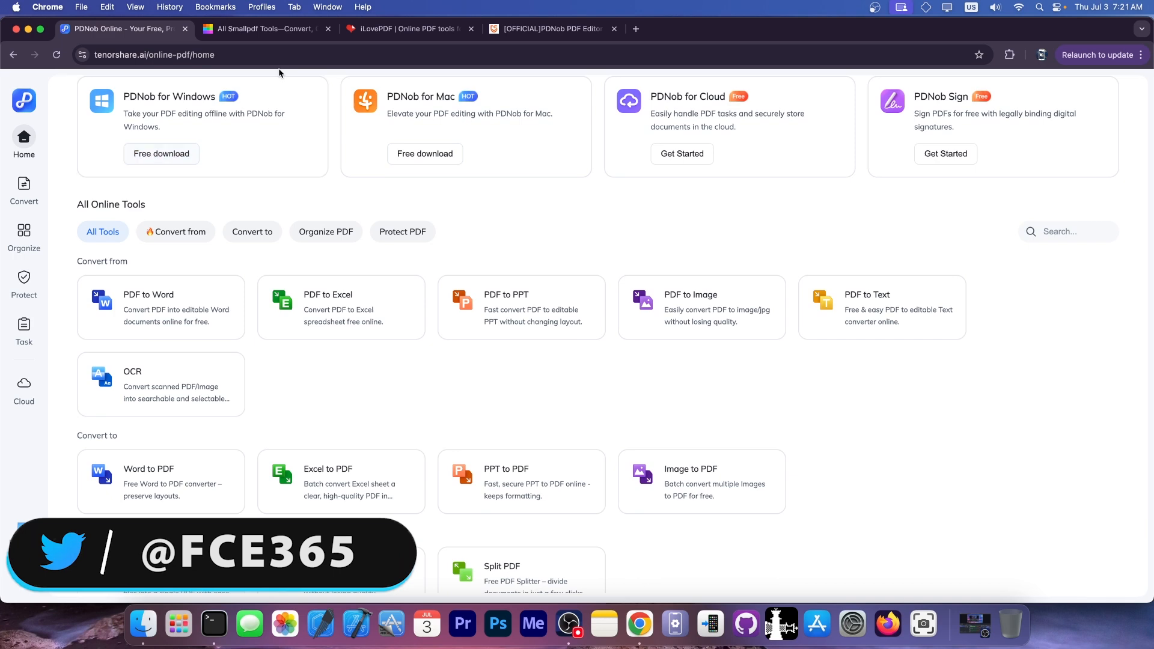
{"action": "left_click", "coordinate": [265, 28]}
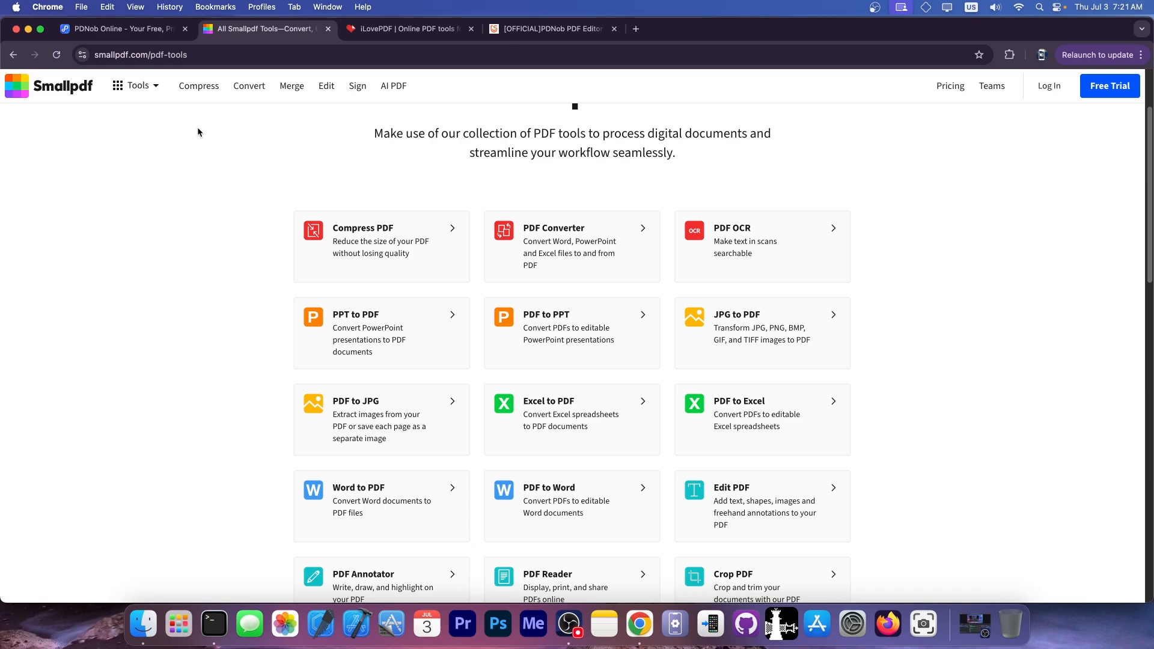
Step: Switch to the iLovePDF tab to view its full PDF tool grid
{"action": "left_click", "coordinate": [404, 29]}
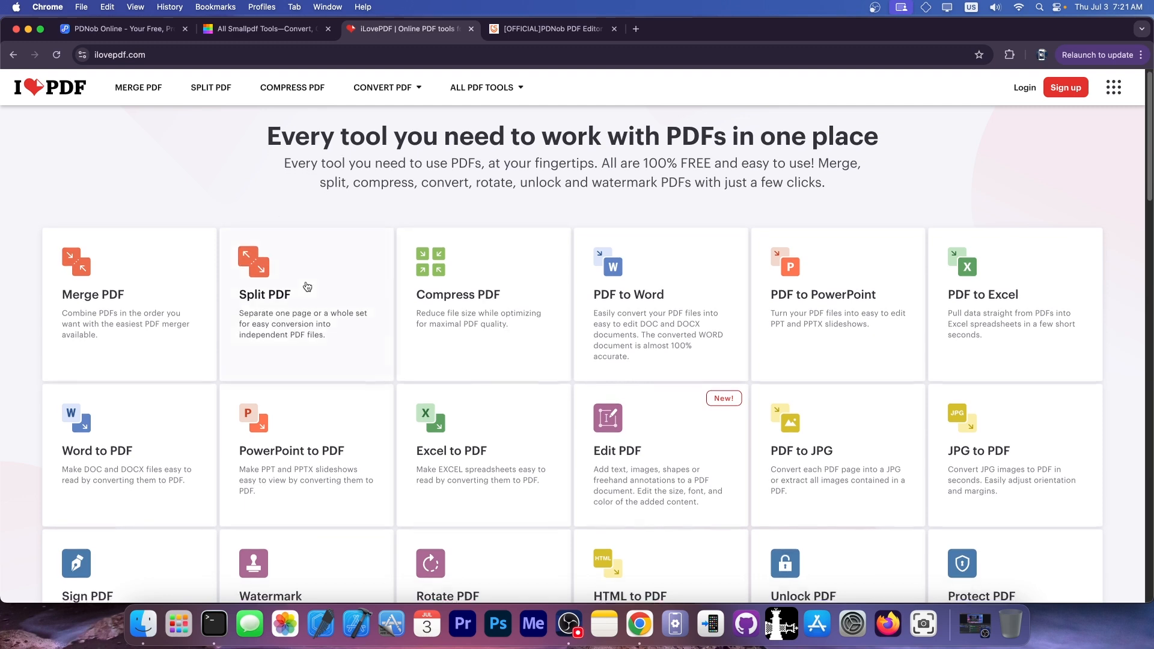
{"action": "scroll", "scroll_direction": "down", "scroll_amount": 3}
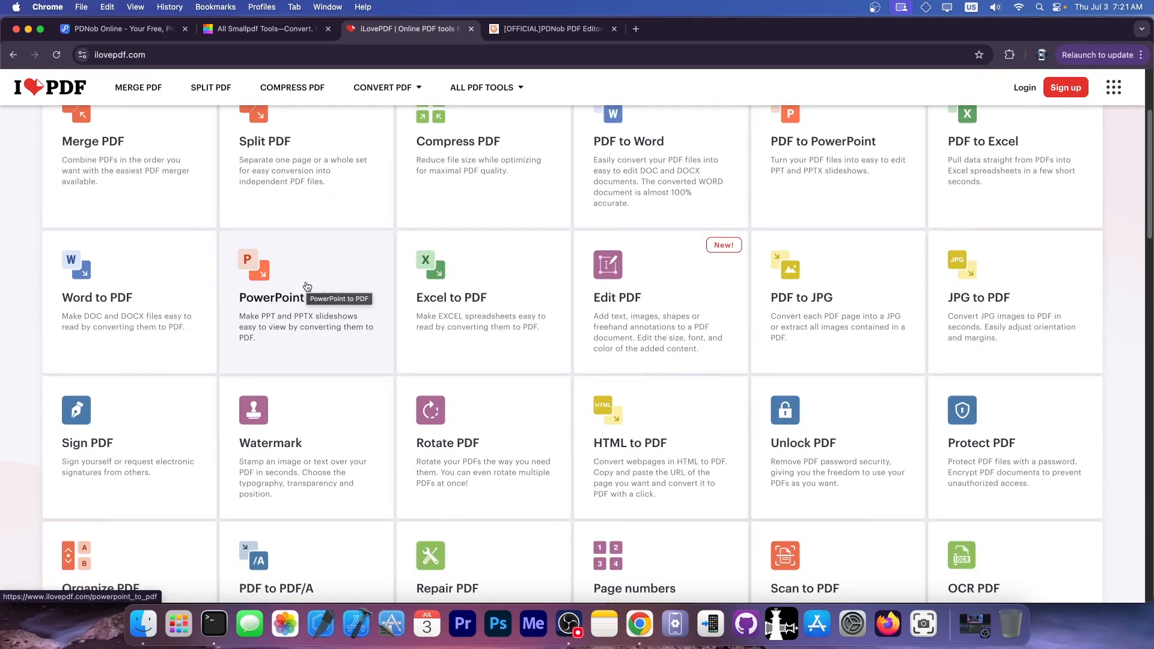
{"action": "mouse_move", "coordinate": [87, 446]}
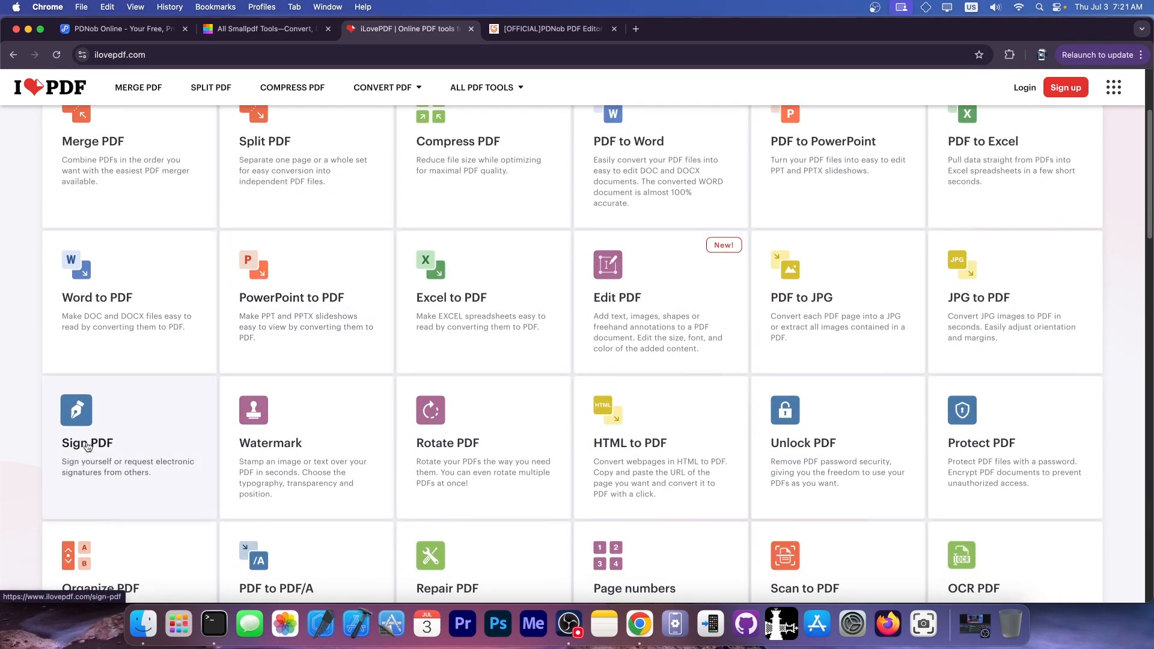
{"action": "mouse_move", "coordinate": [87, 445]}
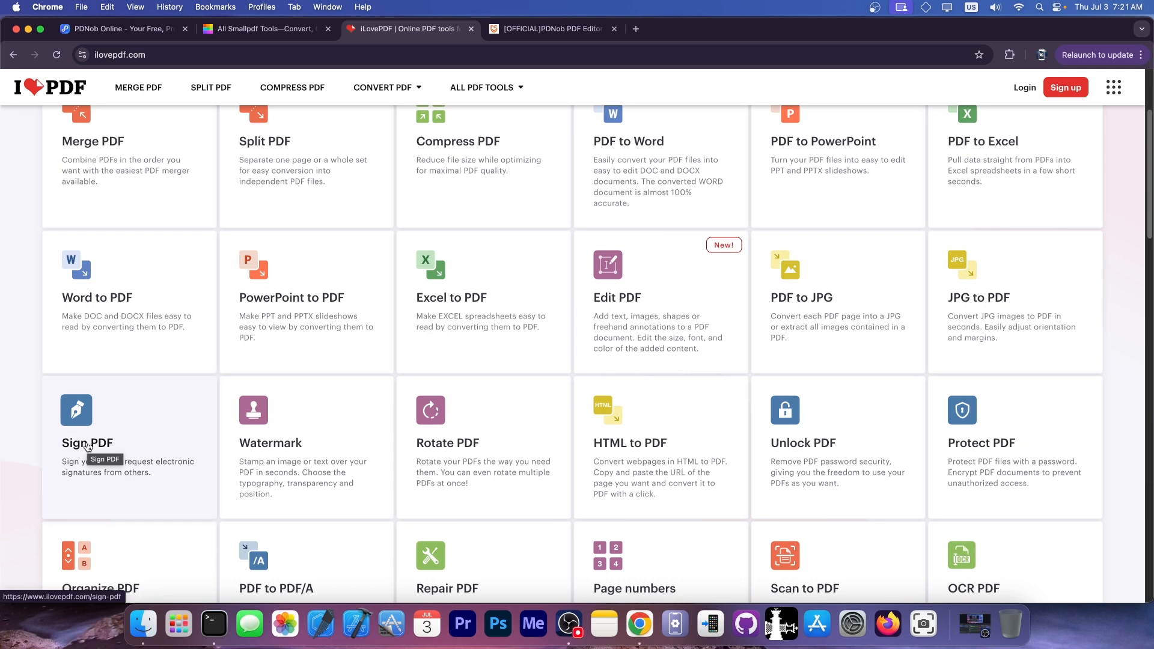
{"action": "mouse_move", "coordinate": [540, 298]}
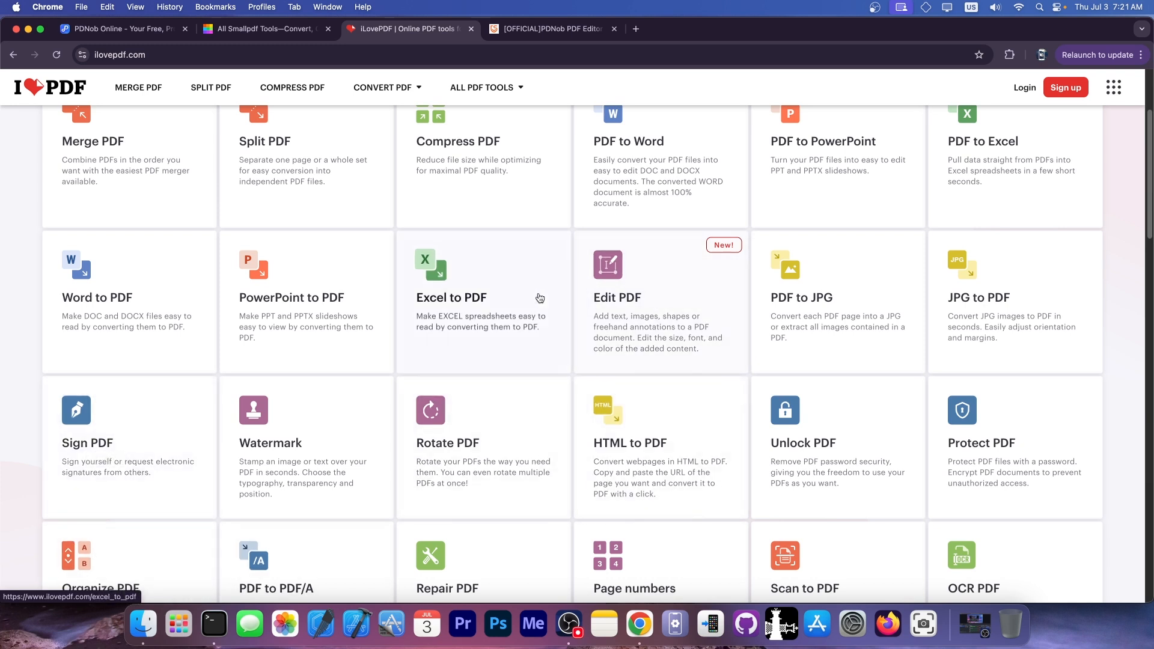
{"action": "scroll", "scroll_direction": "up", "scroll_amount": 3}
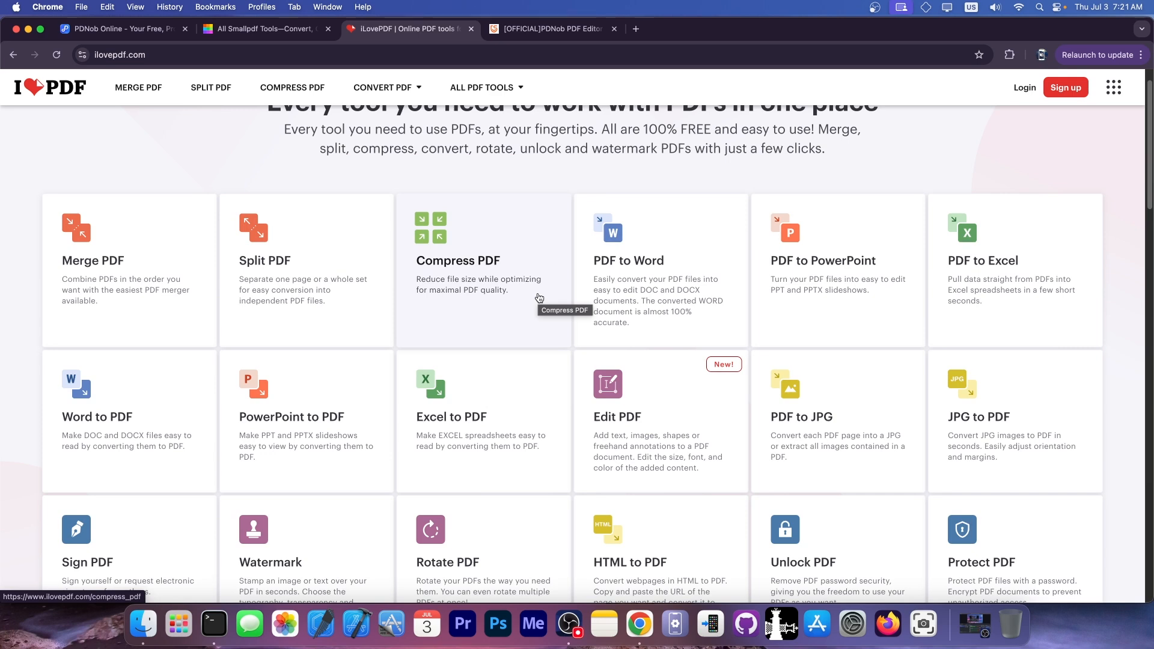
{"action": "scroll", "scroll_direction": "up", "scroll_amount": 3}
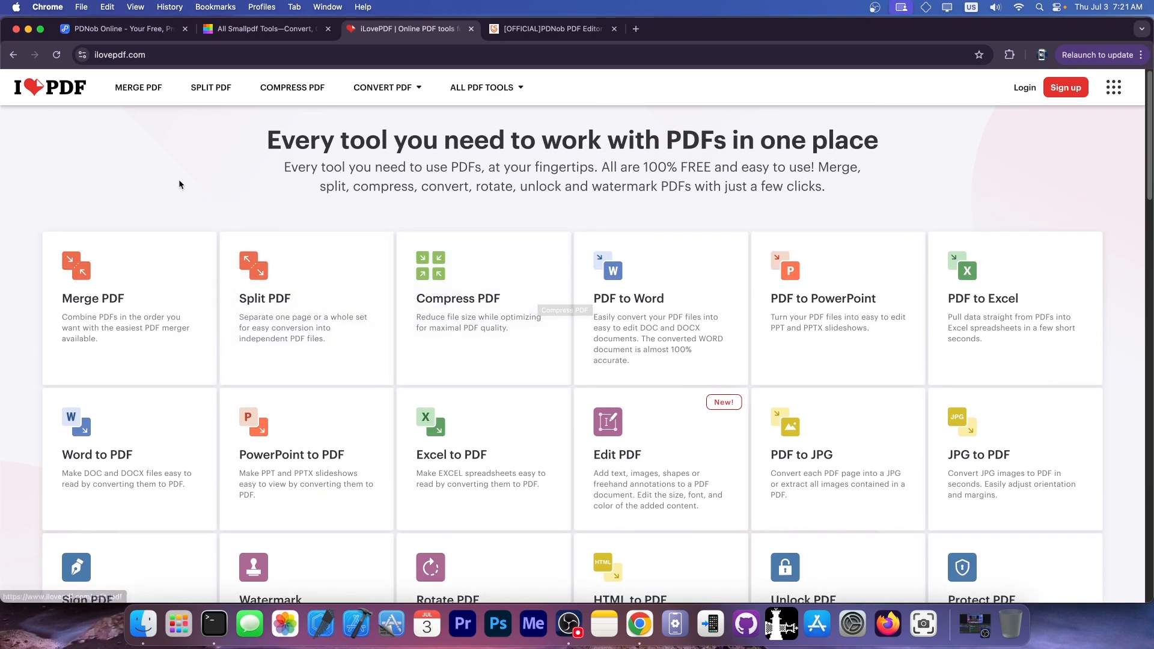
Step: Flip between the PDNob Online and iLovePDF tabs, ending back on PDNob Online
{"action": "left_click", "coordinate": [124, 29]}
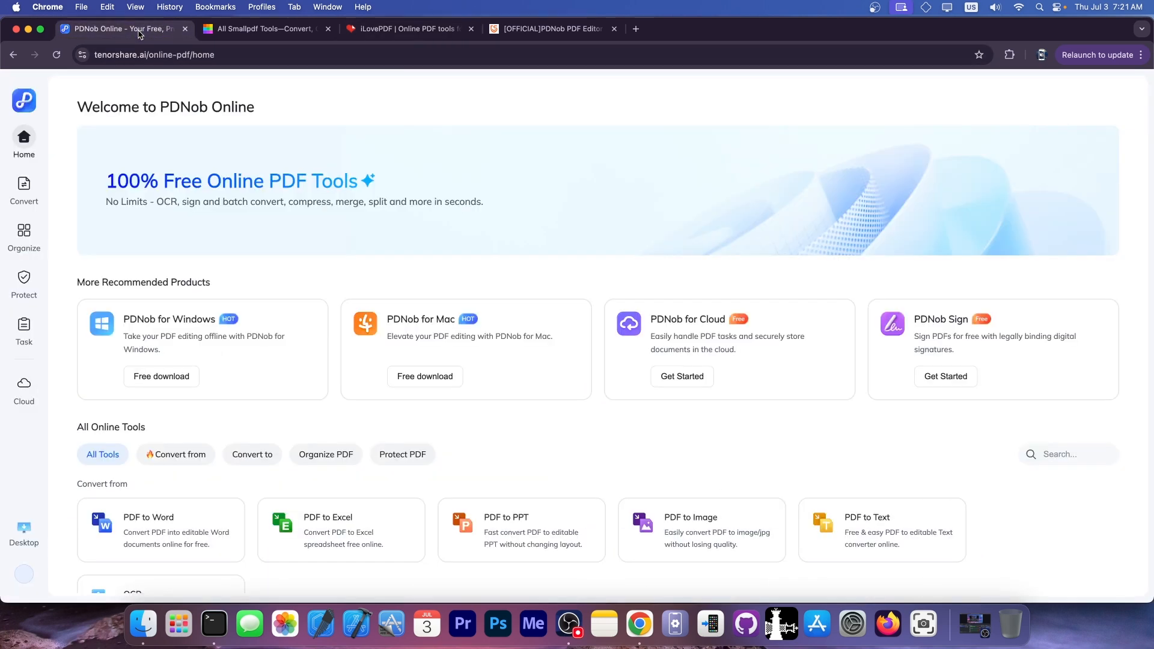
{"action": "left_click", "coordinate": [407, 29]}
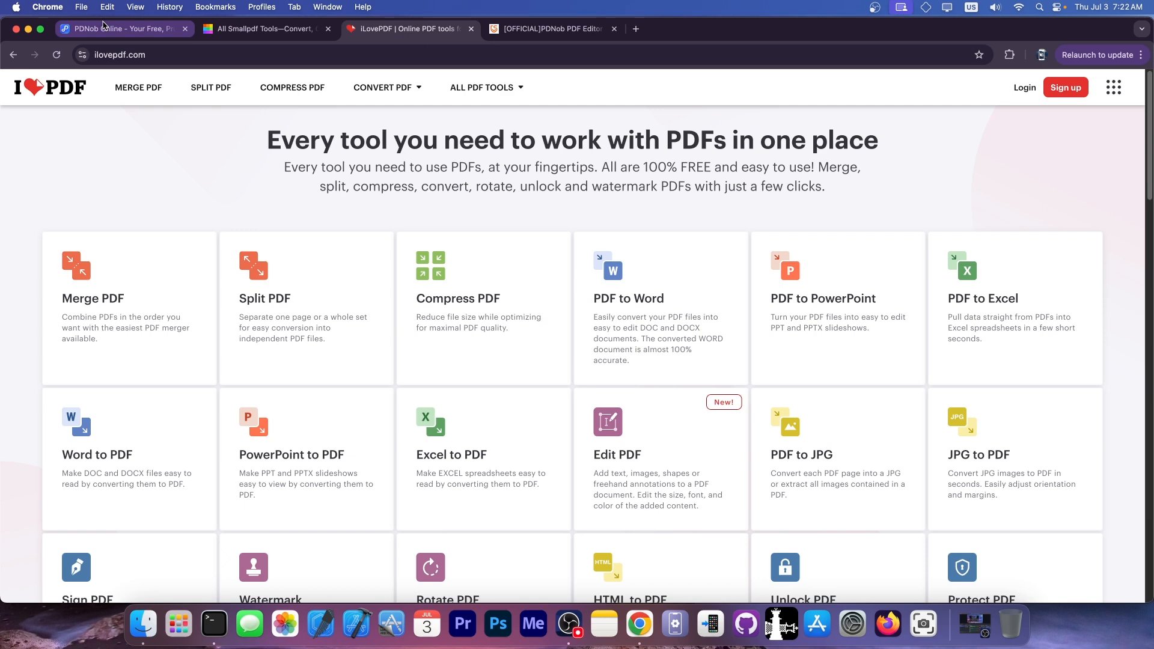
{"action": "left_click", "coordinate": [121, 28]}
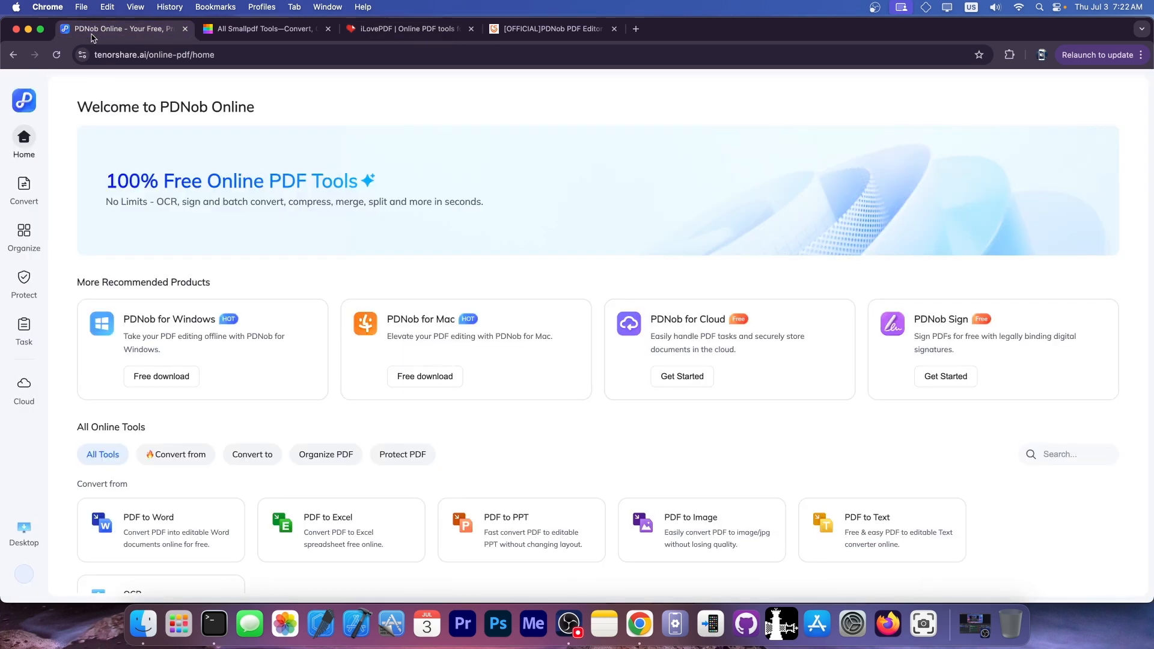
{"action": "mouse_move", "coordinate": [83, 179]}
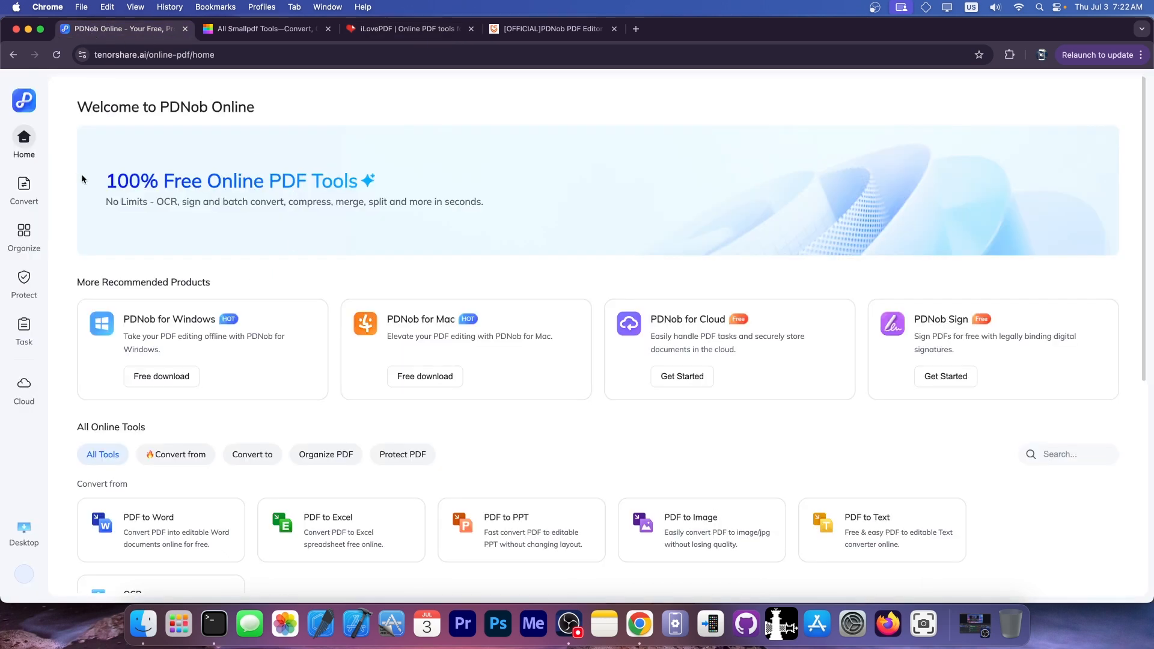
{"action": "scroll", "scroll_direction": "down", "scroll_amount": 3}
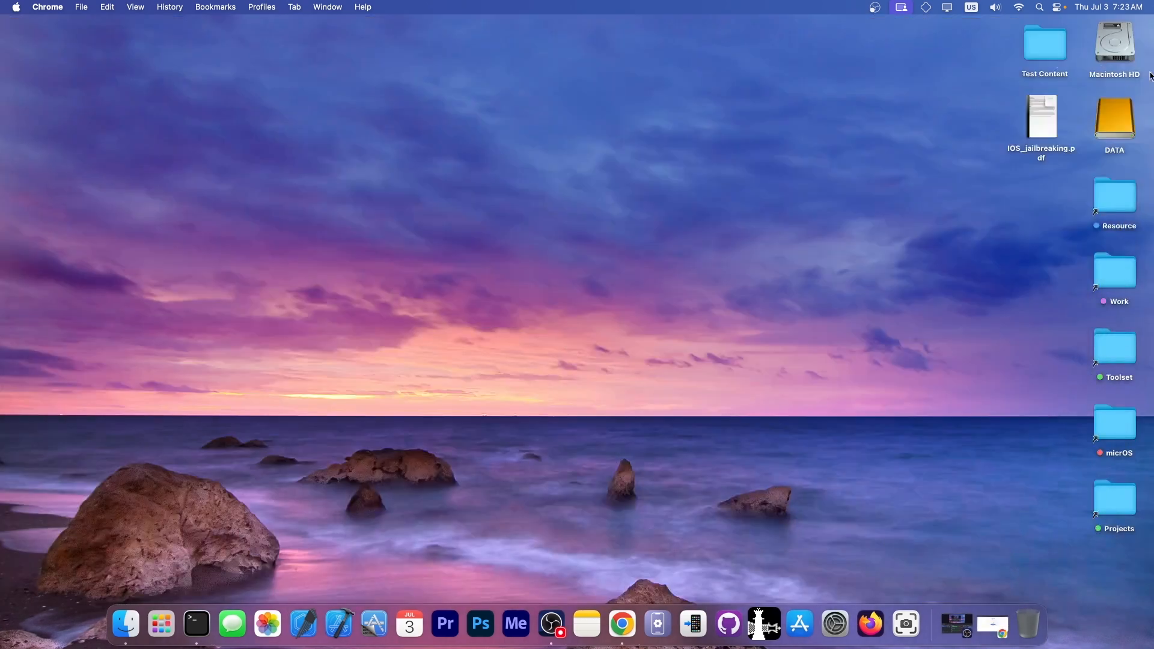
Step: Open the Test Content folder and the scanned iDevice Central PDF in Acrobat
{"action": "double_click", "coordinate": [1043, 43]}
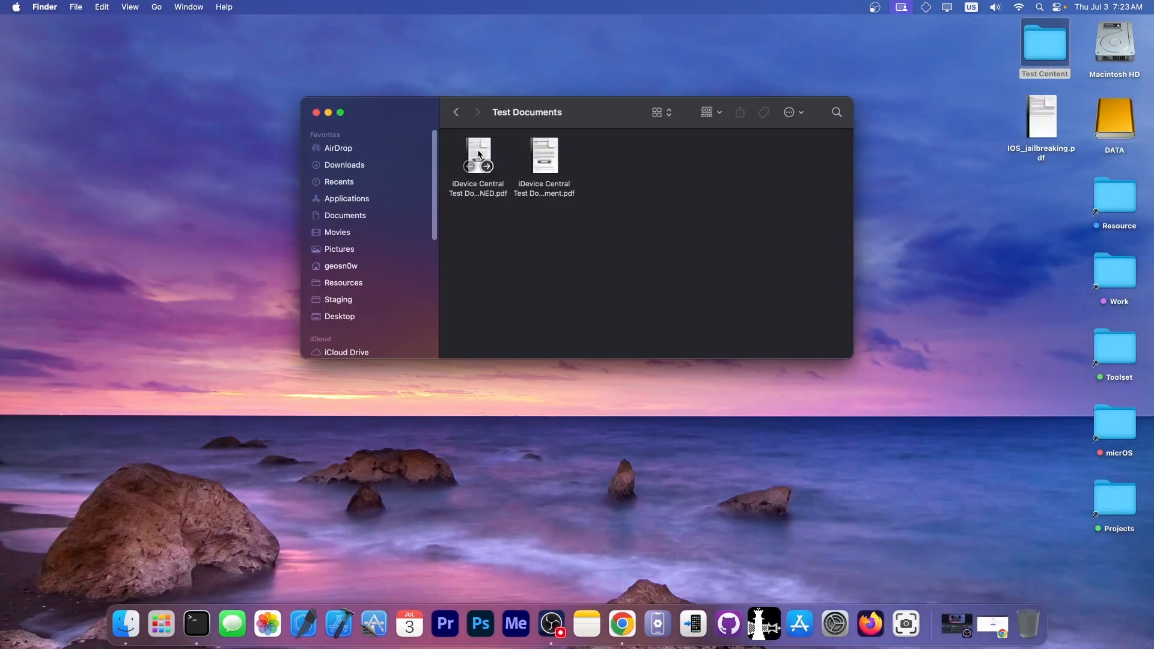
{"action": "left_click", "coordinate": [478, 166]}
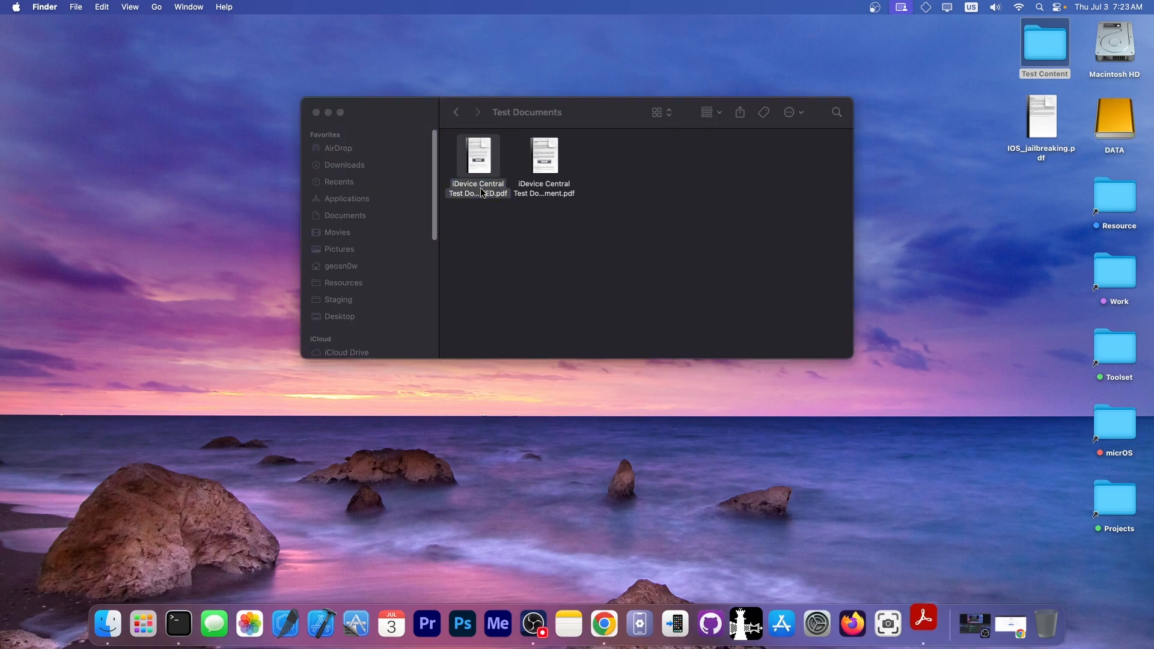
{"action": "double_click", "coordinate": [477, 155]}
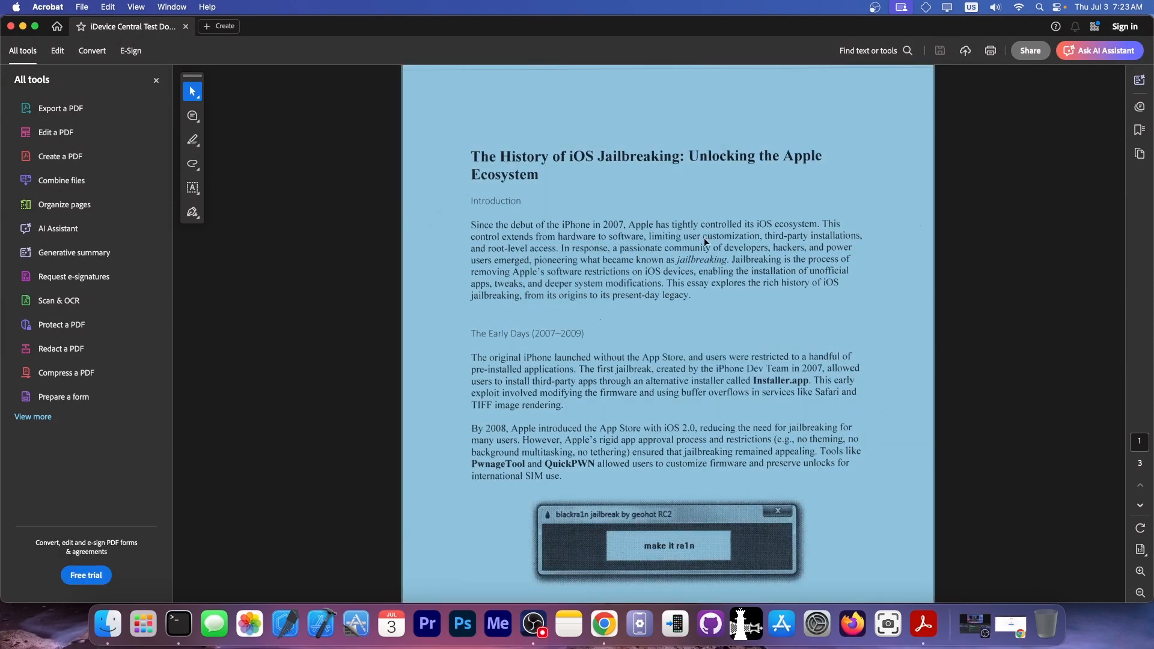
Step: Search the scanned PDF for 'jailbreak' and dismiss the no-matches alert
{"action": "scroll", "scroll_direction": "down", "scroll_amount": 3}
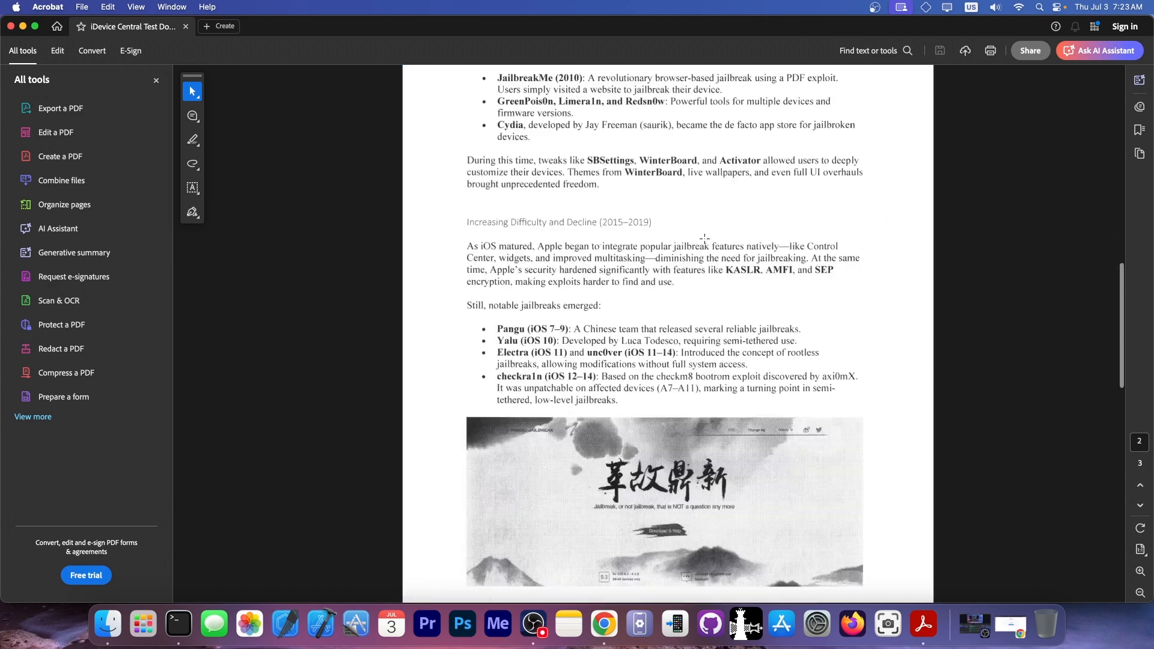
{"action": "left_click", "coordinate": [907, 50]}
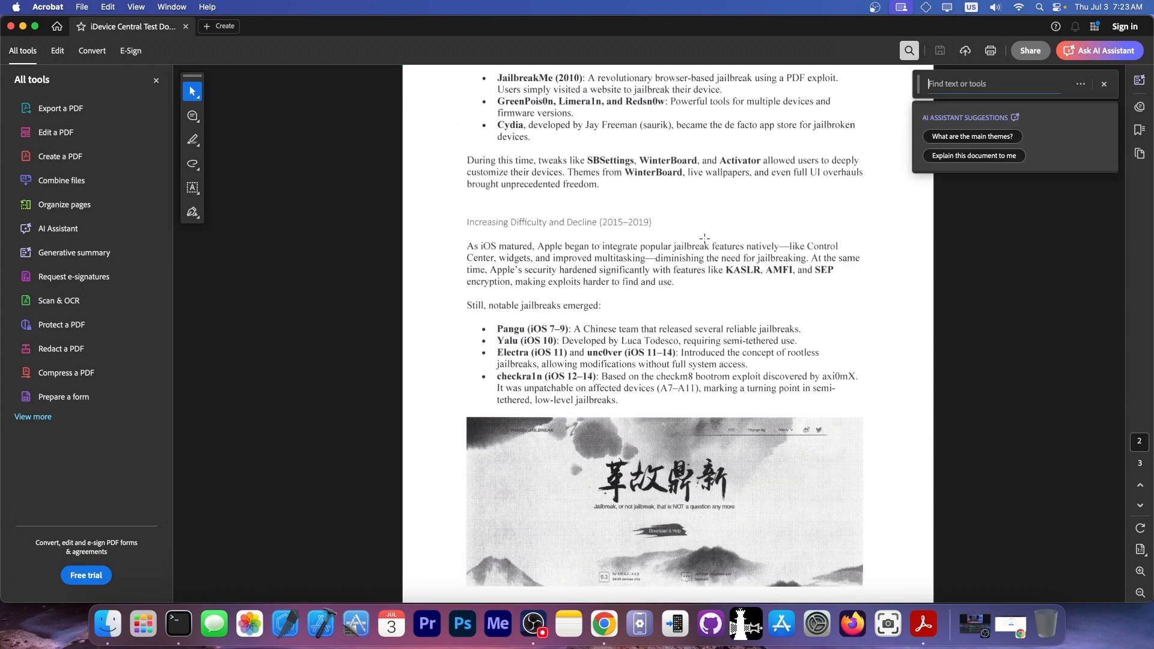
{"action": "type", "text": "jailbreak"}
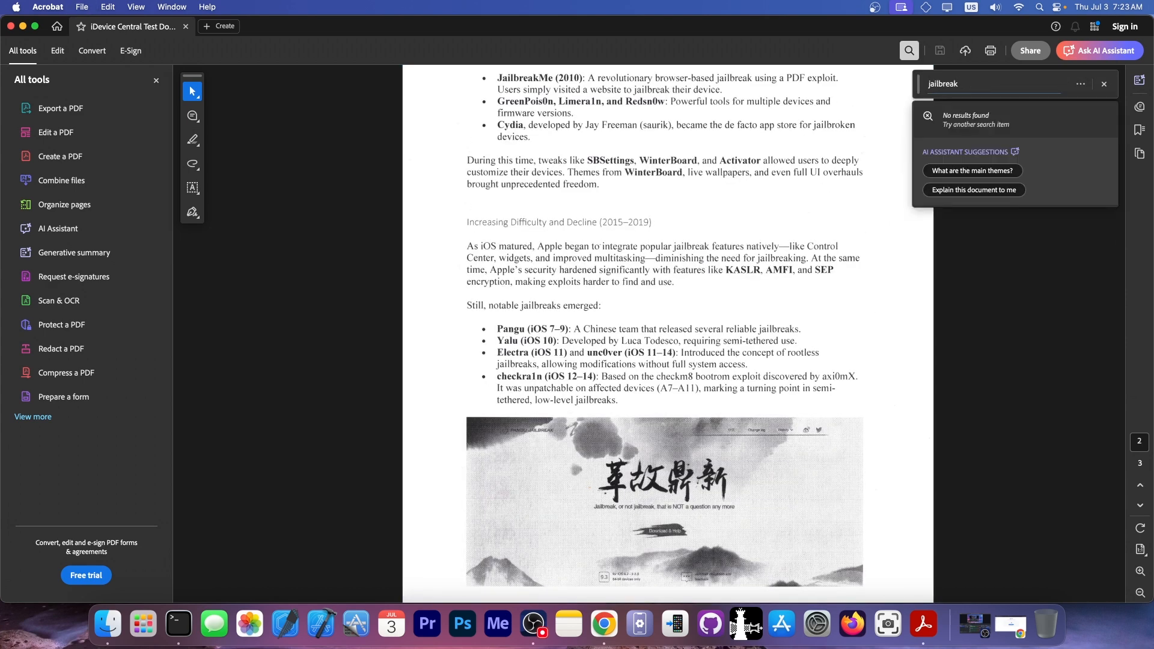
{"action": "key", "text": "return"}
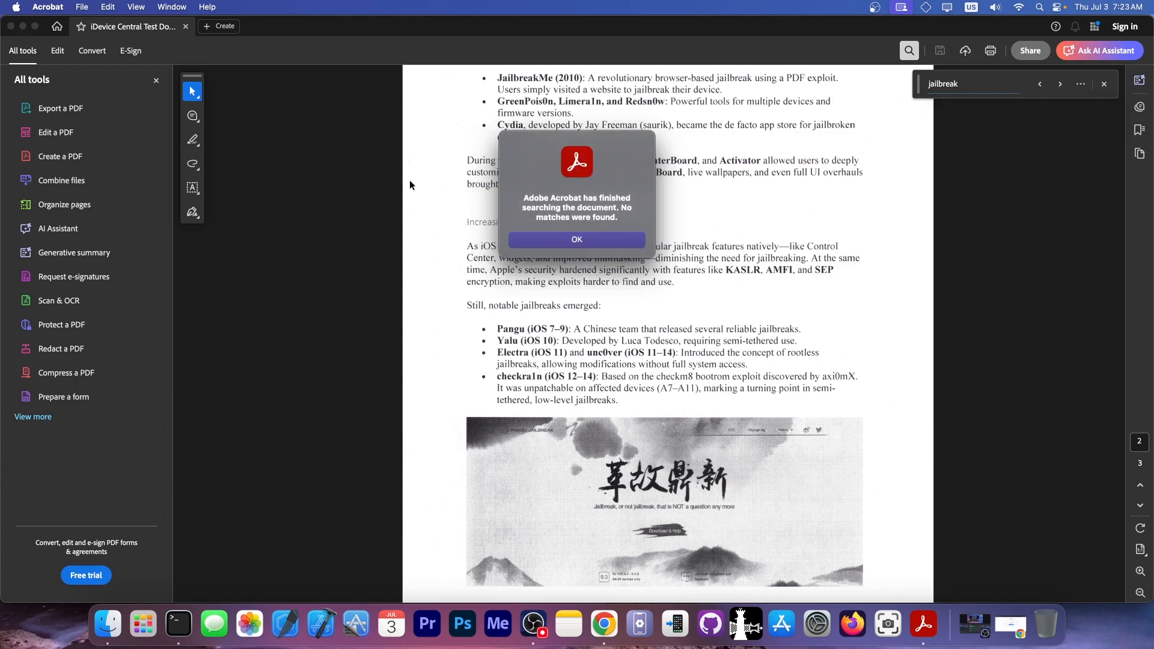
{"action": "left_click", "coordinate": [576, 239]}
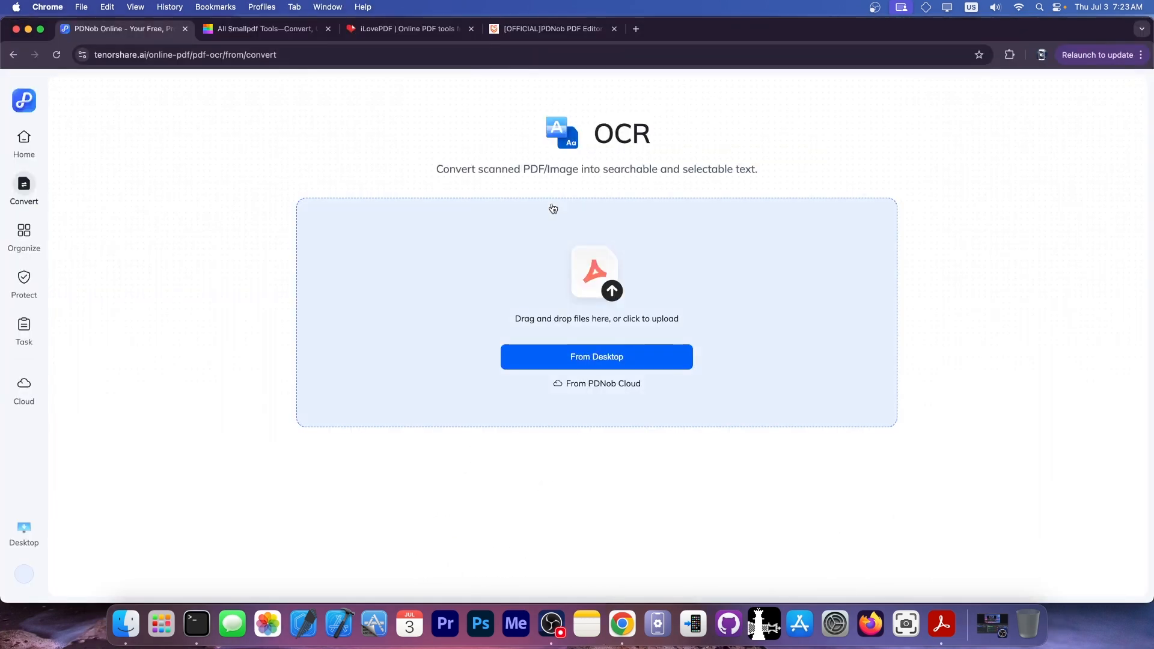
{"action": "mouse_move", "coordinate": [528, 229]}
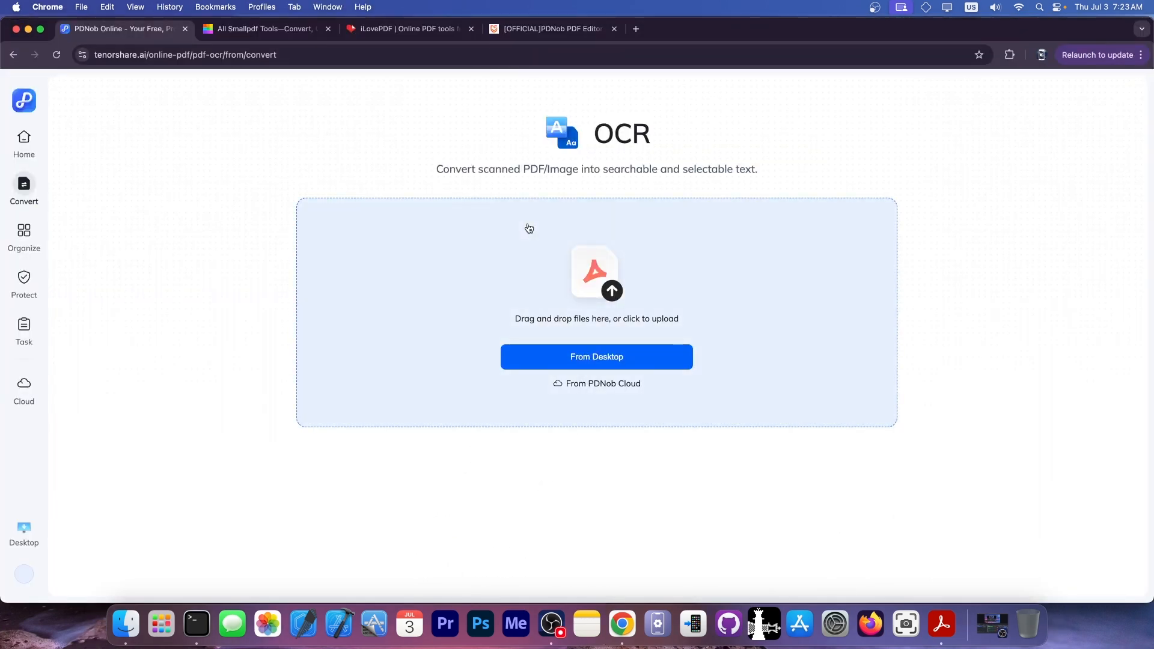
{"action": "mouse_move", "coordinate": [597, 357]}
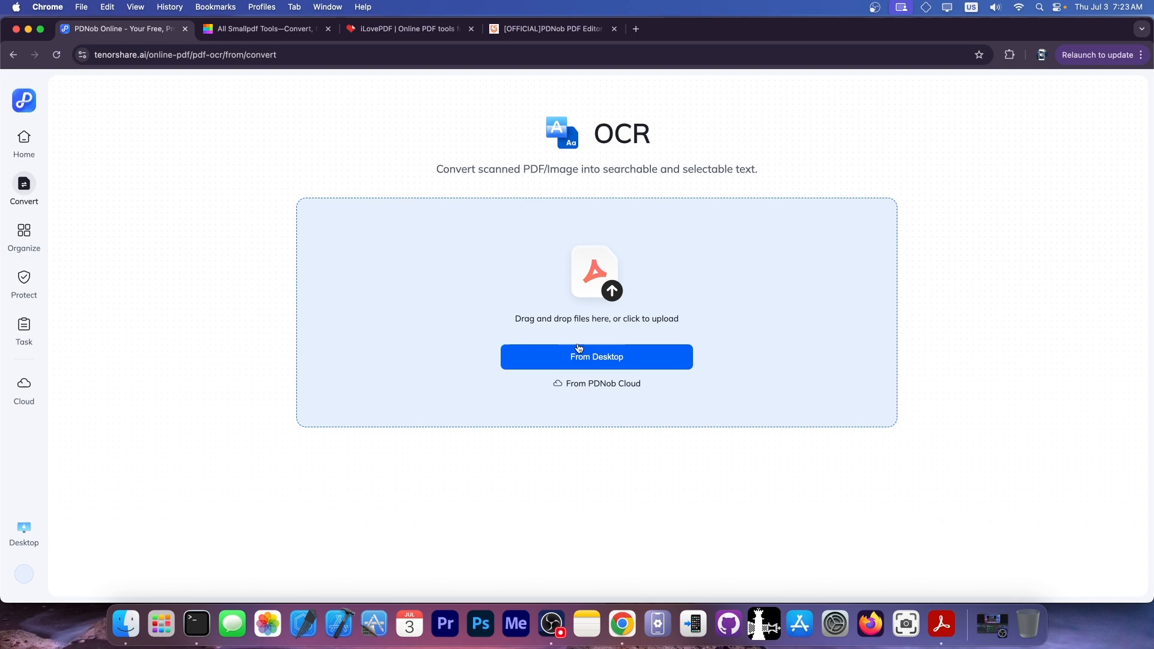
Step: Upload the scanned PDF, run OCR, save the result to the Desktop and open it
{"action": "left_click", "coordinate": [596, 356]}
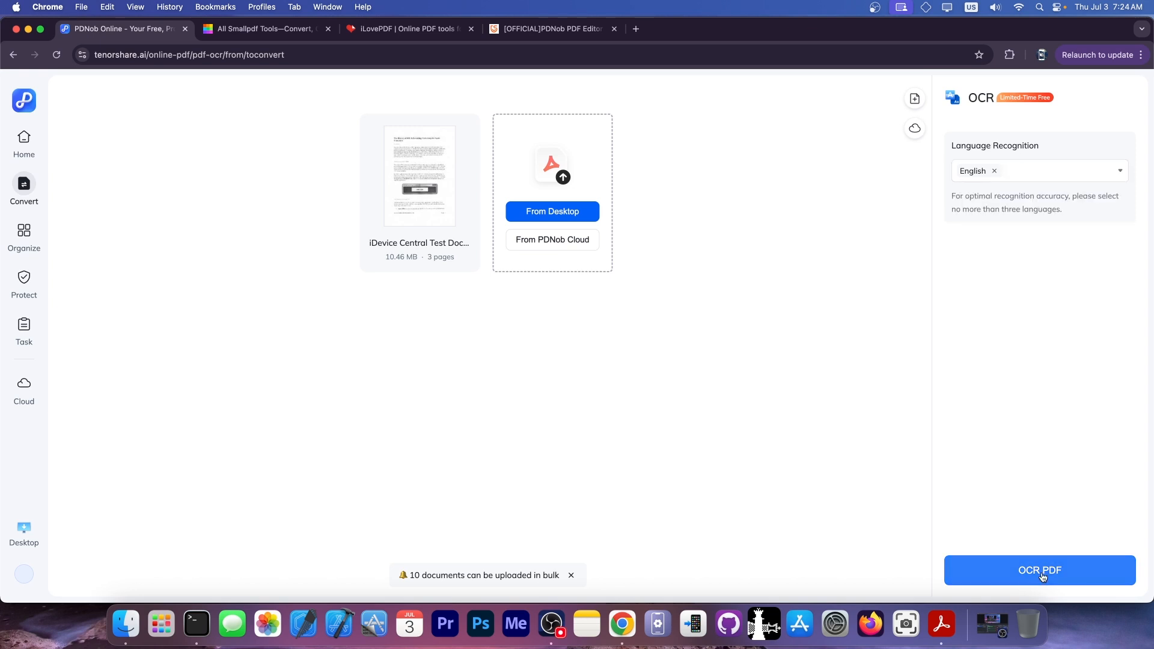
{"action": "left_click", "coordinate": [1039, 570]}
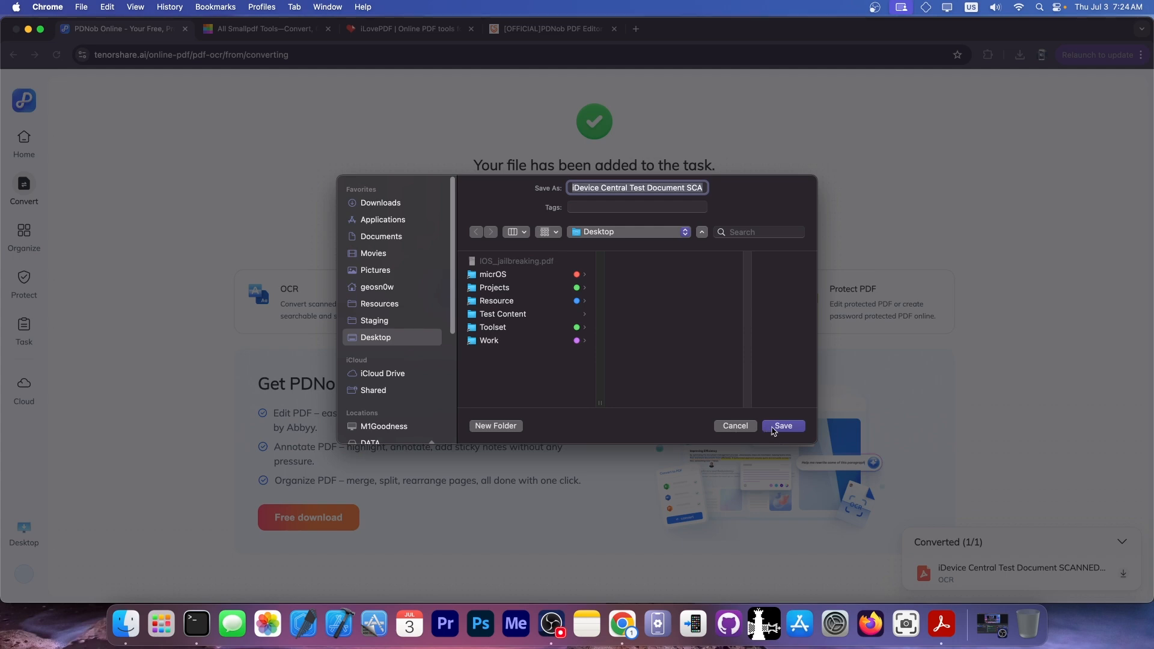
{"action": "left_click", "coordinate": [781, 426]}
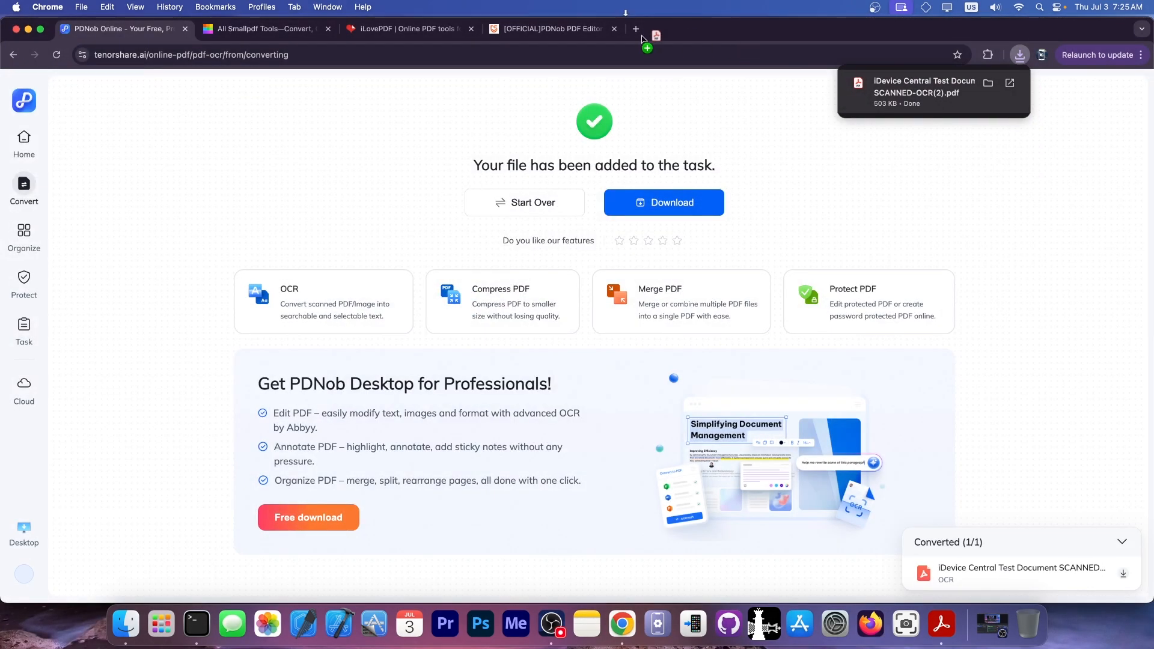
{"action": "left_click", "coordinate": [932, 92]}
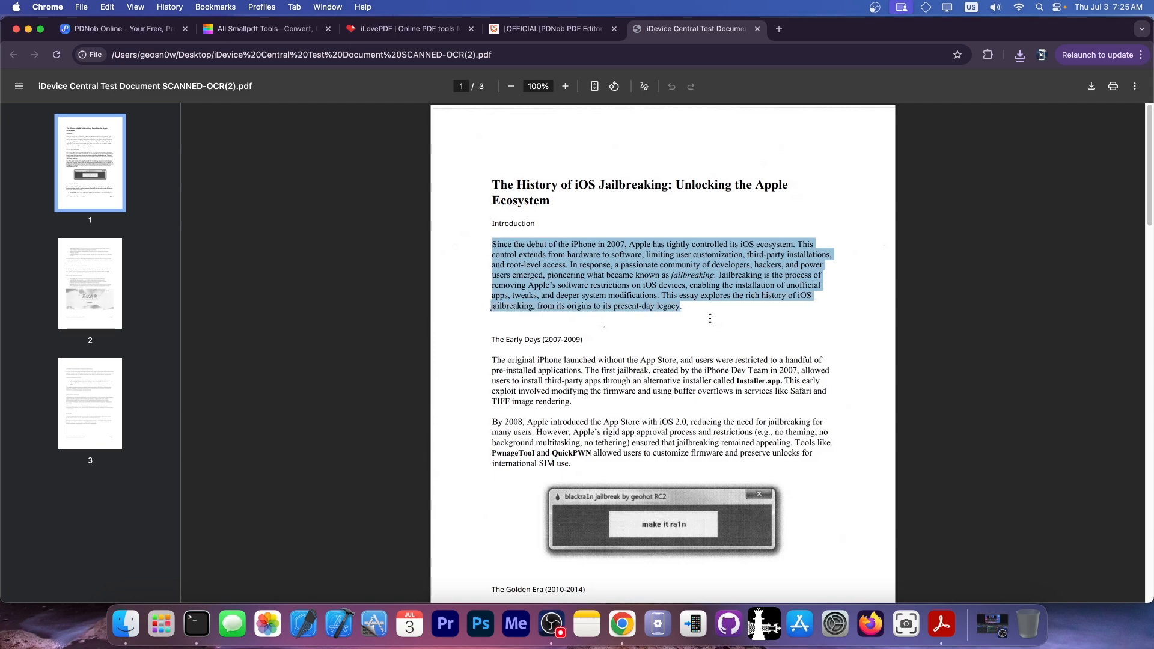
Step: Step through the 29 'jailbreak' matches in the OCR'd PDF, then return to PDNob Online
{"action": "scroll", "scroll_direction": "down", "scroll_amount": 3}
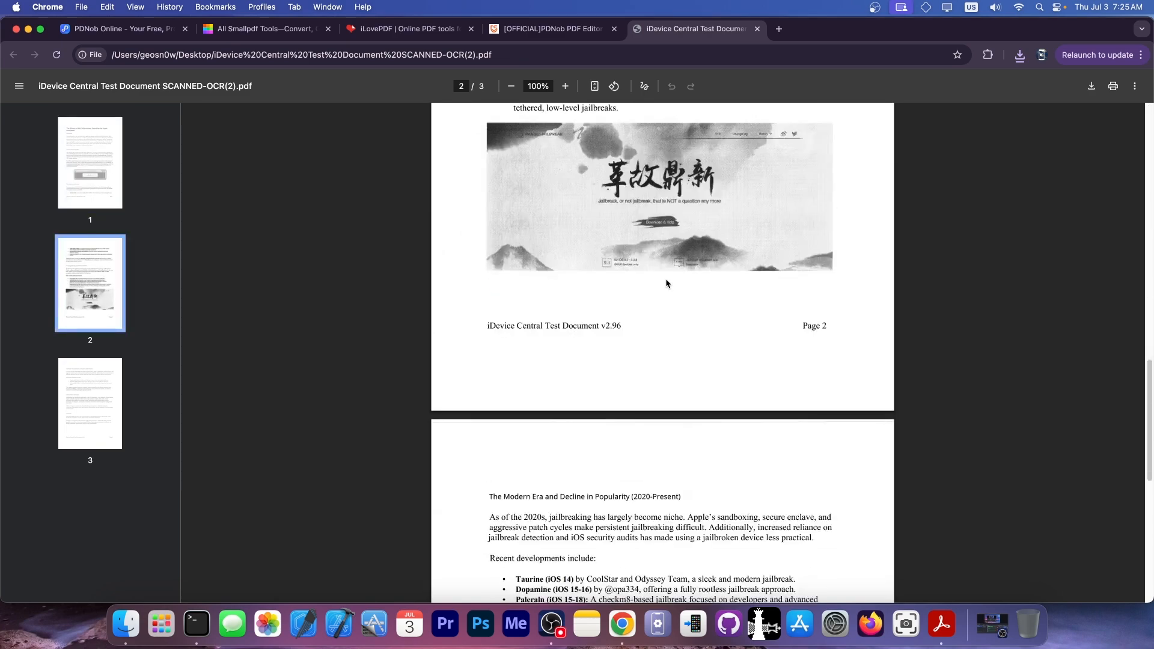
{"action": "scroll", "scroll_direction": "up", "scroll_amount": 3}
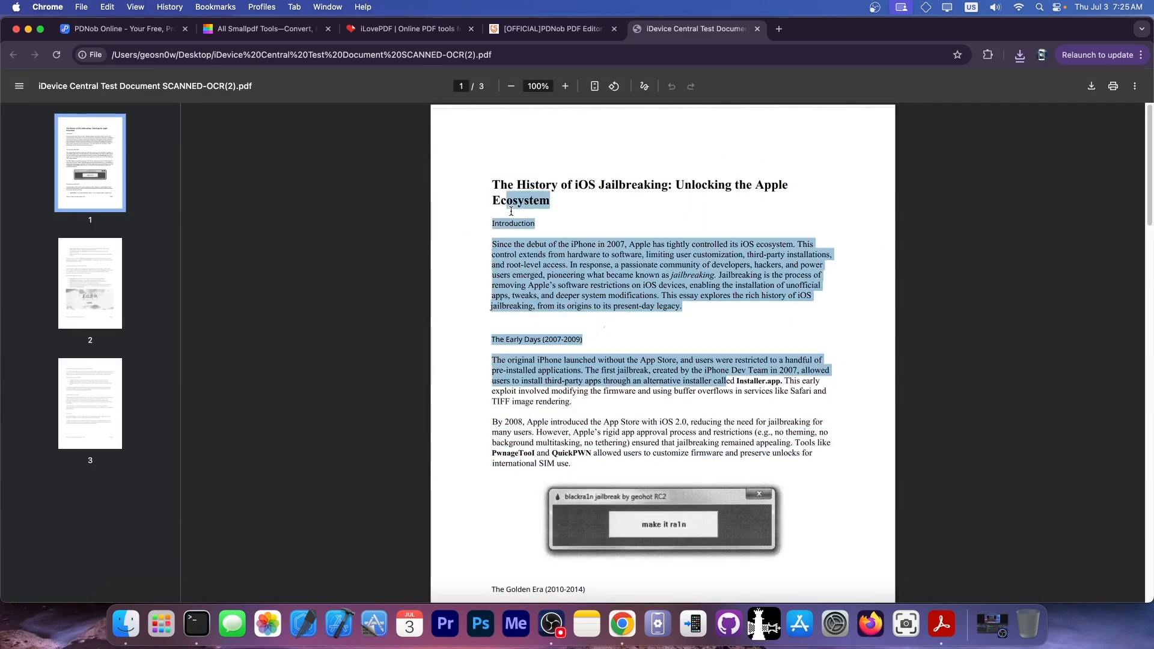
{"action": "left_click", "coordinate": [564, 270]}
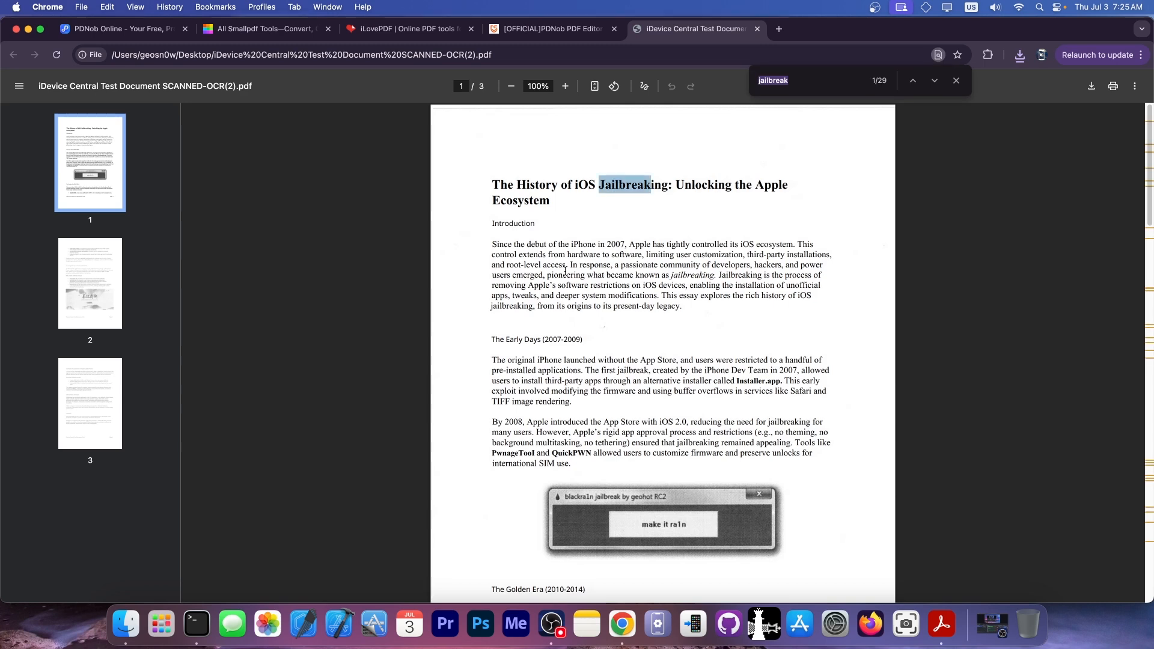
{"action": "left_click", "coordinate": [934, 80]}
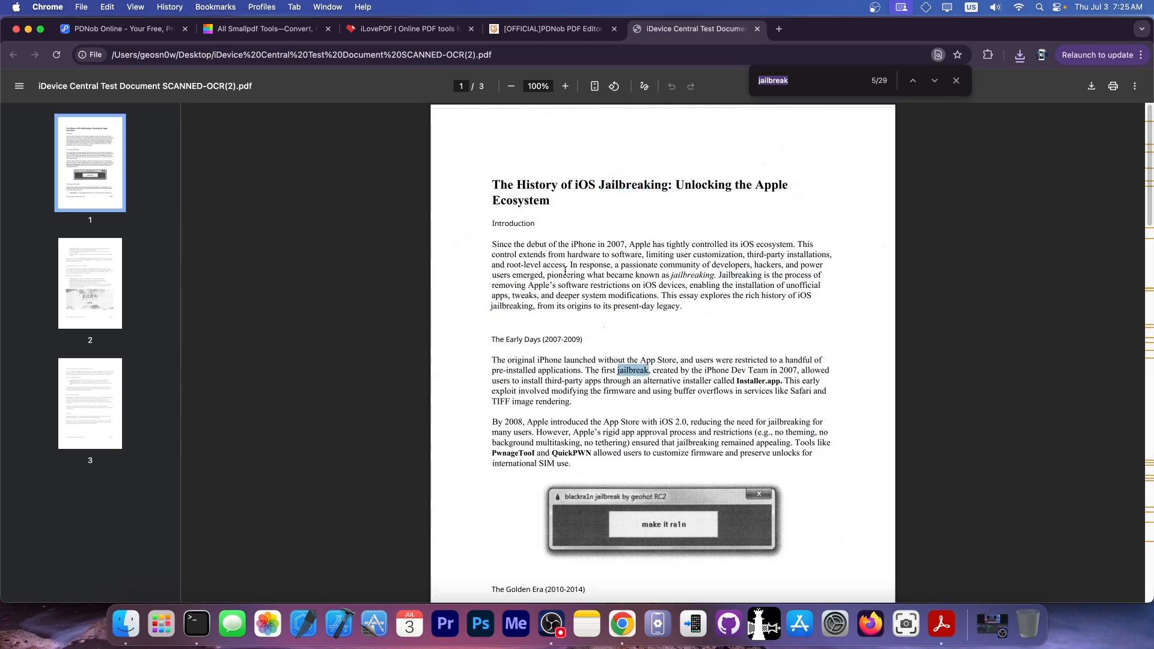
{"action": "left_click", "coordinate": [934, 80]}
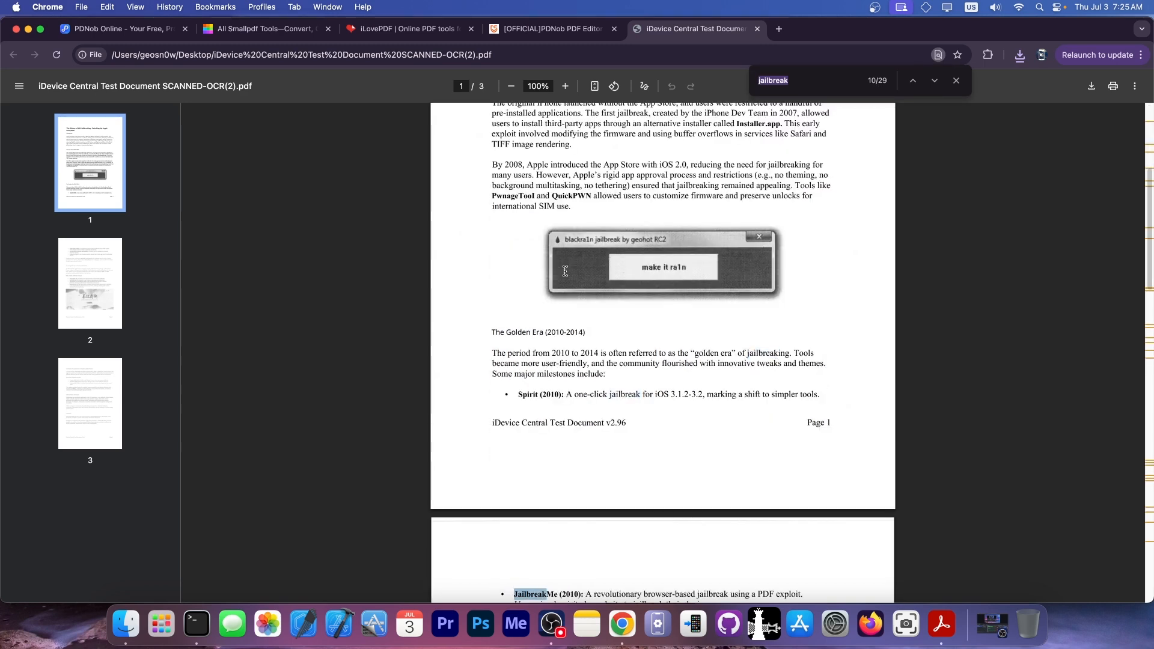
{"action": "left_click", "coordinate": [121, 29]}
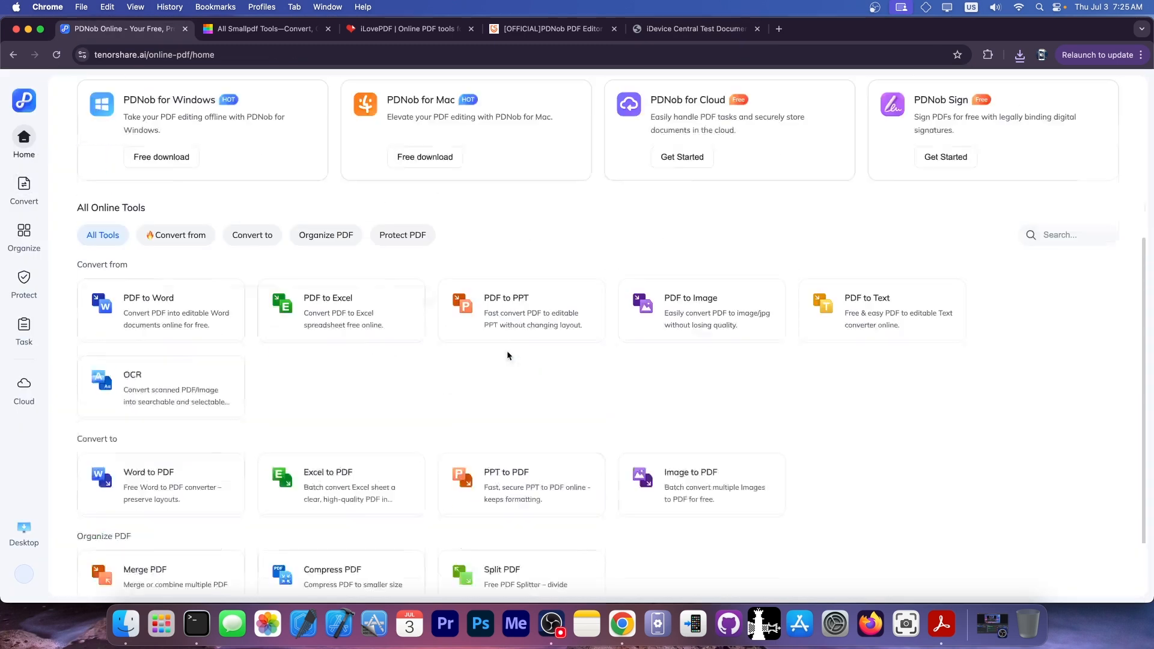
{"action": "scroll", "scroll_direction": "up", "scroll_amount": 3}
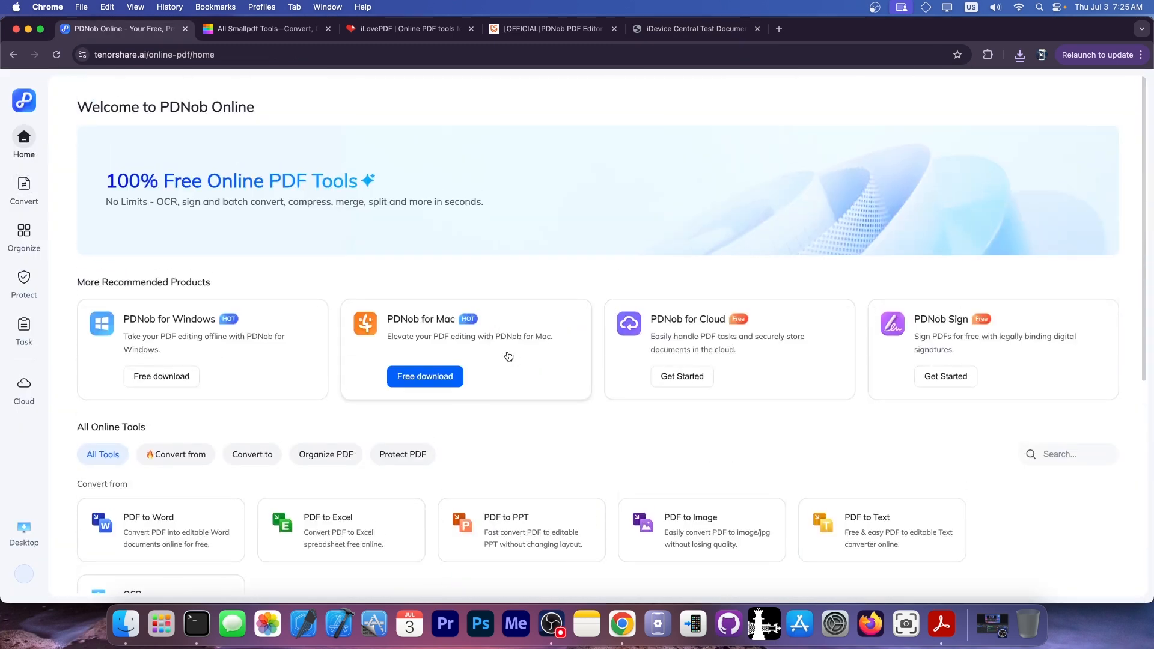
{"action": "scroll", "scroll_direction": "down", "scroll_amount": 3}
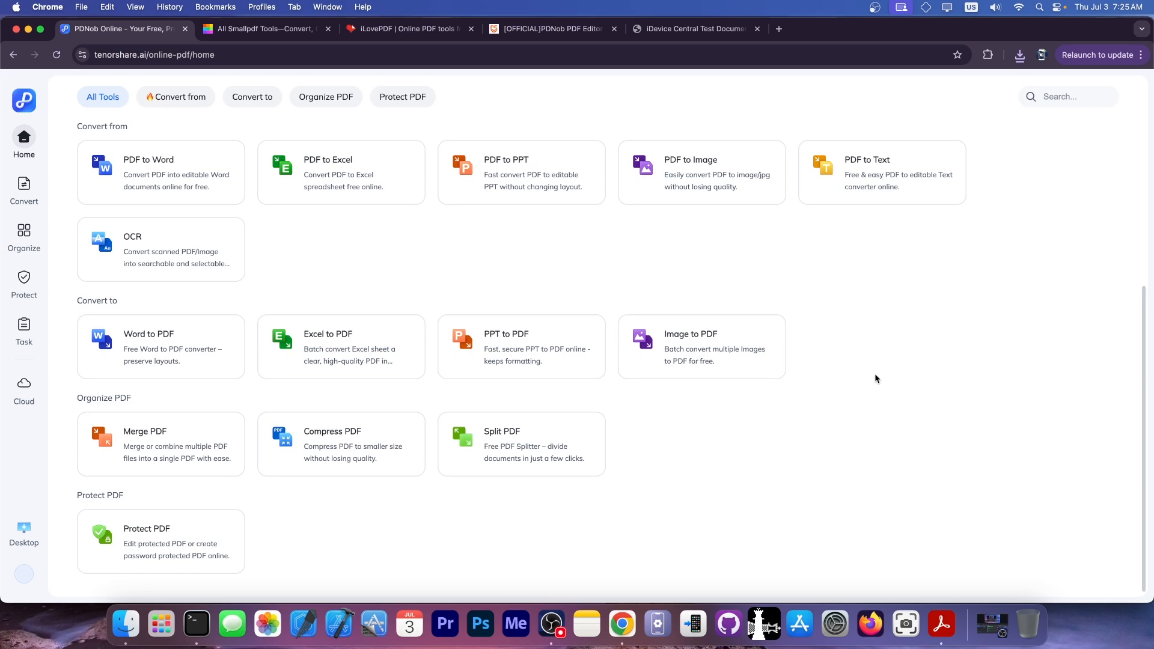
{"action": "scroll", "scroll_direction": "up", "scroll_amount": 3}
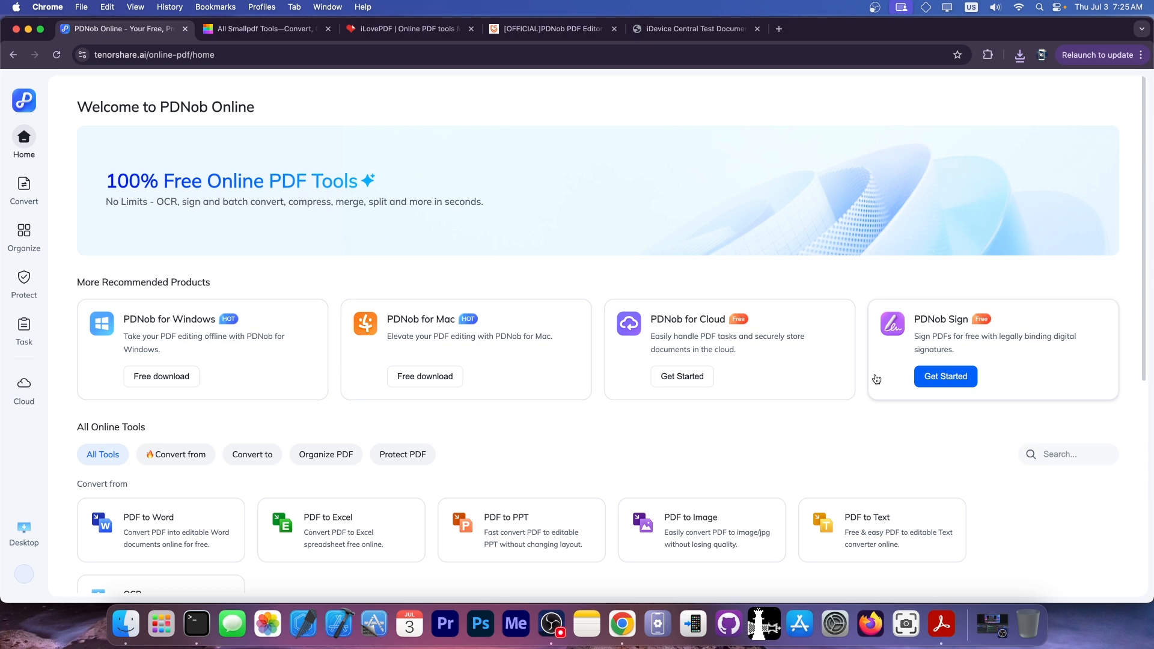
{"action": "mouse_move", "coordinate": [951, 334]}
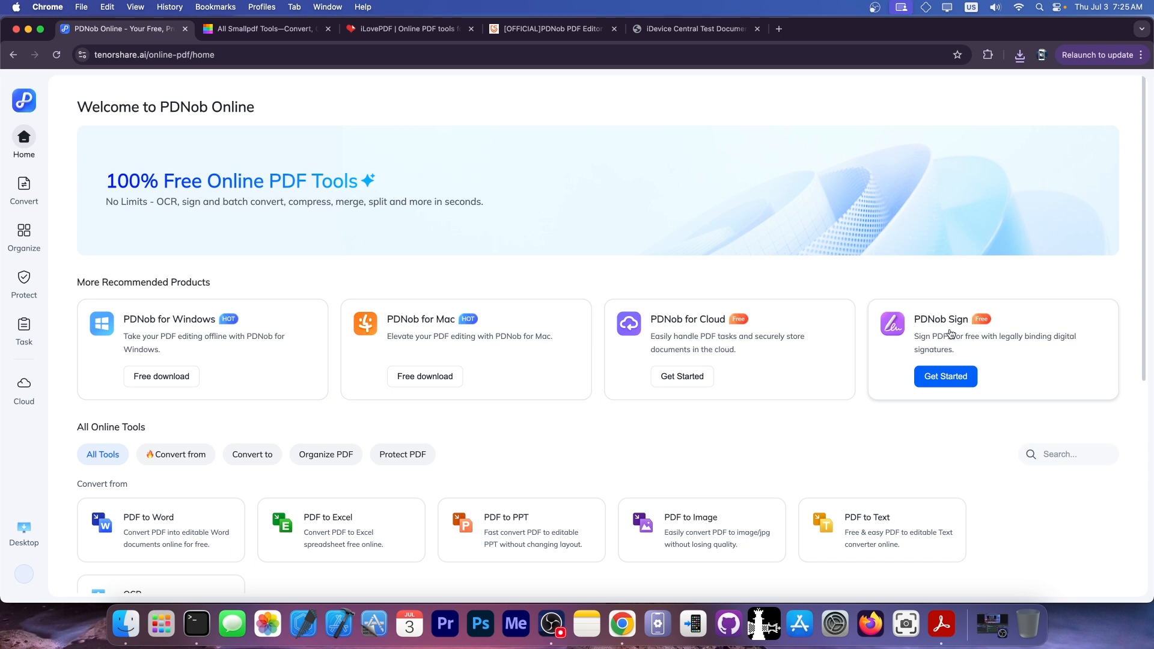
{"action": "mouse_move", "coordinate": [950, 383]}
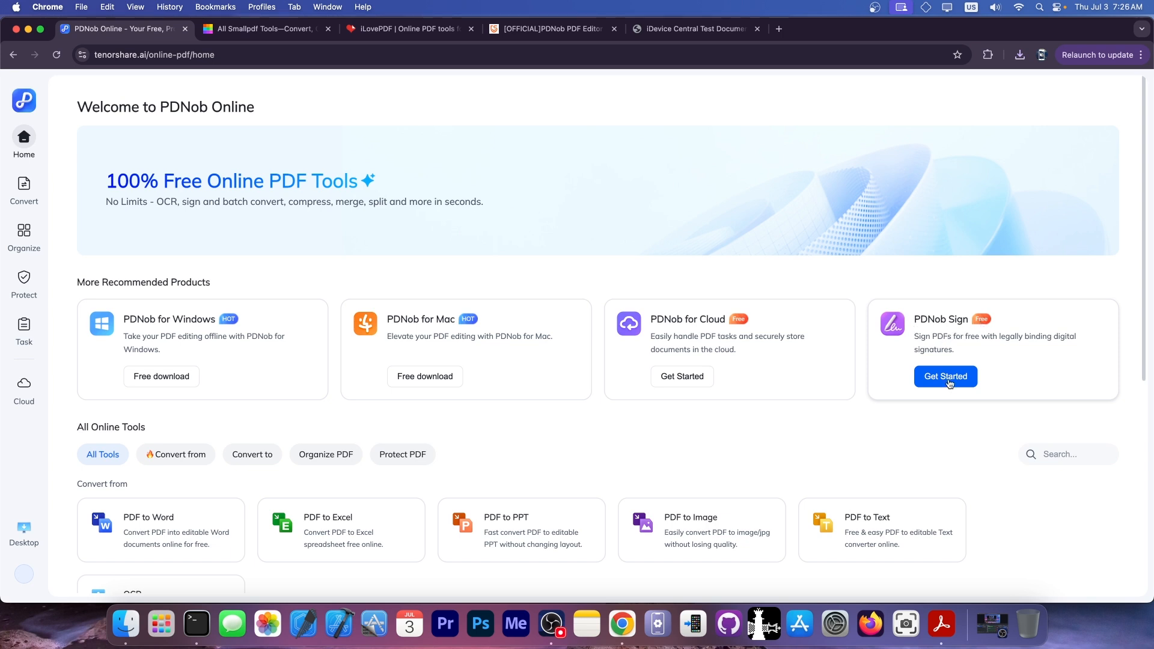
{"action": "left_click", "coordinate": [945, 377]}
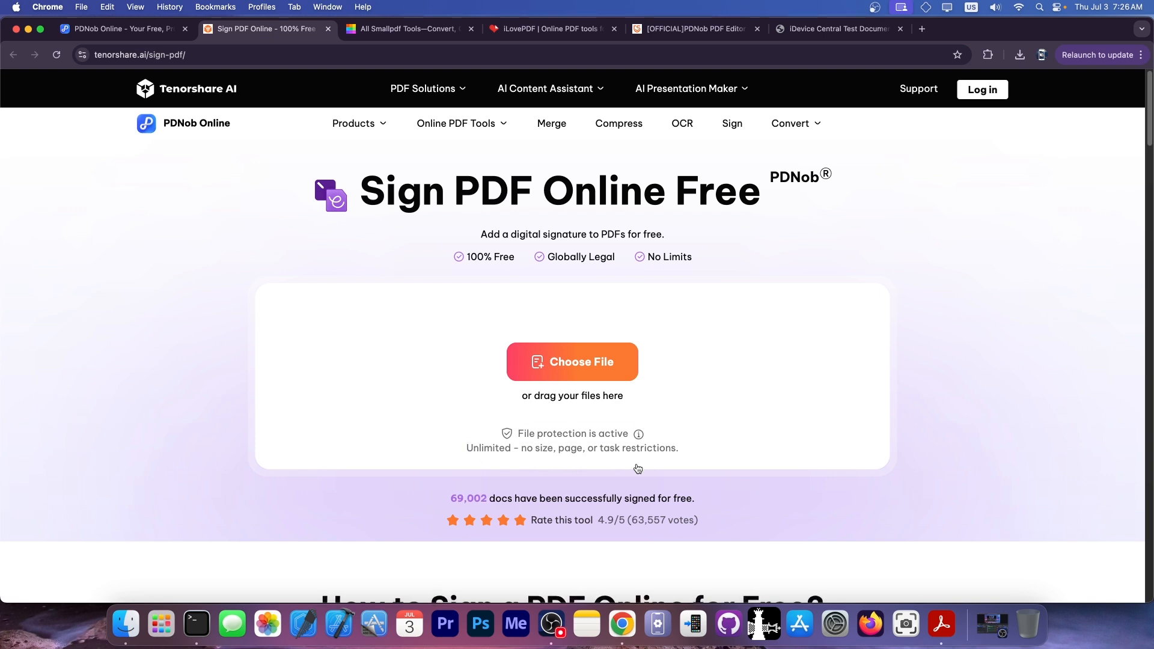
{"action": "mouse_move", "coordinate": [1001, 430]}
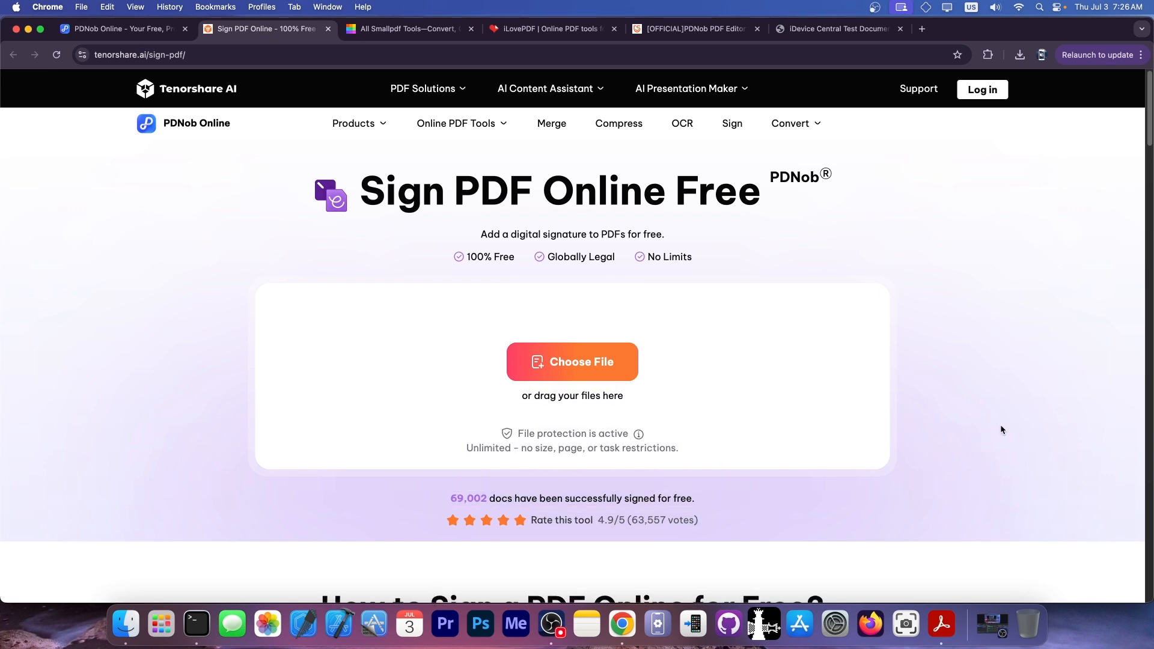
{"action": "left_click", "coordinate": [572, 362]}
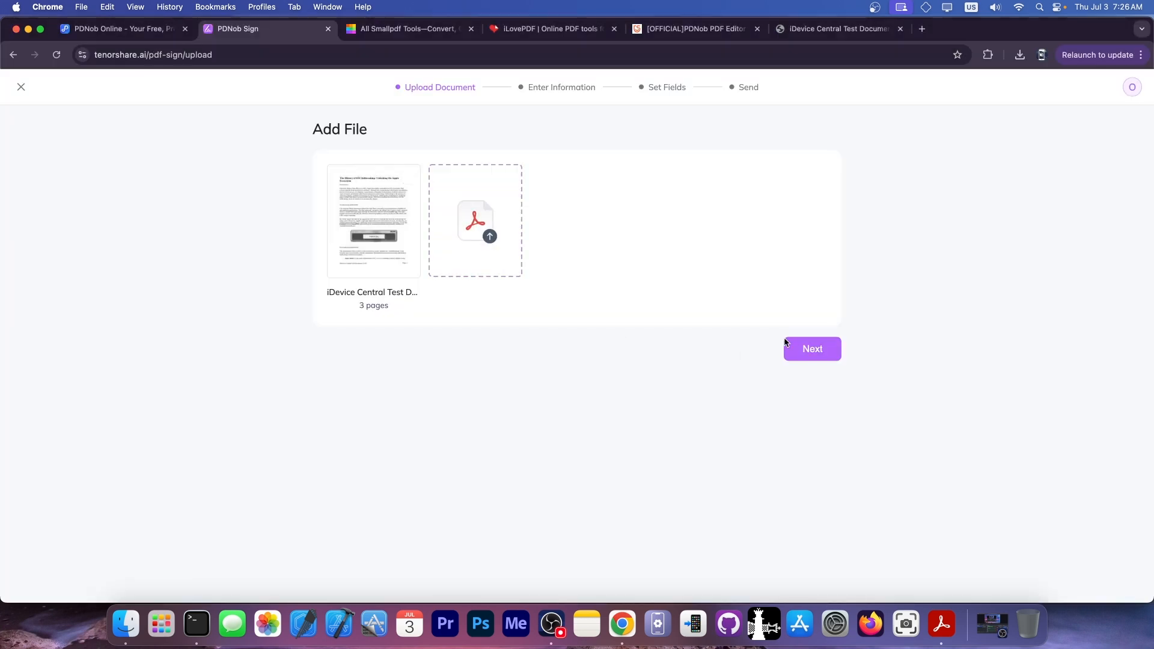
{"action": "left_click", "coordinate": [812, 348]}
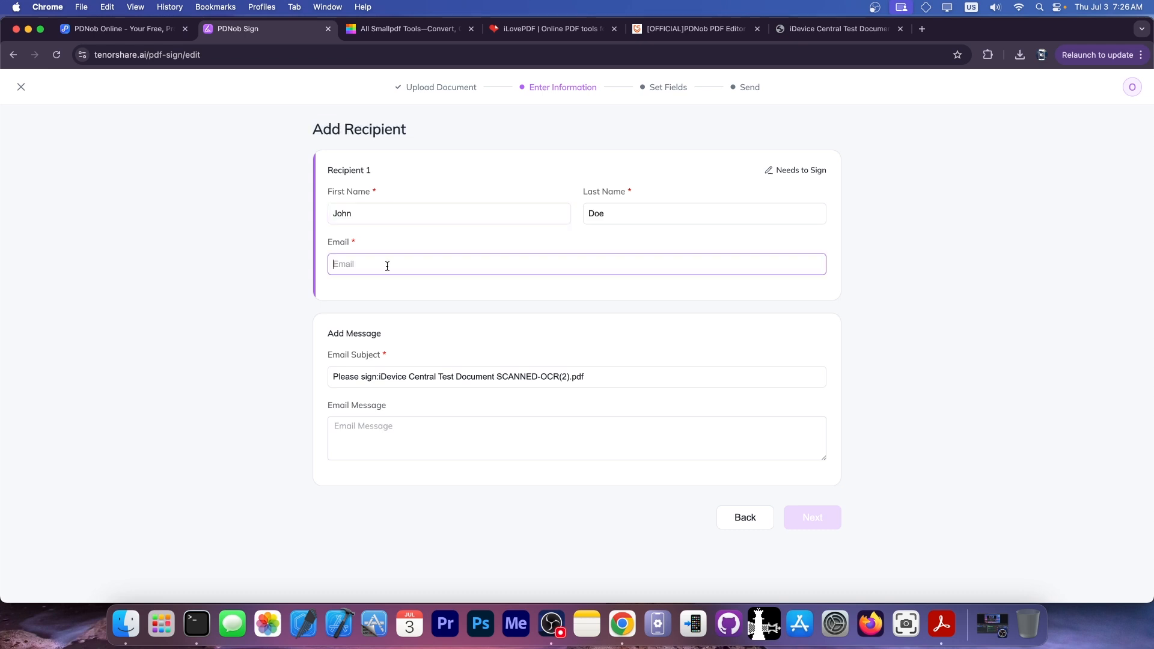
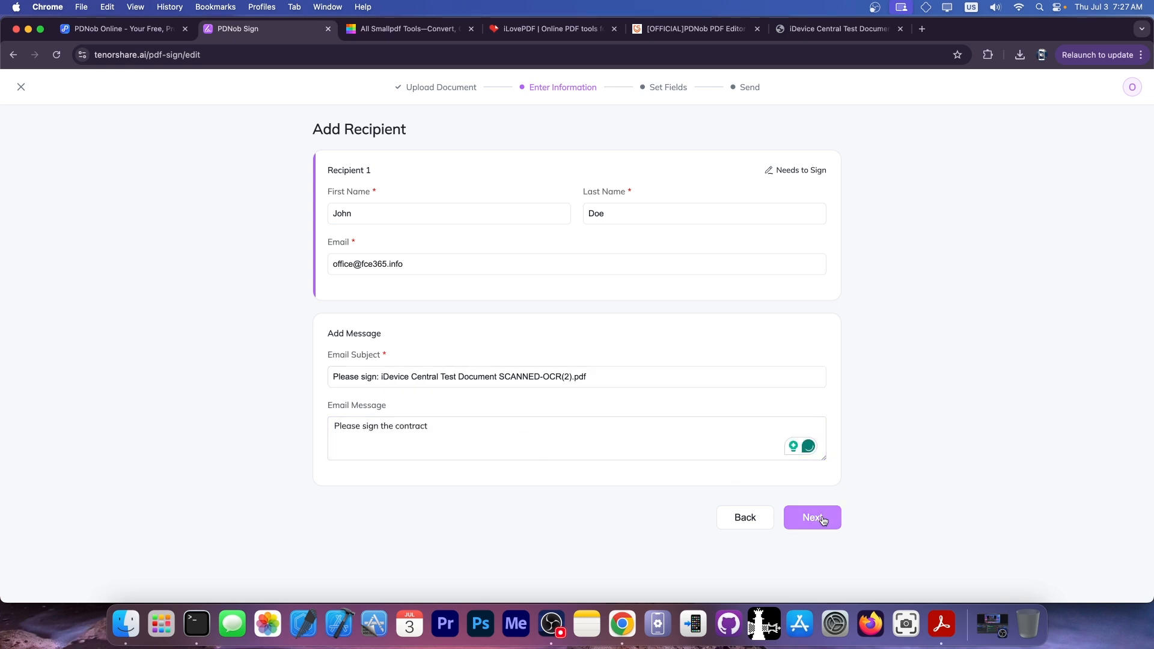
Step: Place a Signature field under the Conclusion on page 3 and send the request
{"action": "left_click", "coordinate": [812, 517]}
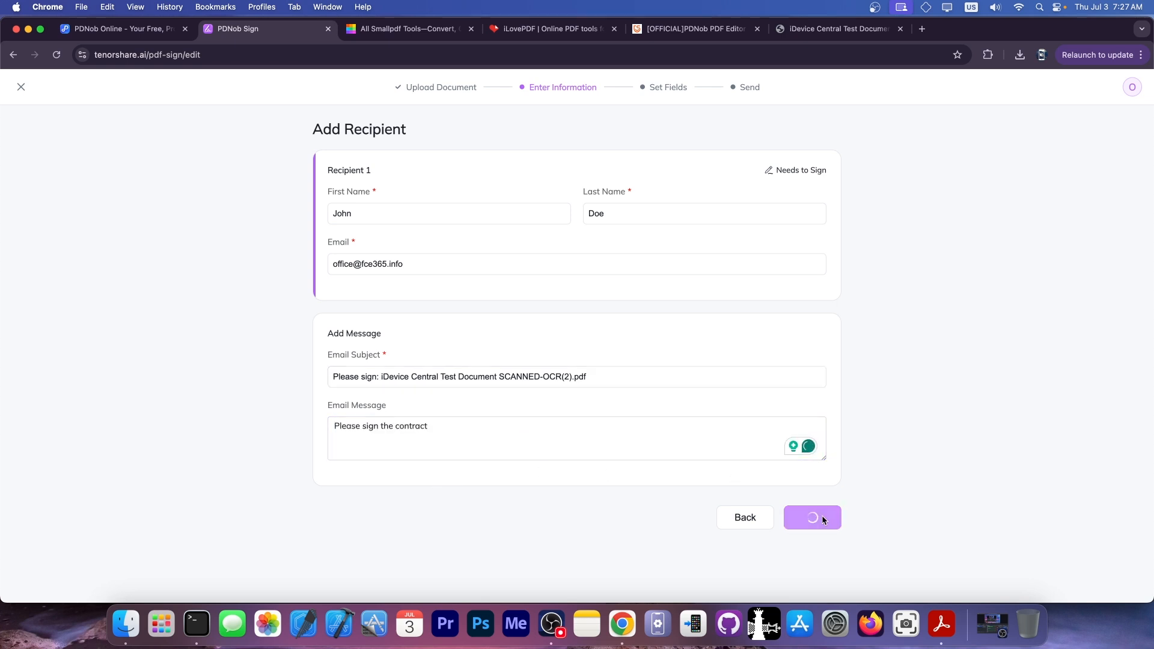
{"action": "left_click", "coordinate": [812, 518]}
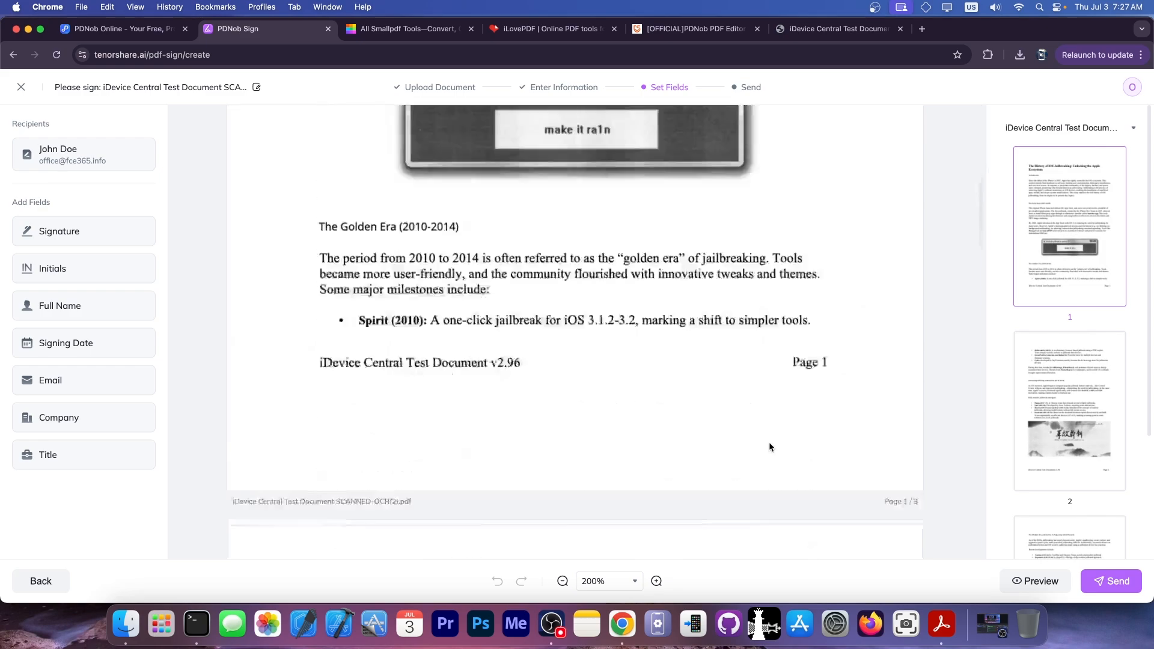
{"action": "scroll", "scroll_direction": "down", "scroll_amount": 3}
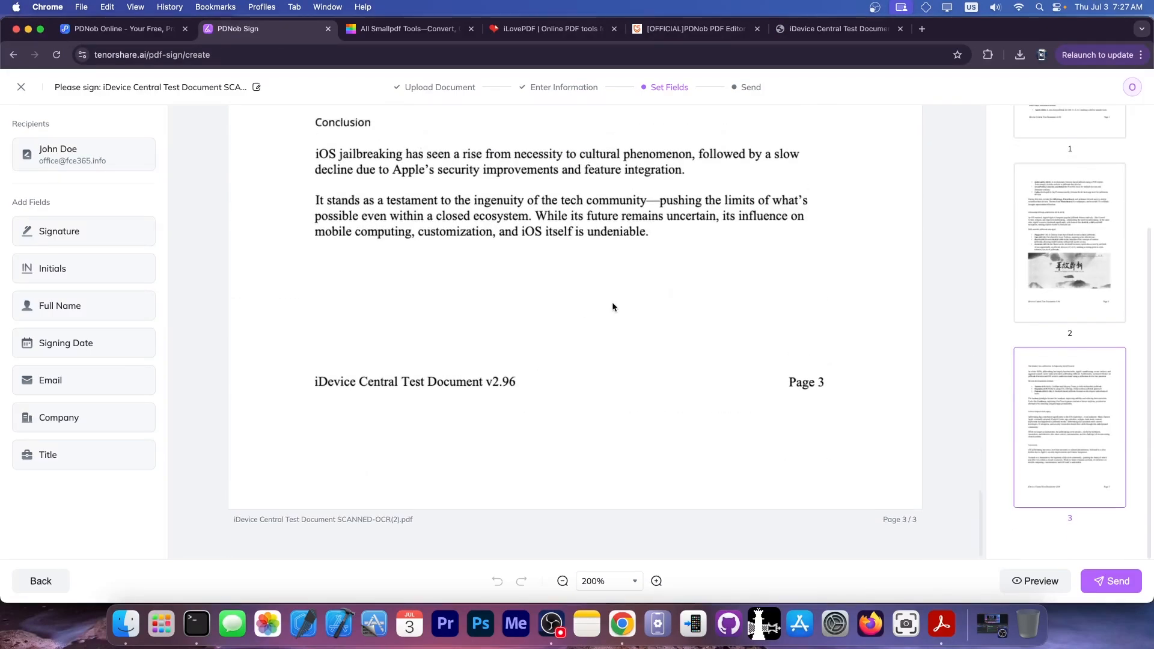
{"action": "scroll", "scroll_direction": "up", "scroll_amount": 3}
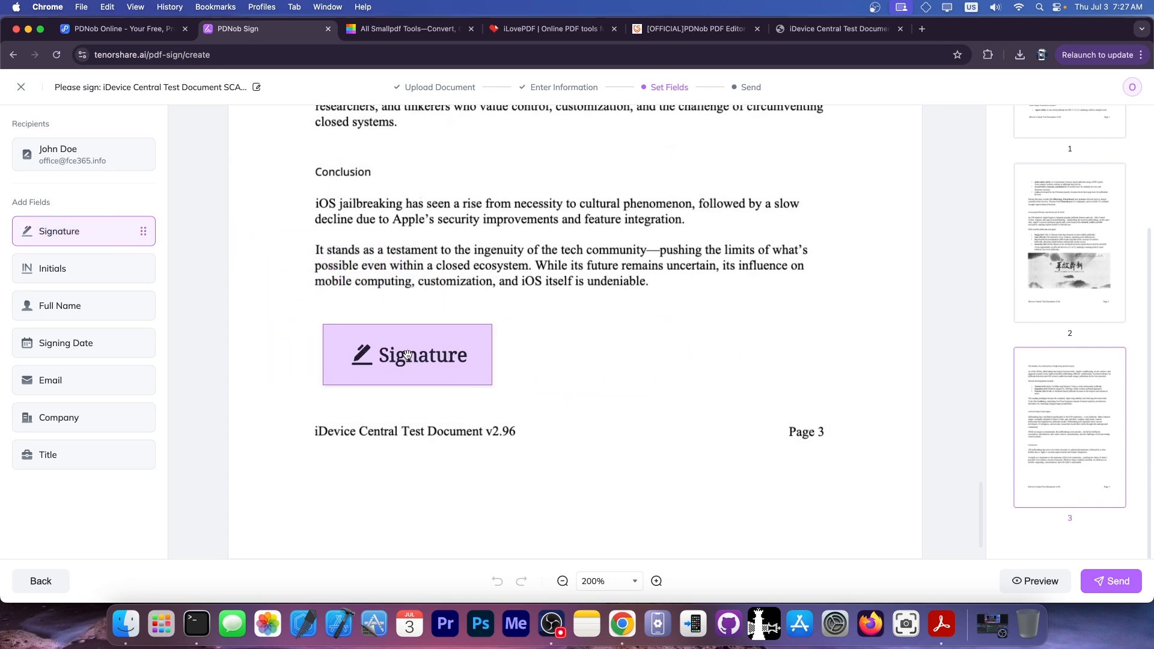
{"action": "left_click", "coordinate": [1115, 581]}
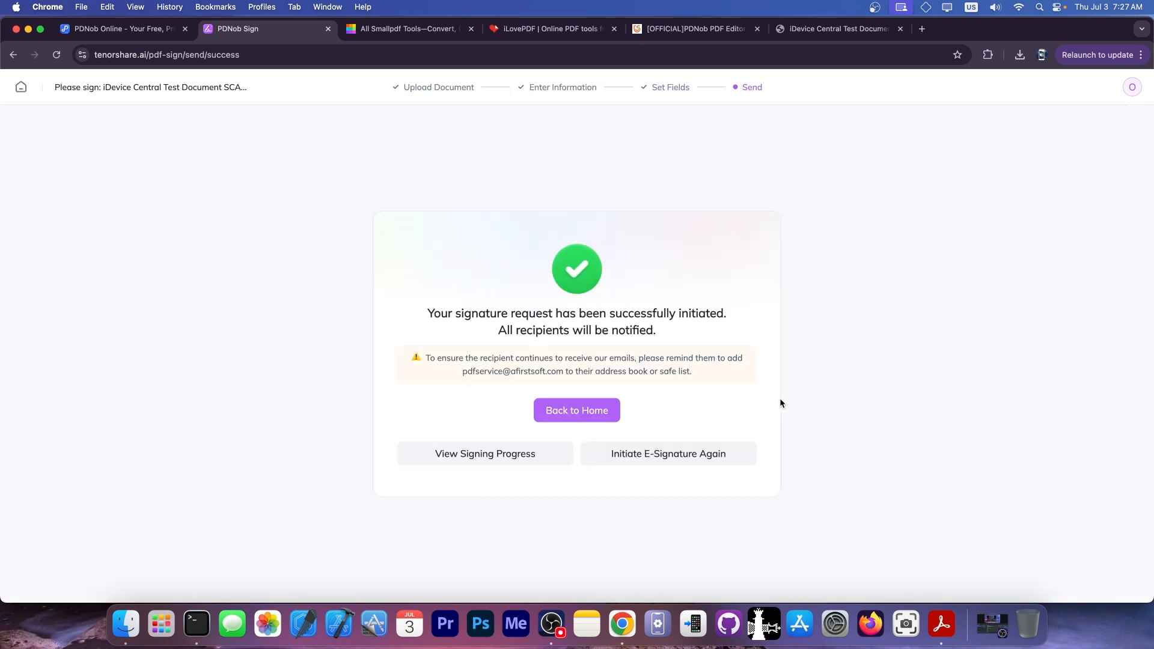
{"action": "mouse_move", "coordinate": [944, 445]}
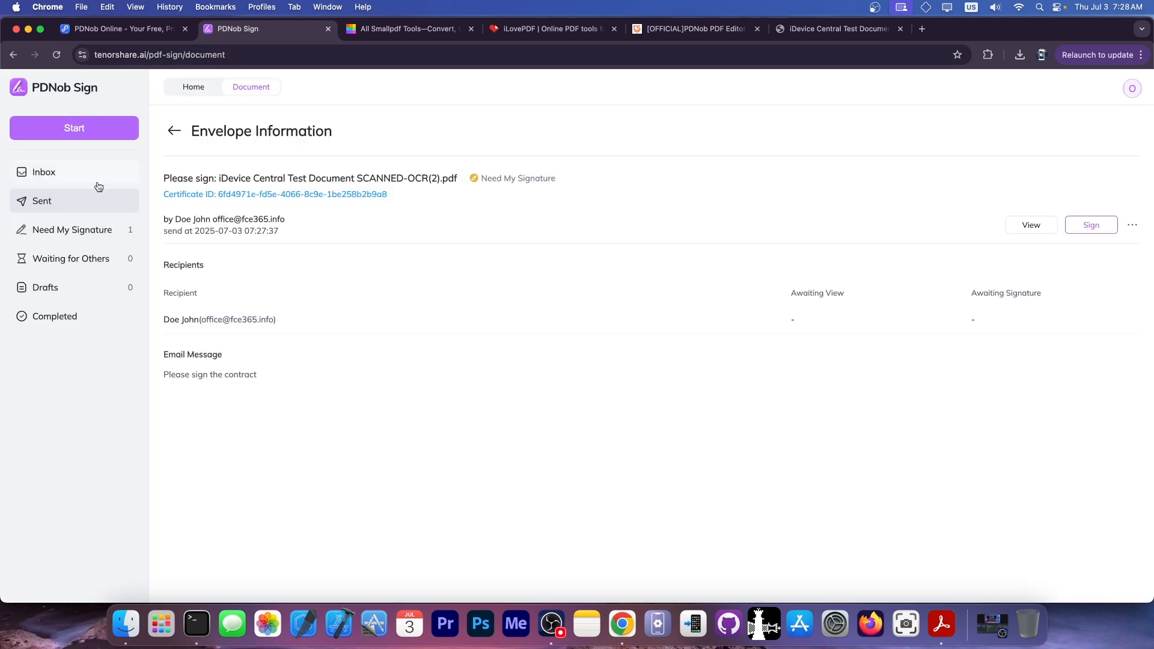
{"action": "mouse_move", "coordinate": [437, 169]}
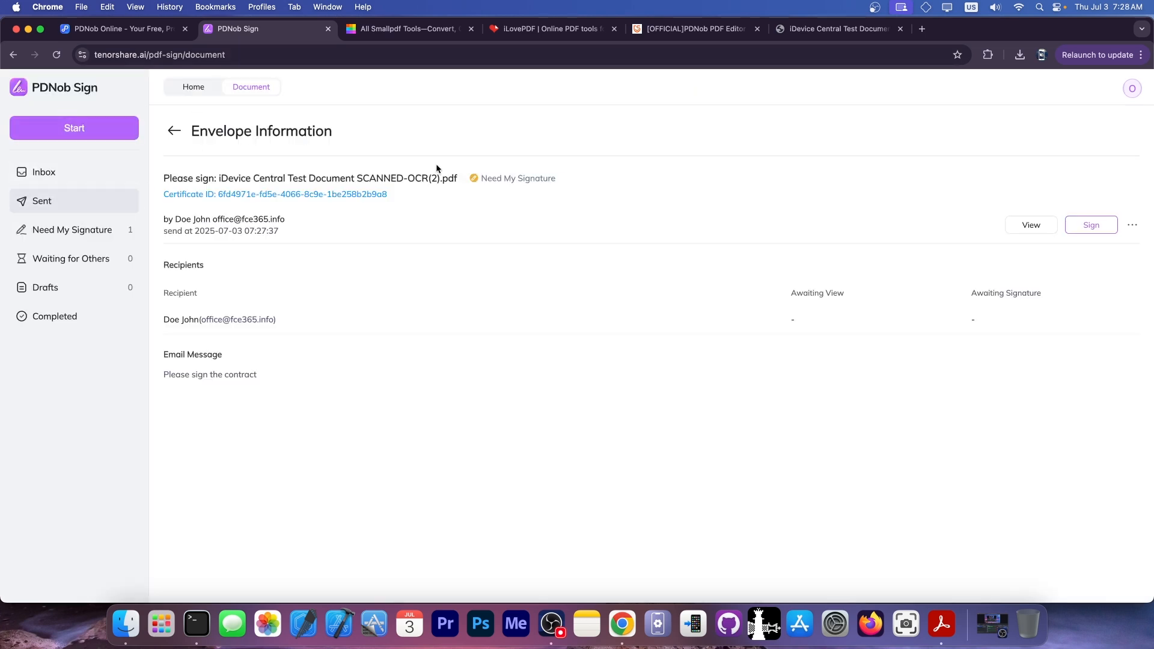
{"action": "mouse_move", "coordinate": [984, 279]}
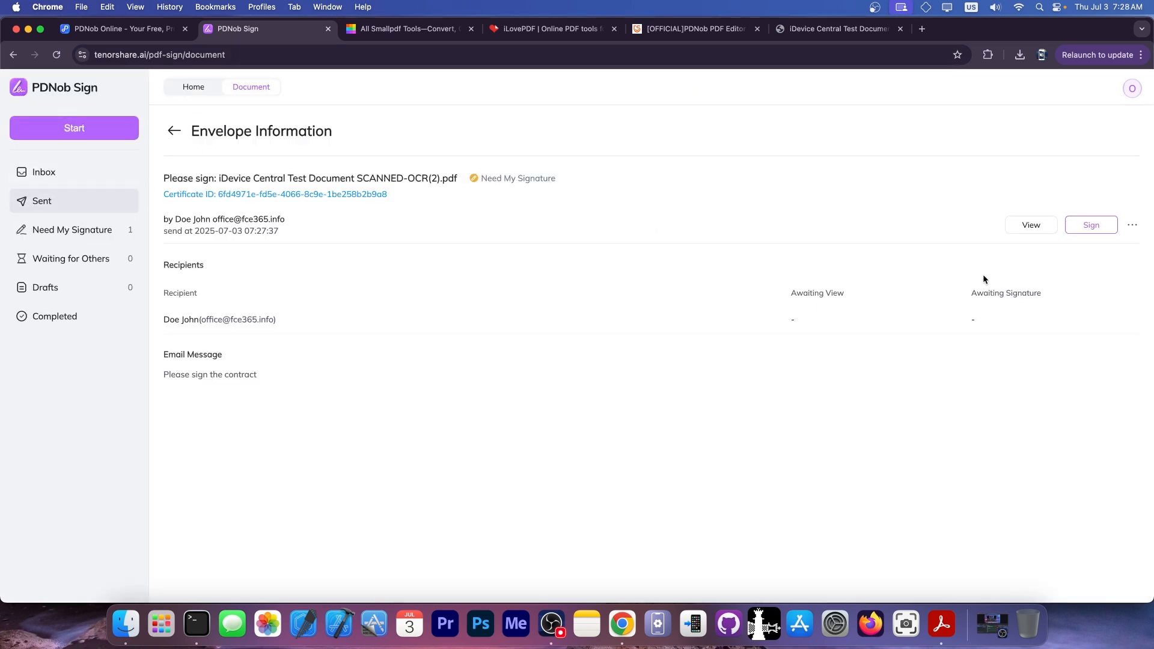
{"action": "mouse_move", "coordinate": [1002, 339]}
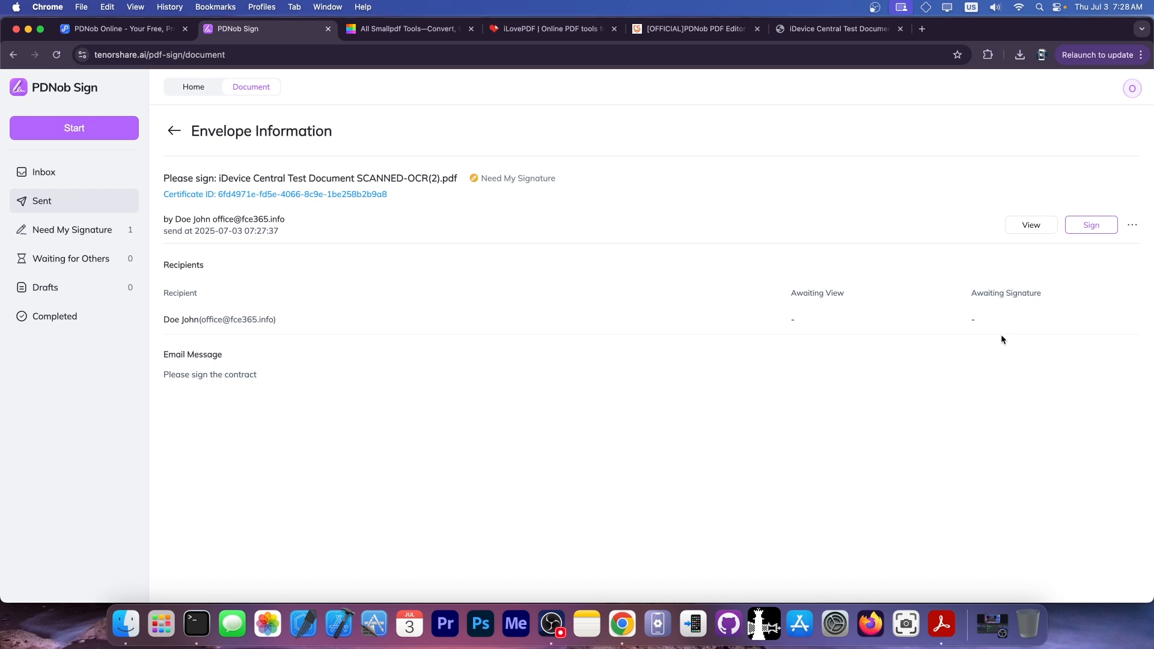
Step: Switch to the Gmail tab to view the signing-request email
{"action": "left_click", "coordinate": [839, 29]}
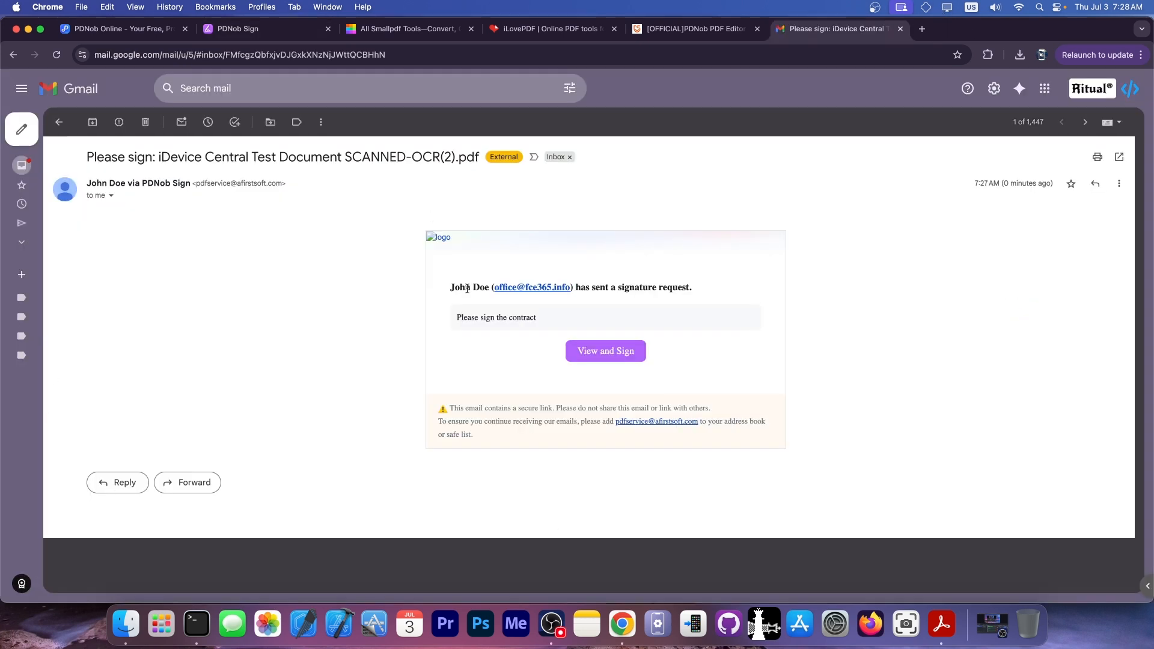
Step: Open the Gmail signing link, accept the security agreement, and scroll to page 3's signature field
{"action": "left_click", "coordinate": [605, 350]}
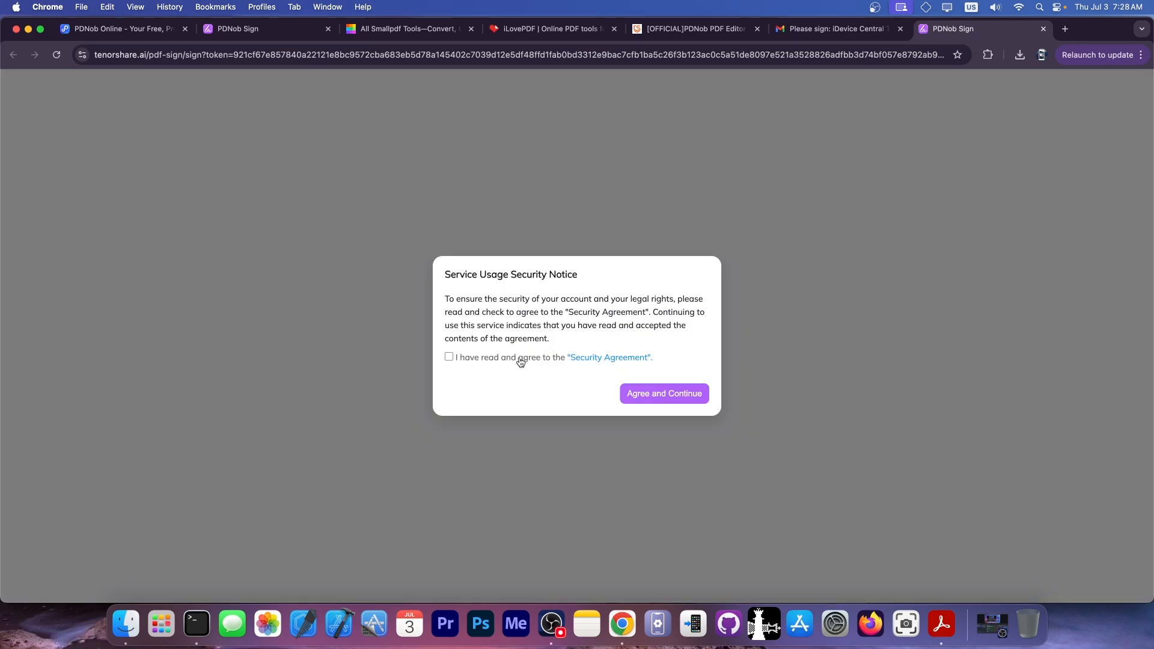
{"action": "left_click", "coordinate": [663, 393]}
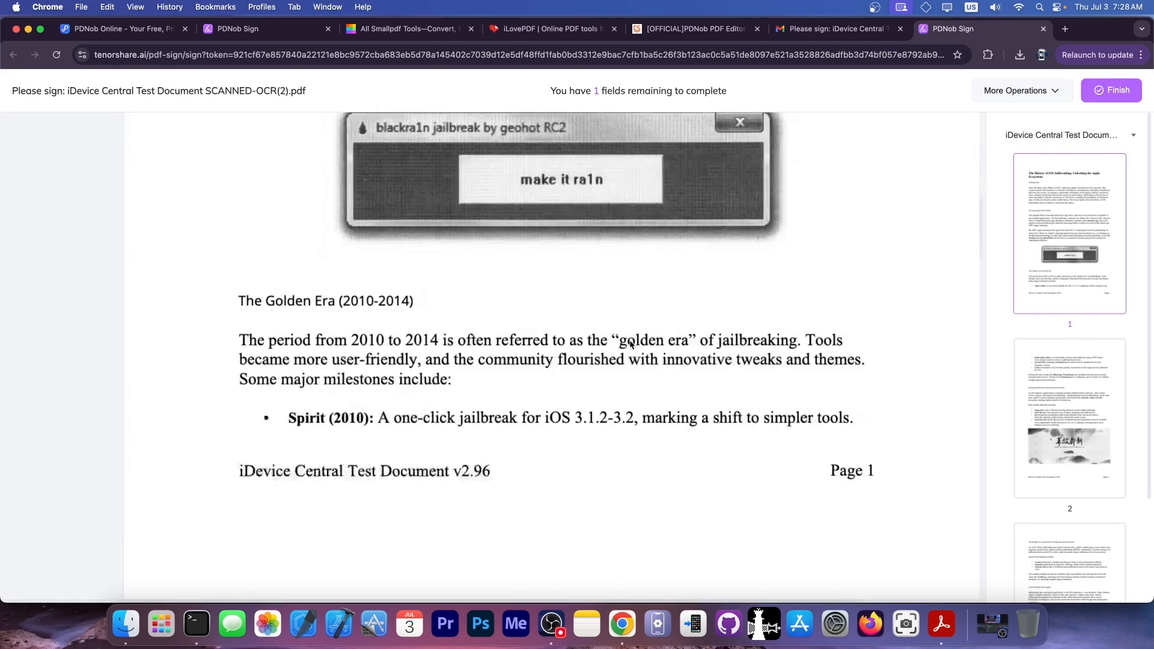
{"action": "scroll", "scroll_direction": "down", "scroll_amount": 3}
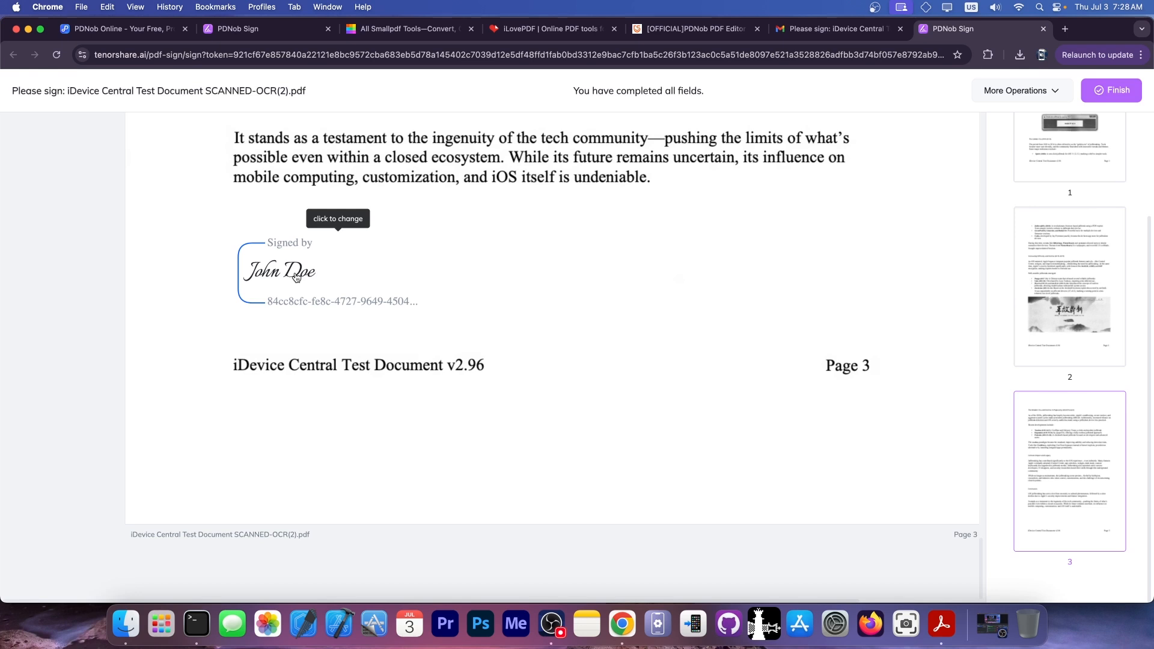
Step: Change John Doe's signature to a typed typewriter-style font and finish signing
{"action": "left_click", "coordinate": [280, 271]}
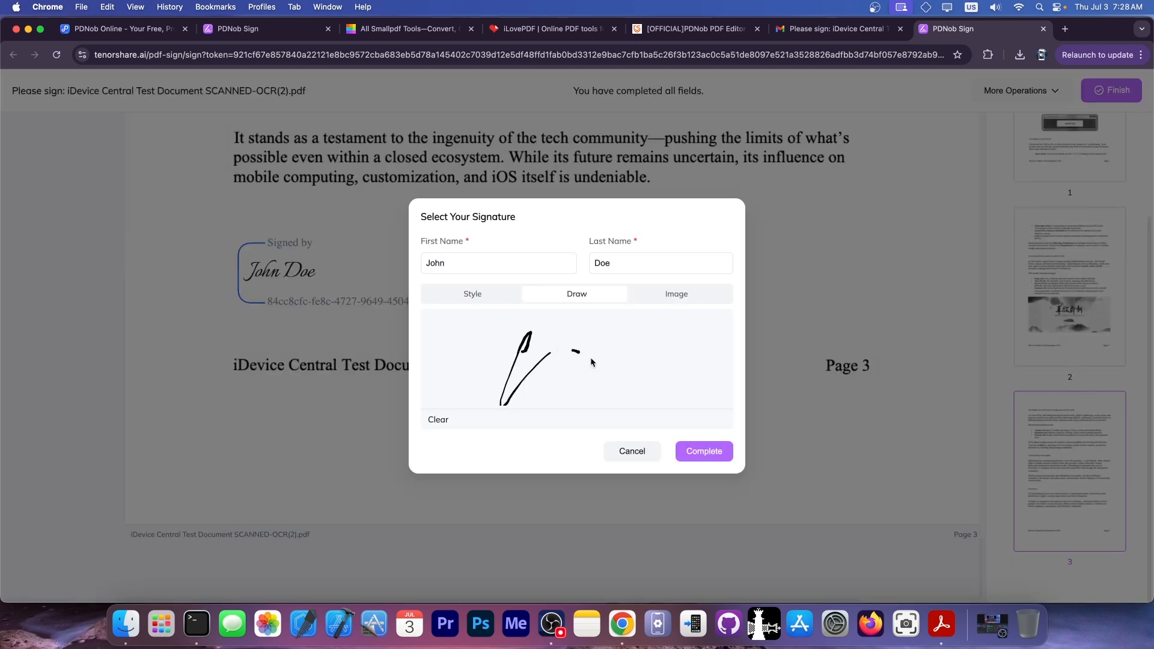
{"action": "left_click", "coordinate": [676, 294]}
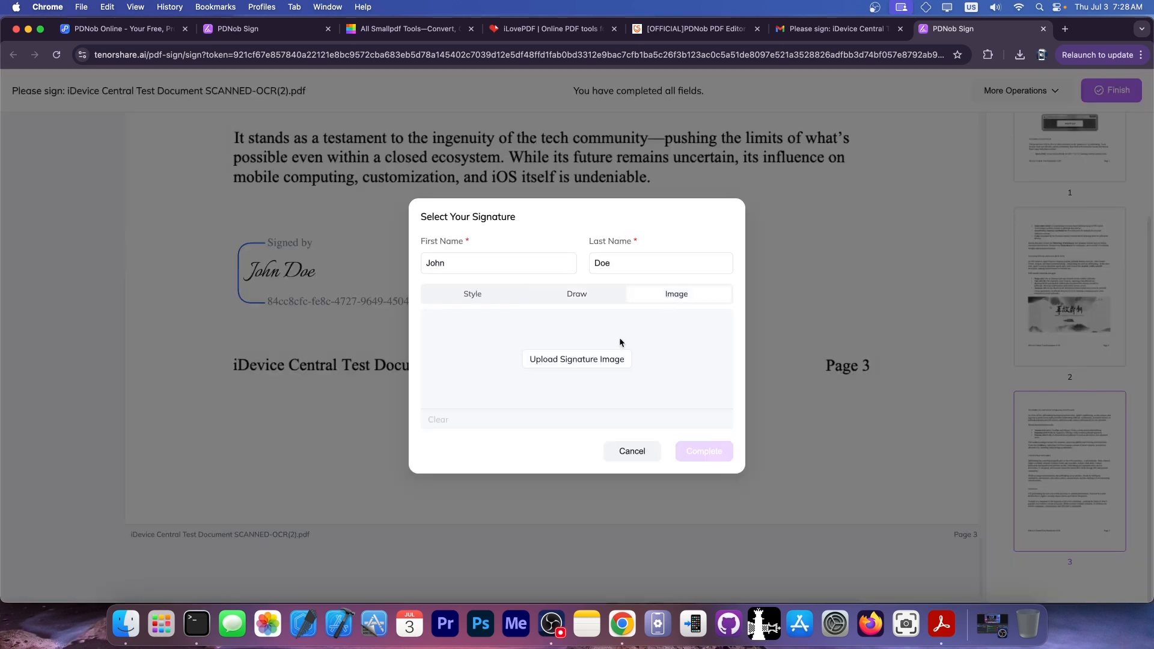
{"action": "left_click", "coordinate": [472, 294]}
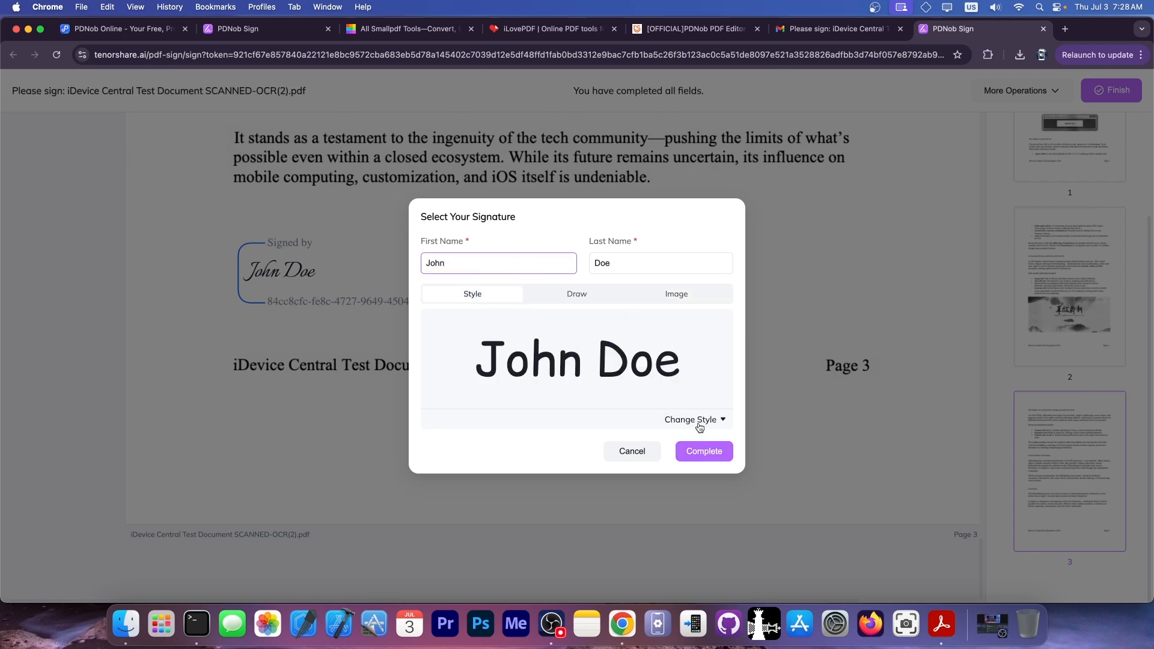
{"action": "left_click", "coordinate": [691, 419]}
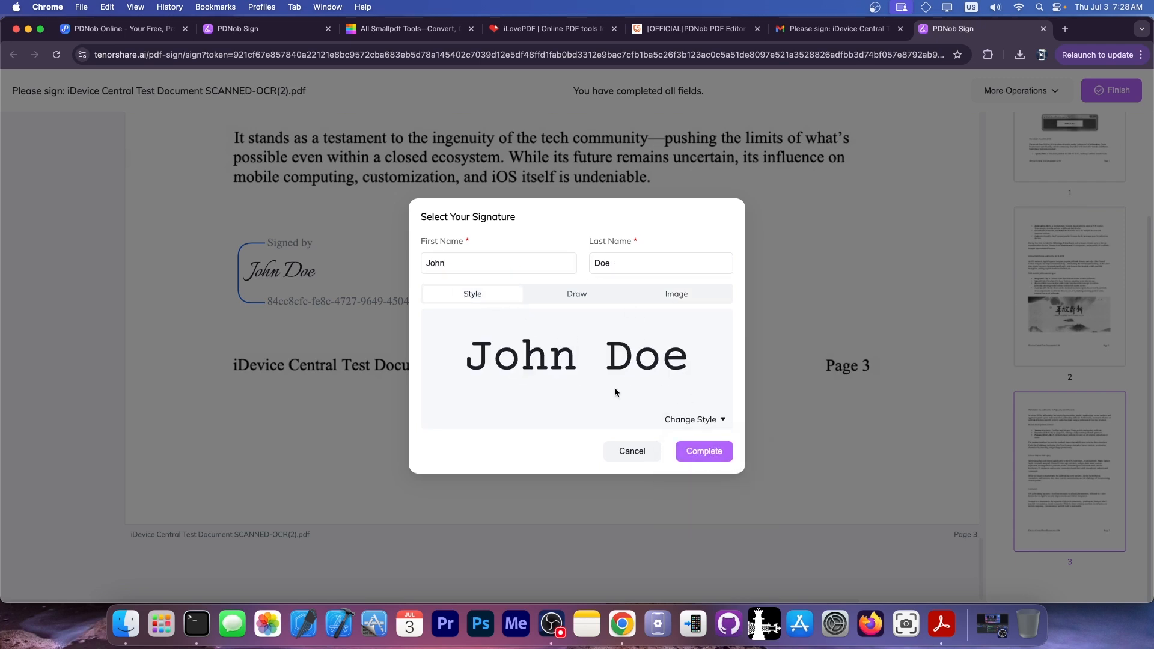
{"action": "left_click", "coordinate": [703, 451]}
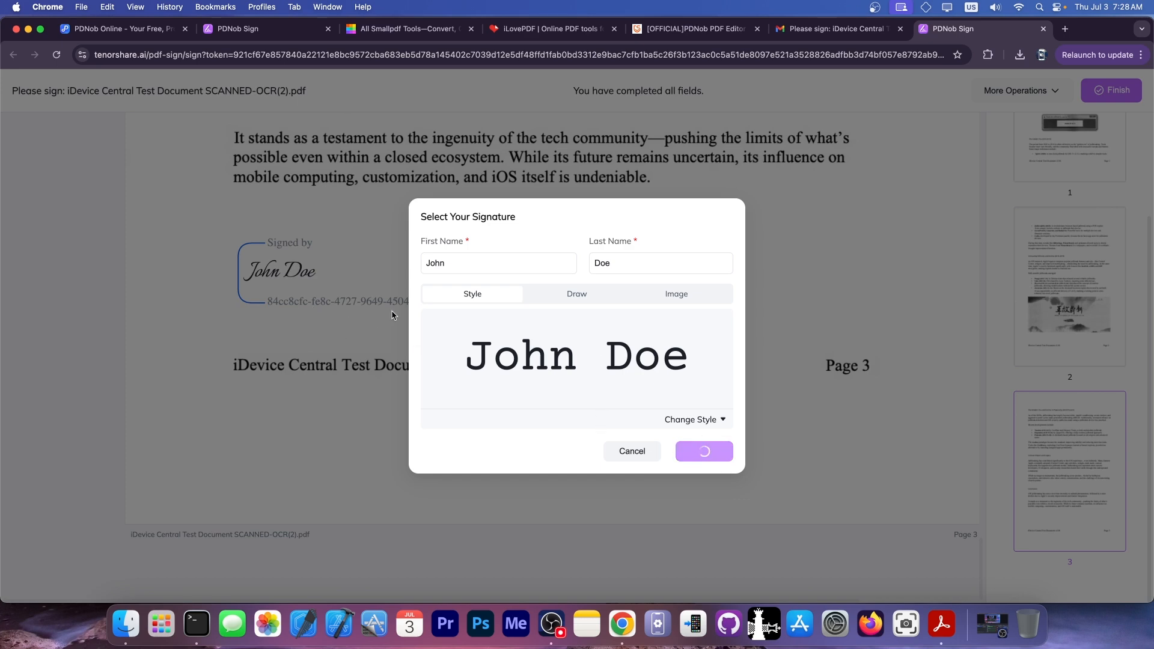
{"action": "left_click", "coordinate": [702, 450]}
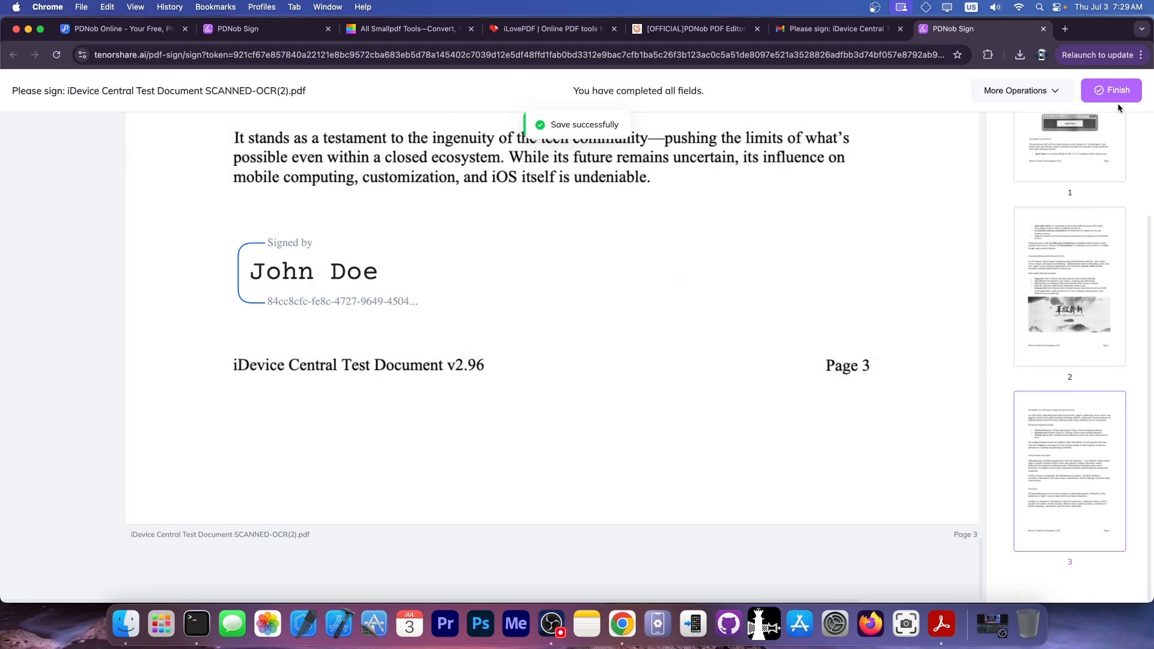
{"action": "left_click", "coordinate": [1110, 90]}
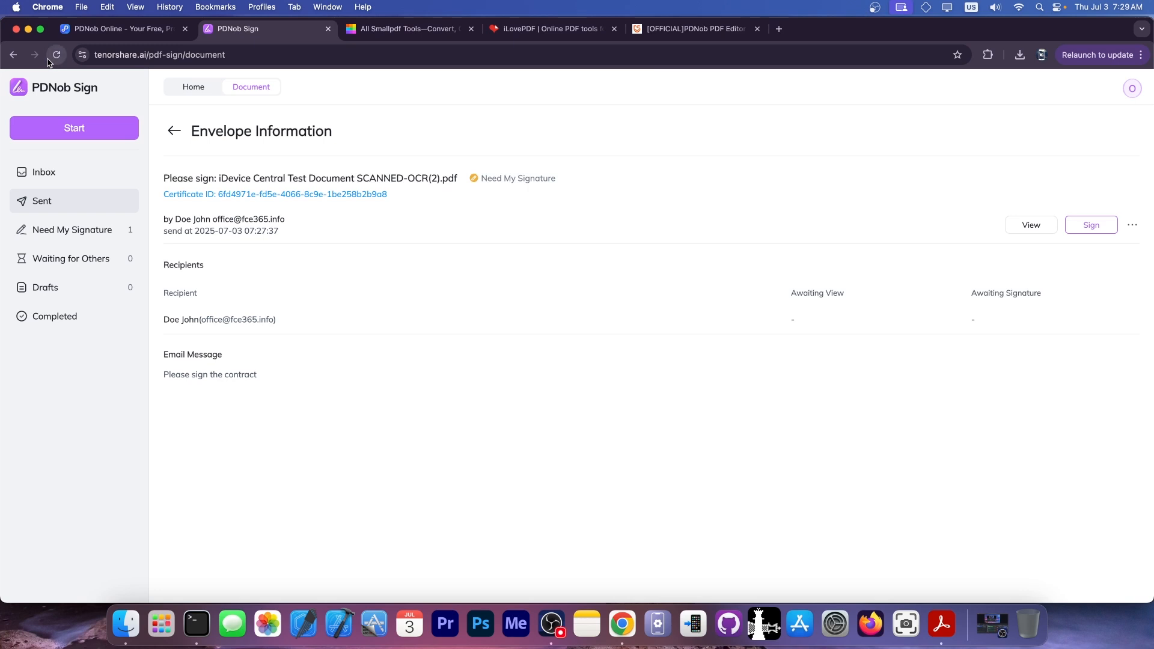
Step: Download the newest signed document from the Inbox with its certificate merged into one PDF
{"action": "left_click", "coordinate": [43, 171]}
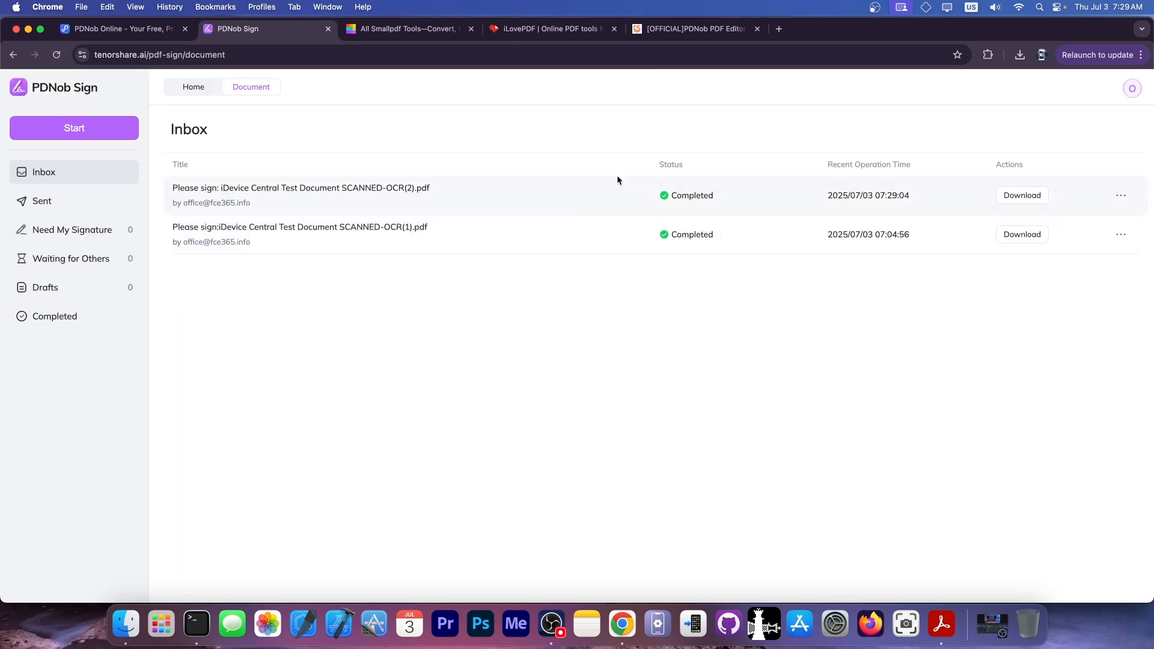
{"action": "left_click", "coordinate": [1021, 195]}
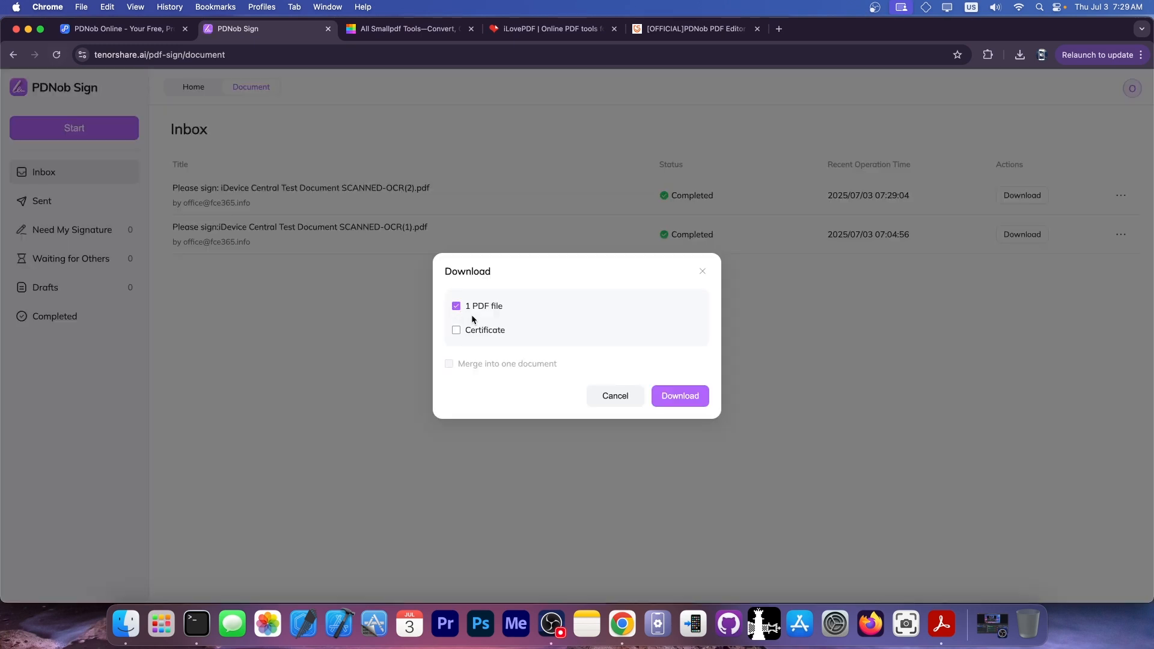
{"action": "left_click", "coordinate": [455, 330]}
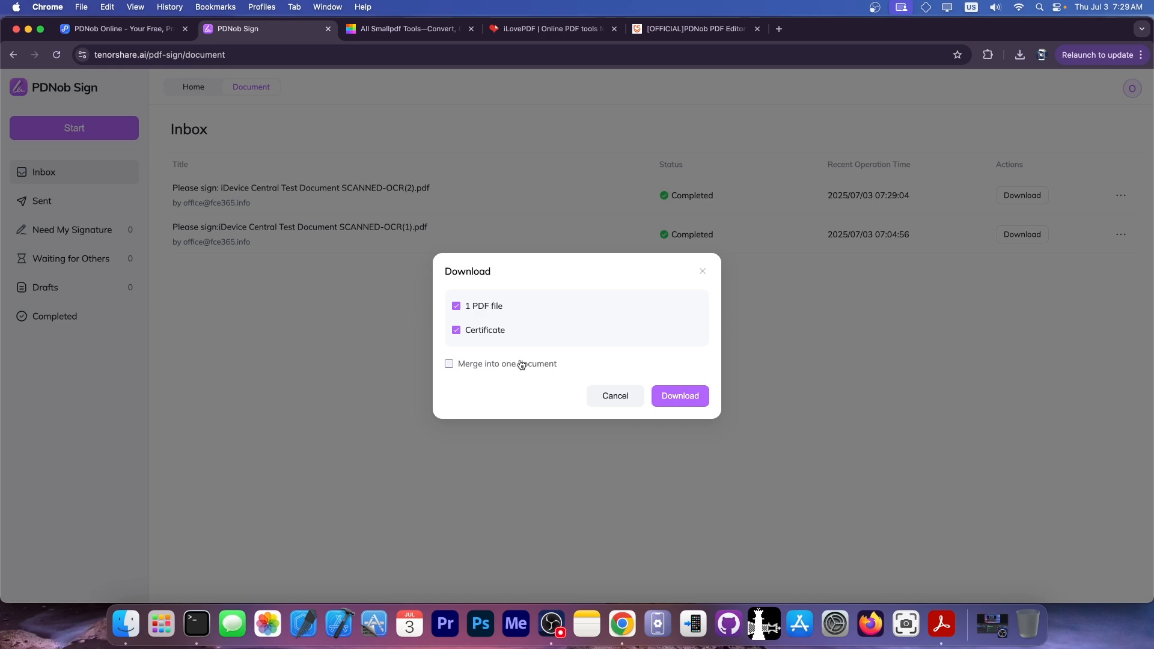
{"action": "left_click", "coordinate": [449, 363]}
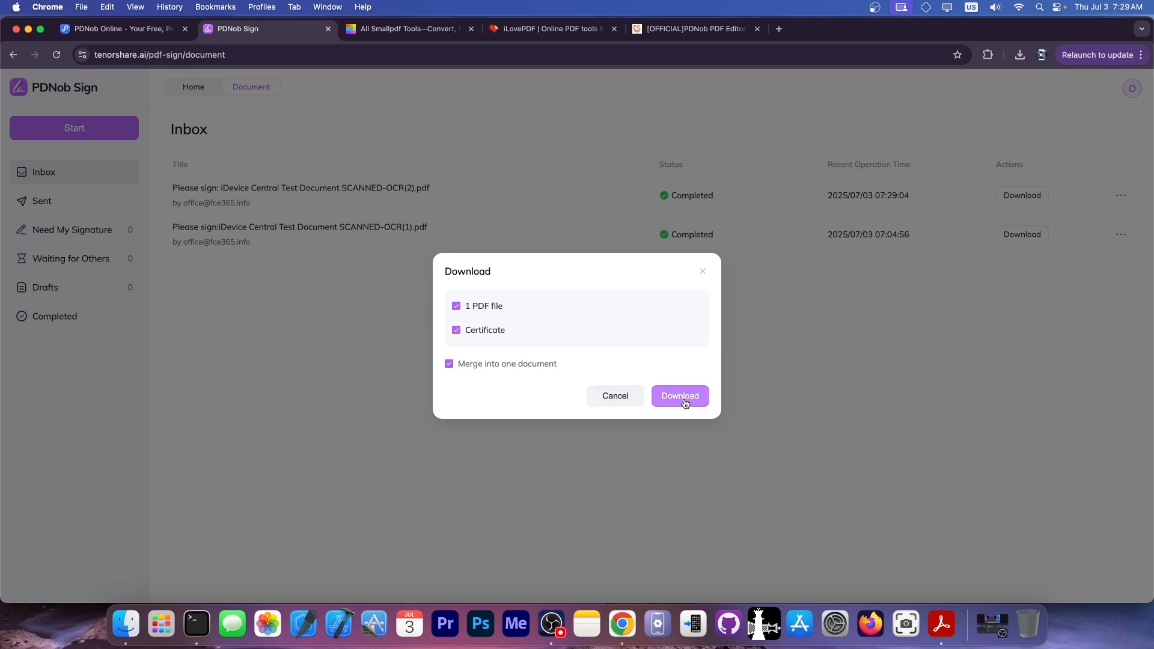
{"action": "left_click", "coordinate": [679, 396]}
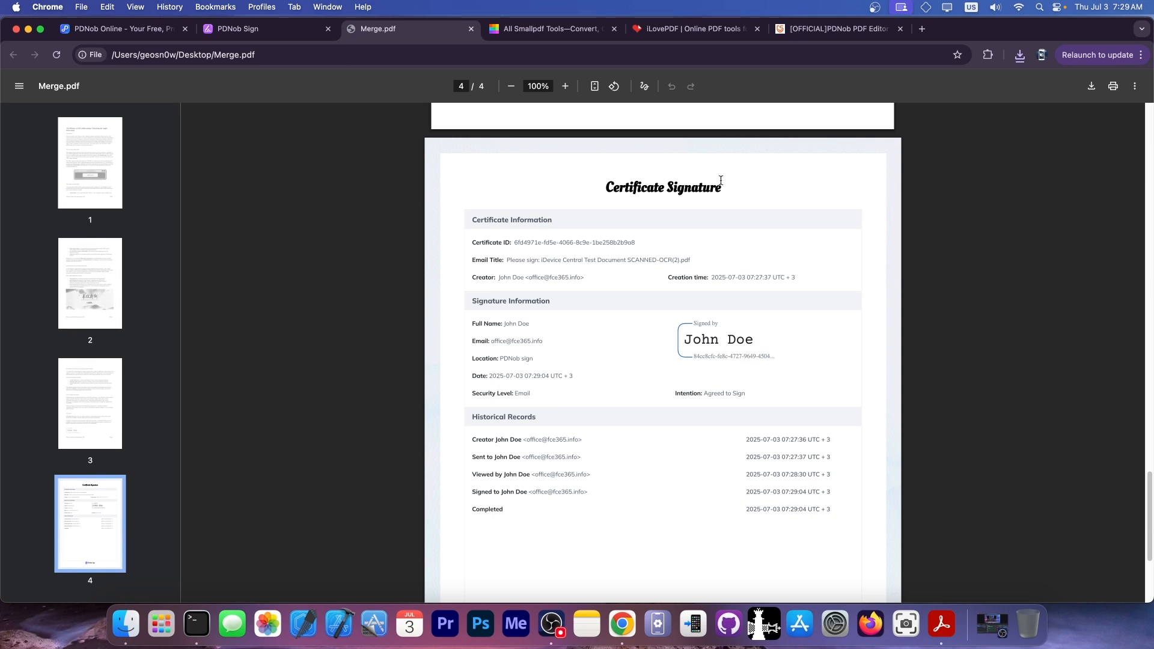
{"action": "mouse_move", "coordinate": [812, 344]}
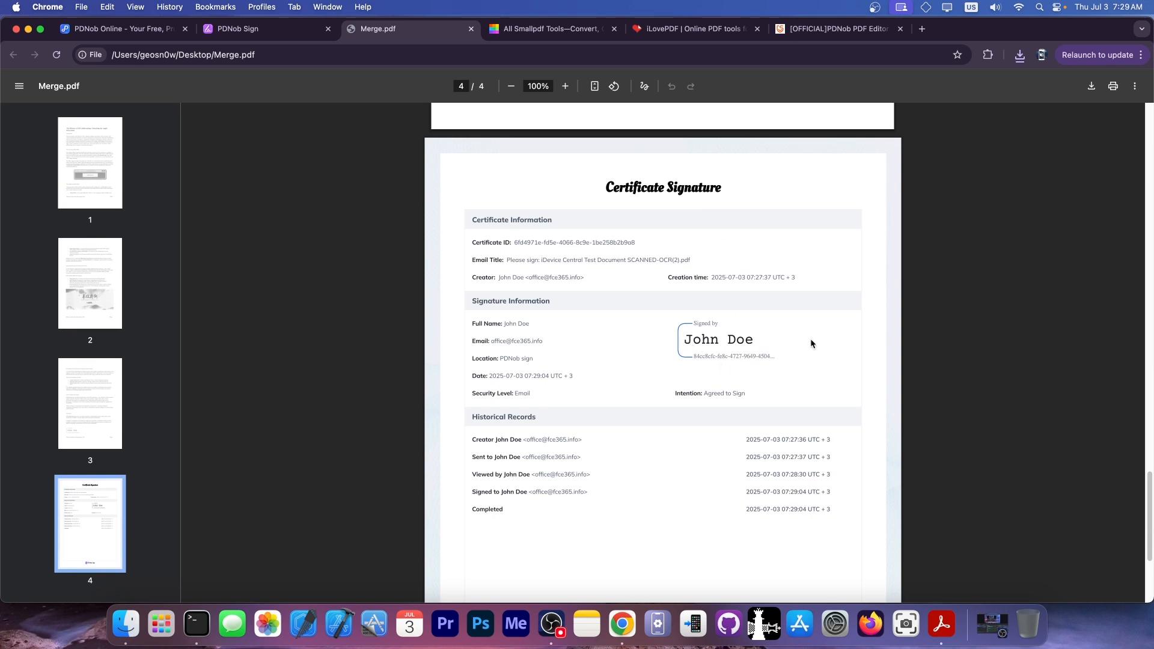
{"action": "mouse_move", "coordinate": [594, 498]}
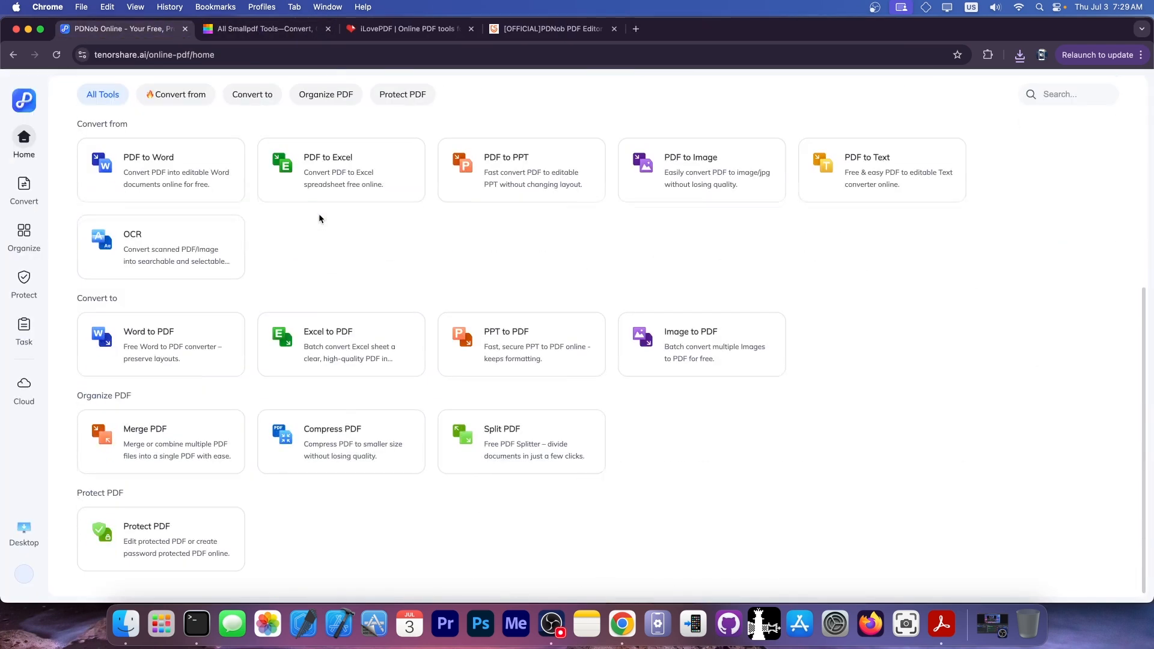
{"action": "mouse_move", "coordinate": [285, 489]}
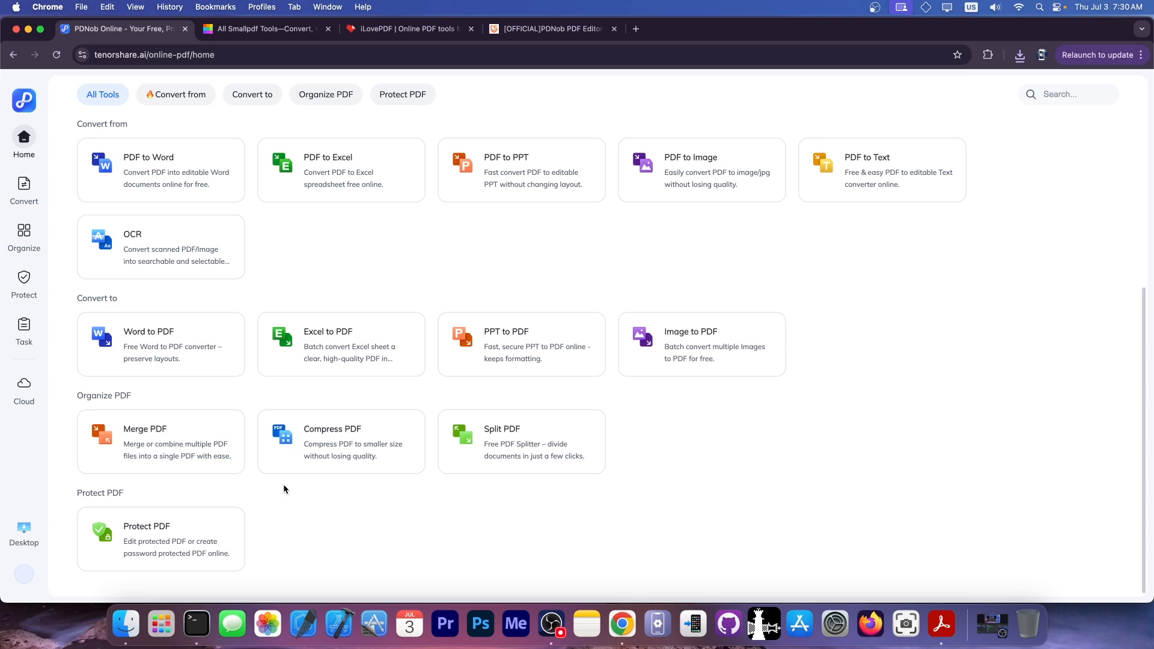
Step: Upload the signed test document and IOS_jailbreaking.pdf from the Desktop into Merge PDF
{"action": "left_click", "coordinate": [145, 442]}
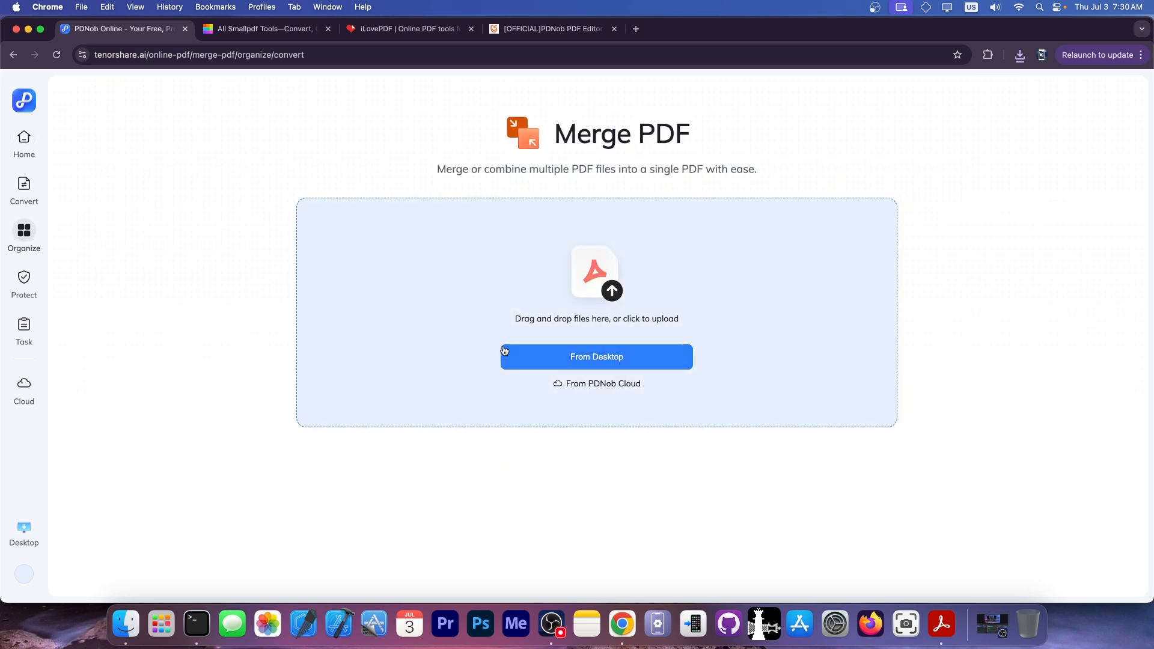
{"action": "left_click", "coordinate": [597, 356]}
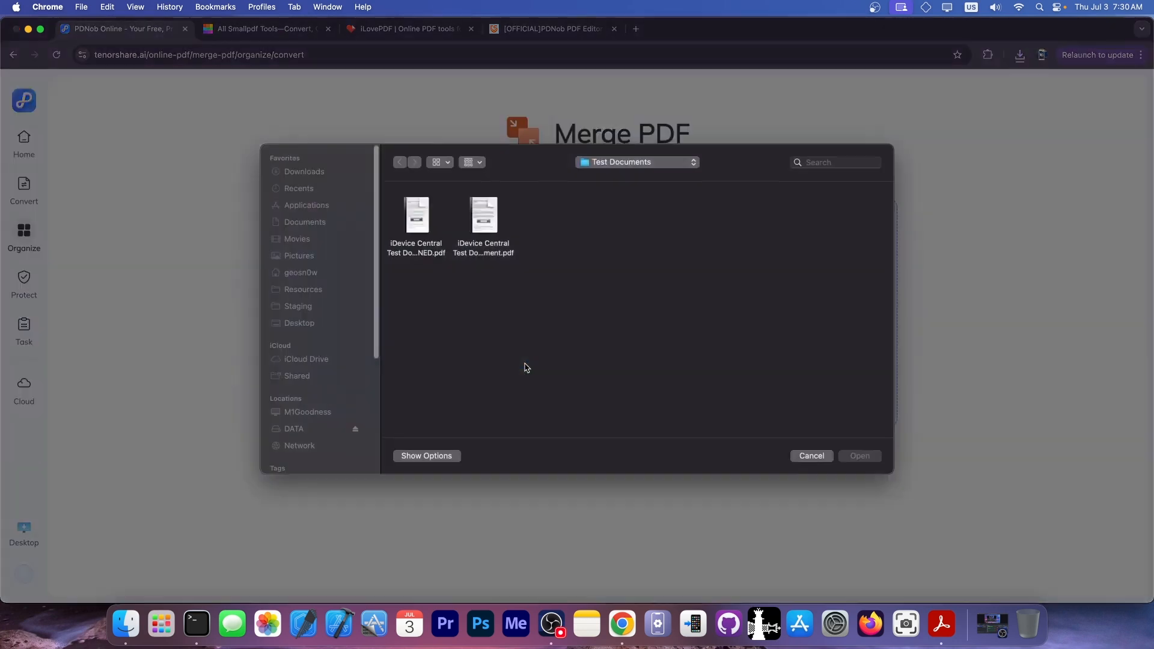
{"action": "left_click", "coordinate": [298, 323]}
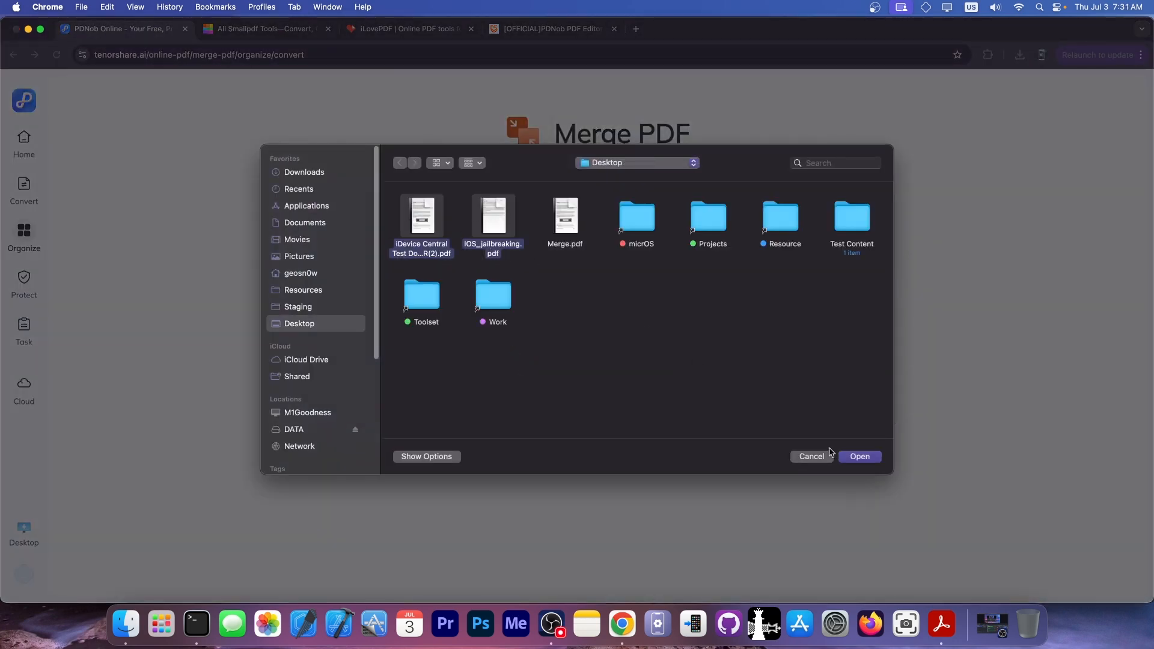
{"action": "left_click", "coordinate": [859, 457]}
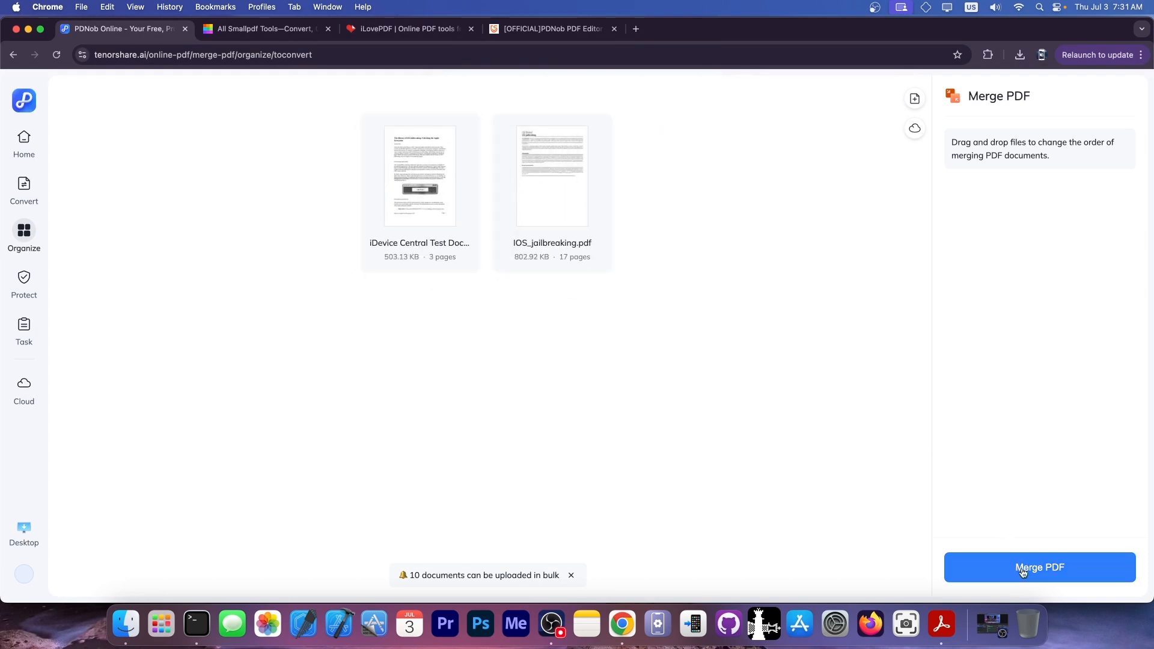
Step: Merge the two PDFs and save the combined file to the Desktop
{"action": "left_click", "coordinate": [1039, 568]}
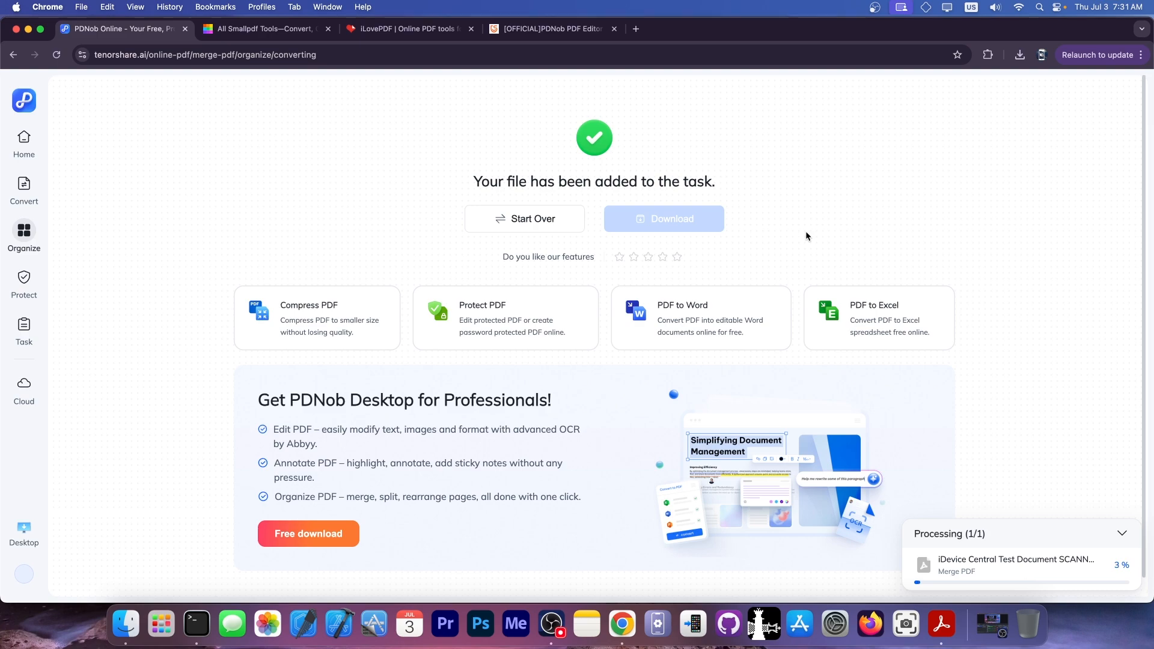
{"action": "left_click", "coordinate": [661, 219]}
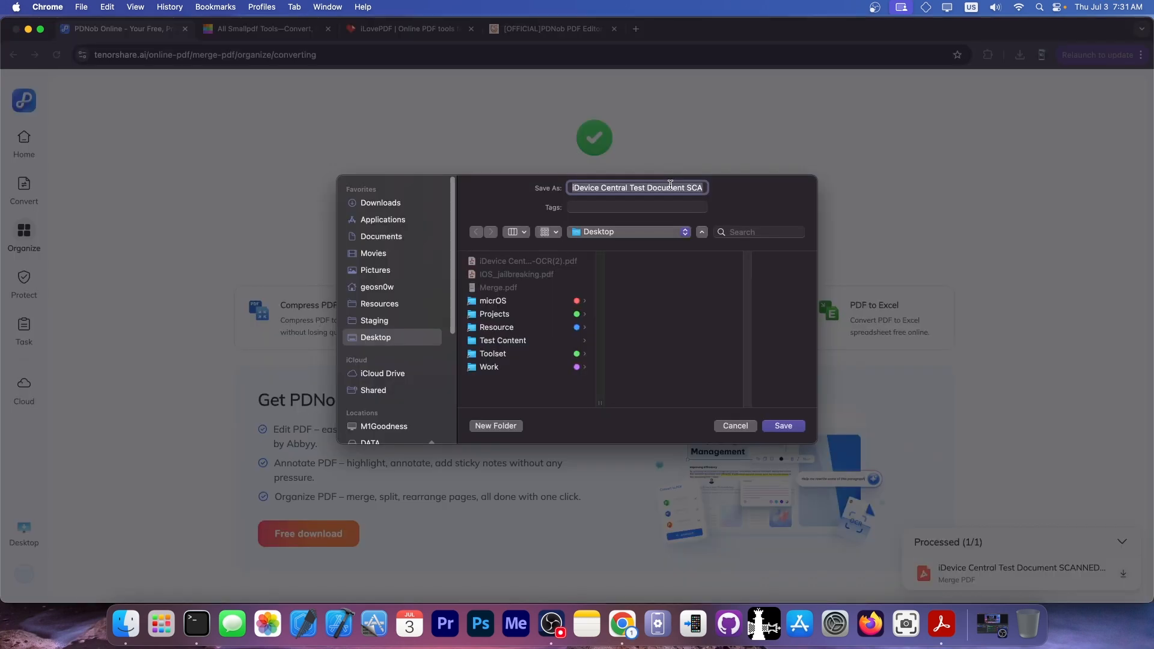
{"action": "left_click", "coordinate": [783, 425]}
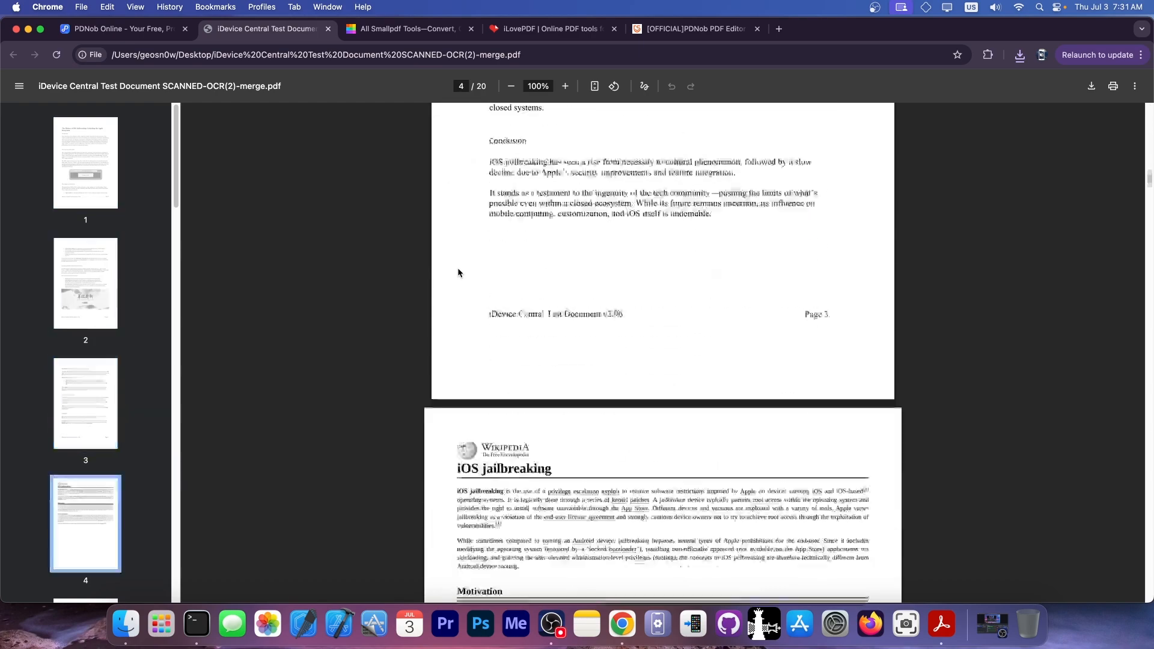
Step: Scroll the 20-page merged PDF down to page 13, then close its tab
{"action": "scroll", "scroll_direction": "down", "scroll_amount": 3}
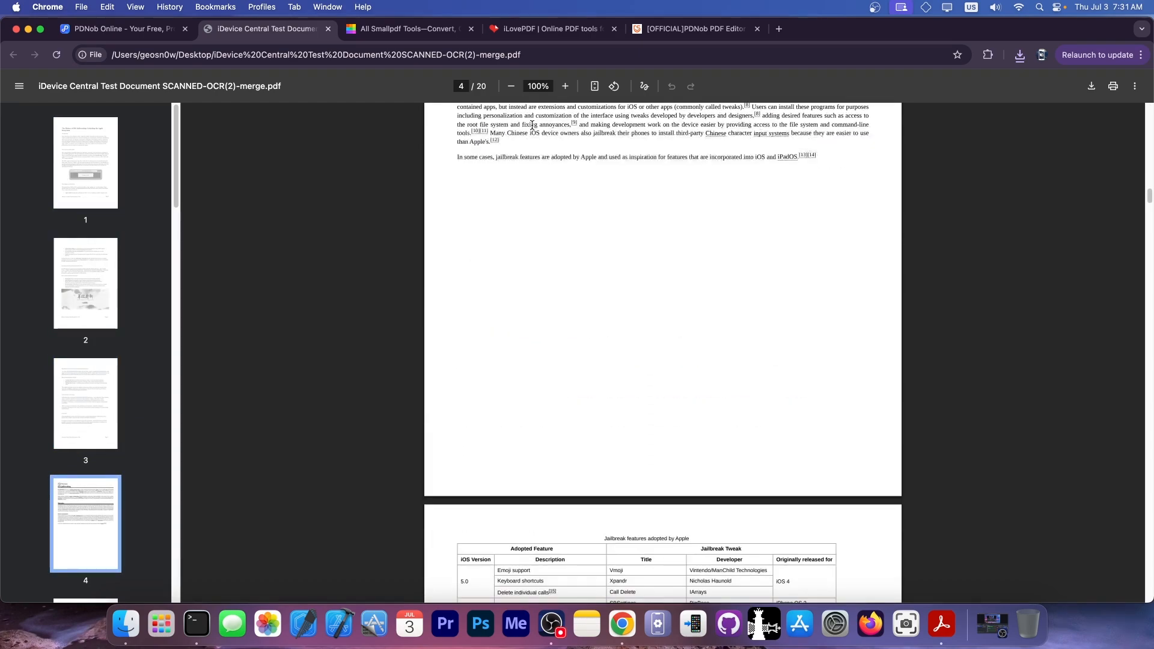
{"action": "scroll", "scroll_direction": "down", "scroll_amount": 3}
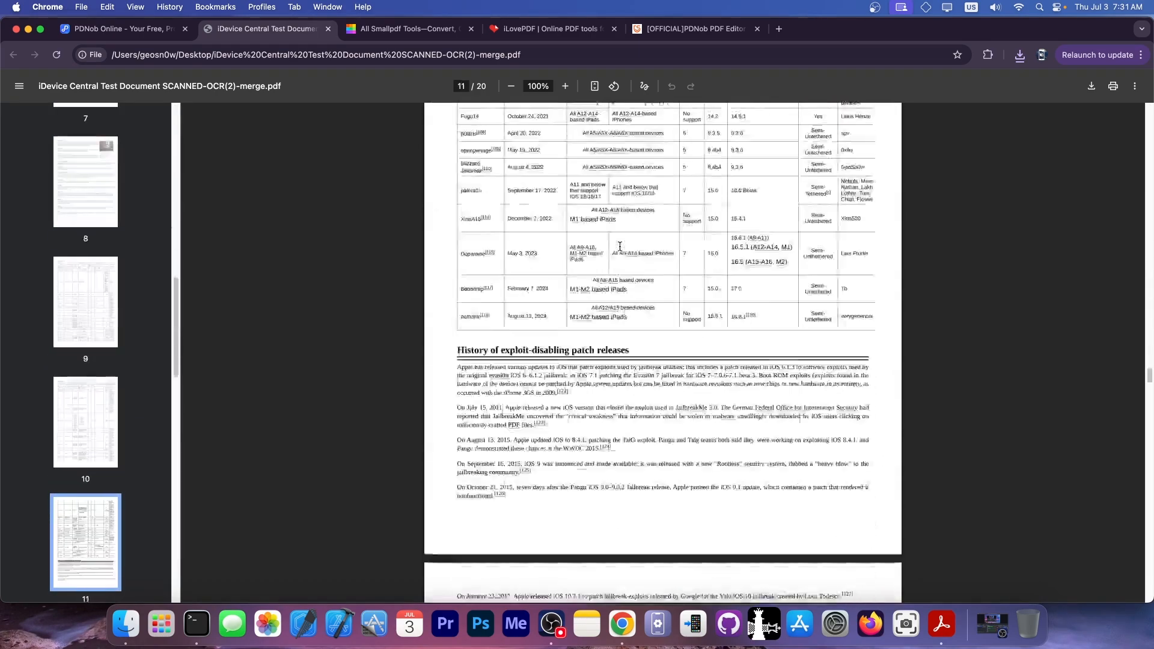
{"action": "scroll", "scroll_direction": "down", "scroll_amount": 3}
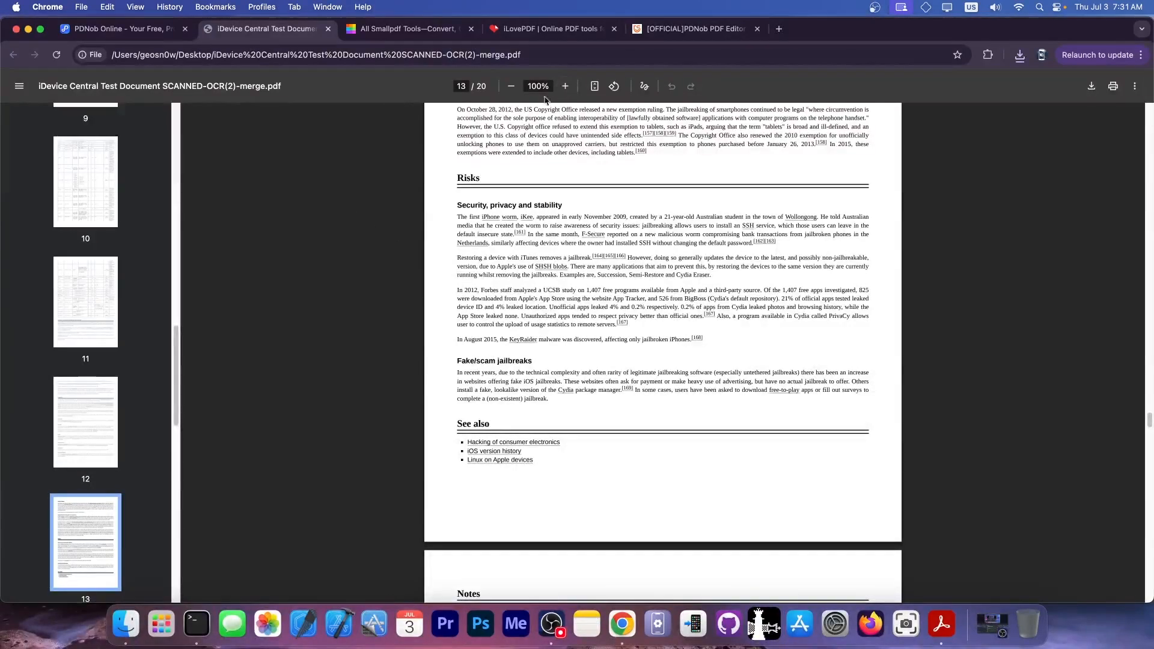
{"action": "left_click", "coordinate": [121, 29]}
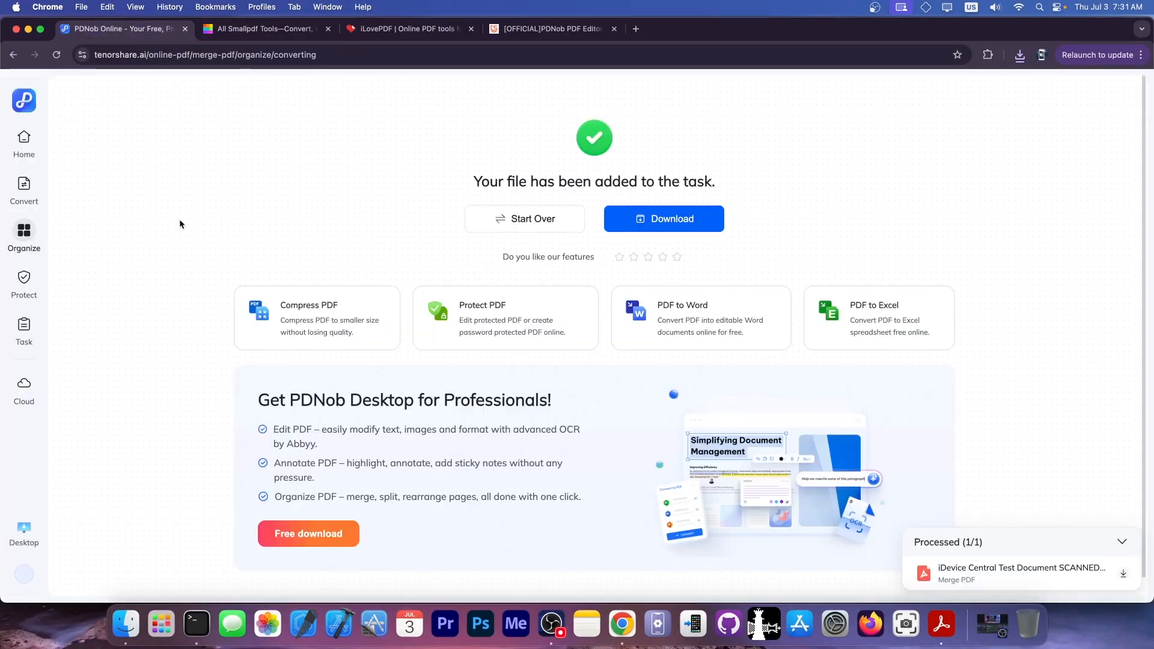
Step: Upload the iDevice Central test document from the Desktop into Compress PDF
{"action": "left_click", "coordinate": [23, 141]}
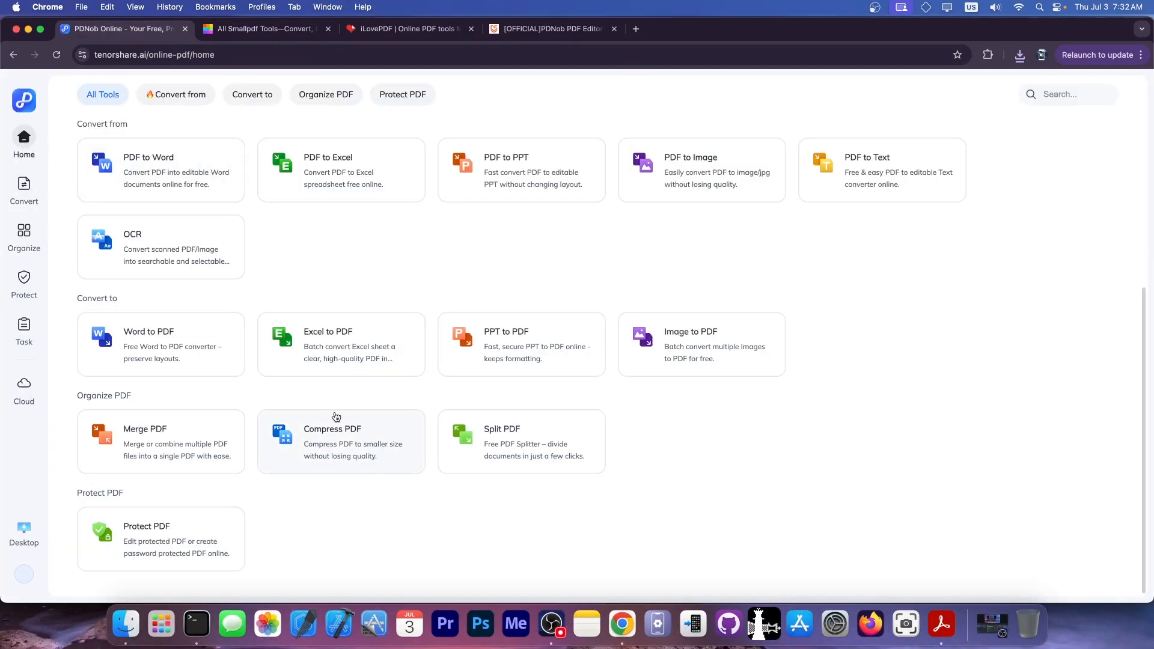
{"action": "mouse_move", "coordinate": [276, 453]}
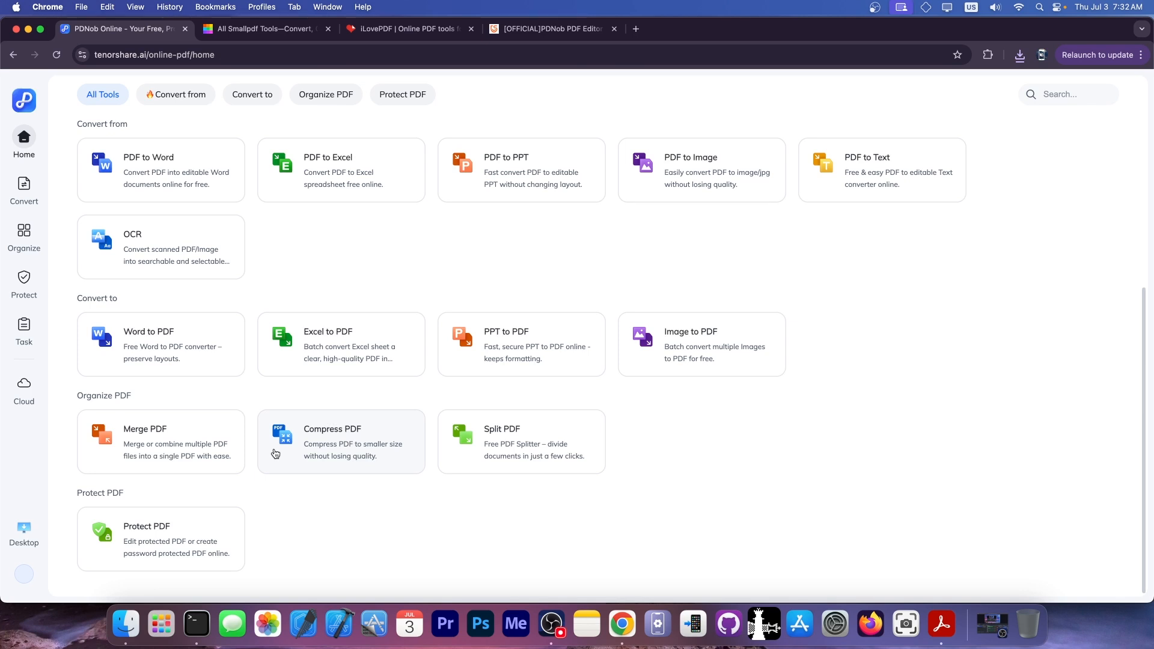
{"action": "mouse_move", "coordinate": [330, 445]}
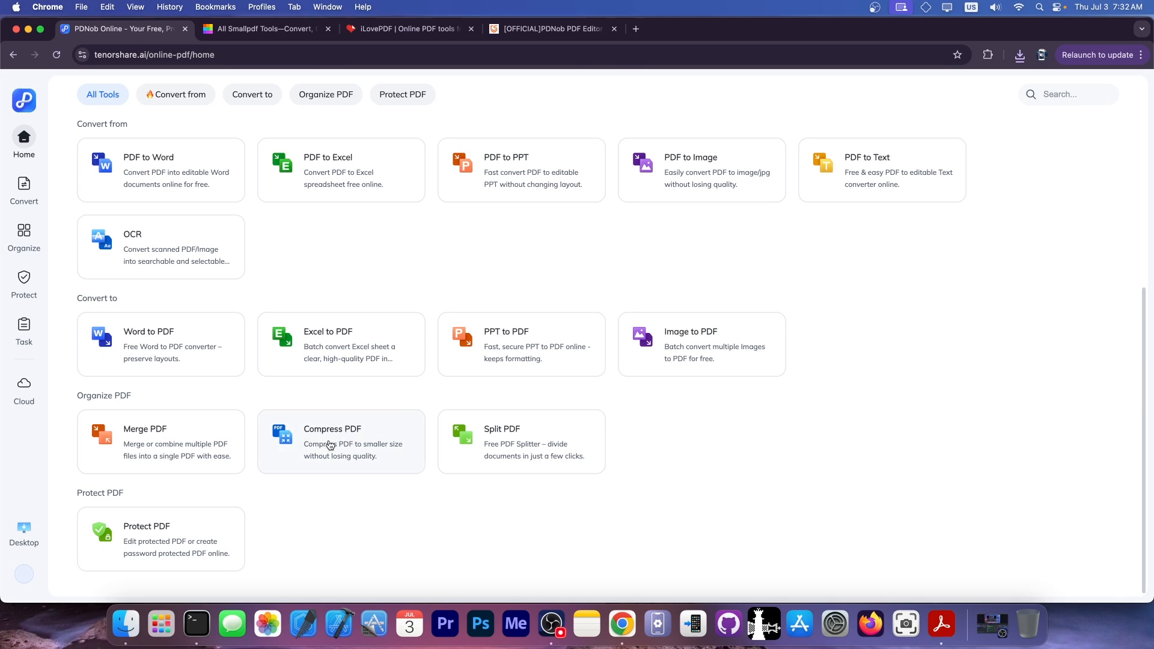
{"action": "left_click", "coordinate": [331, 441]}
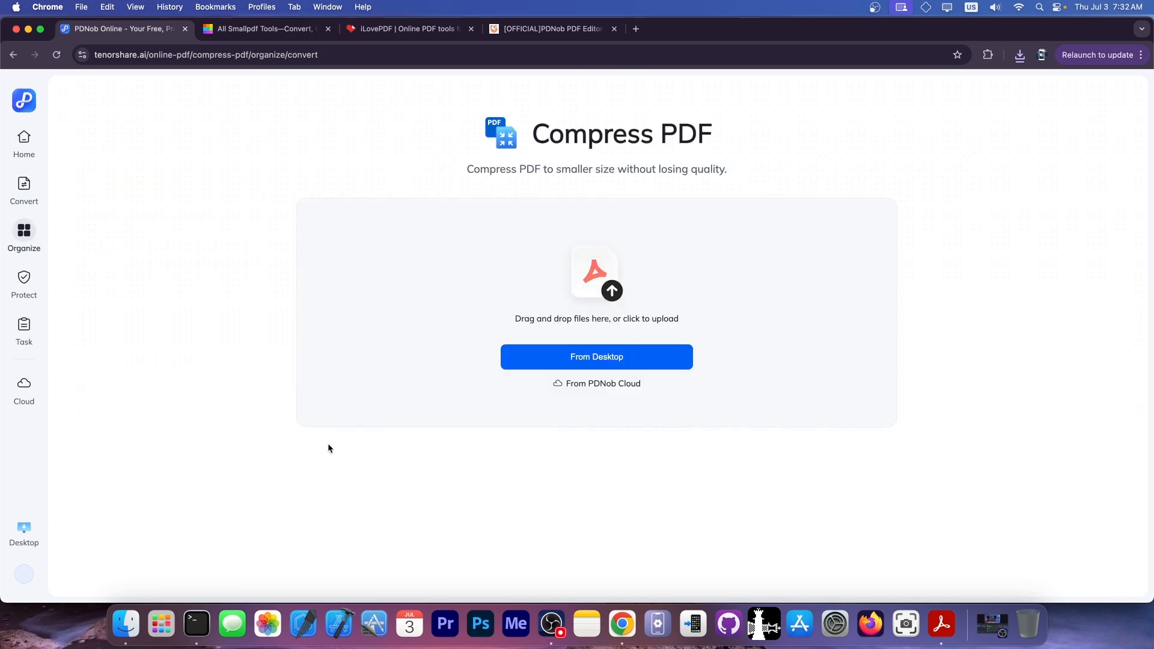
{"action": "left_click", "coordinate": [596, 357]}
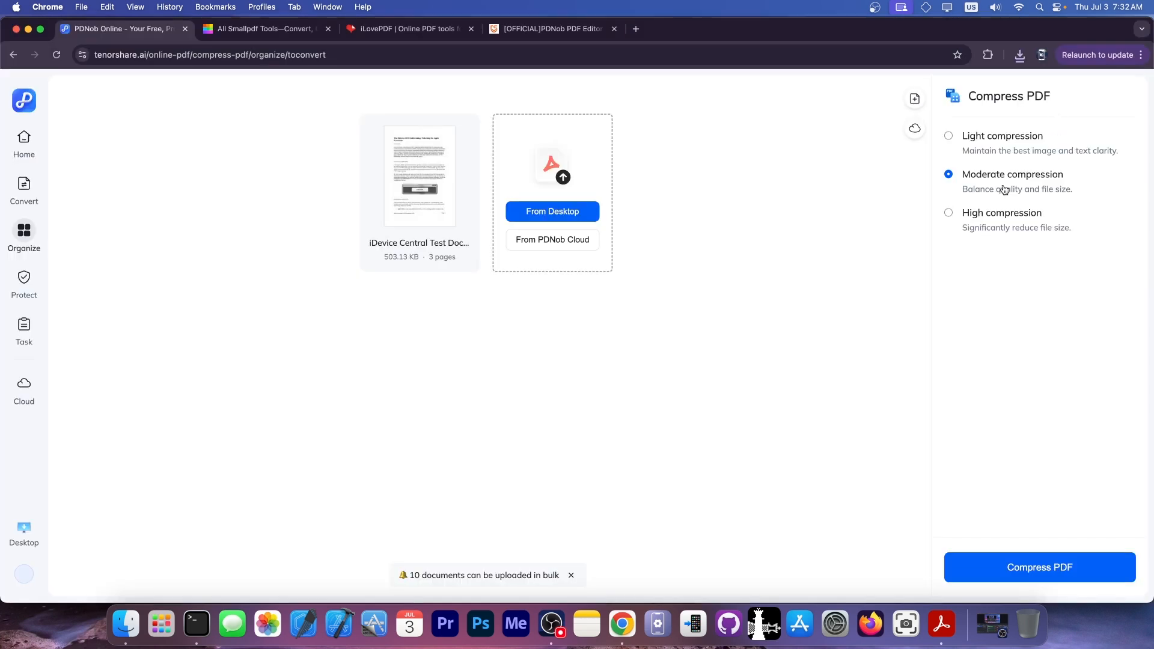
{"action": "mouse_move", "coordinate": [1020, 181]}
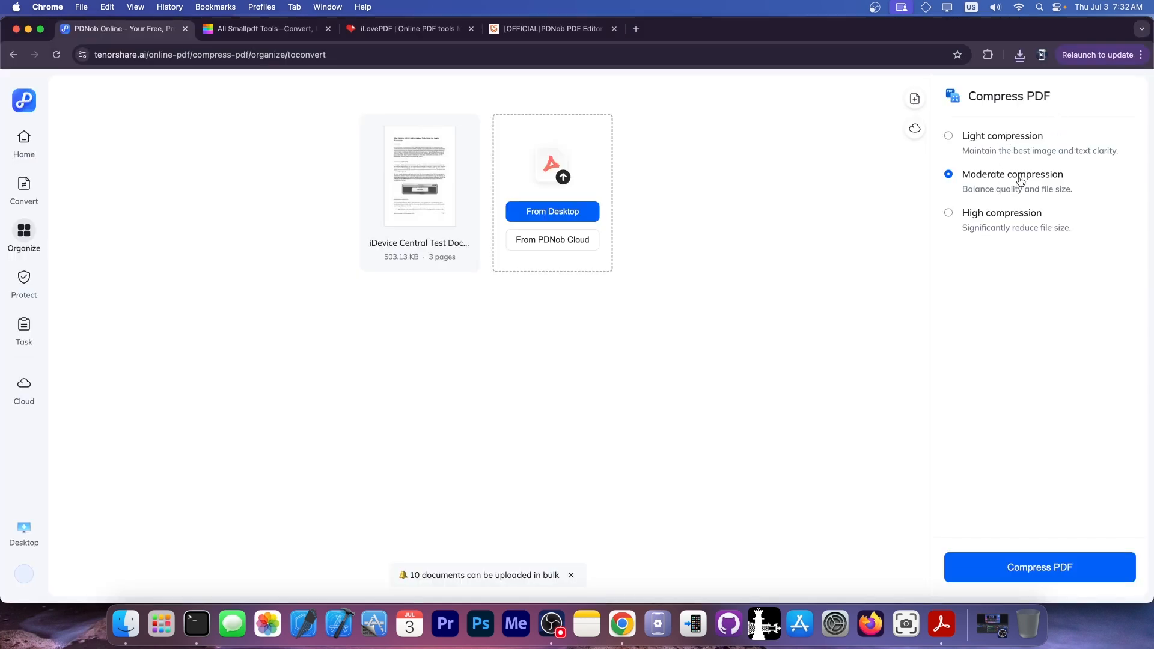
Step: Compress it at High compression and save the compressed copy to the Desktop
{"action": "left_click", "coordinate": [948, 213]}
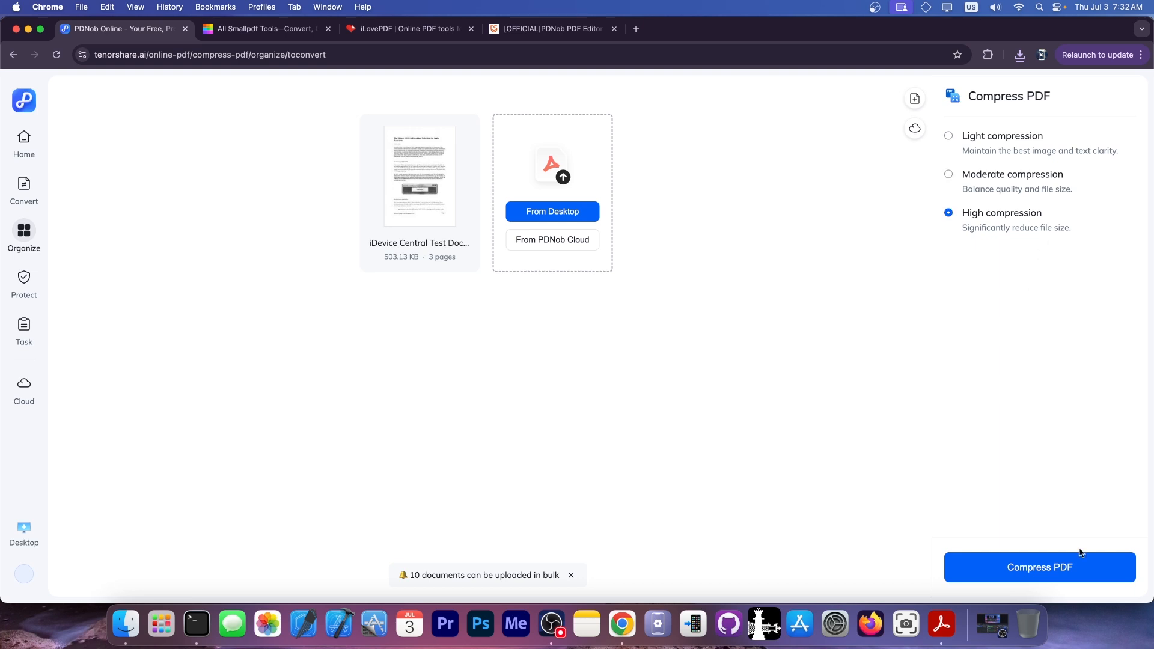
{"action": "left_click", "coordinate": [1038, 567]}
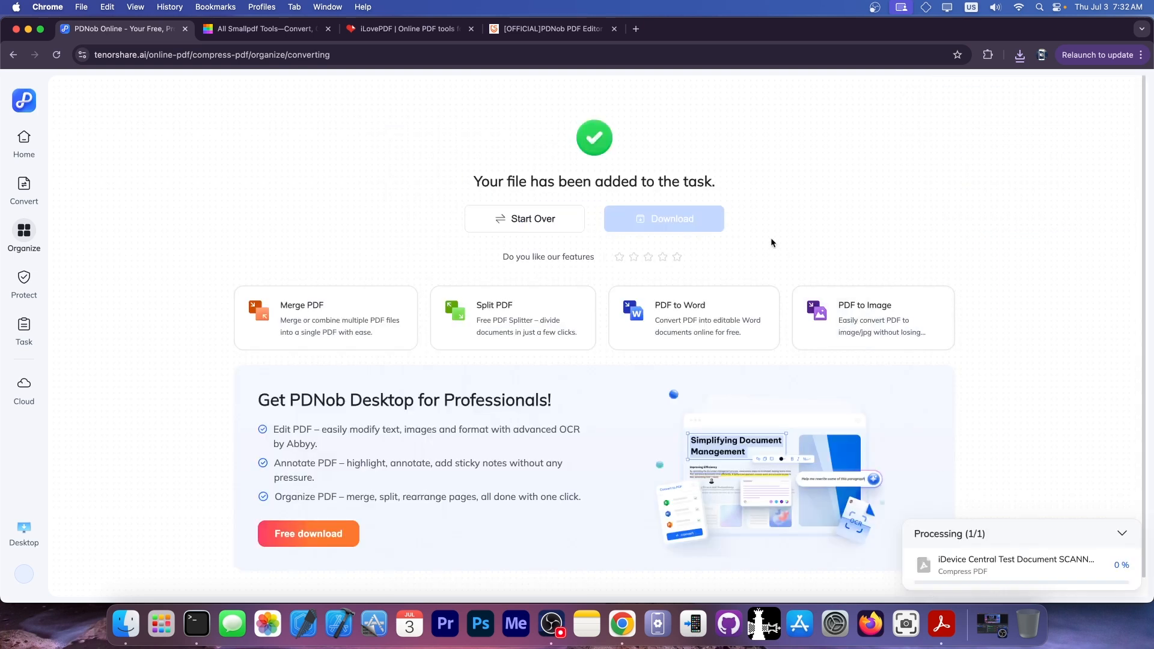
{"action": "left_click", "coordinate": [663, 218]}
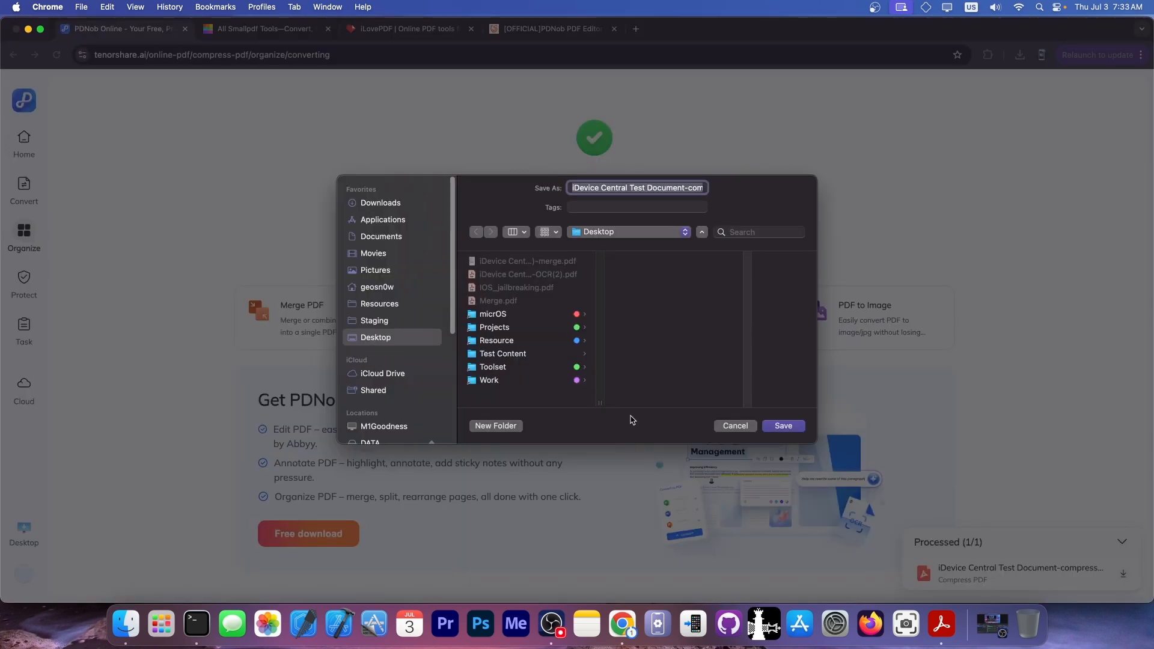
{"action": "left_click", "coordinate": [783, 426]}
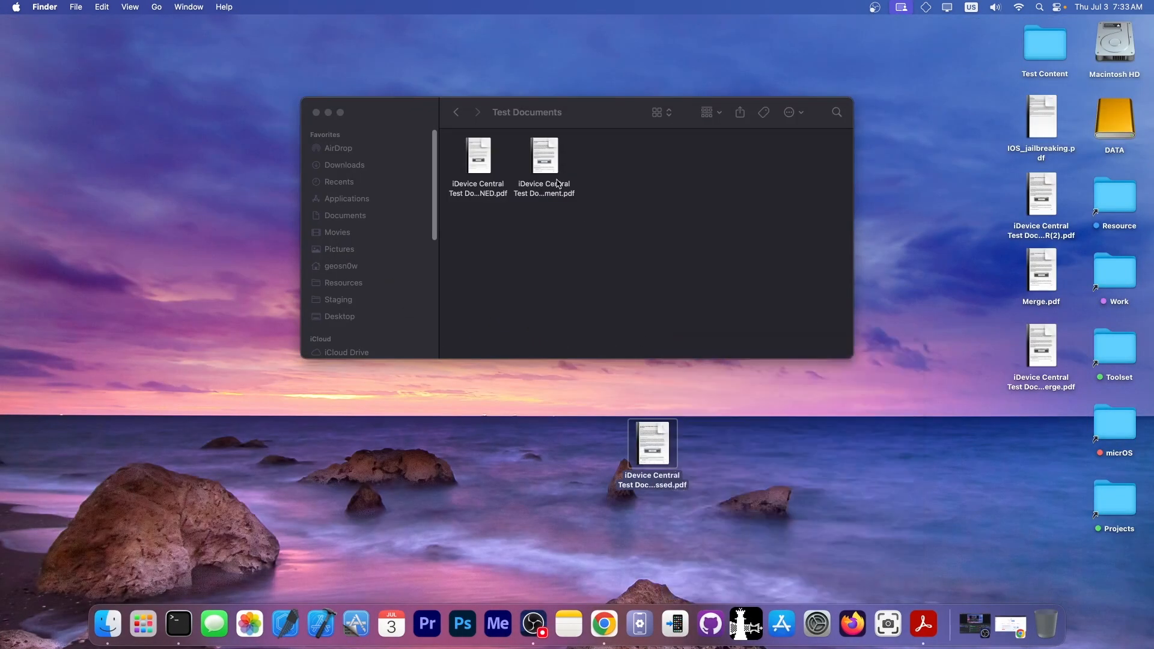
Step: Compare Get Info details of the 2.4 MB compressed PDF and the original scanned document
{"action": "left_click", "coordinate": [652, 444]}
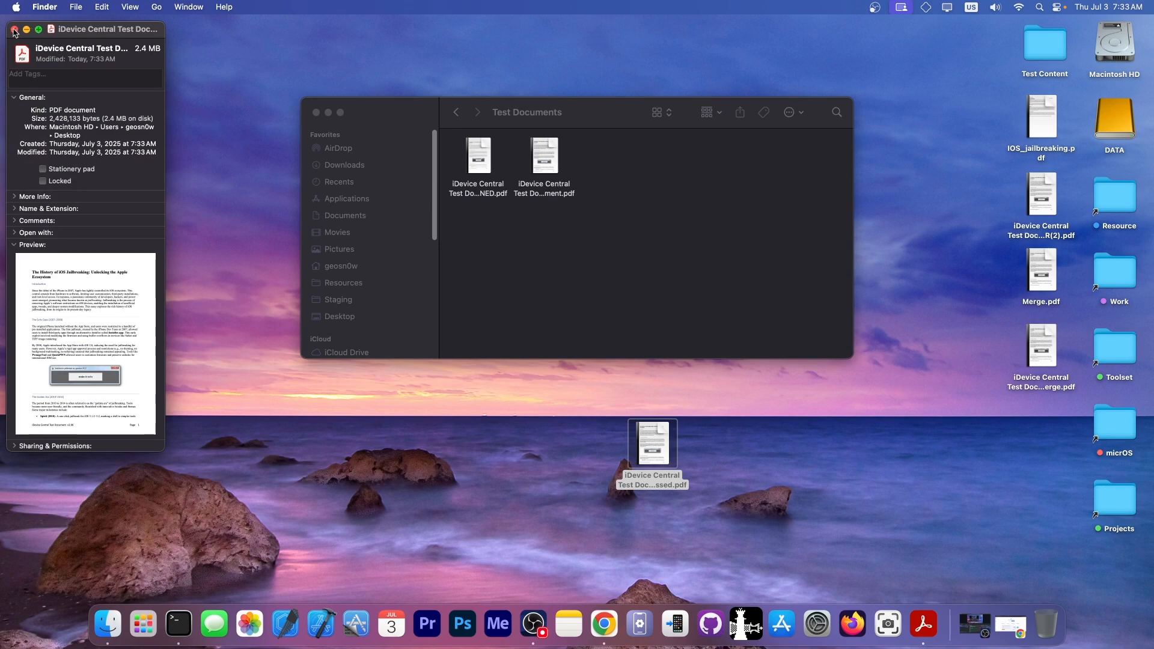
{"action": "right_click", "coordinate": [476, 155]}
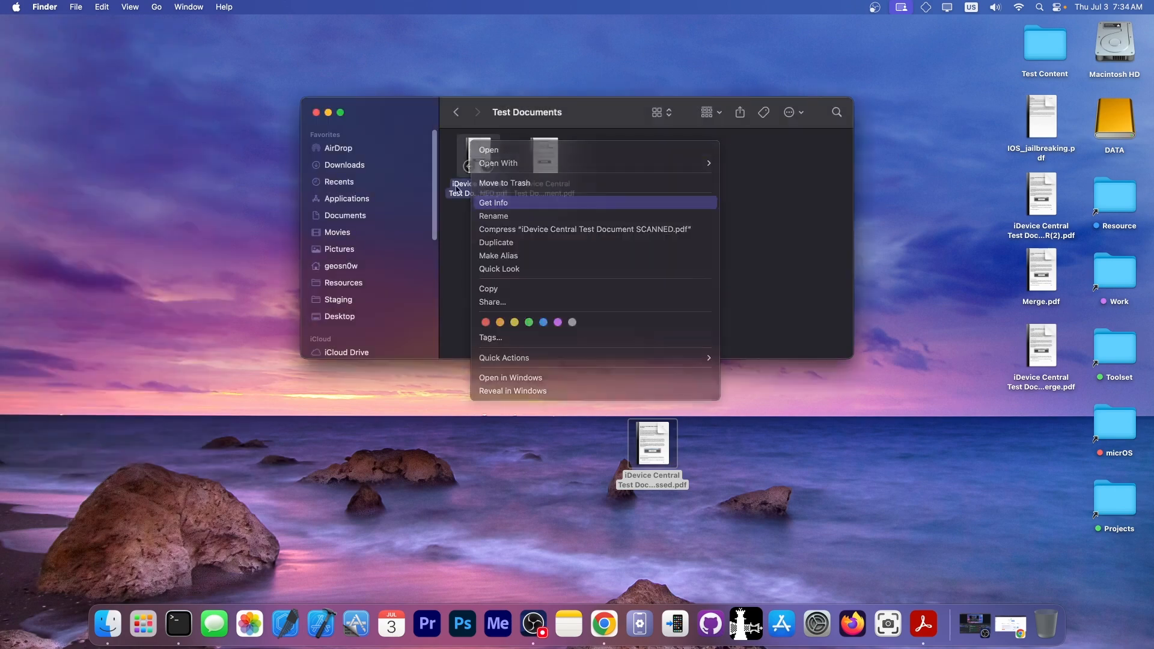
{"action": "left_click", "coordinate": [492, 202]}
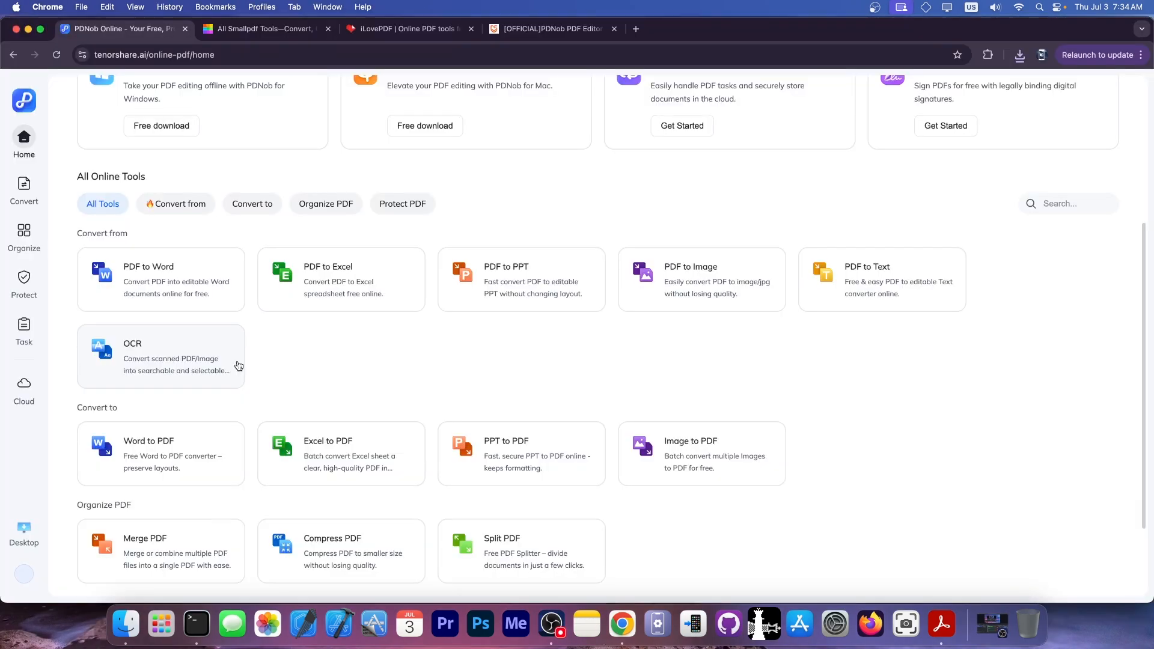
{"action": "mouse_move", "coordinate": [384, 377]}
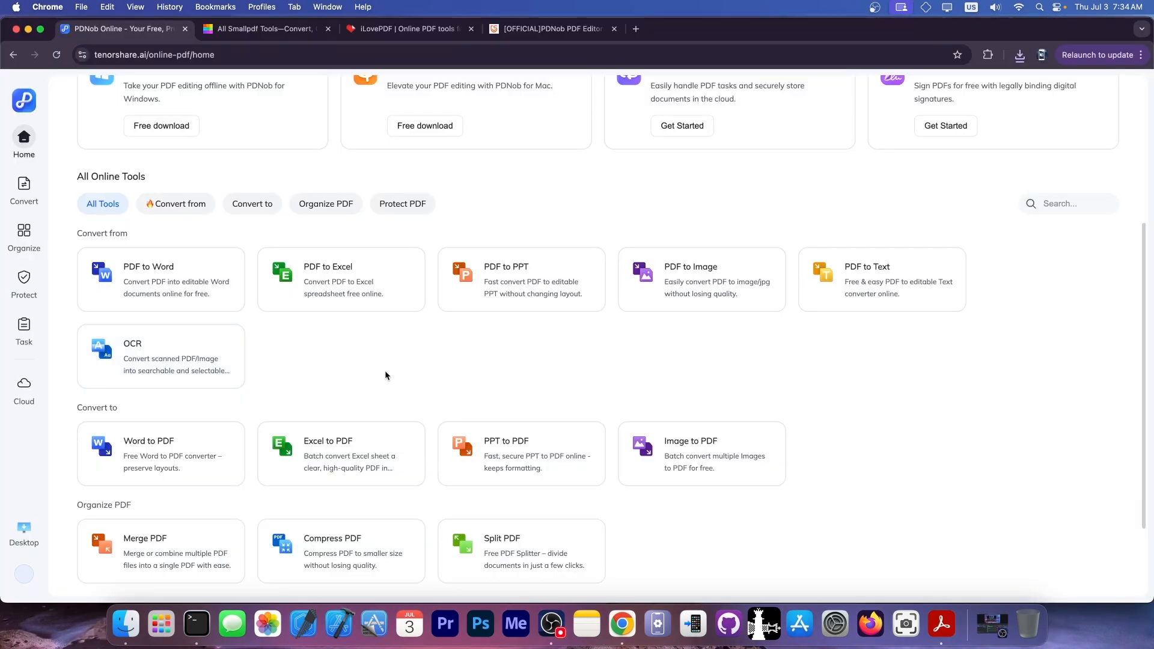
{"action": "mouse_move", "coordinate": [672, 327]}
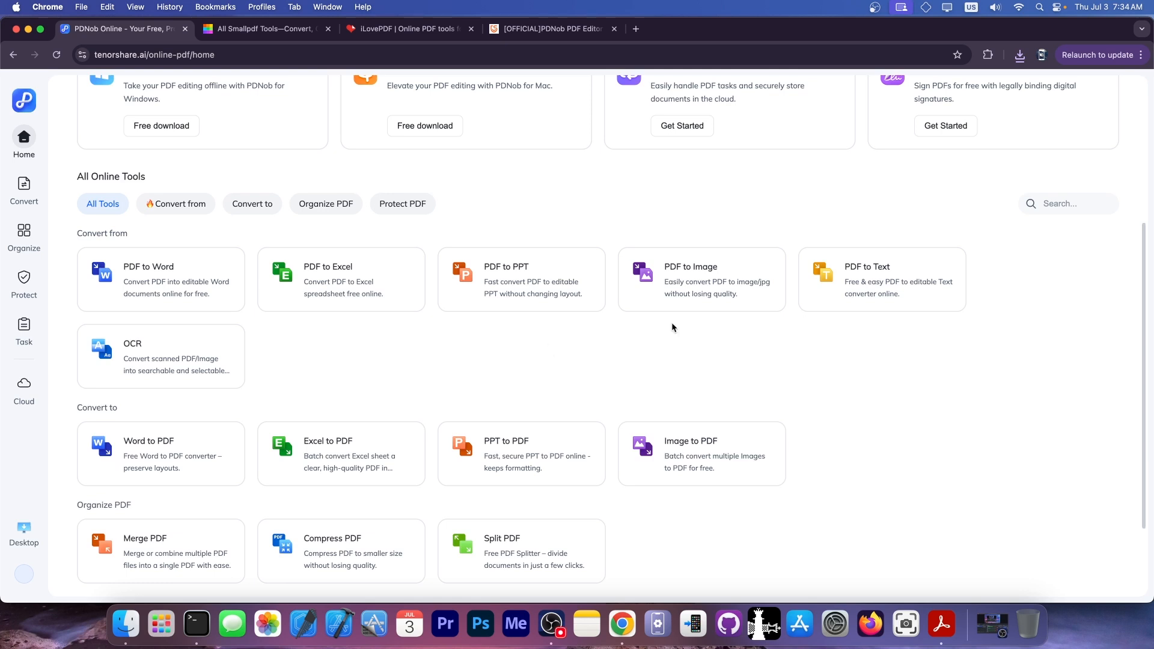
{"action": "mouse_move", "coordinate": [140, 278]}
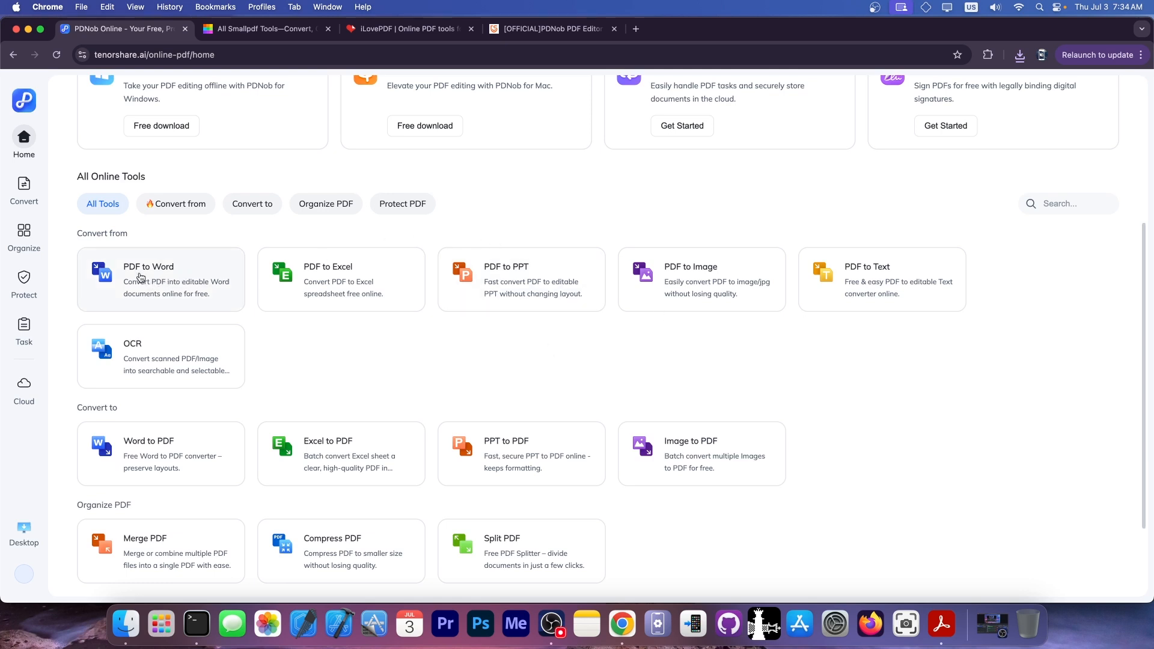
{"action": "mouse_move", "coordinate": [502, 253]}
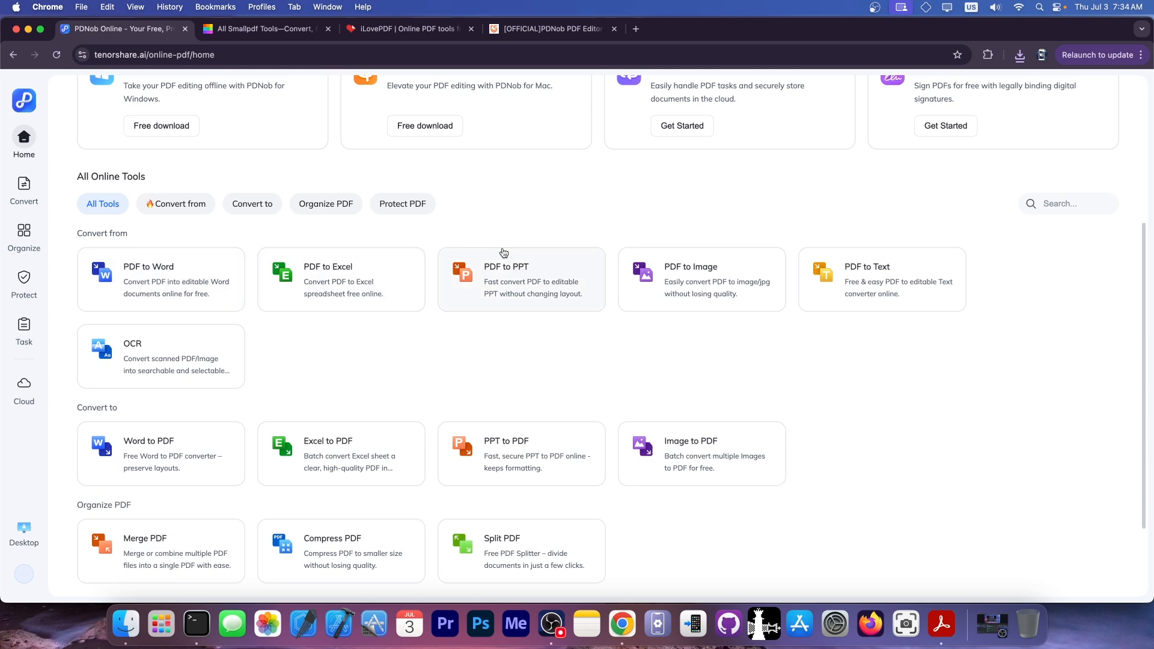
Step: Convert the iDevice Central Test Document PDF to Word and save the .docx to the Desktop
{"action": "left_click", "coordinate": [161, 280]}
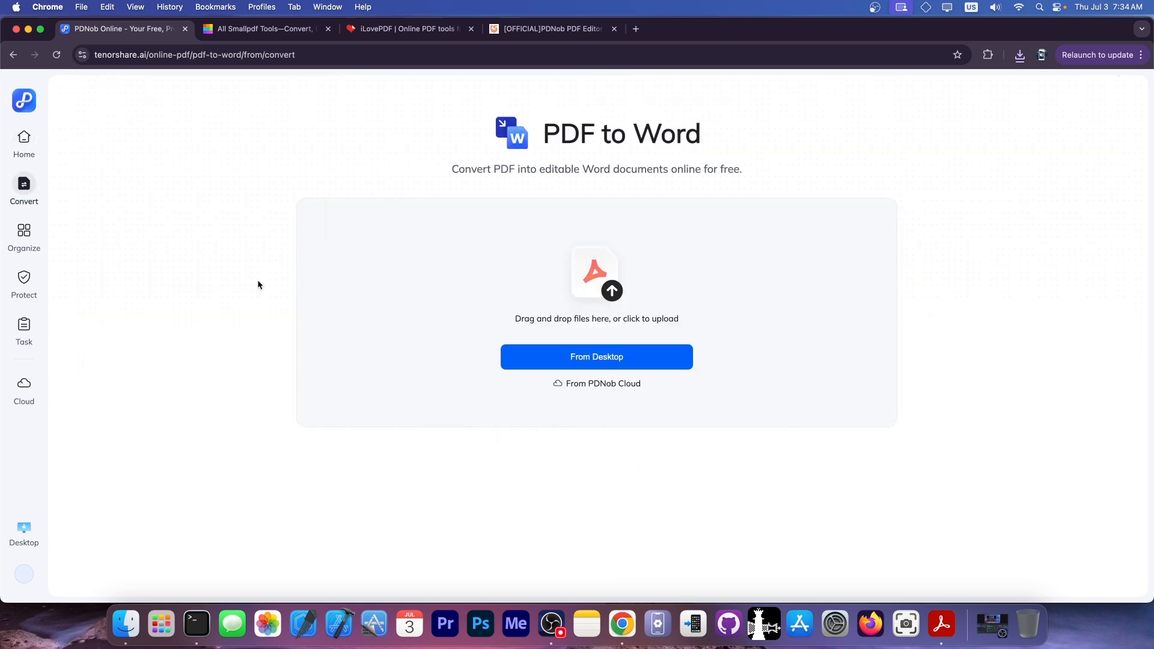
{"action": "left_click", "coordinate": [596, 357]}
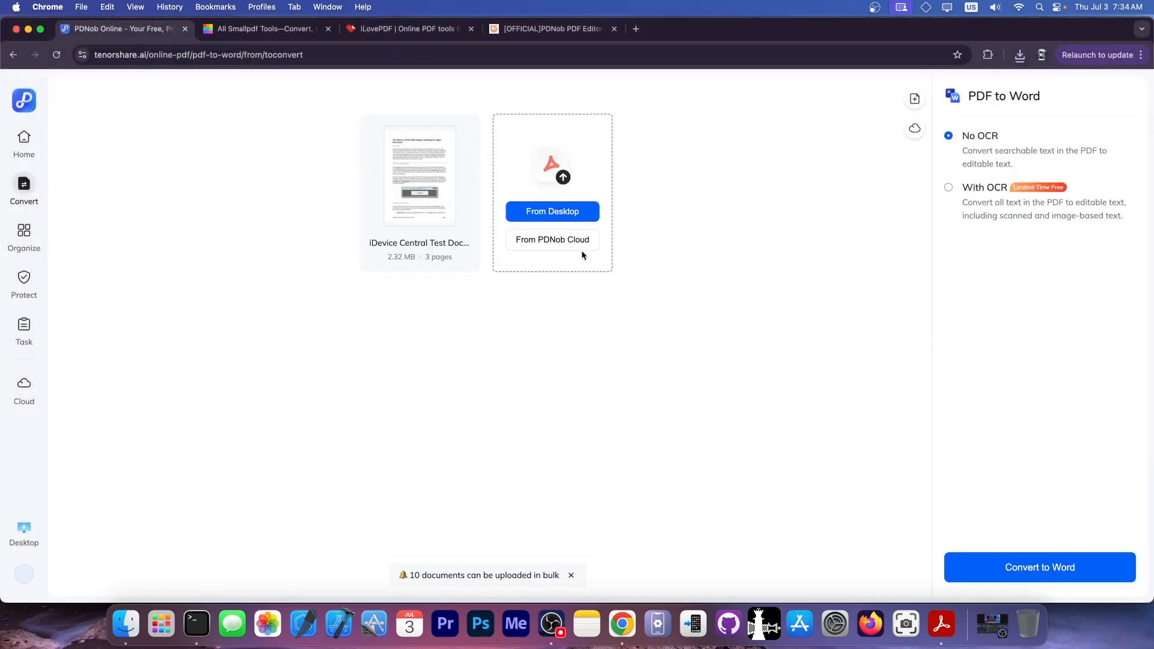
{"action": "left_click", "coordinate": [1039, 567]}
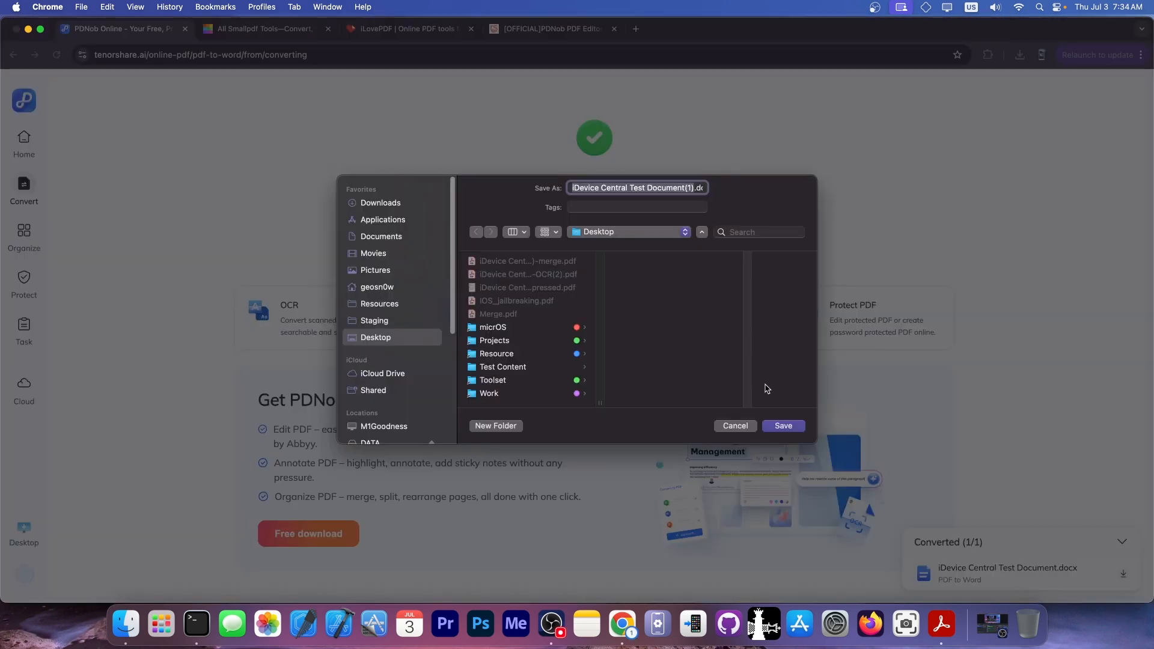
{"action": "left_click", "coordinate": [783, 426]}
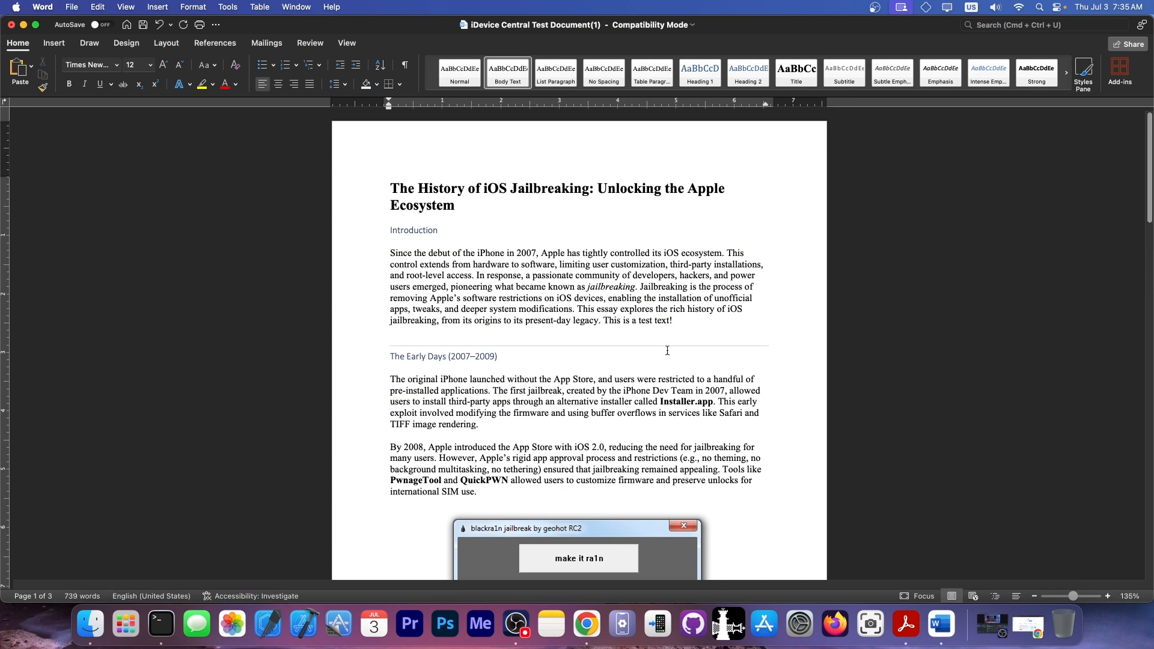
Step: Make 'This is a test text!' bold, larger and yellow-highlighted, then return to Chrome
{"action": "double_click", "coordinate": [637, 321]}
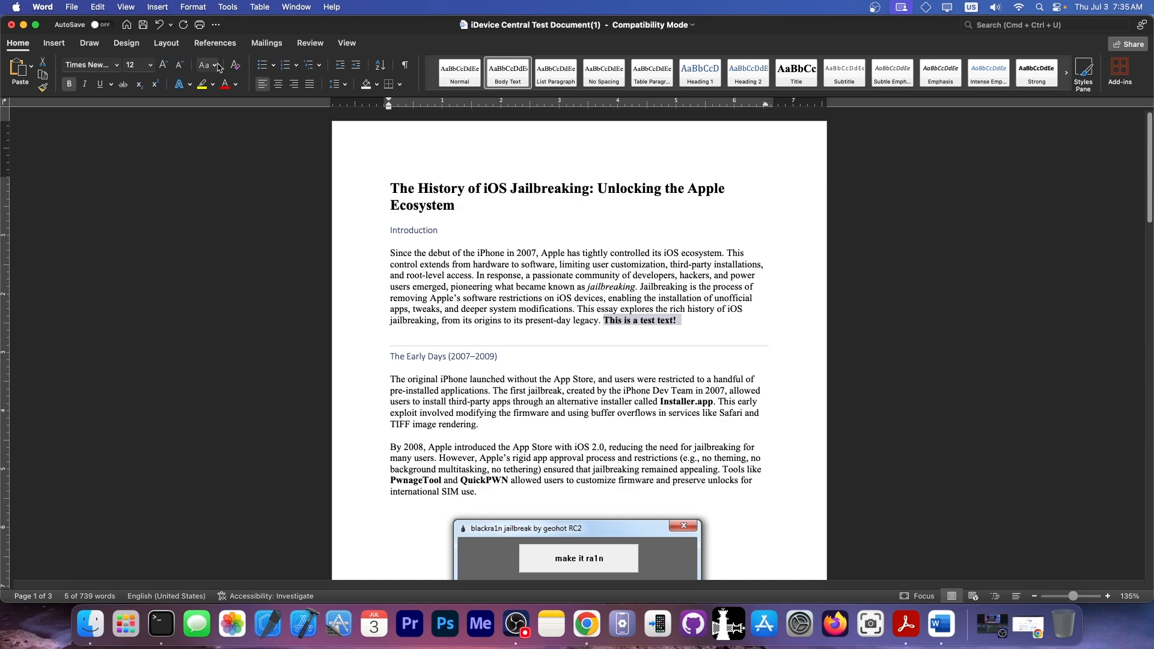
{"action": "left_click", "coordinate": [155, 64]}
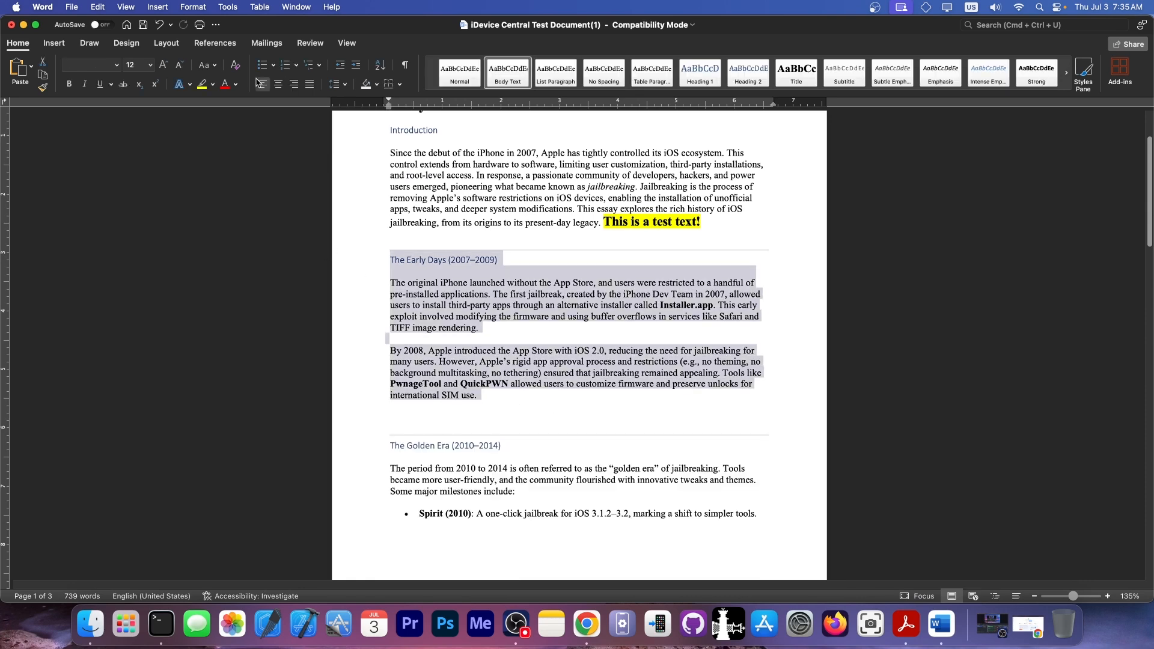
{"action": "scroll", "scroll_direction": "down", "scroll_amount": 3}
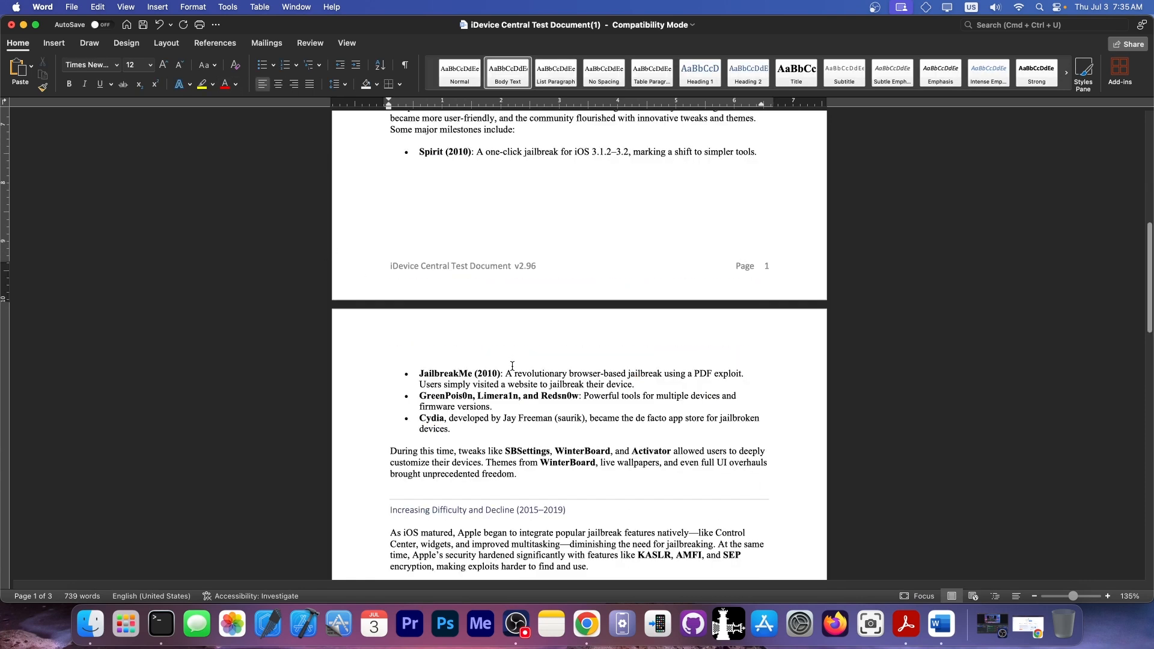
{"action": "left_click", "coordinate": [602, 624]}
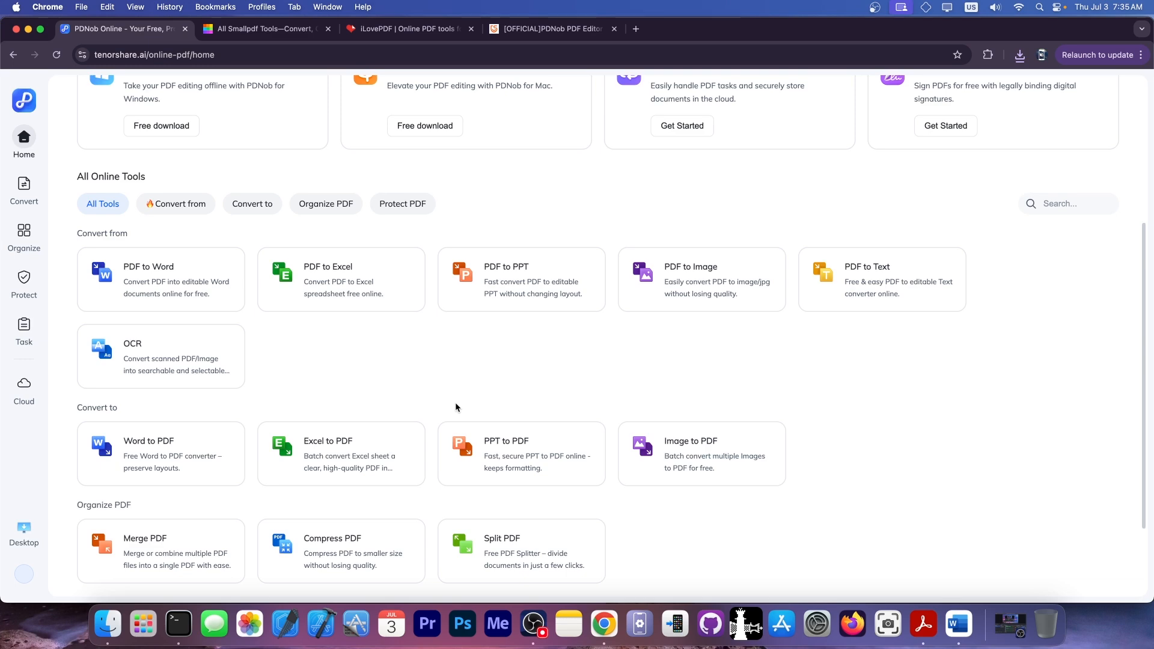
Step: Convert the edited .docx back to PDF, review the bold yellow test line, and close it
{"action": "left_click", "coordinate": [161, 454]}
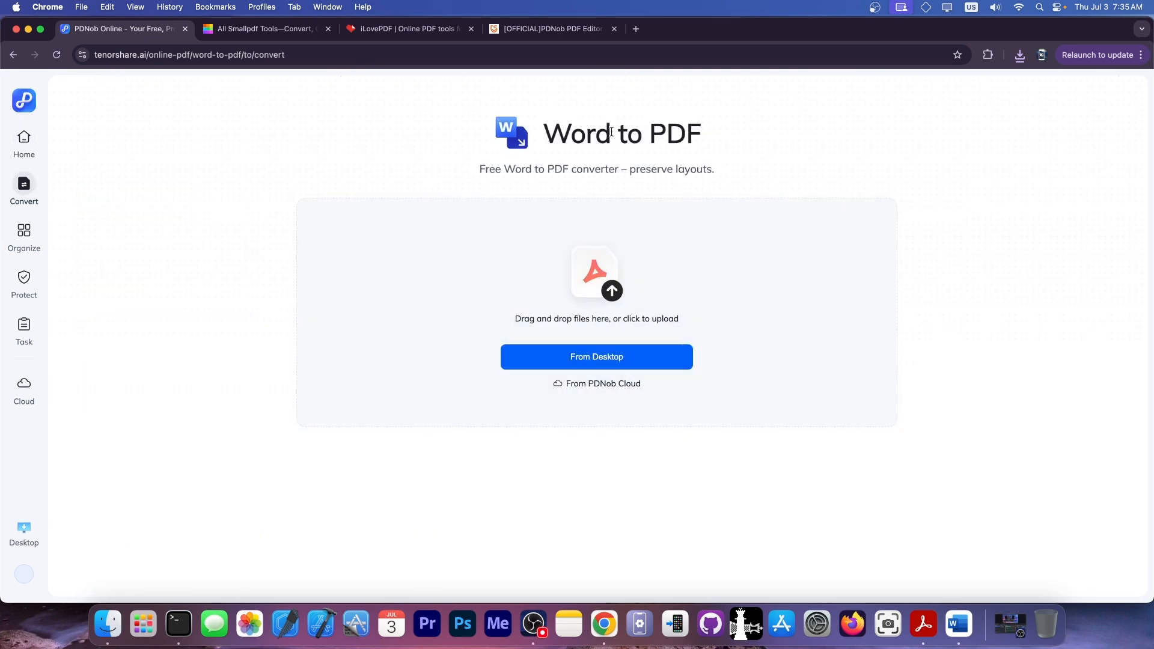
{"action": "left_click", "coordinate": [596, 356]}
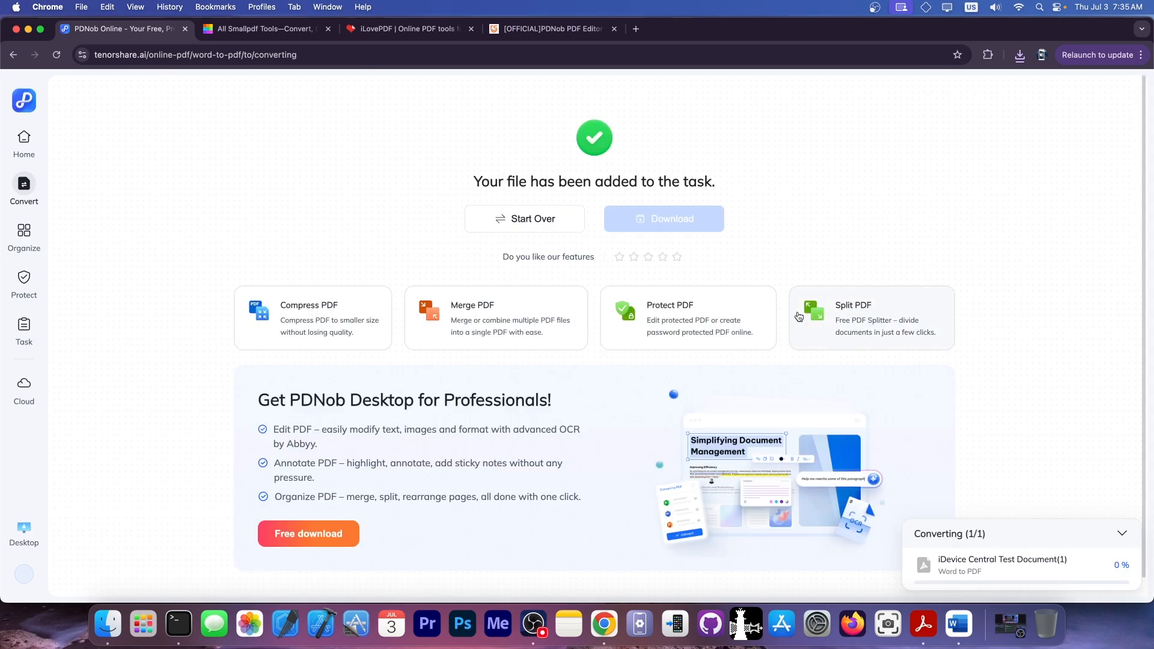
{"action": "left_click", "coordinate": [1020, 55]}
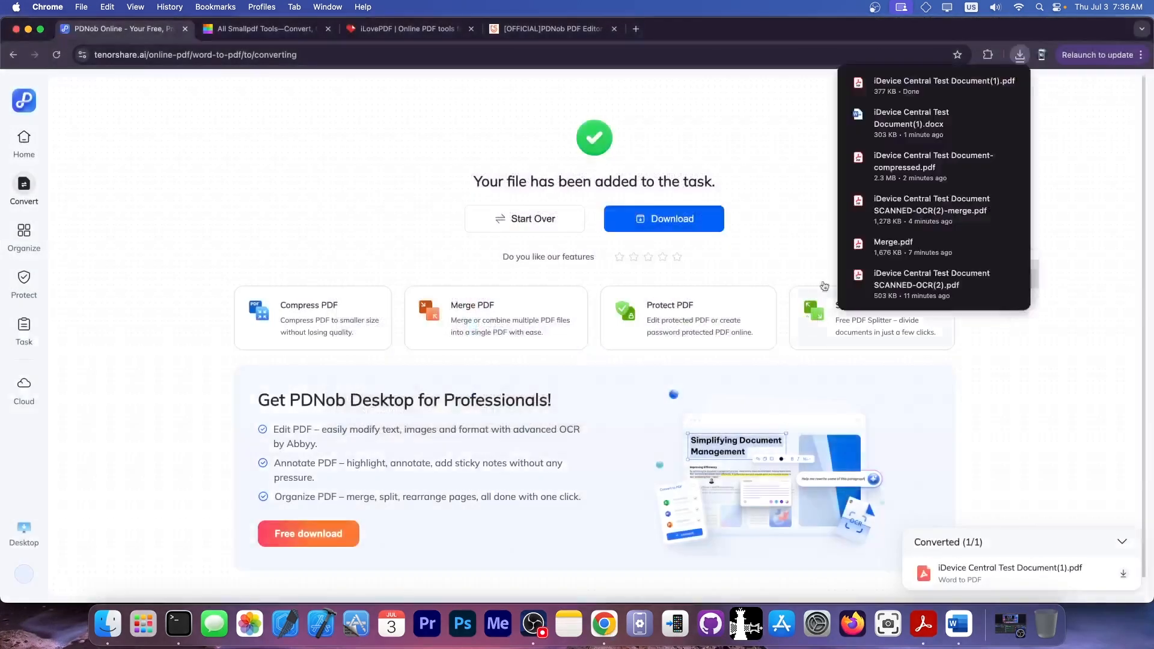
{"action": "left_click", "coordinate": [944, 85]}
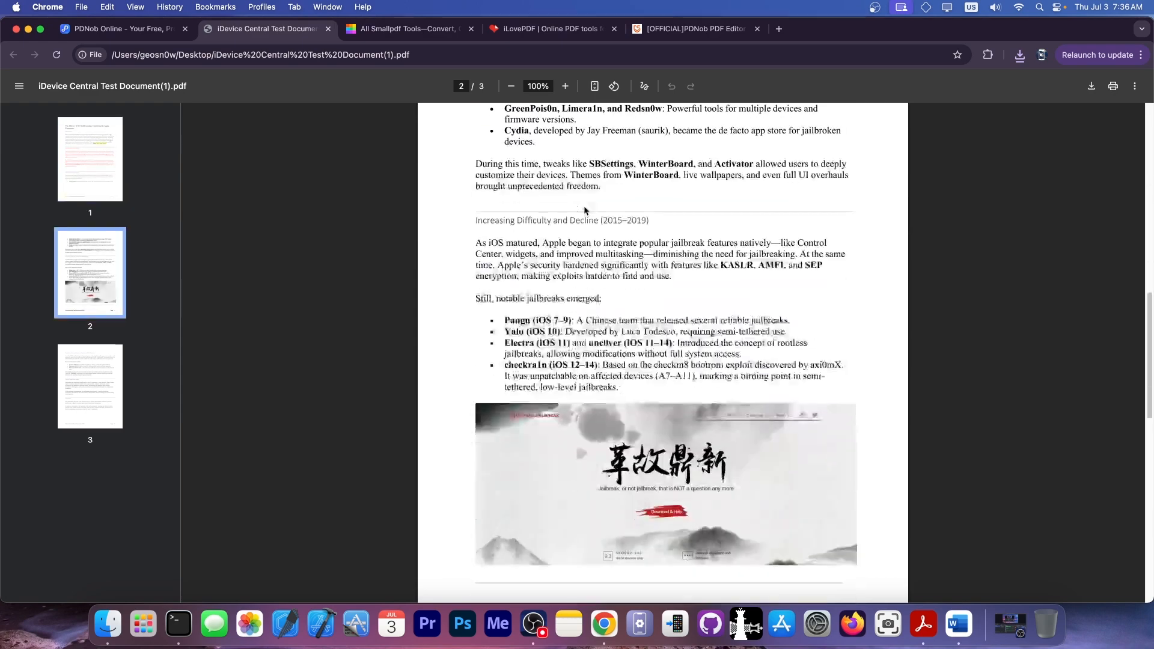
{"action": "scroll", "scroll_direction": "up", "scroll_amount": 3}
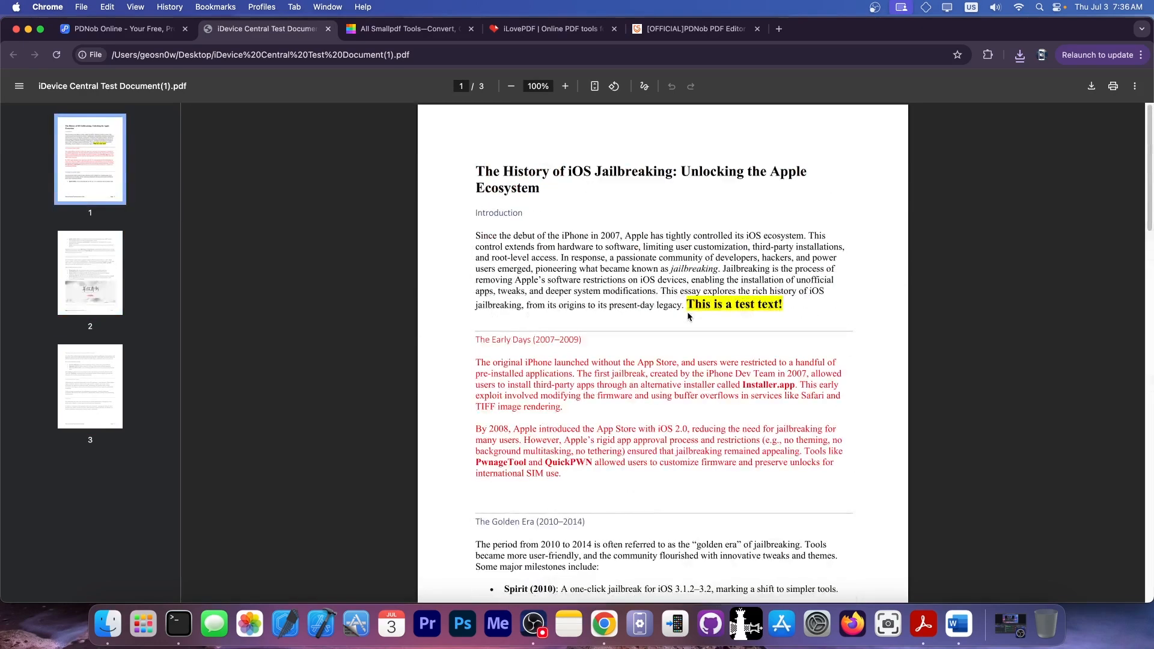
{"action": "mouse_move", "coordinate": [332, 26]}
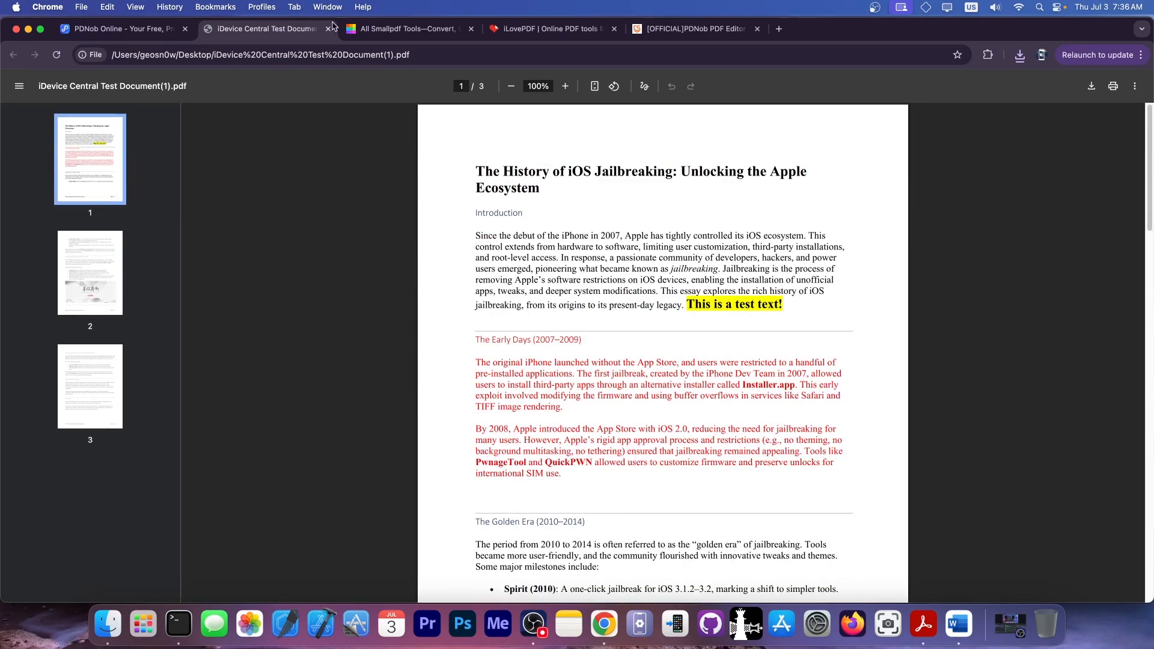
{"action": "left_click", "coordinate": [330, 28]}
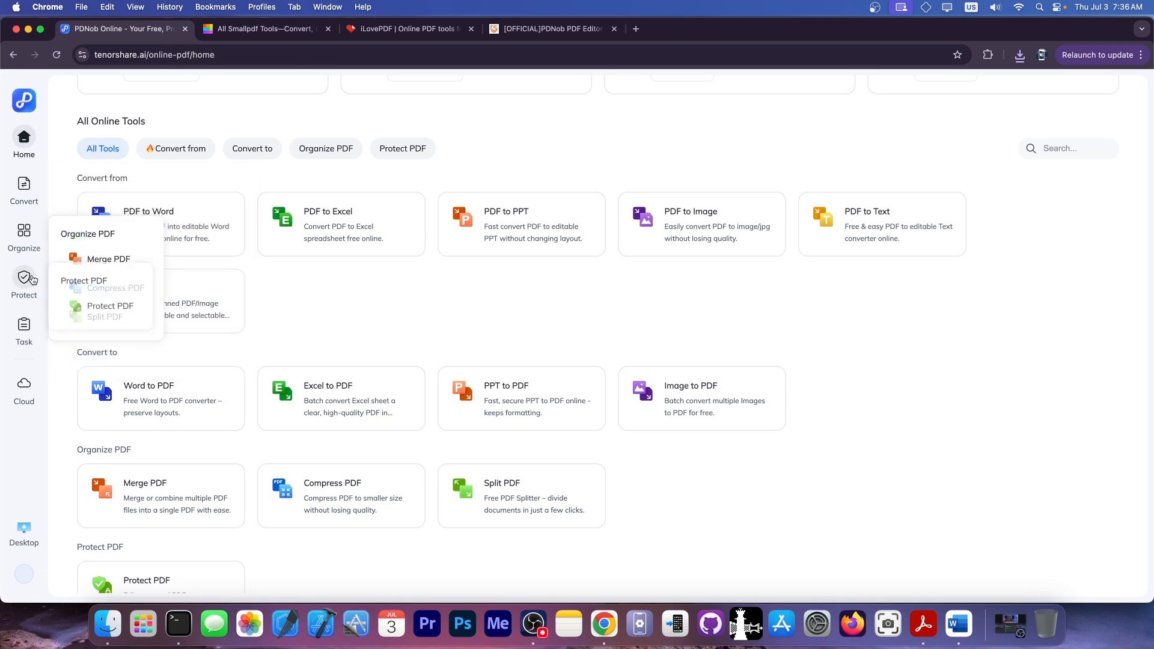
Step: Upload the converted PDF to PDNob's Protect PDF tool, enter a password and apply protection
{"action": "left_click", "coordinate": [109, 306]}
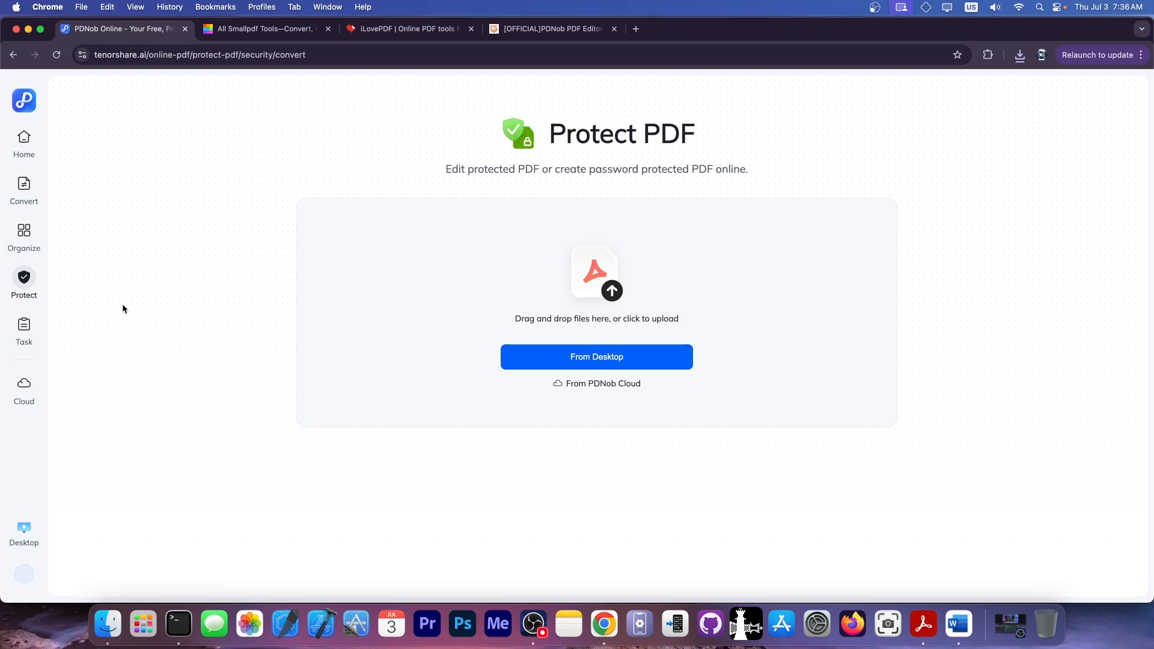
{"action": "left_click", "coordinate": [597, 357]}
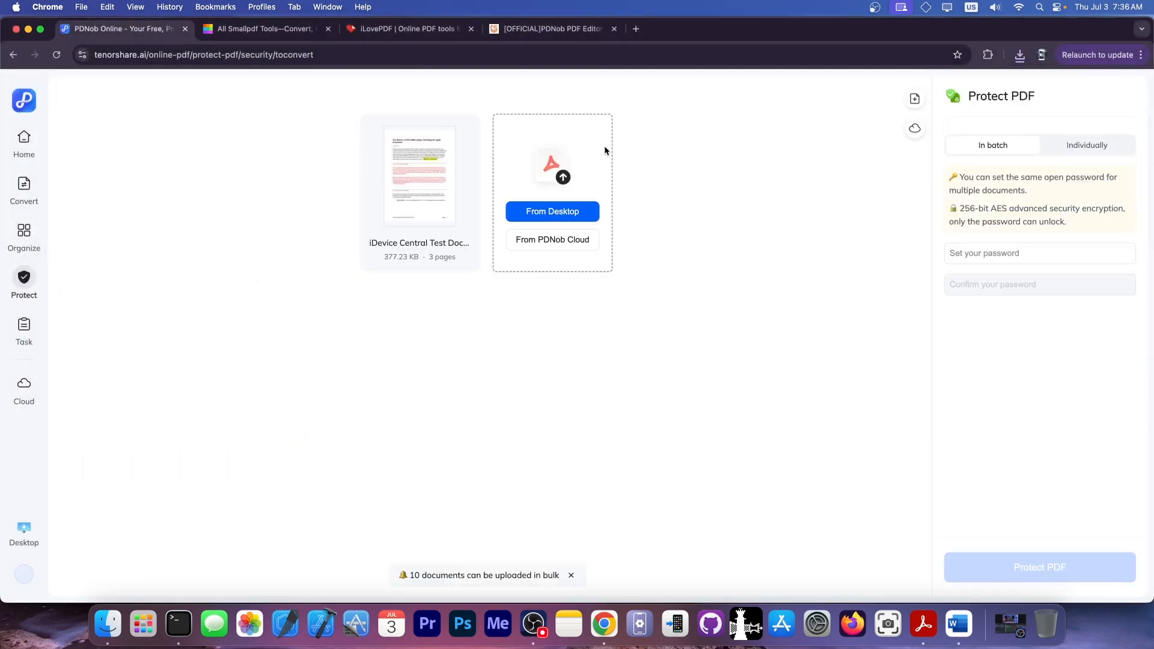
{"action": "left_click", "coordinate": [1030, 252]}
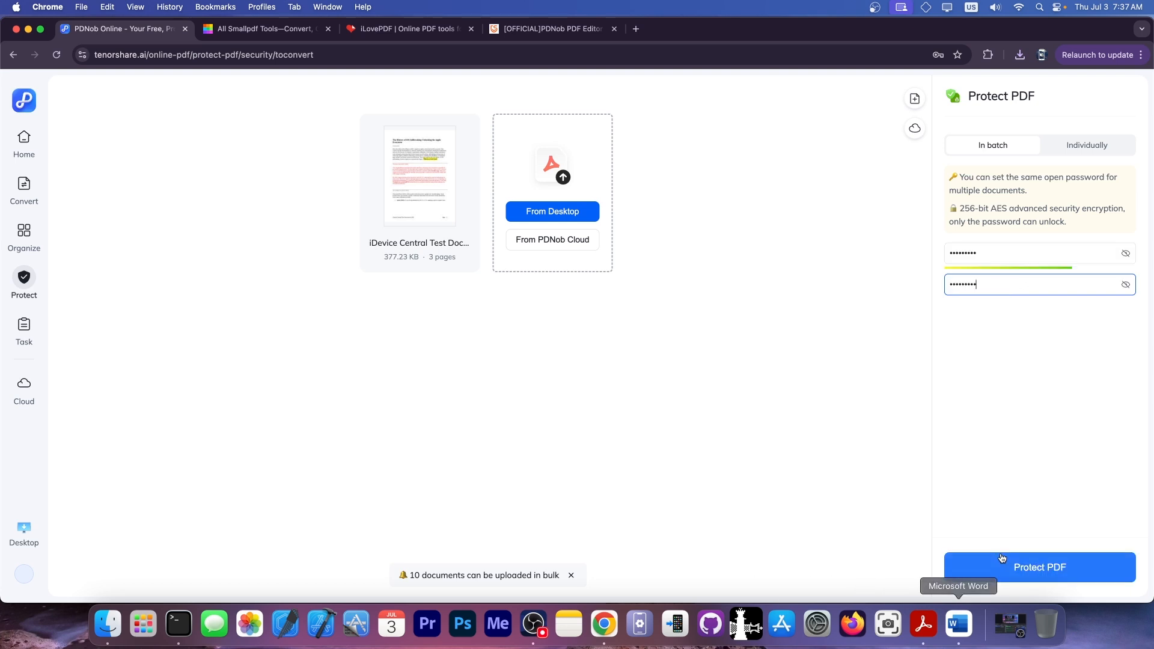
{"action": "left_click", "coordinate": [1038, 567]}
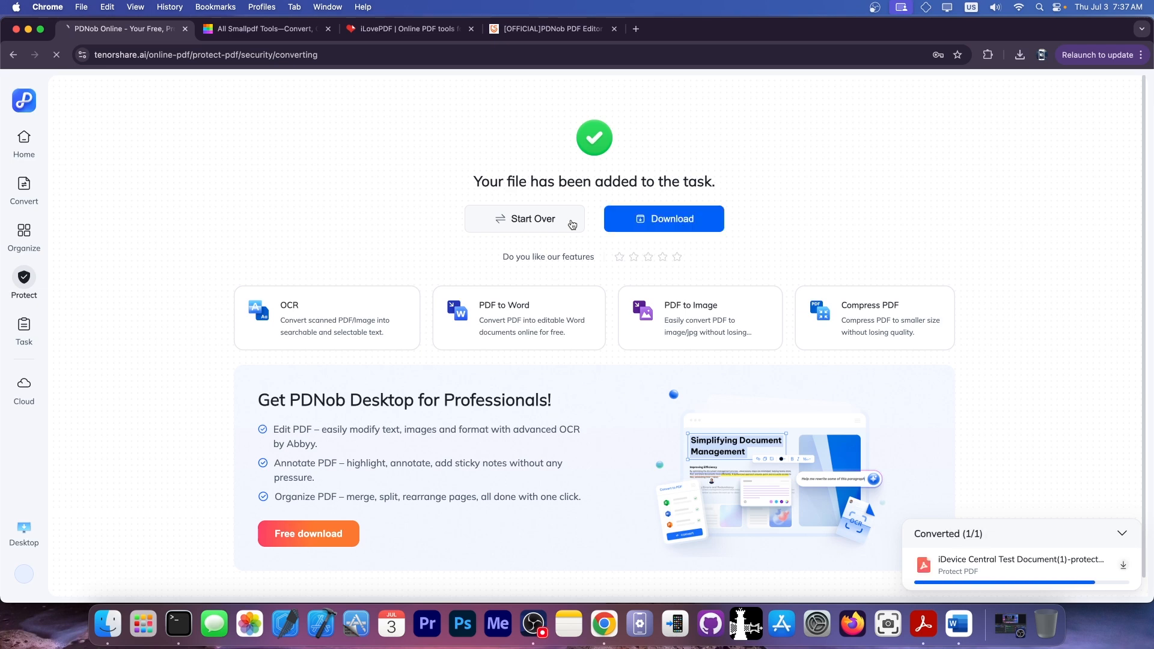
Step: Download the protected PDF, save it to the Desktop, and open it from downloads
{"action": "left_click", "coordinate": [663, 219]}
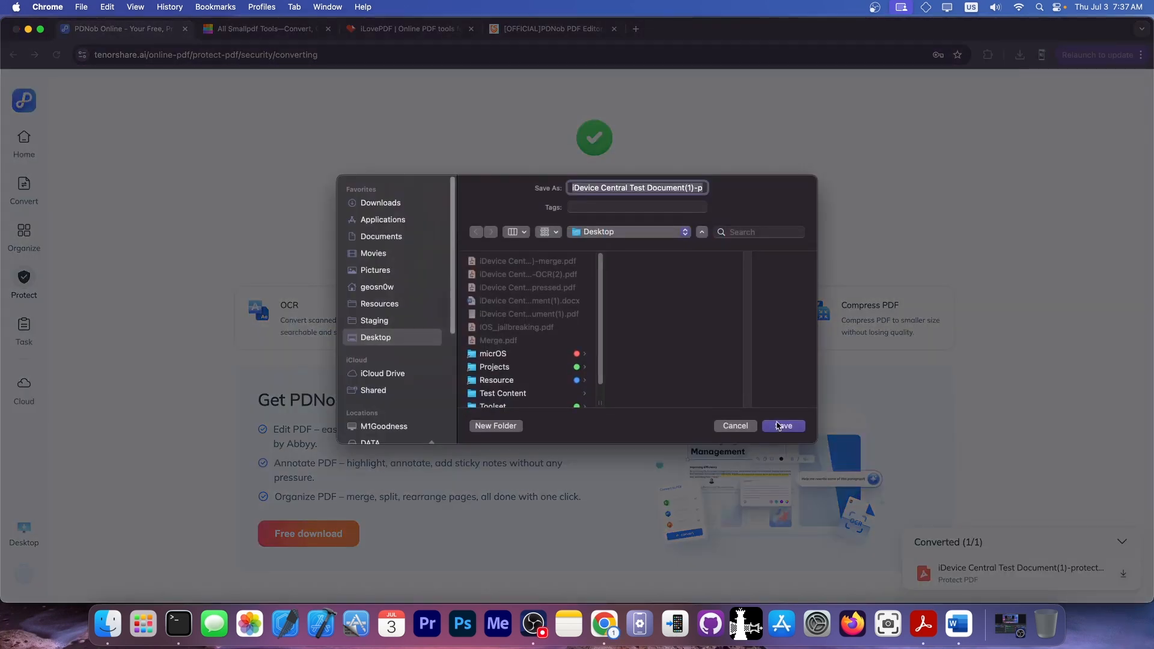
{"action": "left_click", "coordinate": [782, 425]}
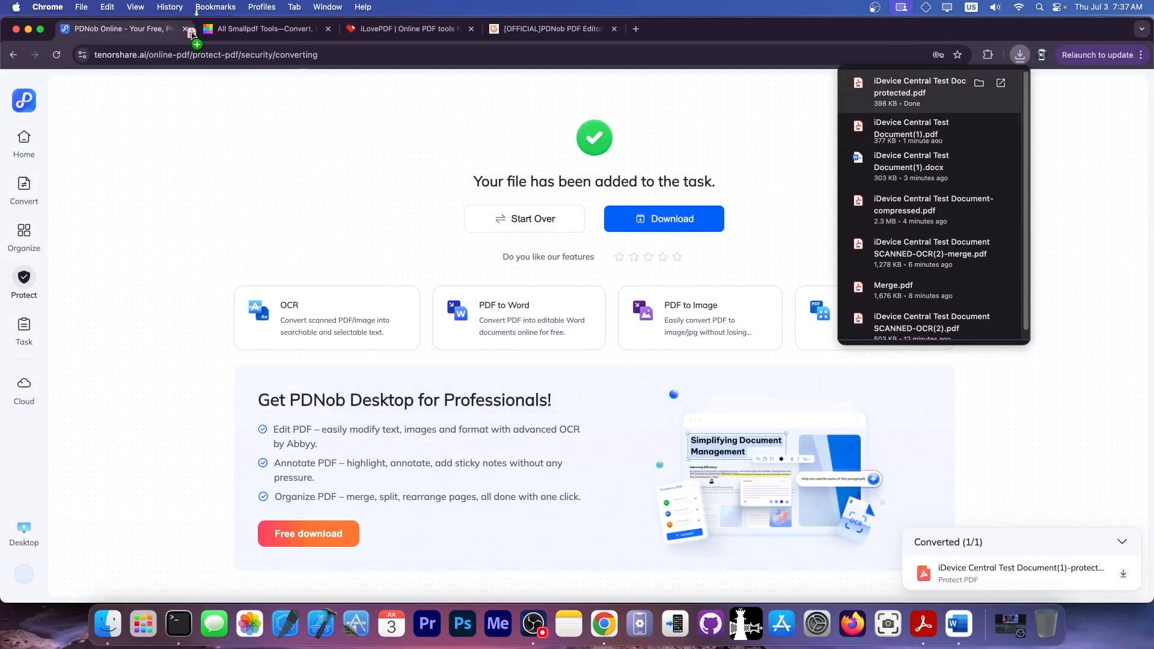
{"action": "left_click", "coordinate": [1001, 82]}
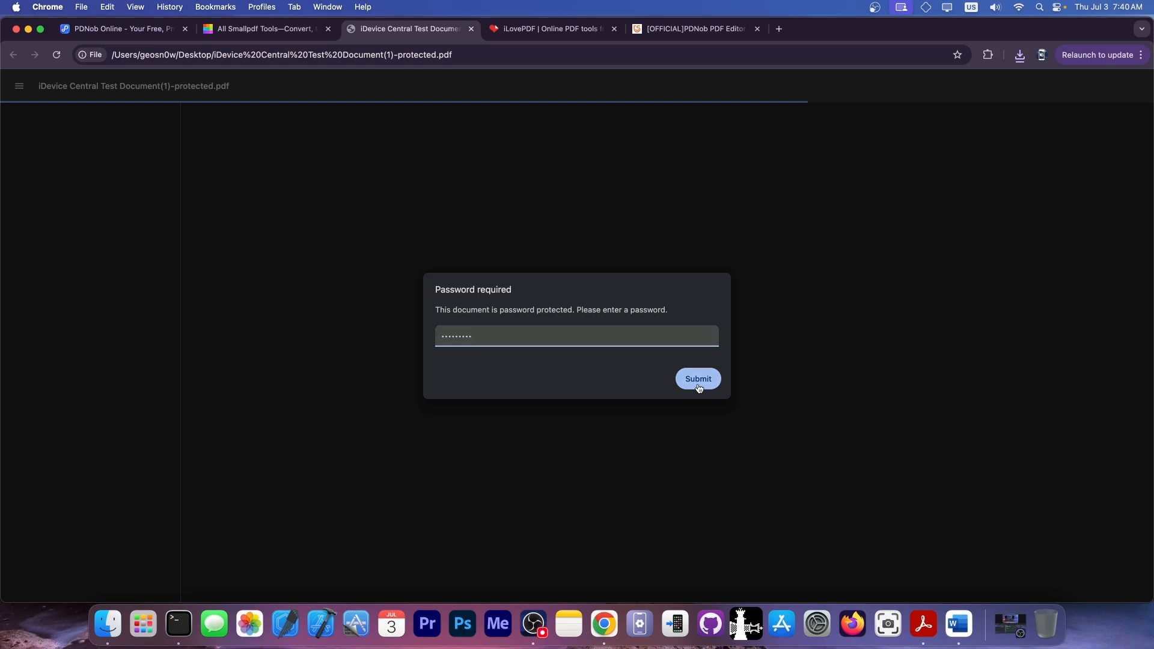
Step: Unlock the protected PDF with its password, then return to Smallpdf's tools page
{"action": "left_click", "coordinate": [697, 378]}
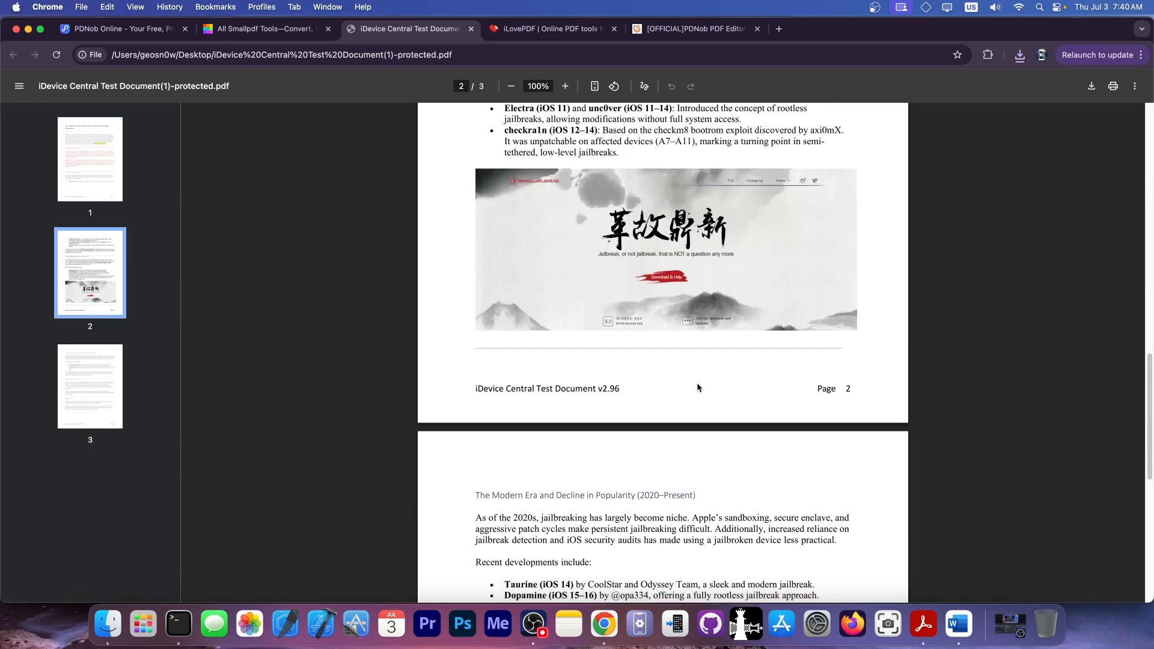
{"action": "left_click", "coordinate": [121, 29]}
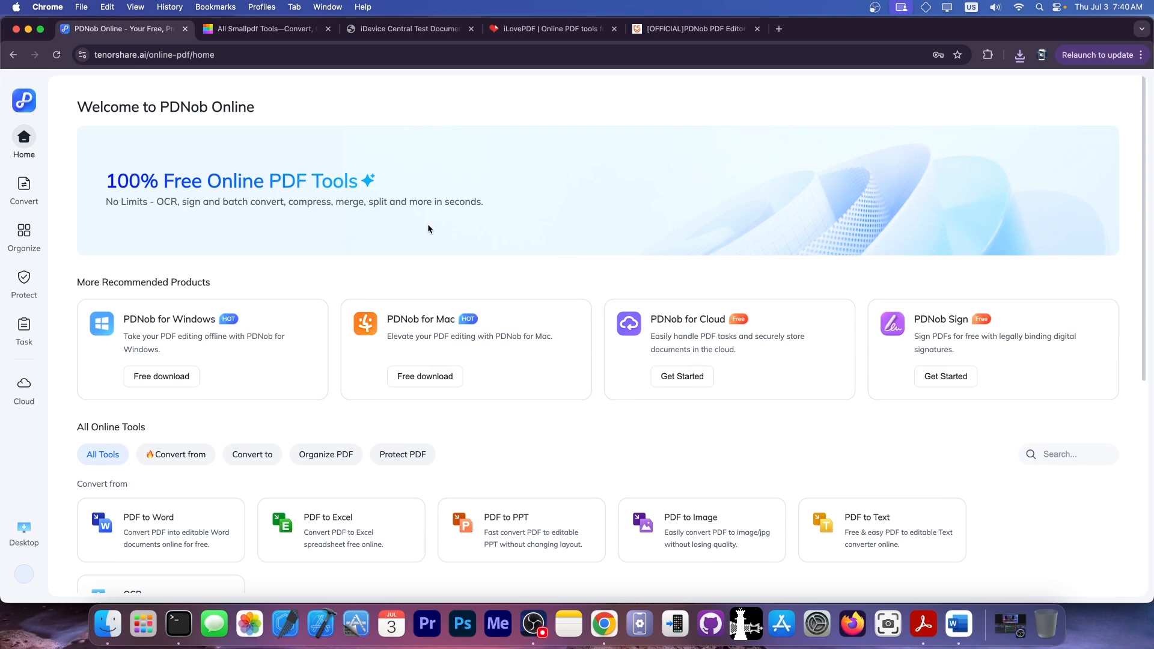
{"action": "scroll", "scroll_direction": "down", "scroll_amount": 3}
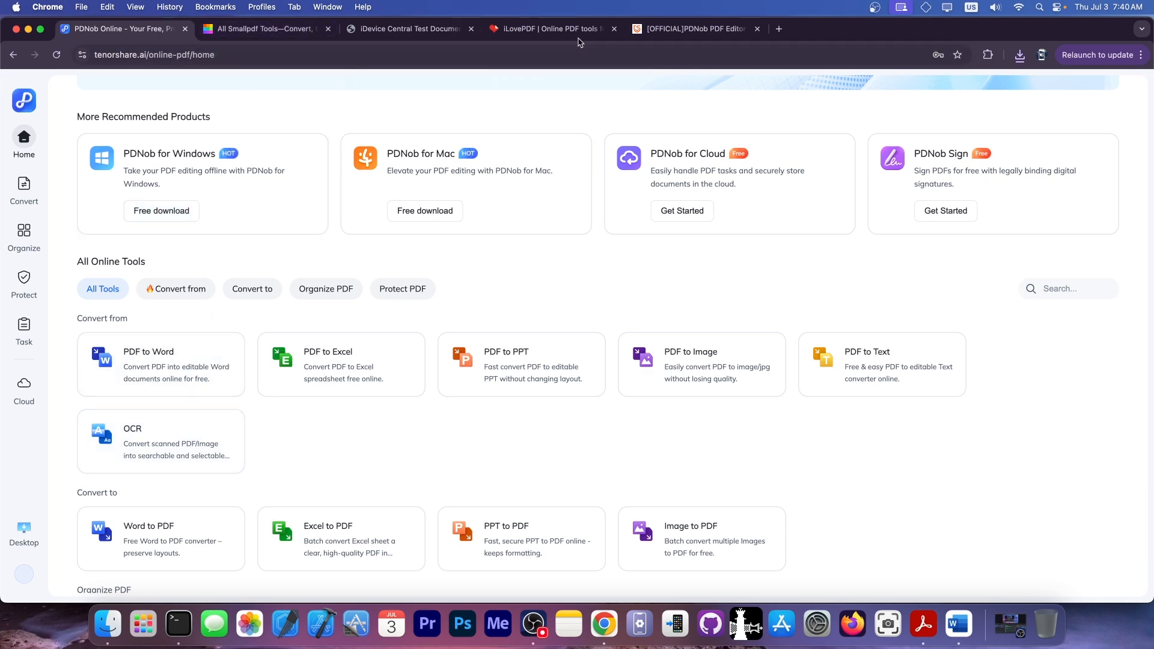
{"action": "left_click", "coordinate": [265, 29]}
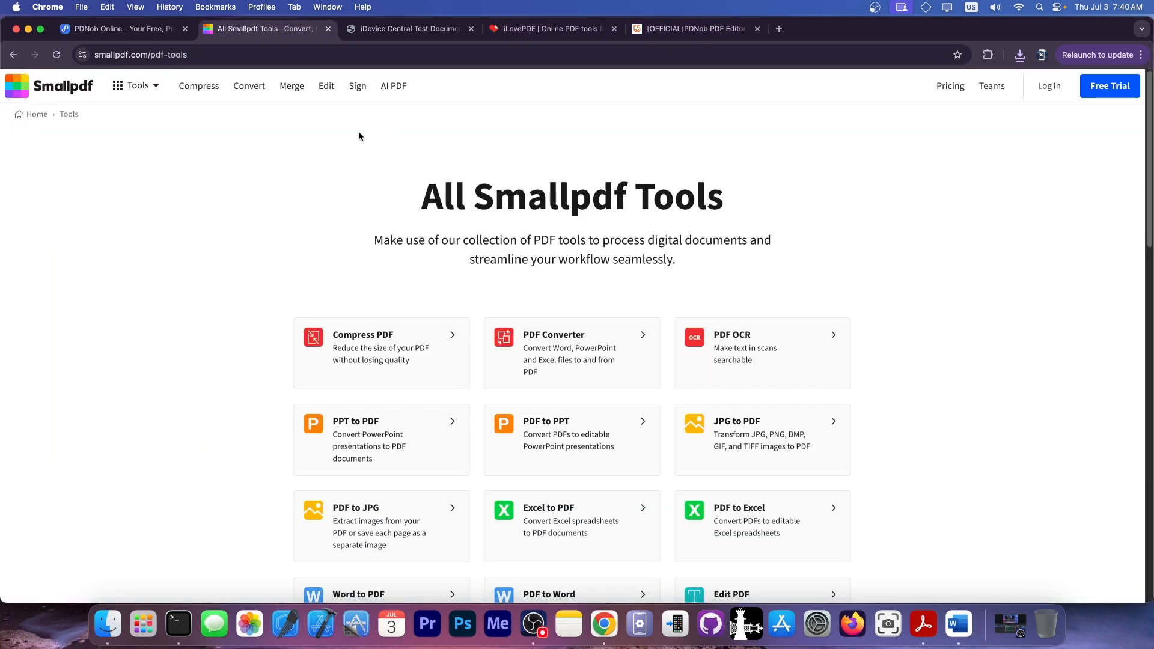
Step: Open Smallpdf's Protect PDF tool, load the test document and enter a password
{"action": "scroll", "scroll_direction": "up", "scroll_amount": 3}
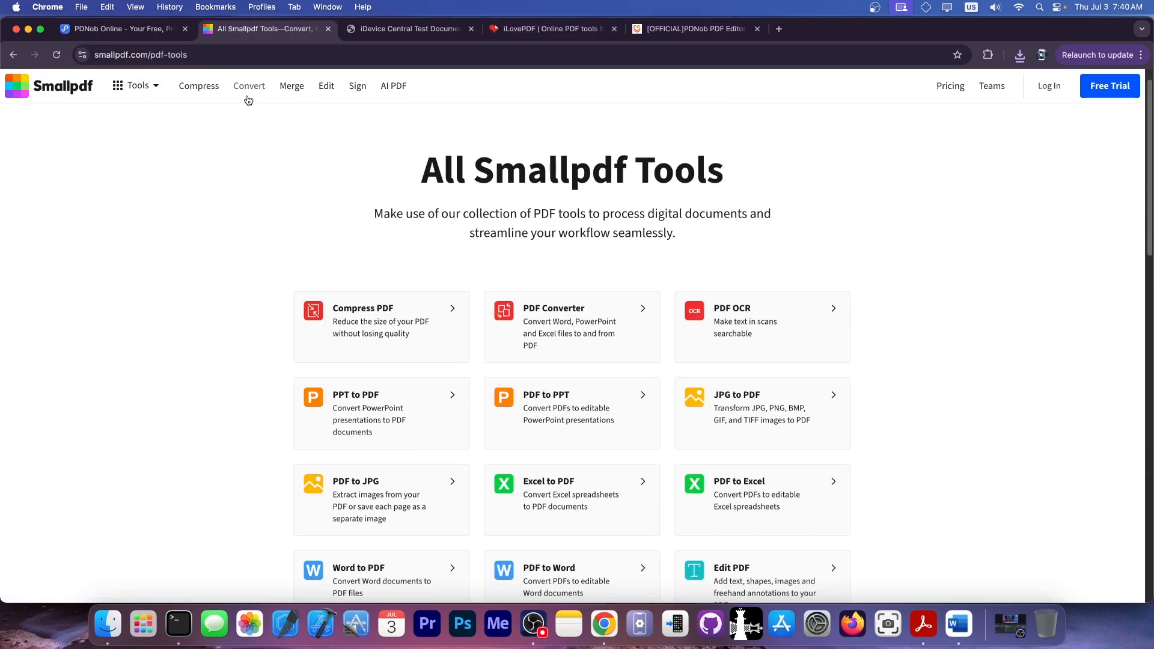
{"action": "left_click", "coordinate": [472, 29]}
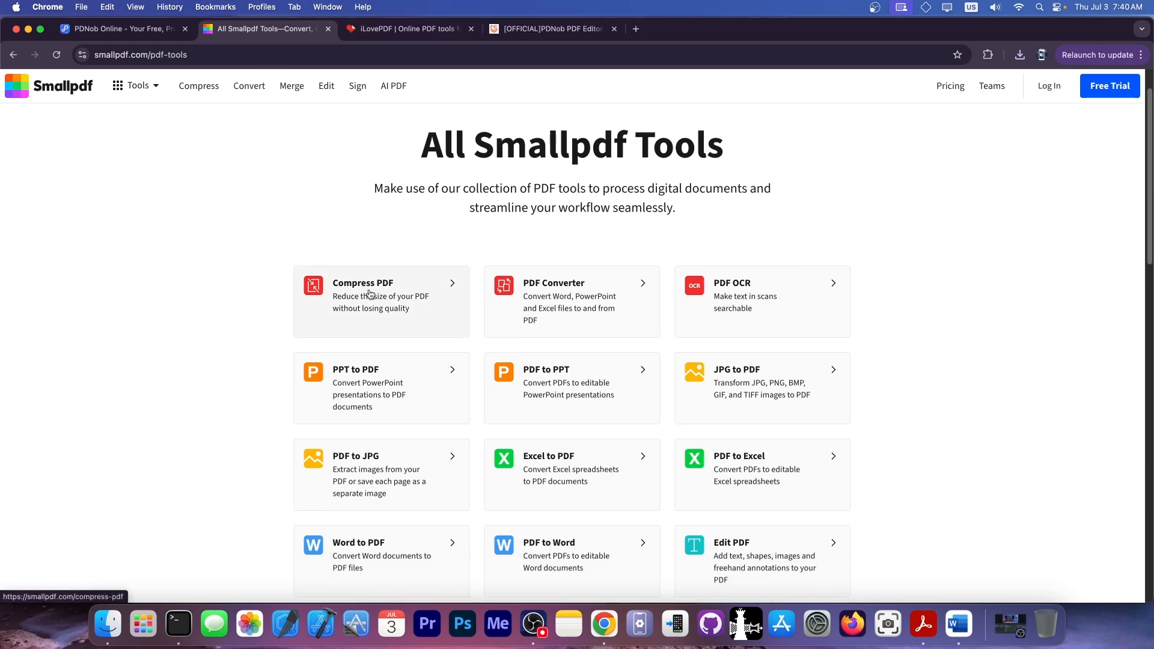
{"action": "mouse_move", "coordinate": [788, 322]}
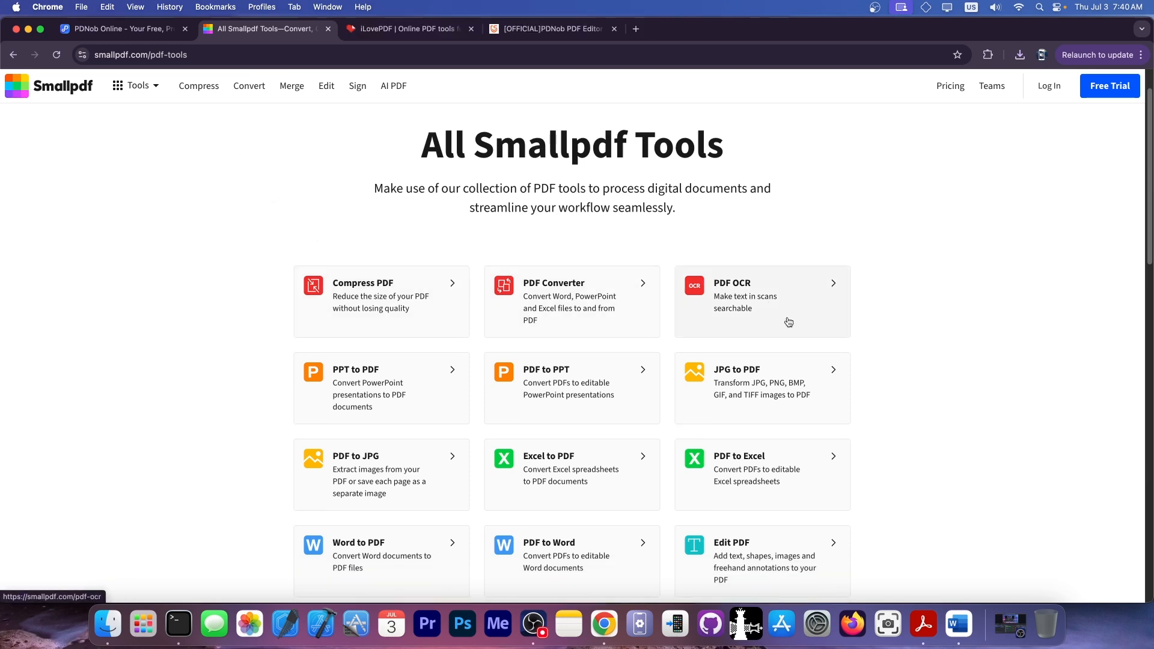
{"action": "scroll", "scroll_direction": "down", "scroll_amount": 3}
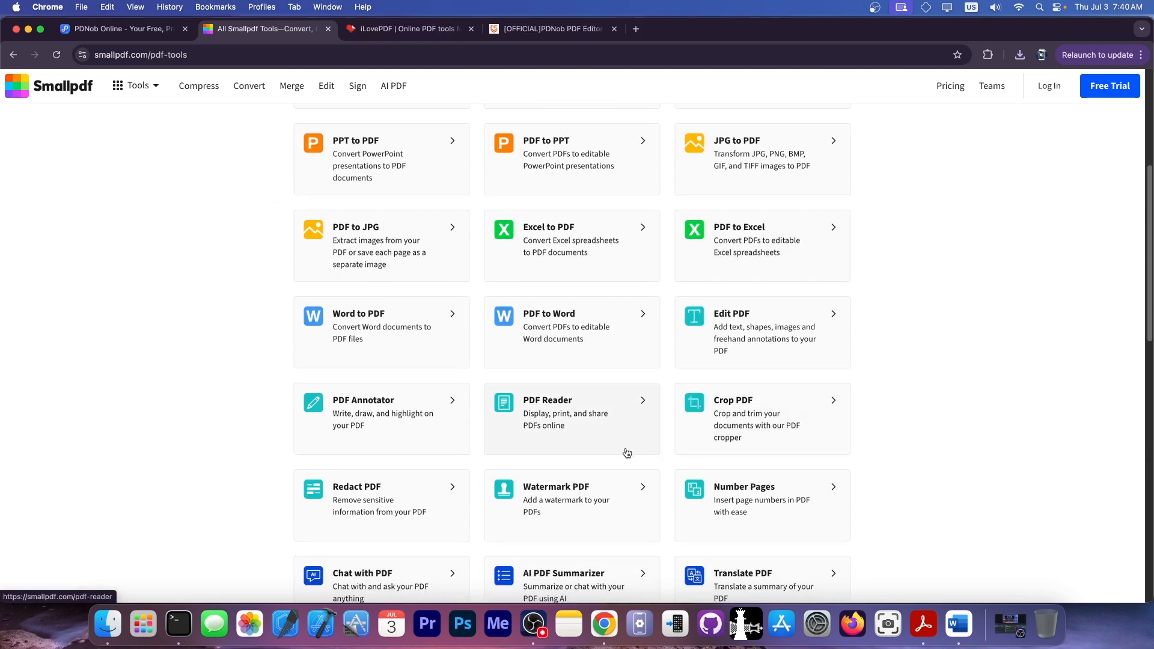
{"action": "scroll", "scroll_direction": "down", "scroll_amount": 3}
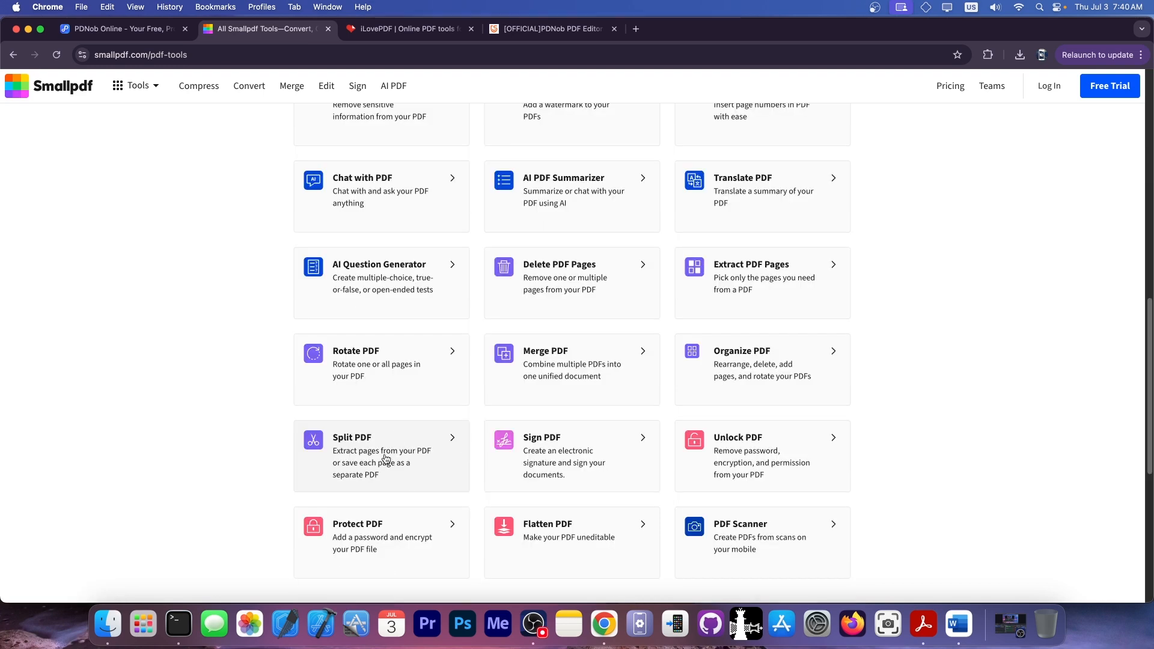
{"action": "mouse_move", "coordinate": [368, 554]}
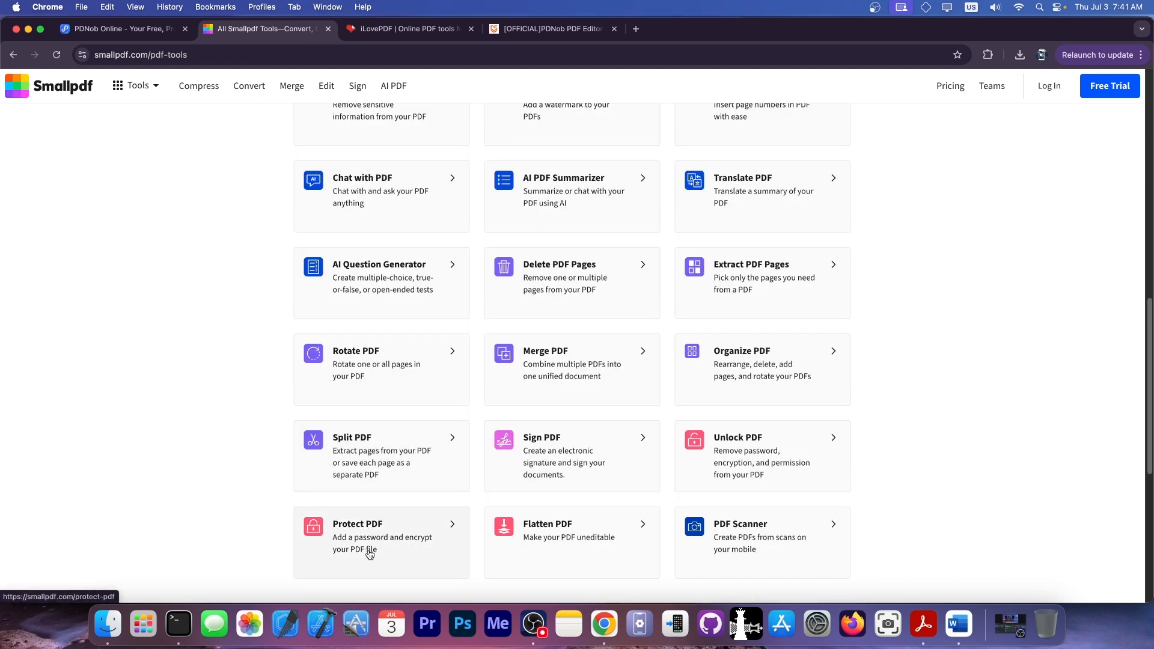
{"action": "scroll", "scroll_direction": "up", "scroll_amount": 3}
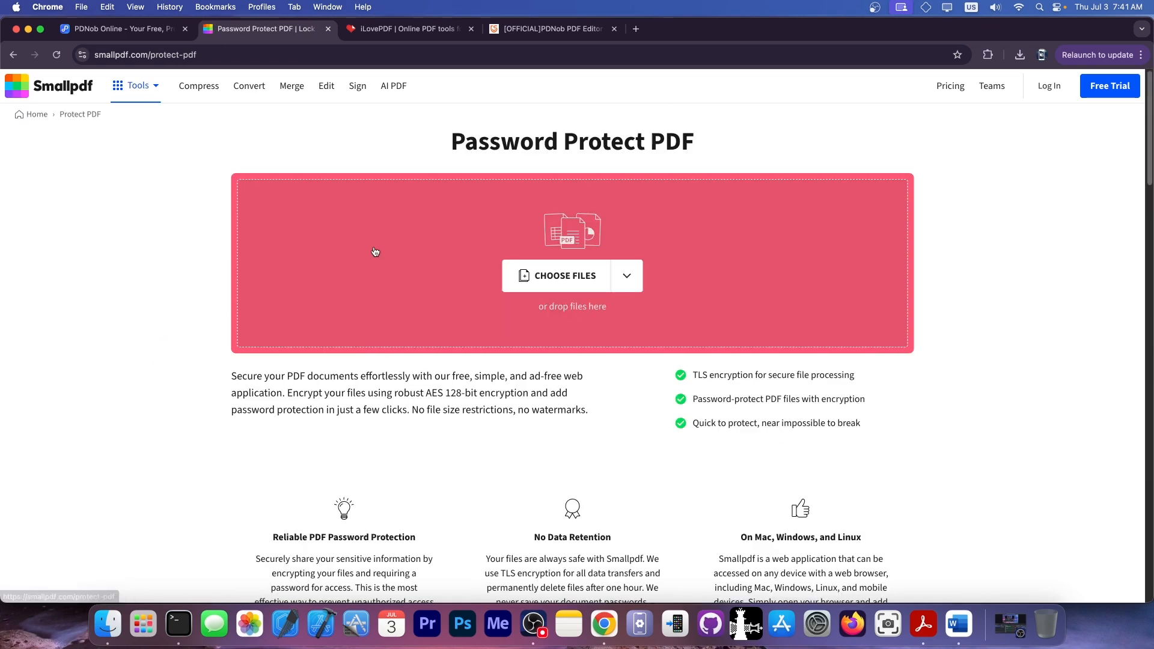
{"action": "mouse_move", "coordinate": [565, 276]}
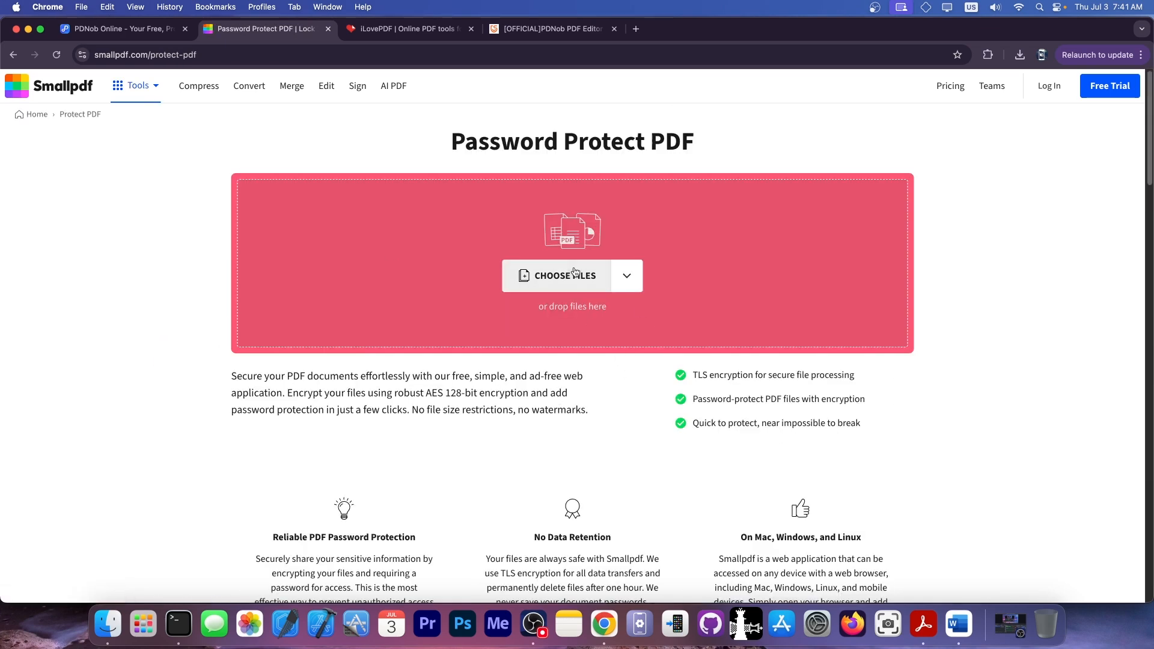
{"action": "left_click", "coordinate": [557, 275]}
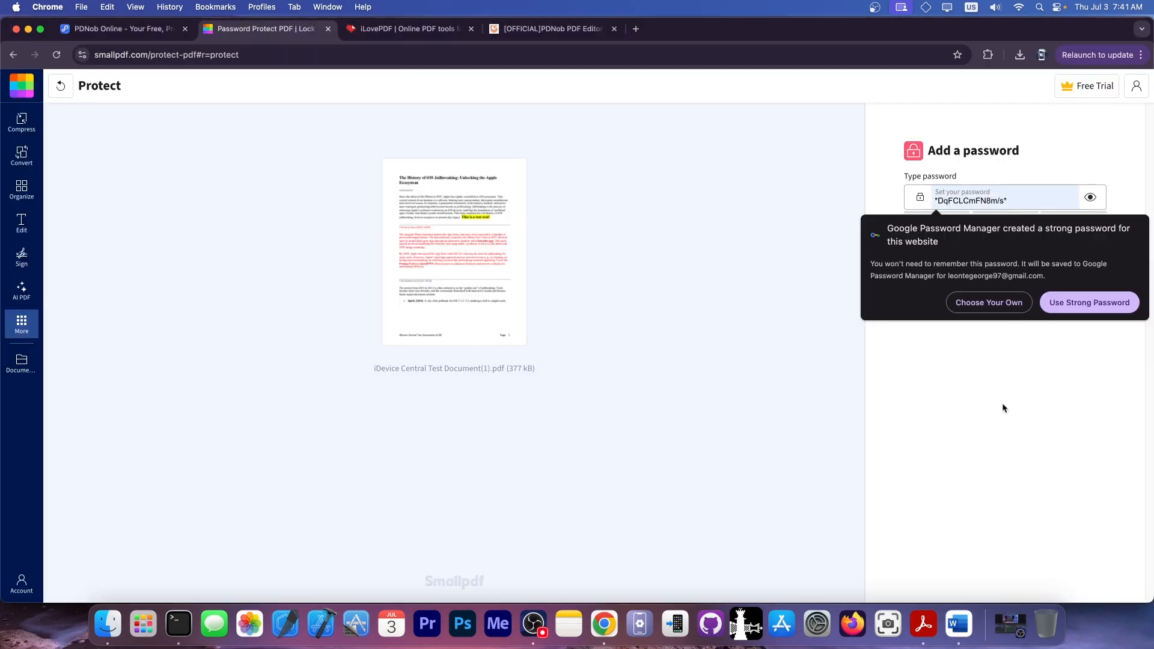
{"action": "left_click", "coordinate": [989, 303]}
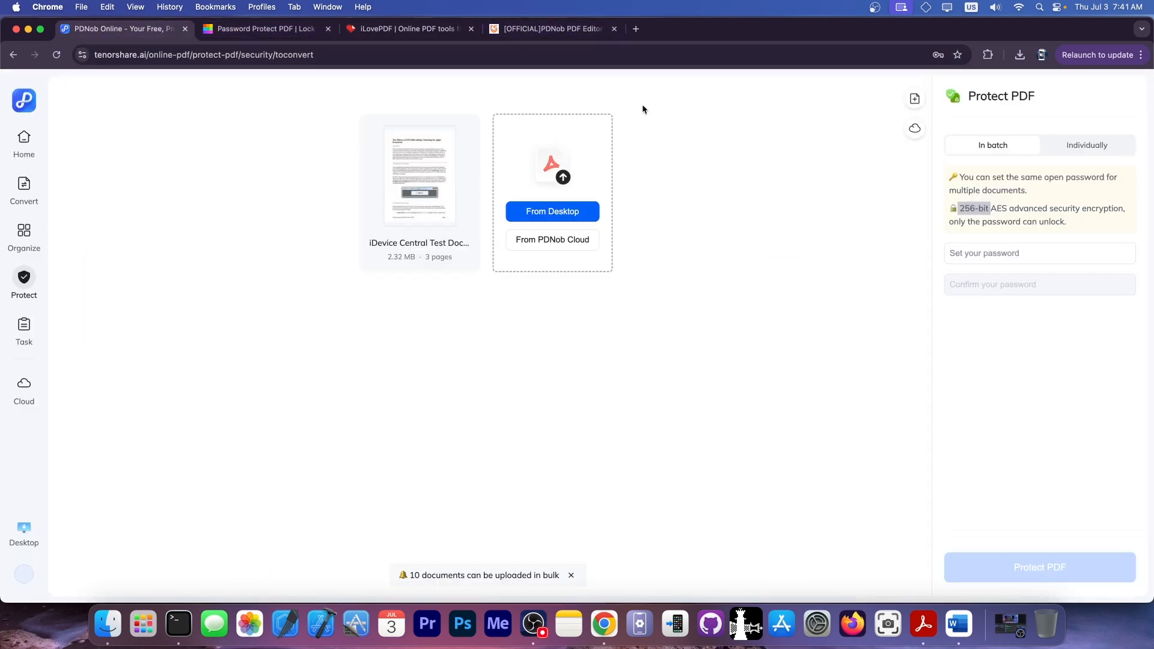
Step: Apply protection, start downloading the protected copy, and dismiss the save dialog
{"action": "left_click", "coordinate": [266, 29]}
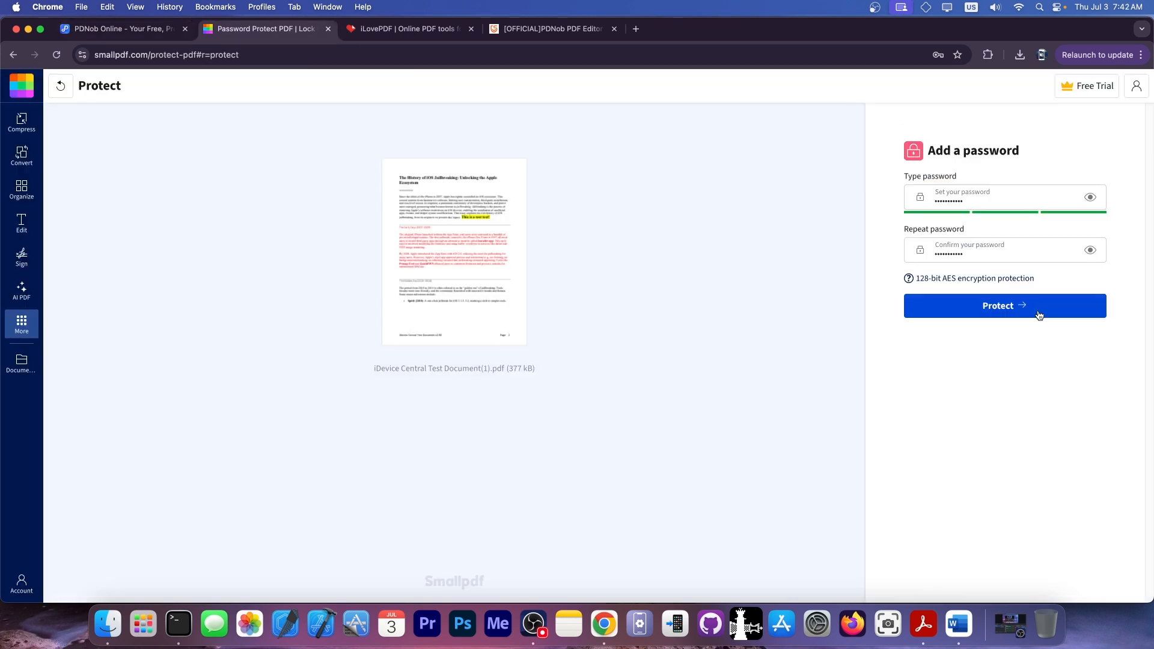
{"action": "left_click", "coordinate": [1004, 305]}
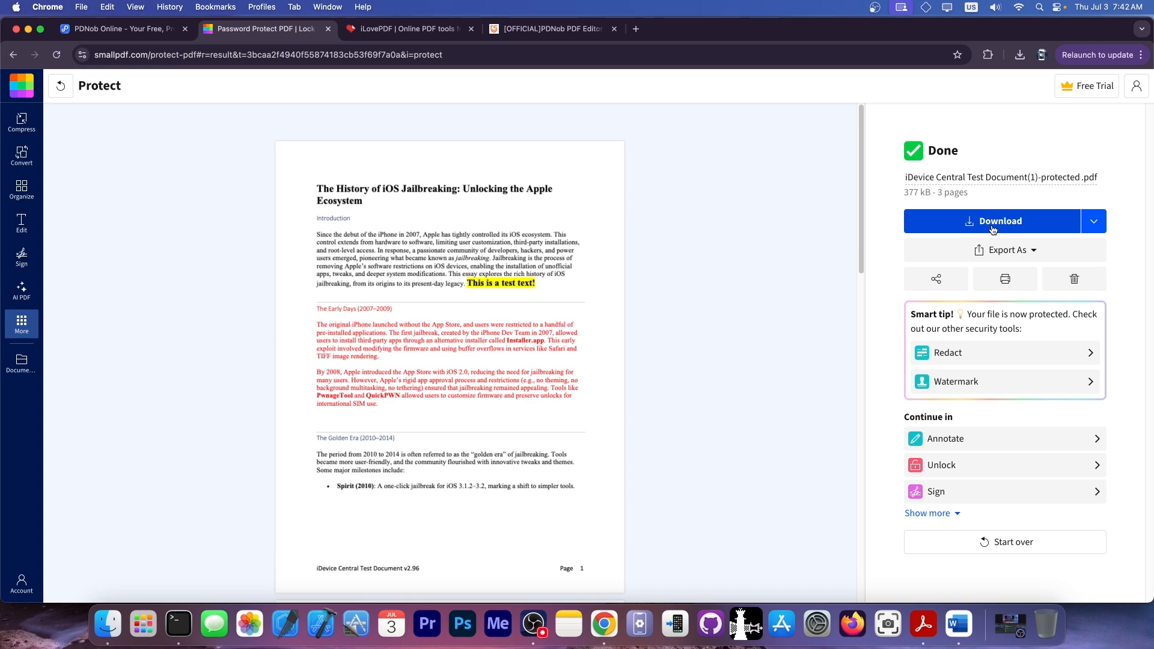
{"action": "left_click", "coordinate": [1000, 221]}
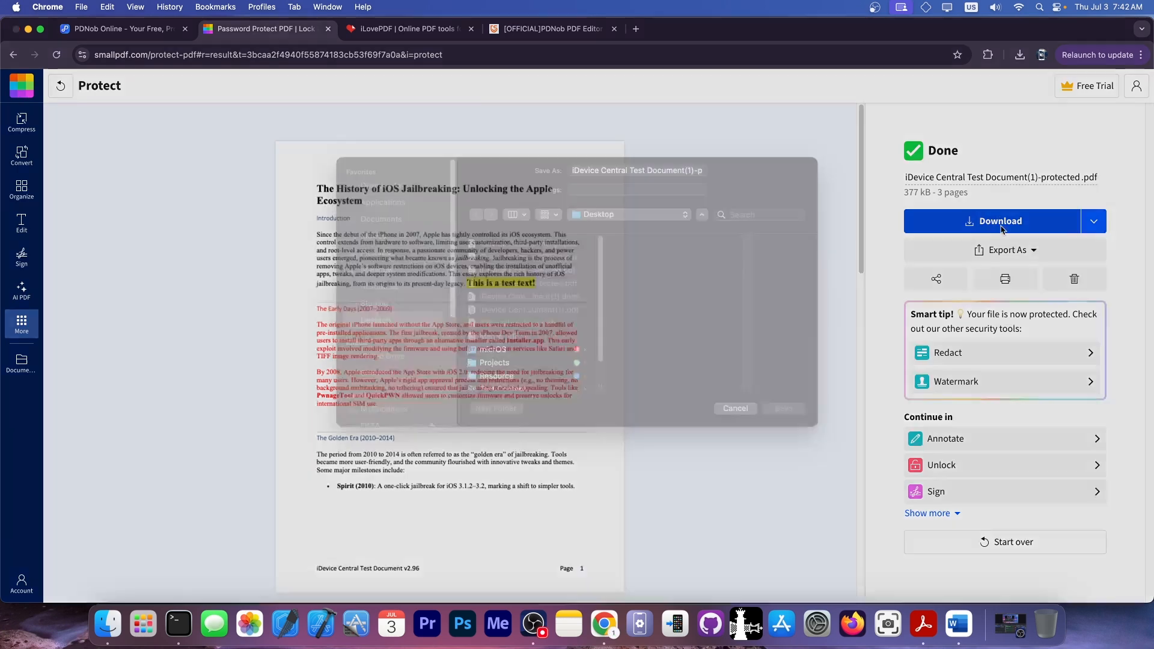
{"action": "left_click", "coordinate": [21, 180]}
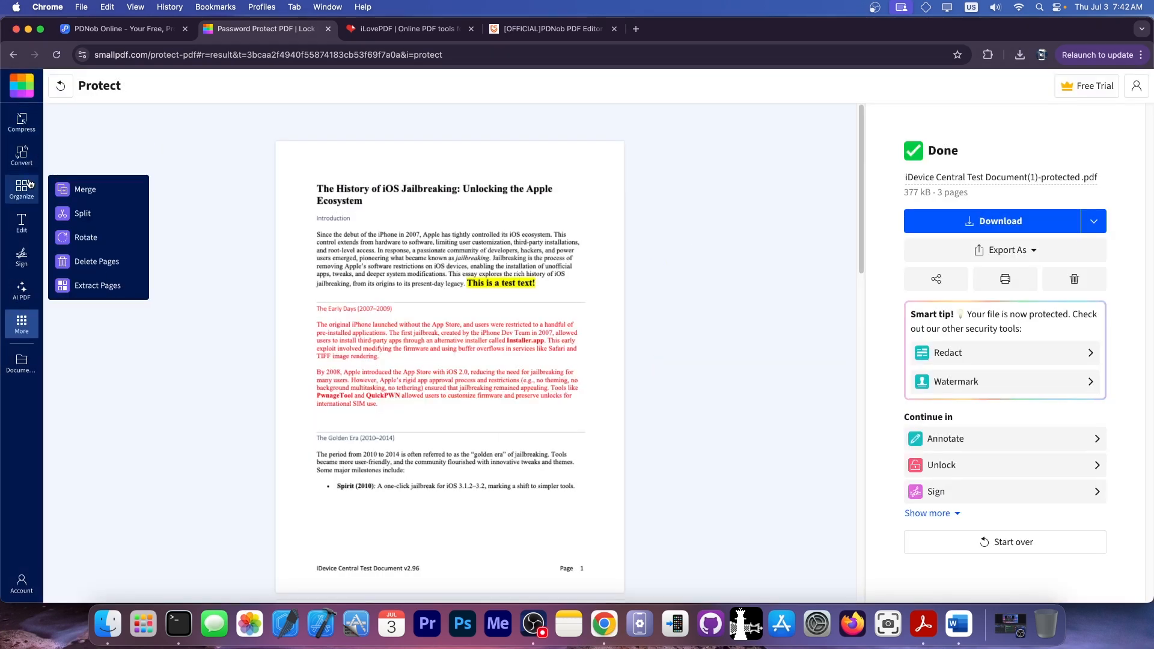
{"action": "left_click", "coordinate": [22, 154]}
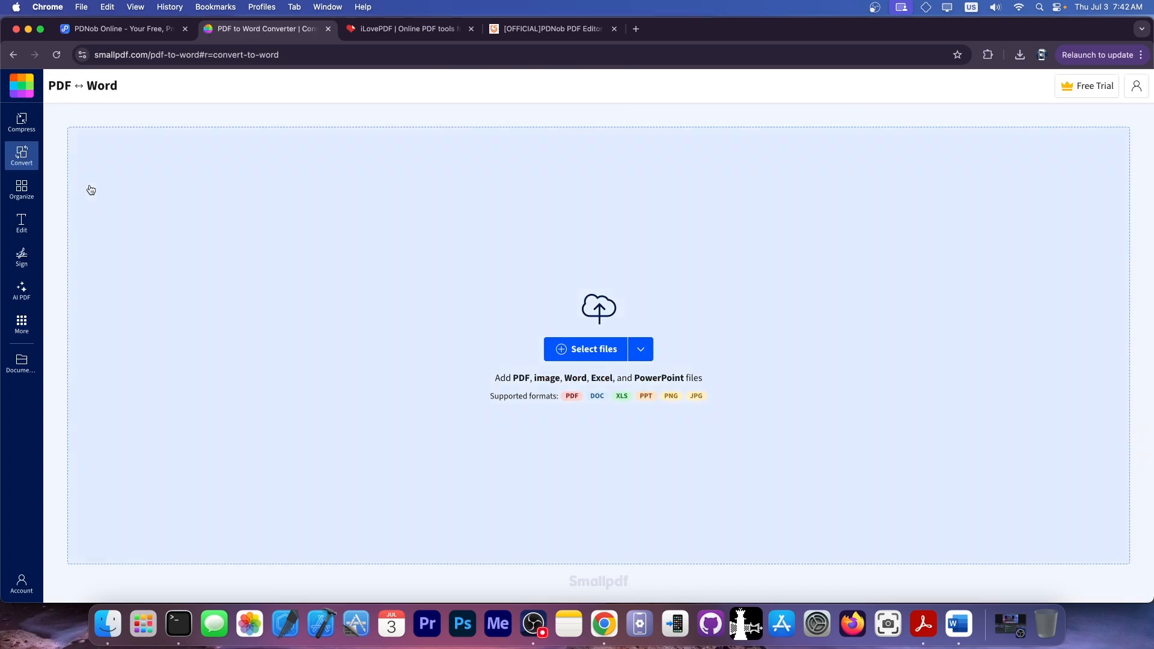
Step: Load the test document into PDF to Word, try the Pro-only OCR option, and revert to selectable text
{"action": "left_click", "coordinate": [593, 349]}
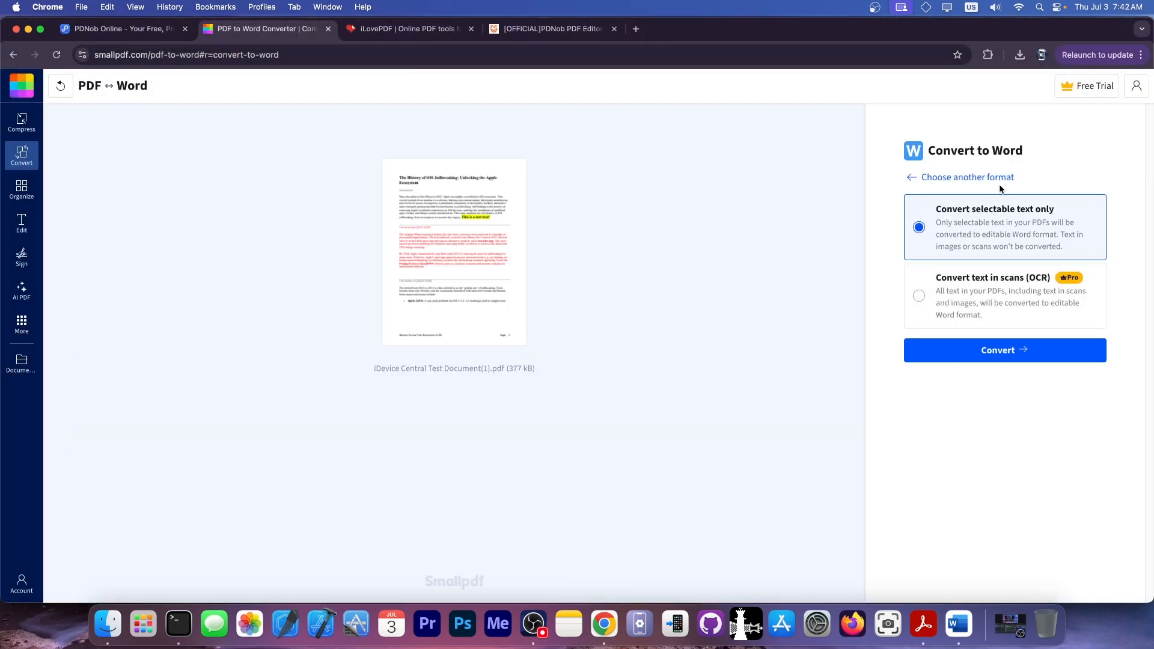
{"action": "mouse_move", "coordinate": [952, 247]}
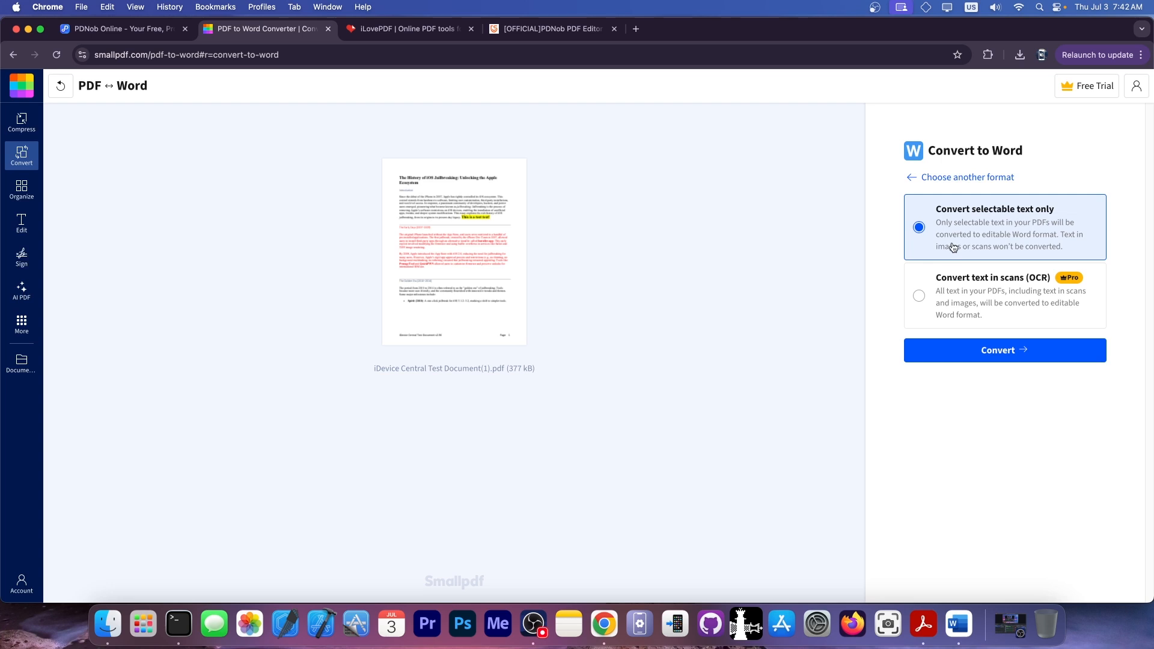
{"action": "mouse_move", "coordinate": [945, 294]}
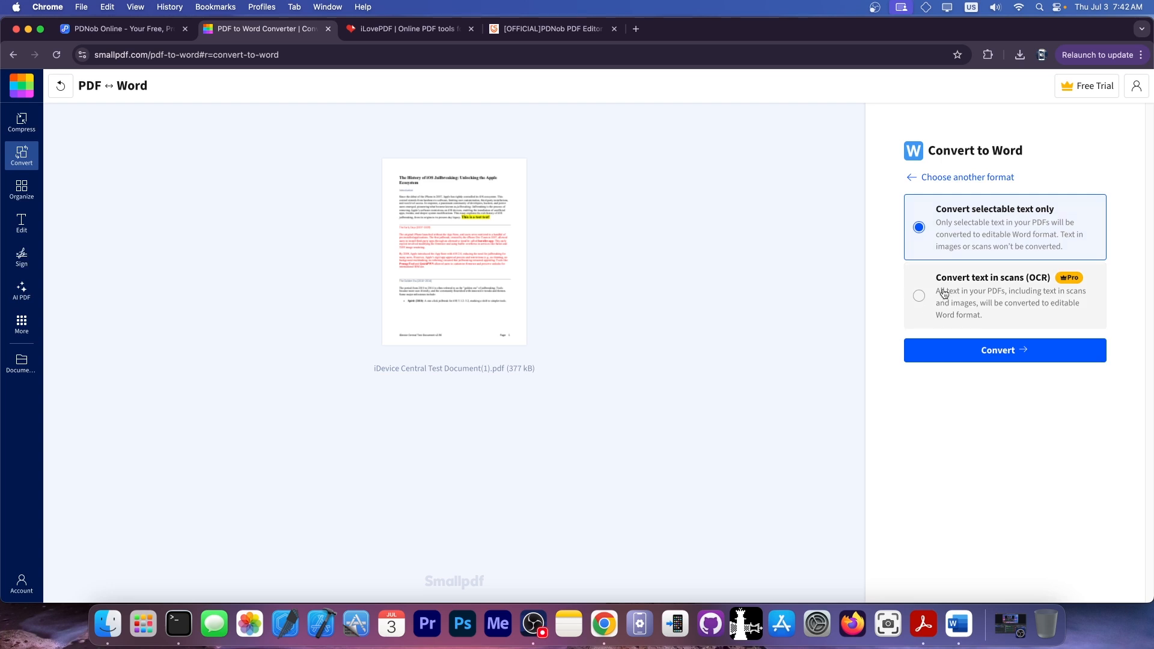
{"action": "left_click", "coordinate": [918, 295]}
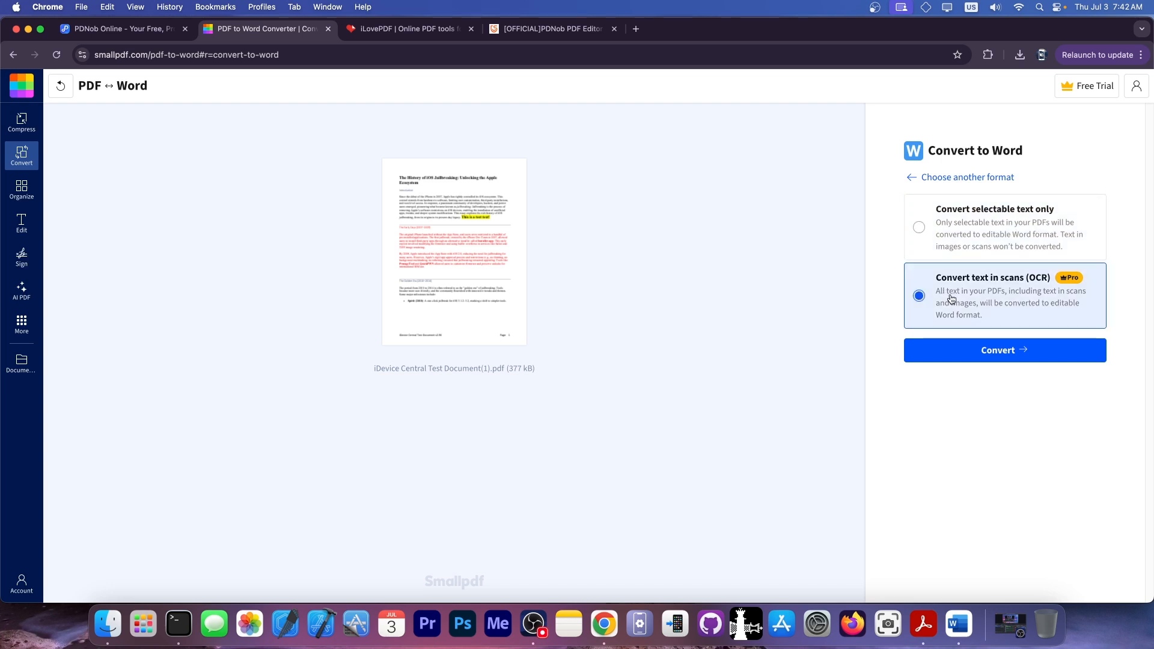
{"action": "left_click", "coordinate": [1004, 349]}
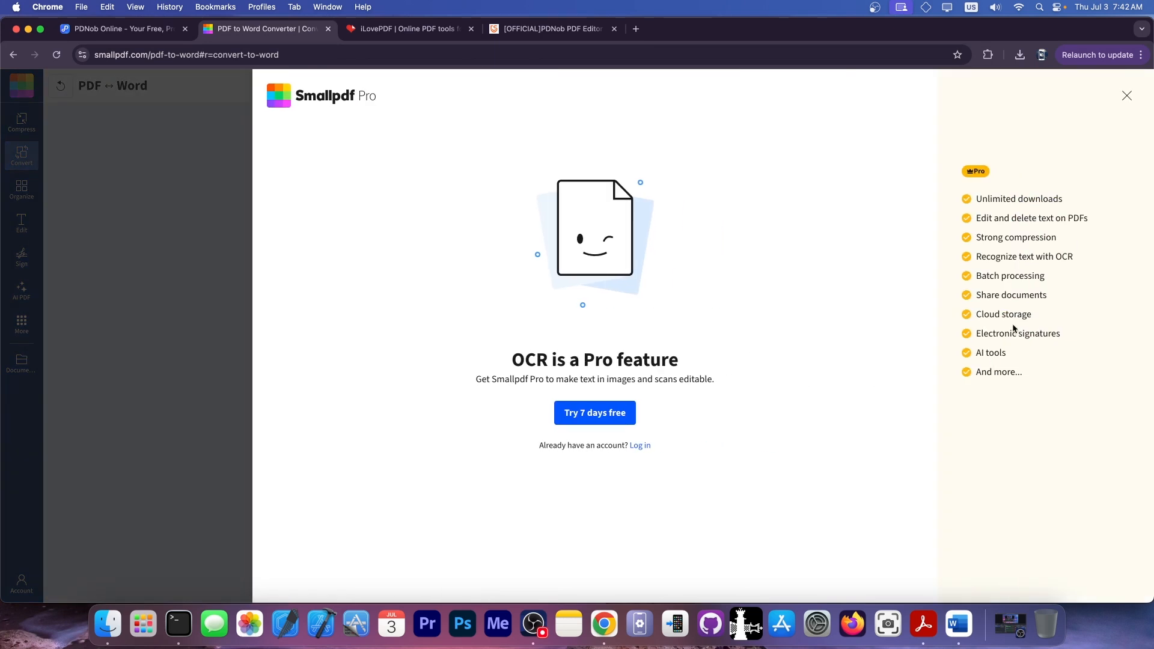
{"action": "mouse_move", "coordinate": [593, 305]}
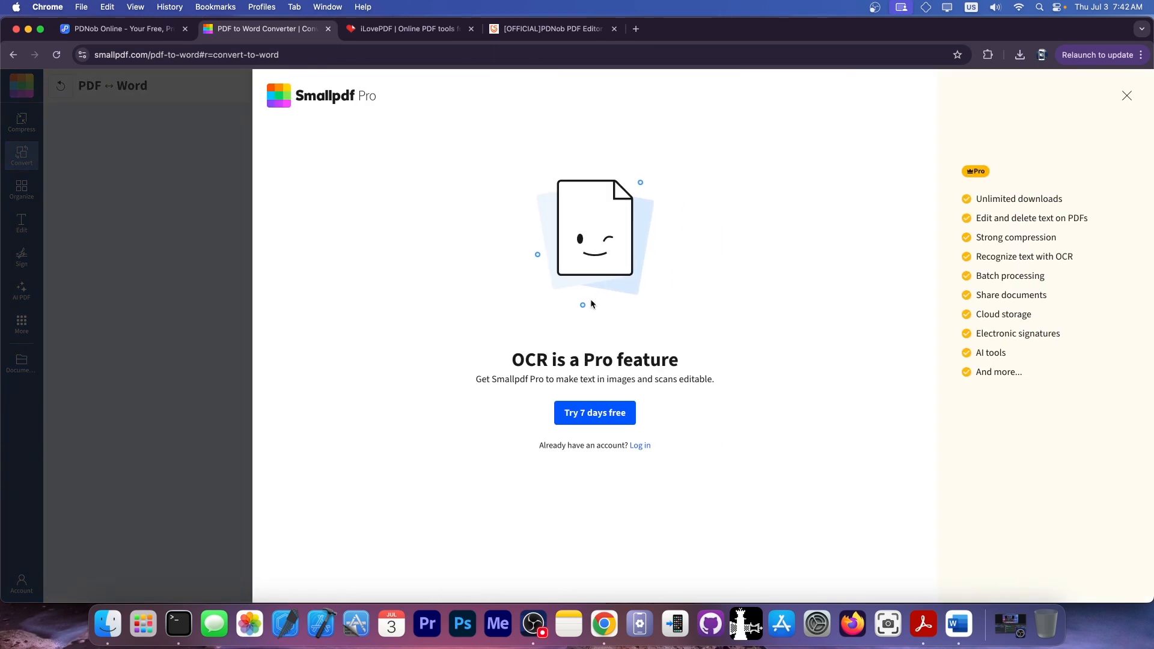
{"action": "left_click", "coordinate": [1126, 96]}
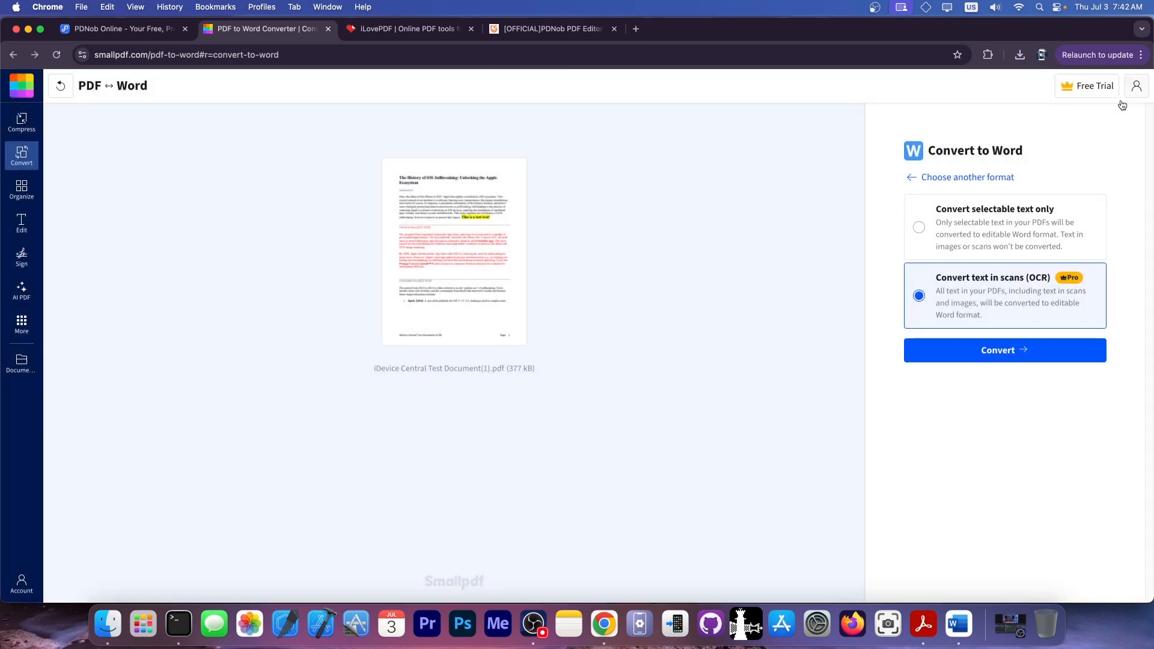
{"action": "left_click", "coordinate": [919, 226]}
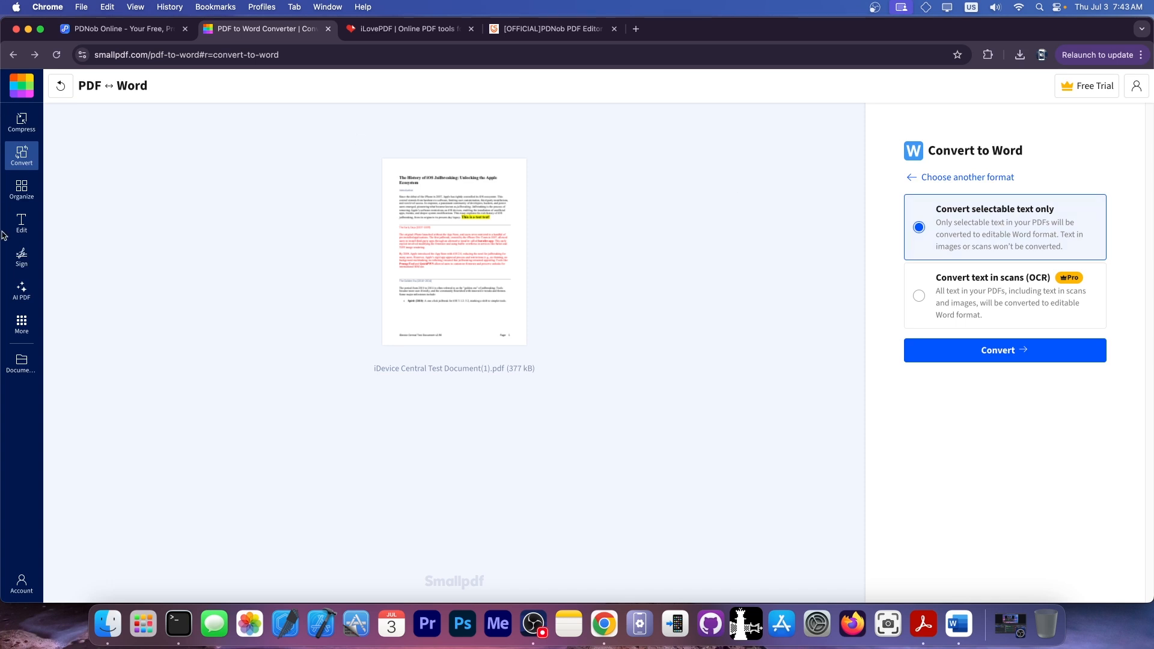
{"action": "left_click", "coordinate": [22, 122]}
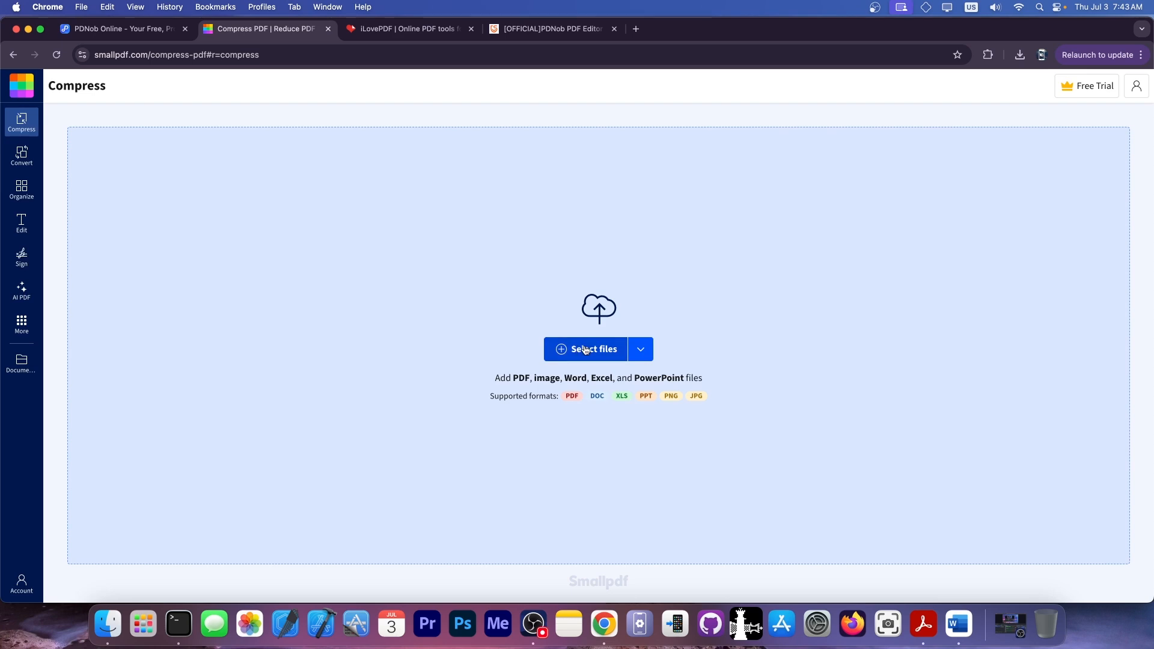
Step: Compress a PDF with Strong compression, shrinking it from 803 kB to 329 kB
{"action": "left_click", "coordinate": [585, 349]}
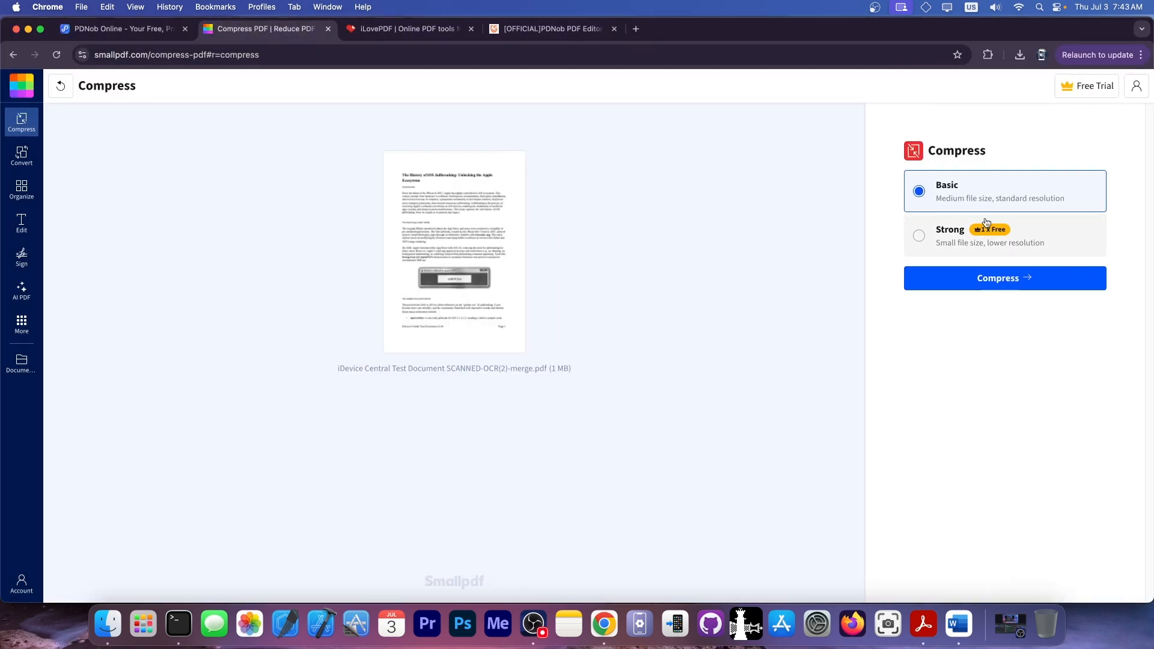
{"action": "mouse_move", "coordinate": [881, 252]}
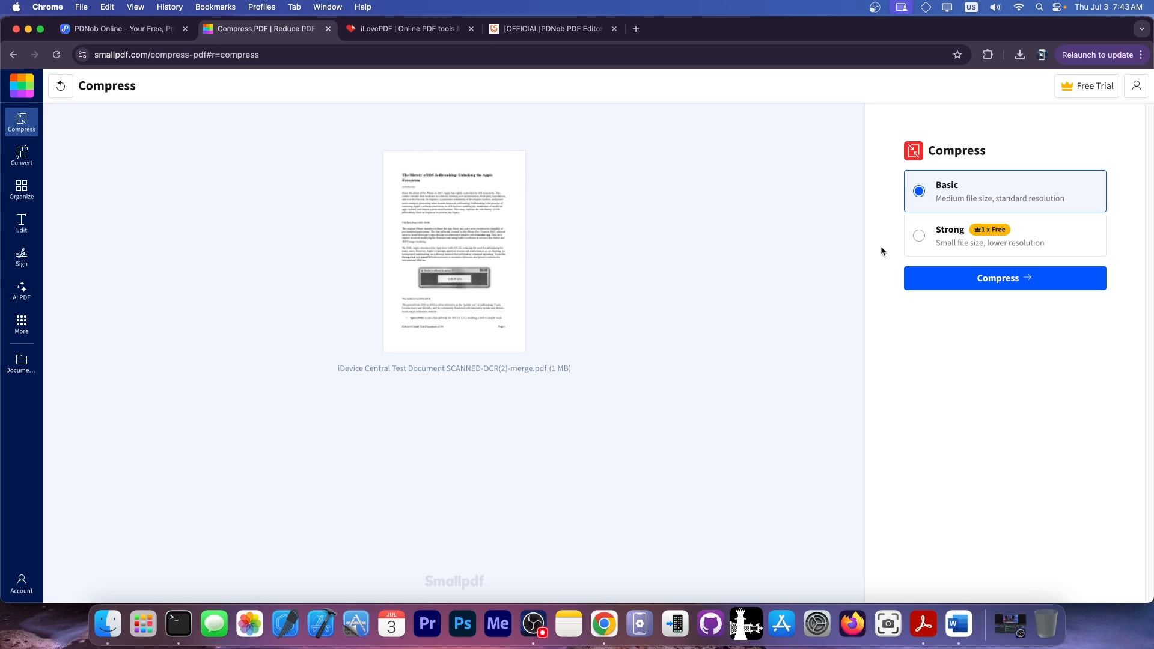
{"action": "left_click", "coordinate": [919, 236]}
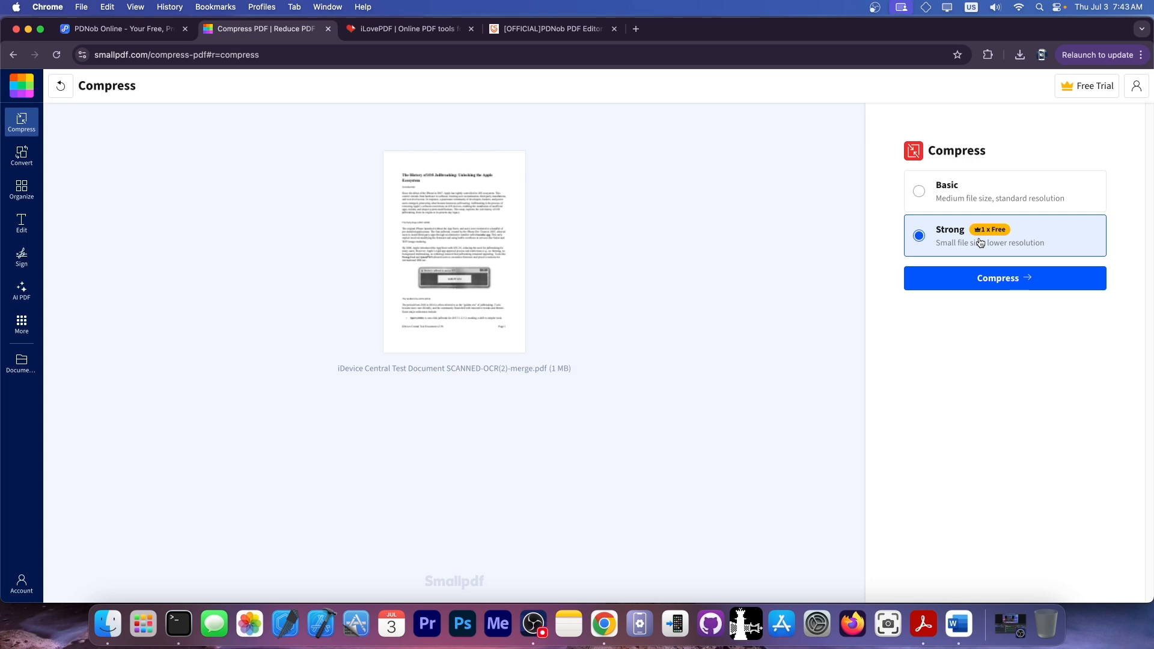
{"action": "mouse_move", "coordinate": [1003, 279]}
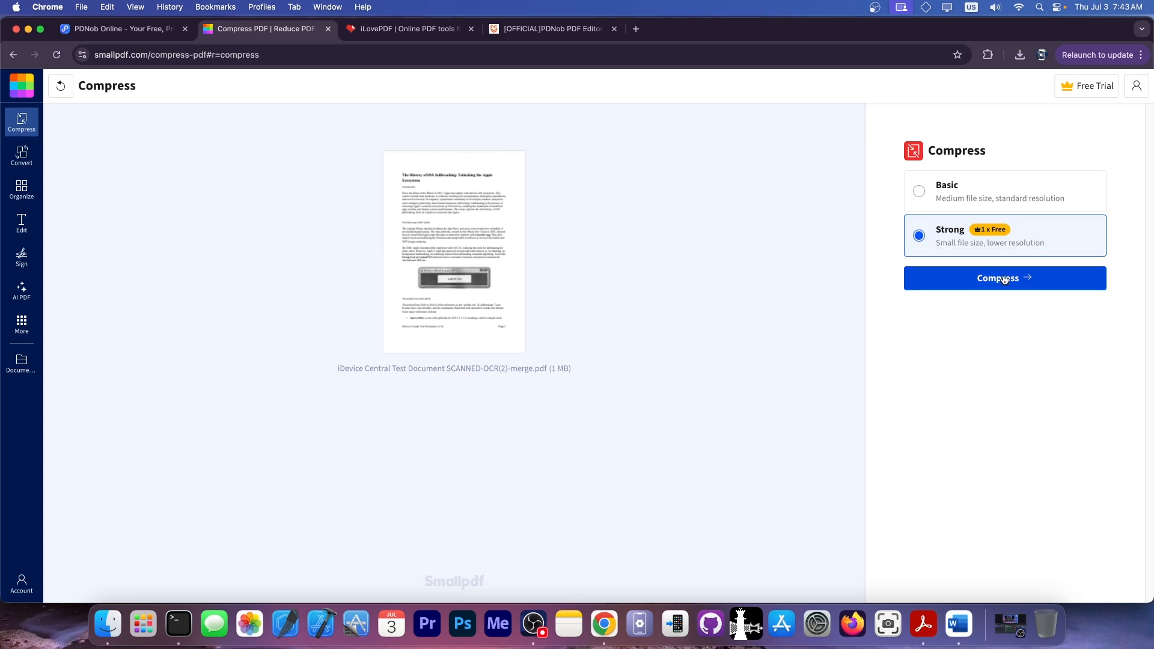
{"action": "left_click", "coordinate": [1003, 278]}
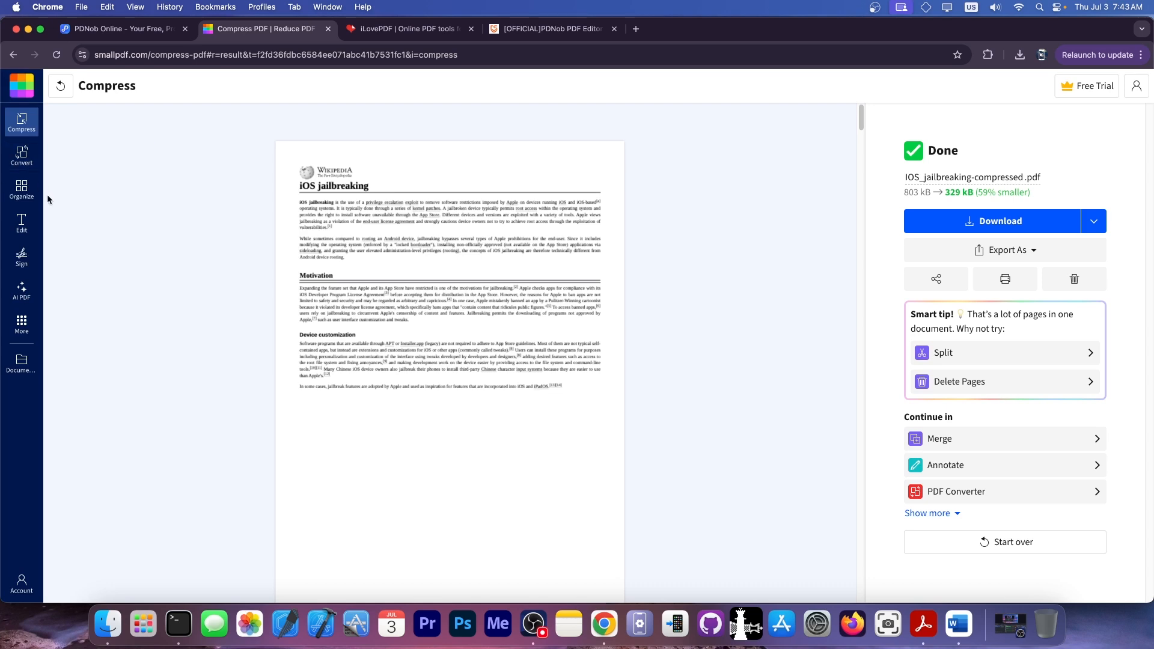
{"action": "left_click", "coordinate": [939, 438]}
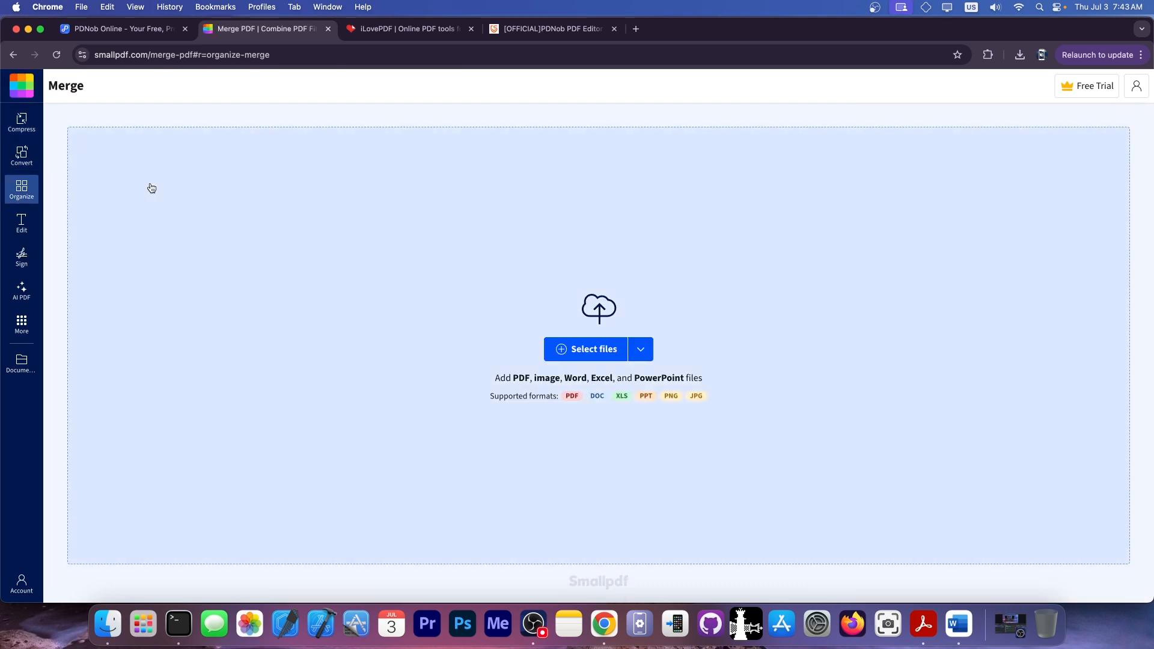
Step: Add IOS_jailbreaking.pdf to the merge with the test document and view every page separately
{"action": "left_click", "coordinate": [591, 348]}
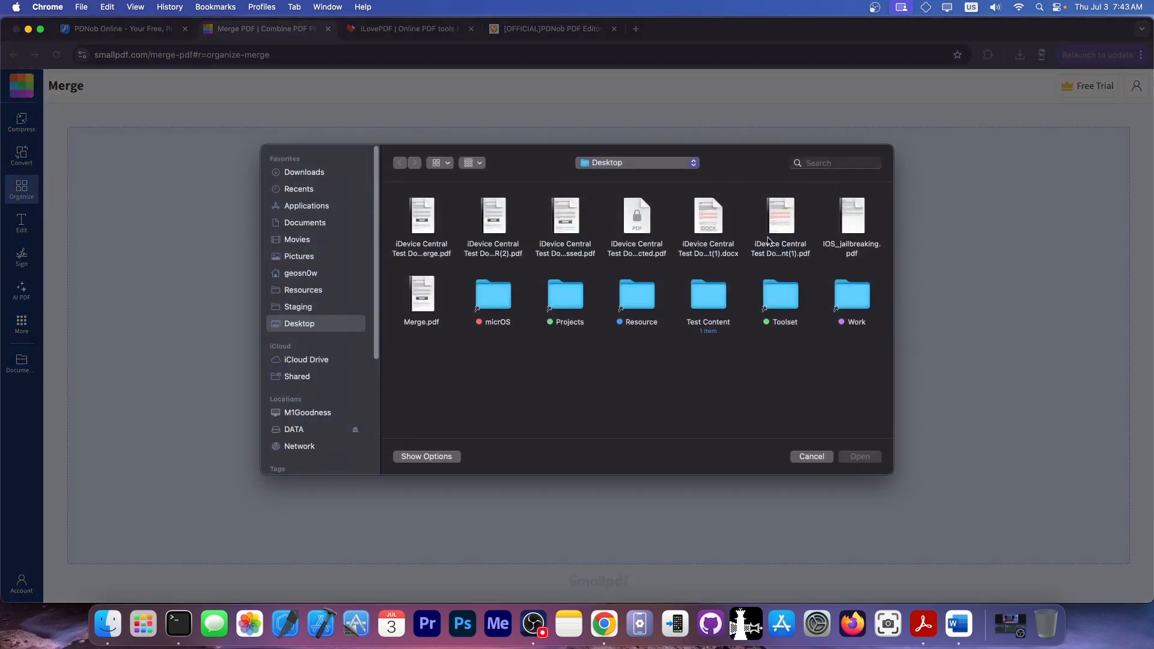
{"action": "left_click", "coordinate": [851, 220]}
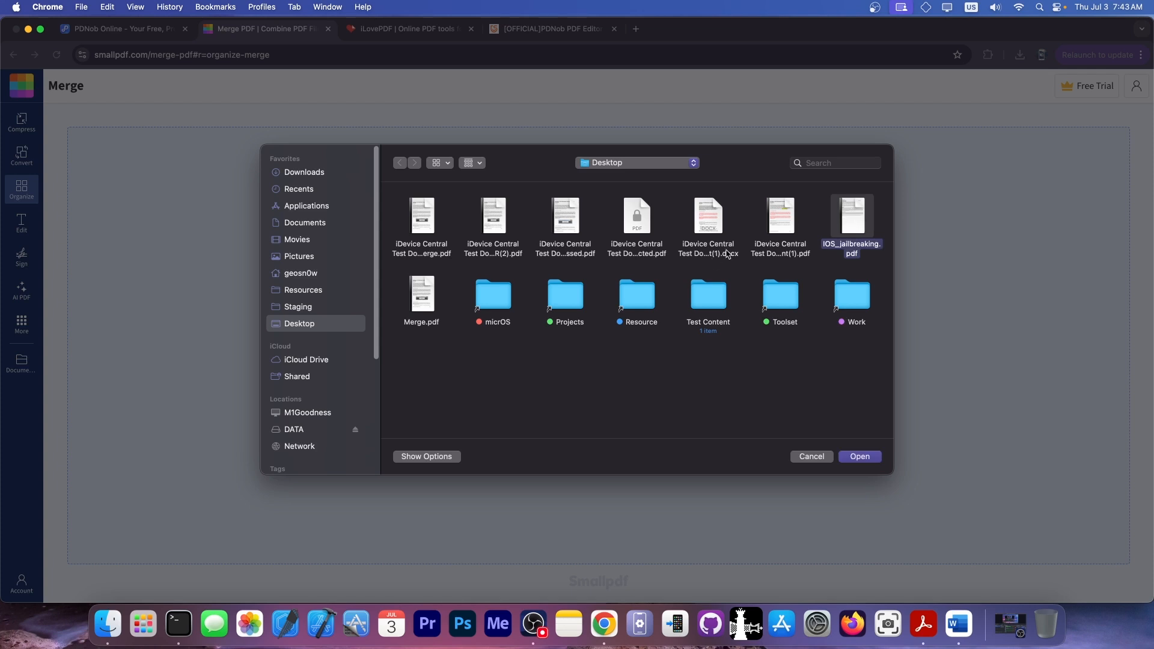
{"action": "left_click", "coordinate": [859, 456]}
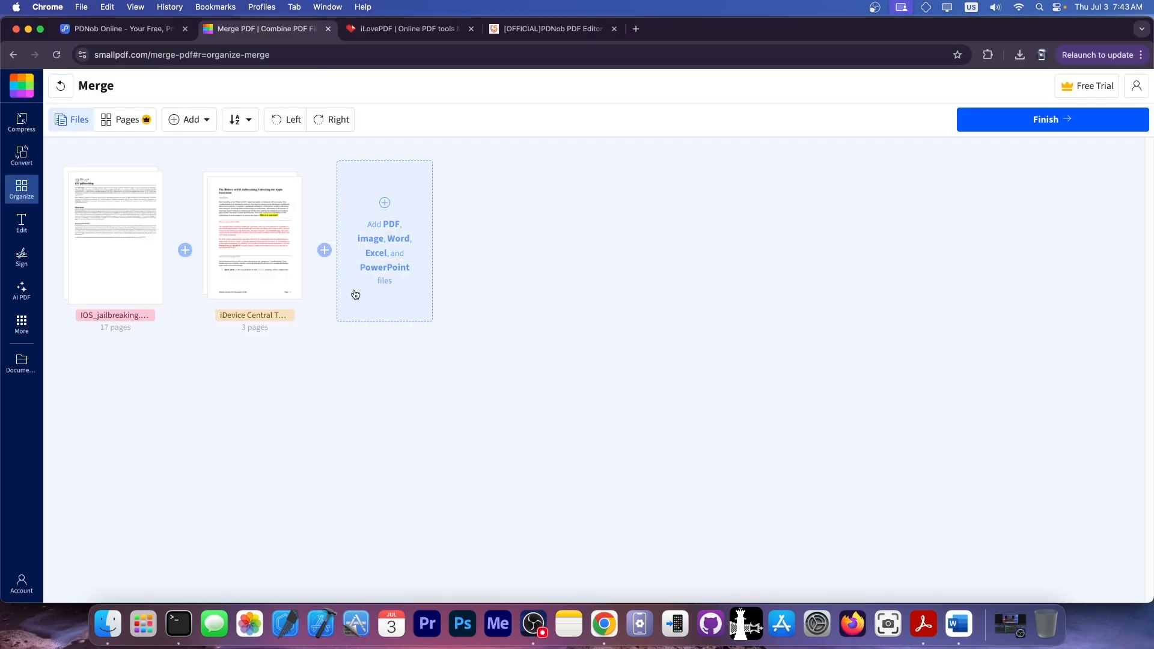
{"action": "mouse_move", "coordinate": [255, 243]}
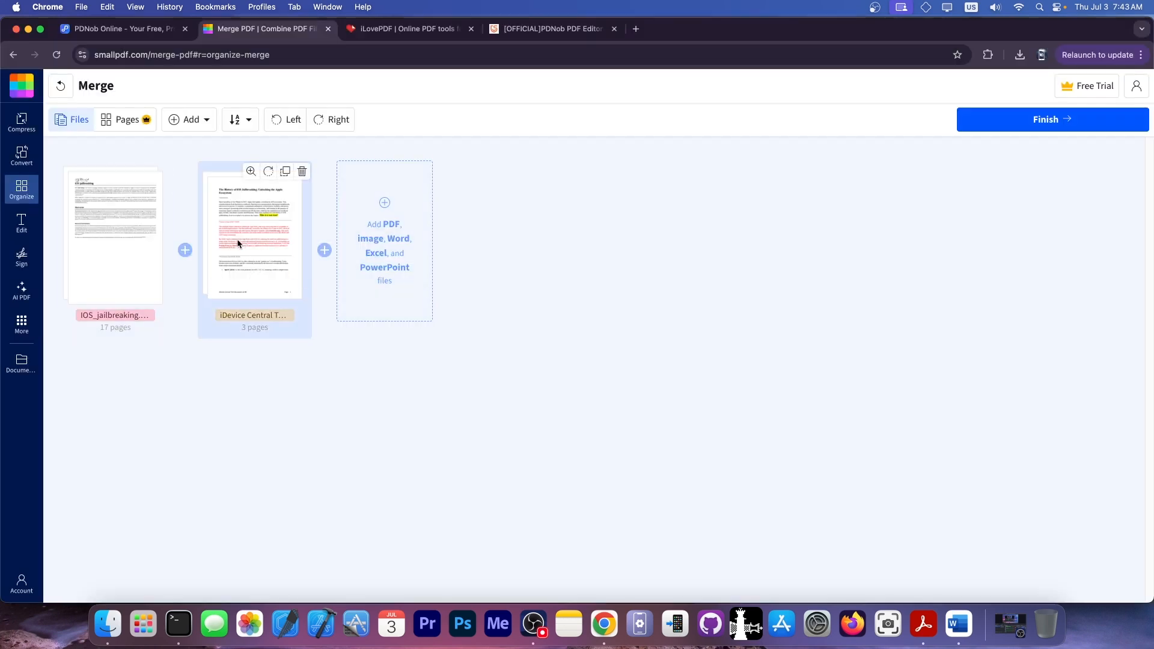
{"action": "mouse_move", "coordinate": [136, 236]}
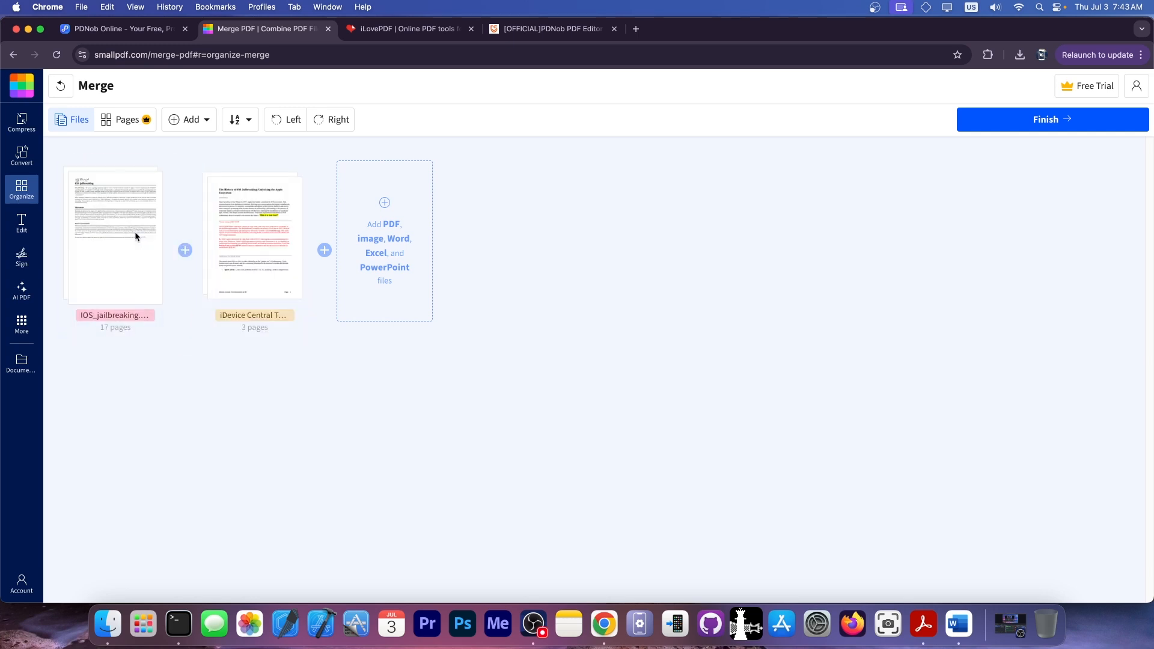
{"action": "left_click", "coordinate": [126, 119]}
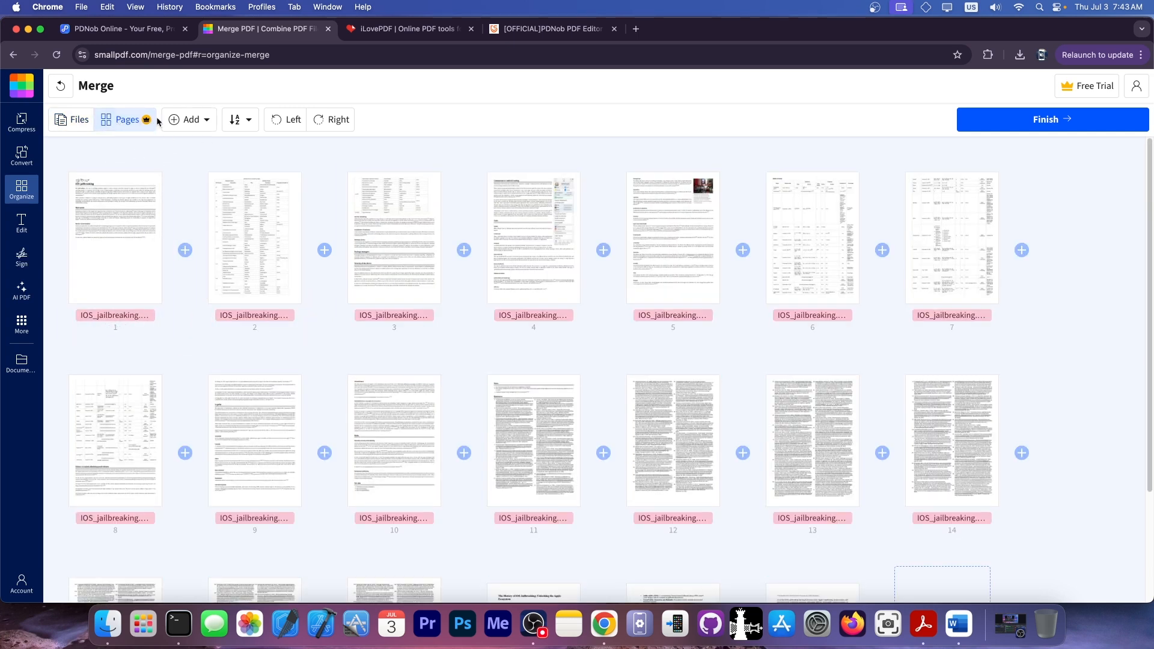
{"action": "mouse_move", "coordinate": [126, 119]}
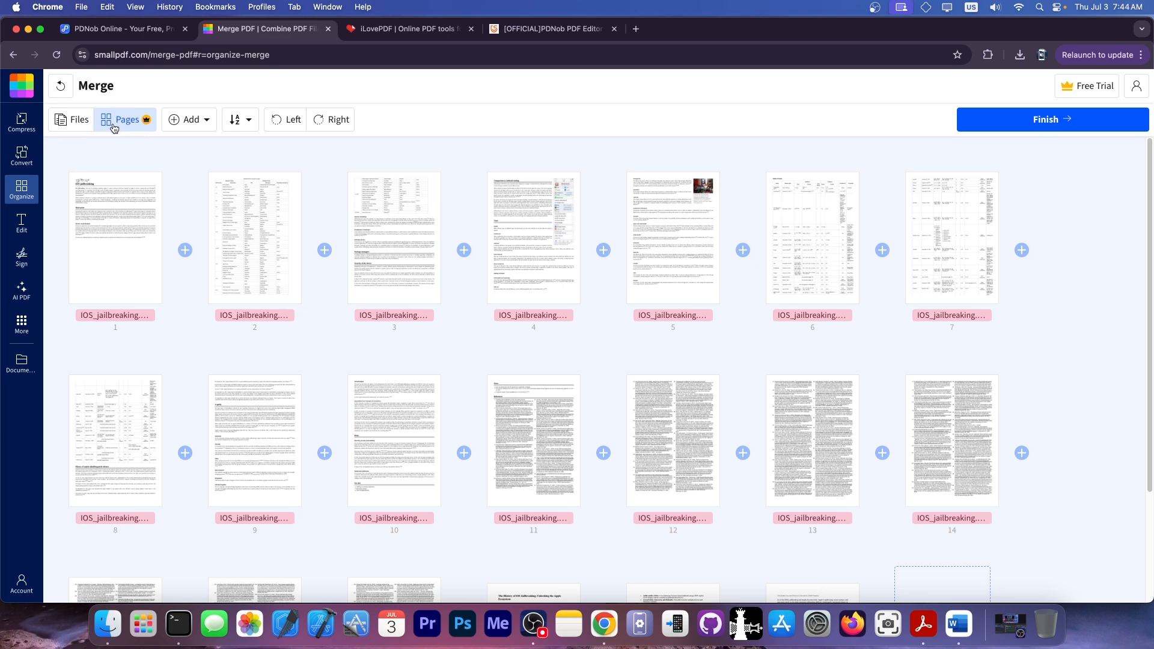
{"action": "left_click", "coordinate": [1049, 119]}
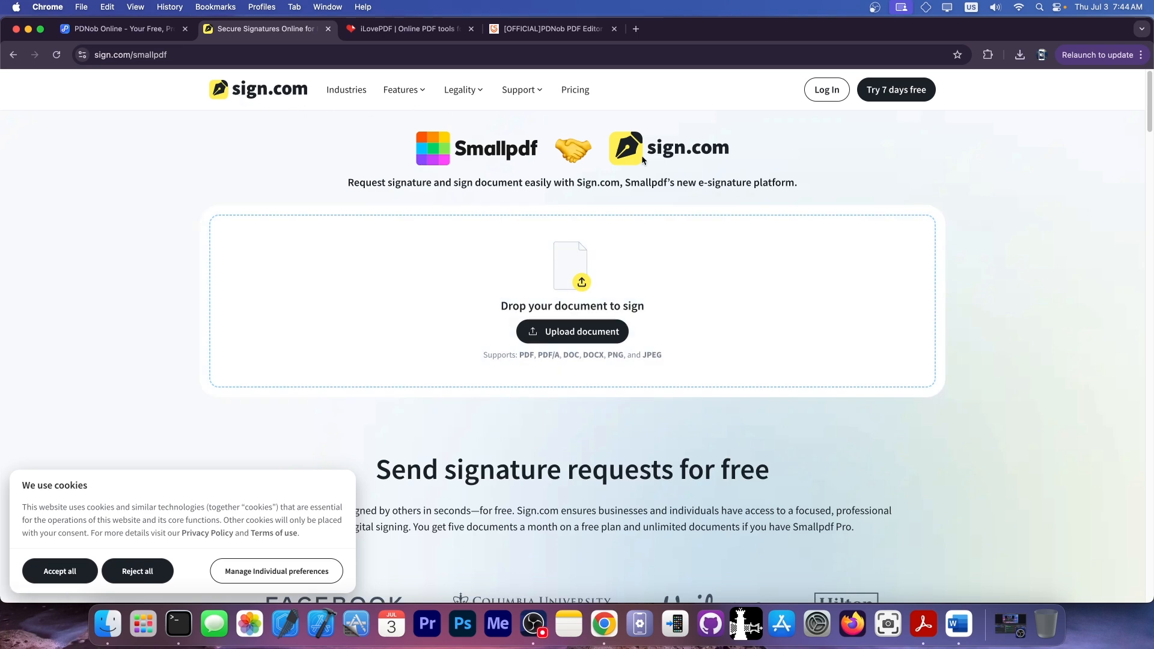
Step: Review Sign.com's free, Premium and Teams plans, go back to the 20-page merge, and close Smallpdf
{"action": "left_click", "coordinate": [575, 89]}
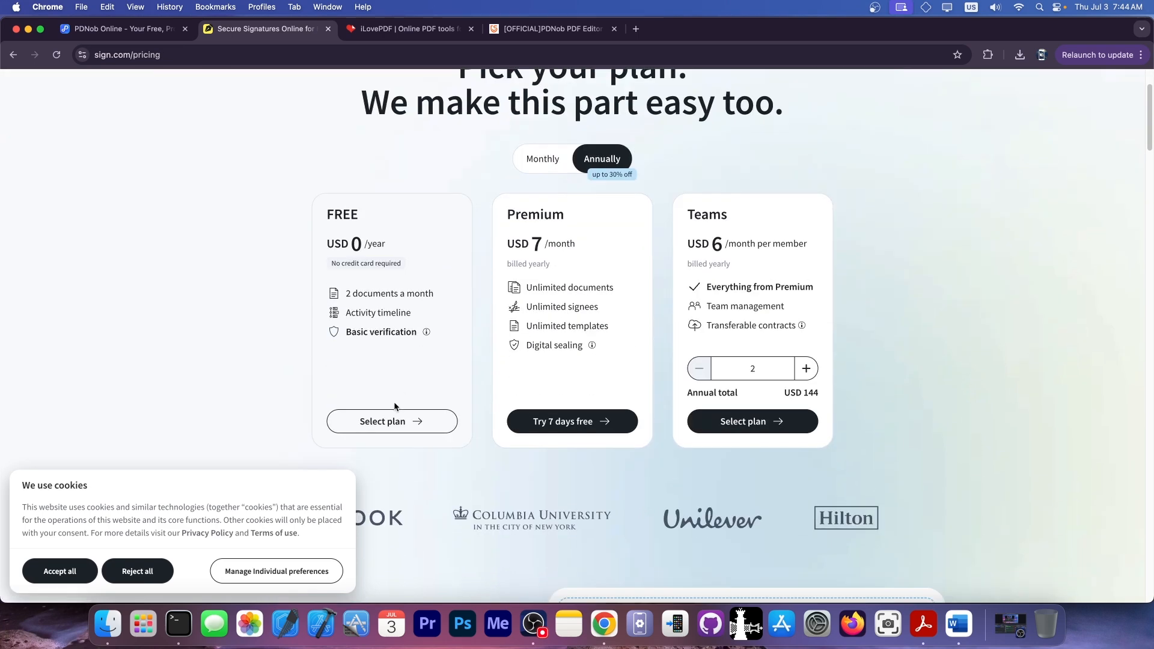
{"action": "mouse_move", "coordinate": [416, 309]}
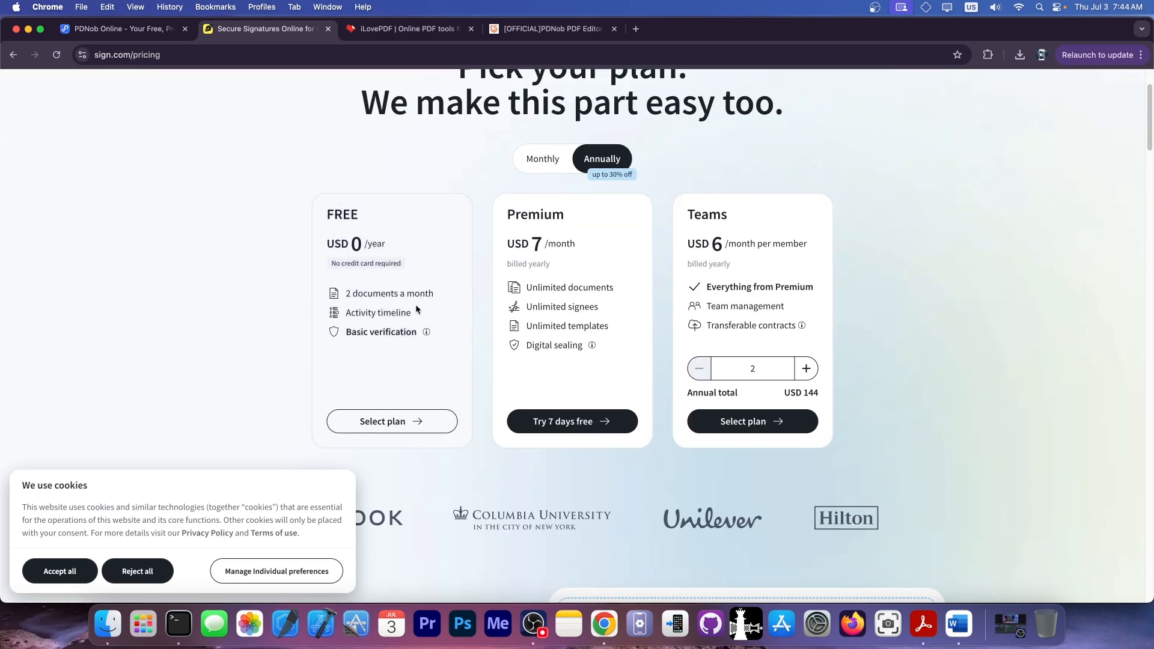
{"action": "mouse_move", "coordinate": [397, 332]}
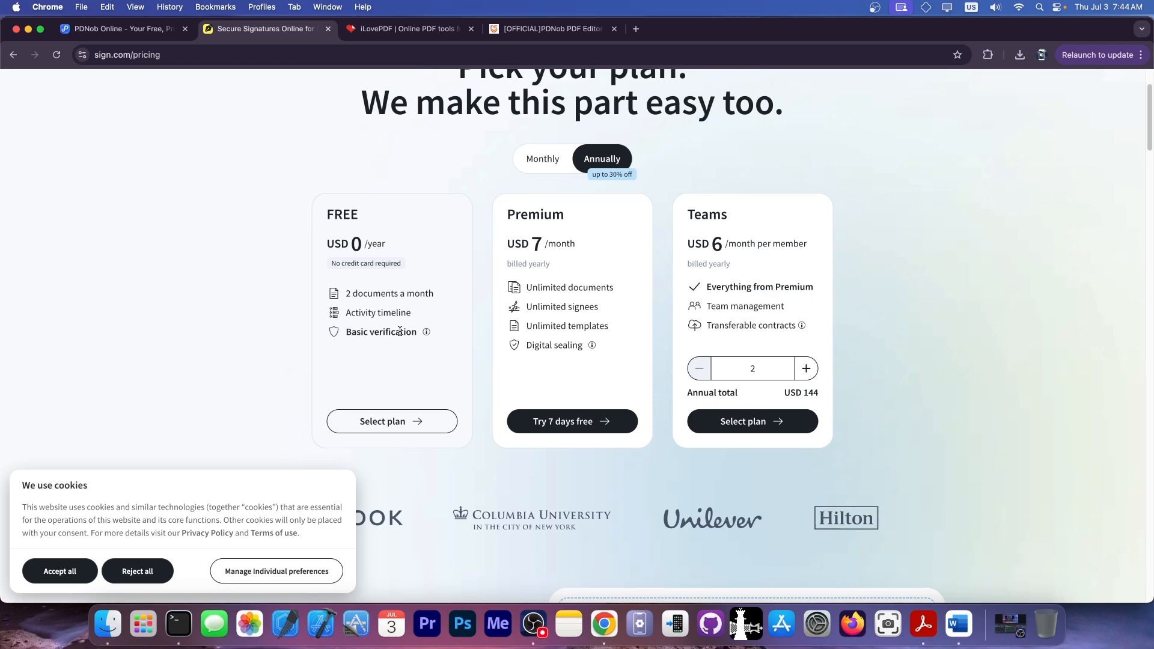
{"action": "scroll", "scroll_direction": "up", "scroll_amount": 3}
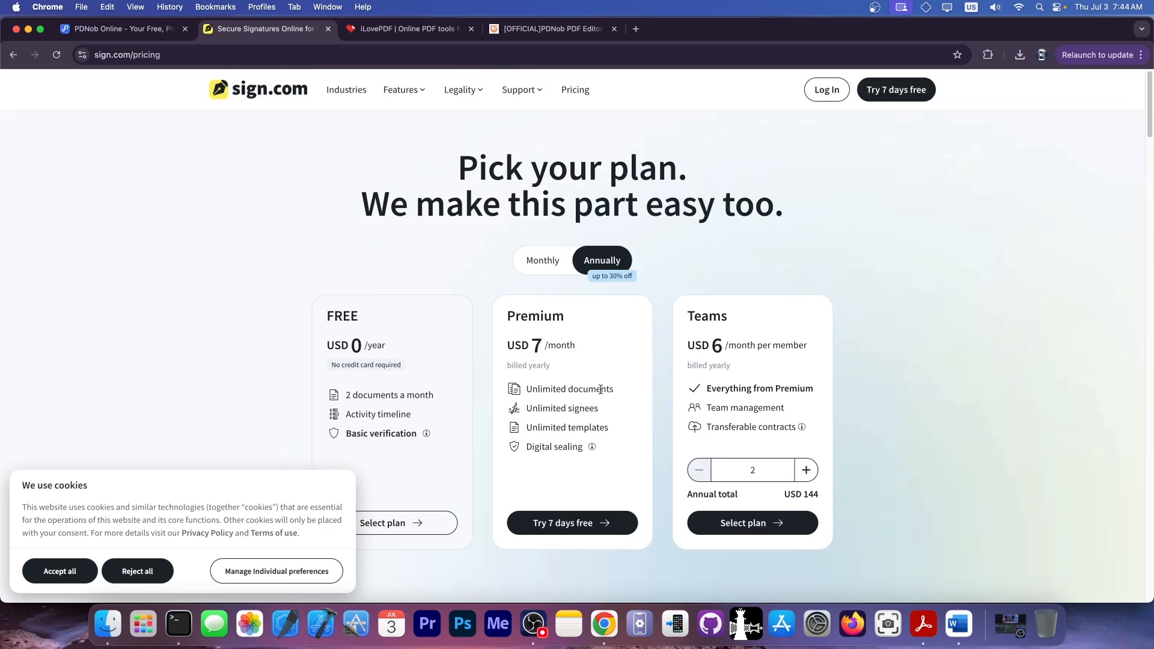
{"action": "left_click", "coordinate": [265, 29]}
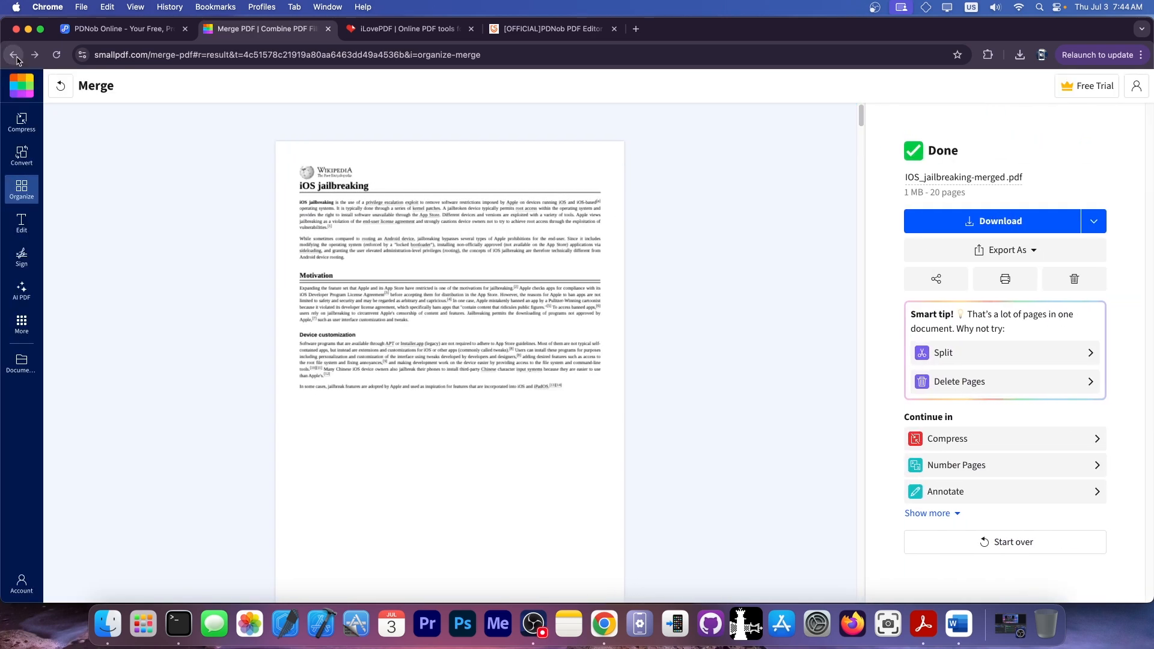
{"action": "mouse_move", "coordinate": [4, 85]}
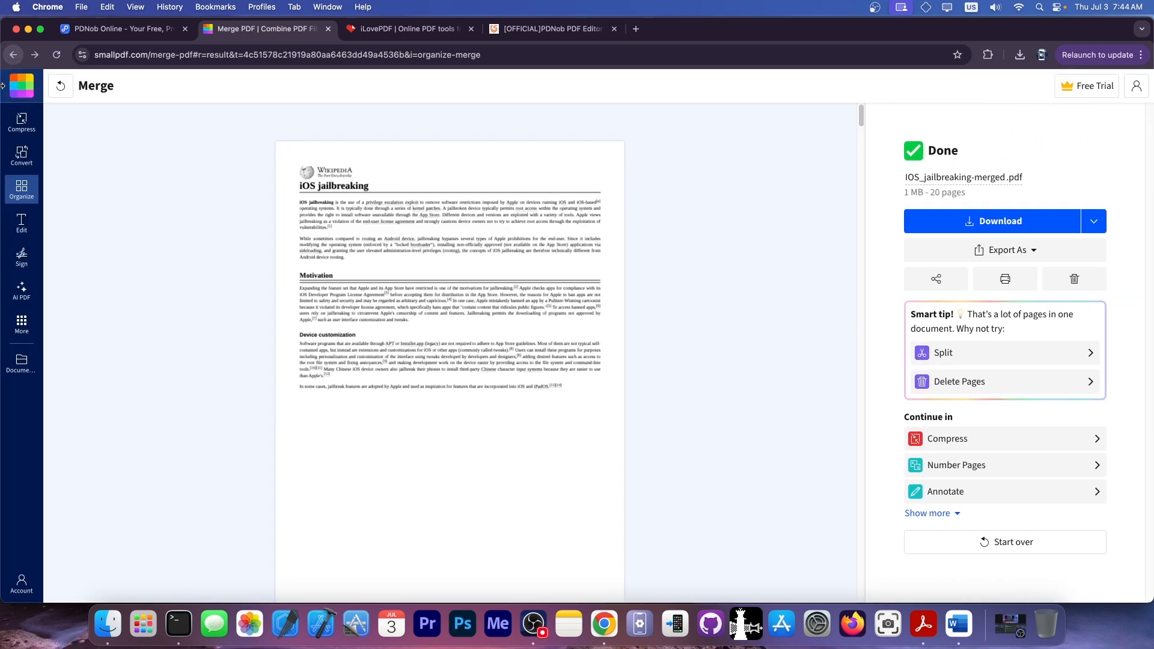
{"action": "left_click", "coordinate": [265, 29]}
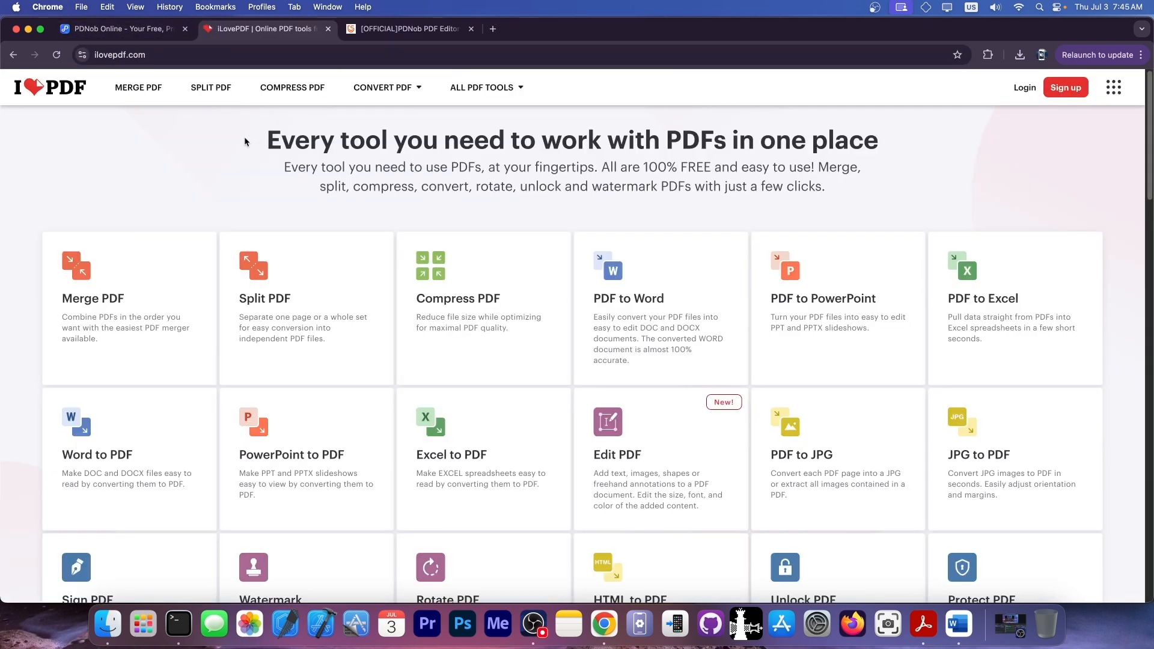
Step: Select IOS_jailbreaking.pdf and the test document in iLovePDF's Merge PDF and combine them
{"action": "scroll", "scroll_direction": "down", "scroll_amount": 3}
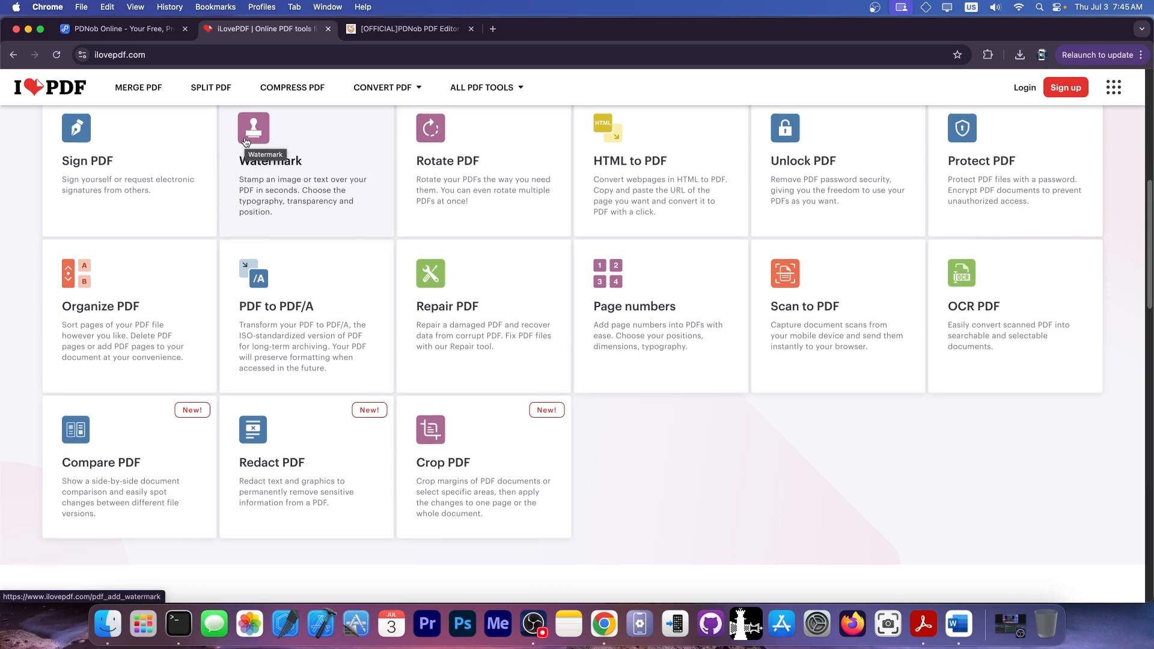
{"action": "scroll", "scroll_direction": "up", "scroll_amount": 3}
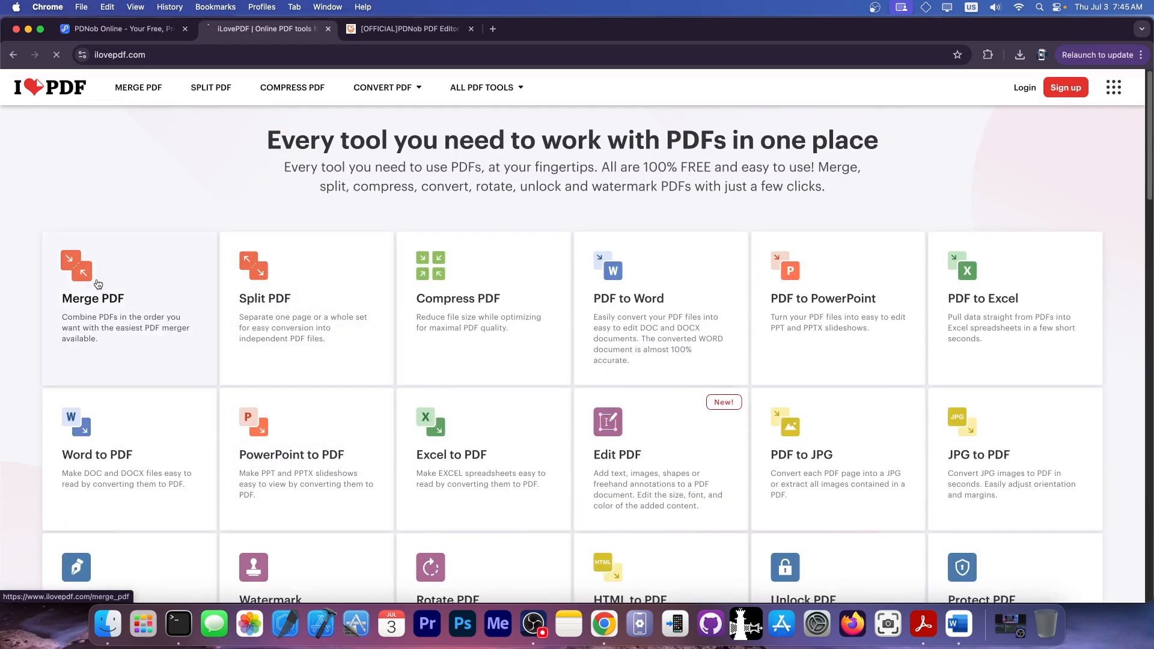
{"action": "left_click", "coordinate": [92, 298]}
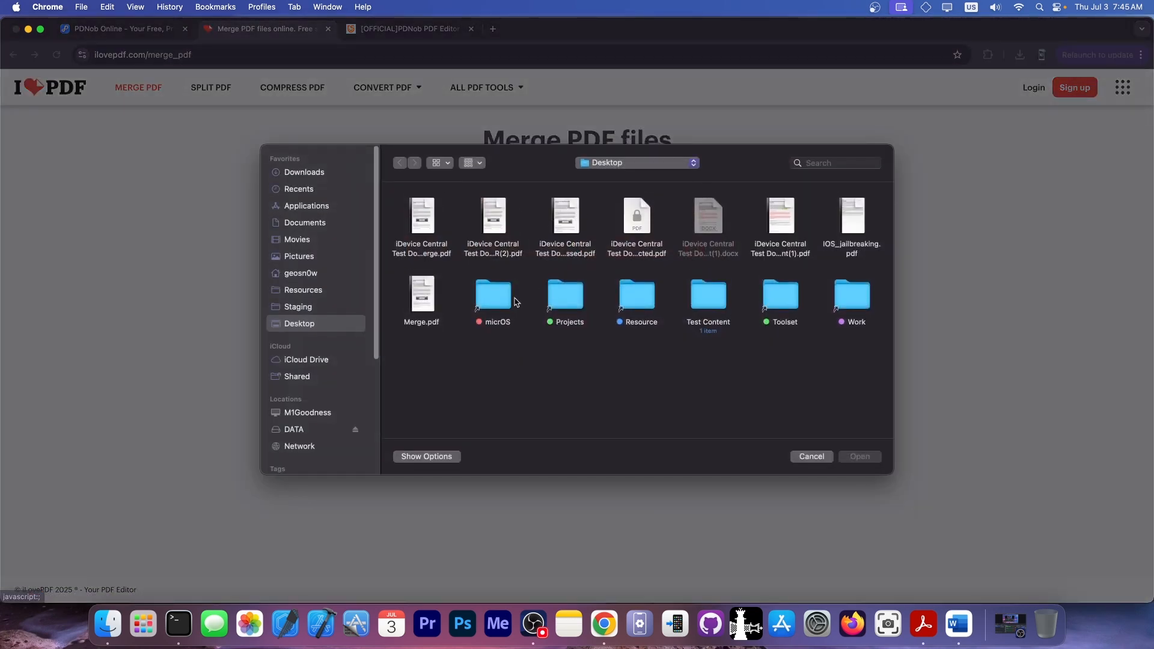
{"action": "left_click", "coordinate": [779, 216]}
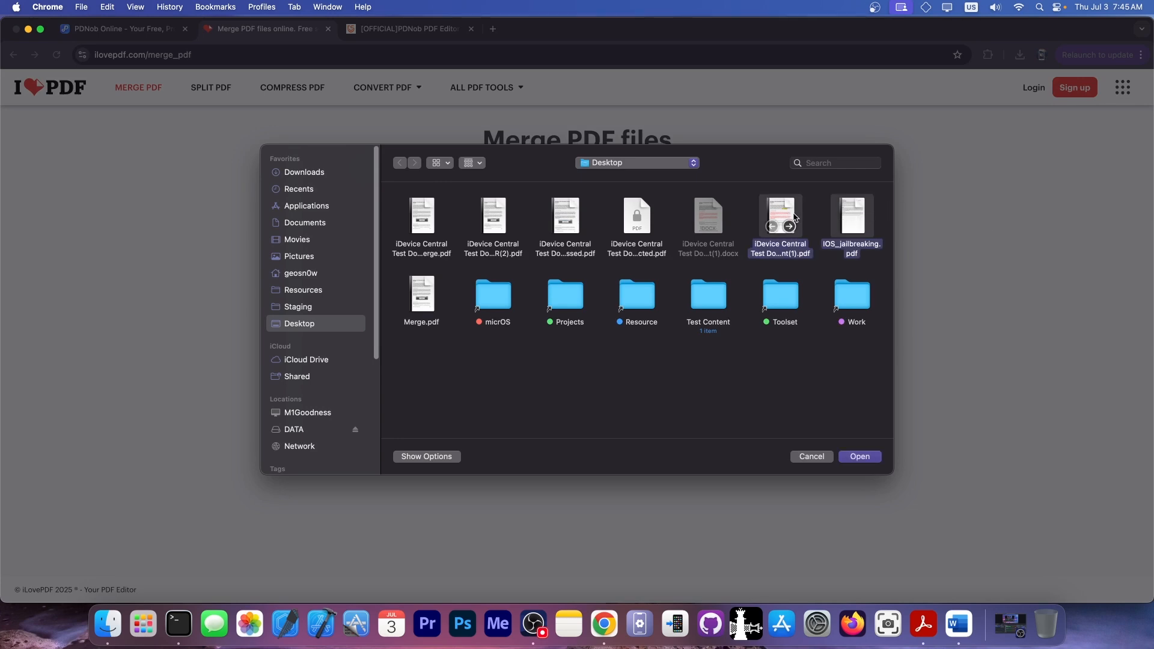
{"action": "left_click", "coordinate": [858, 456]}
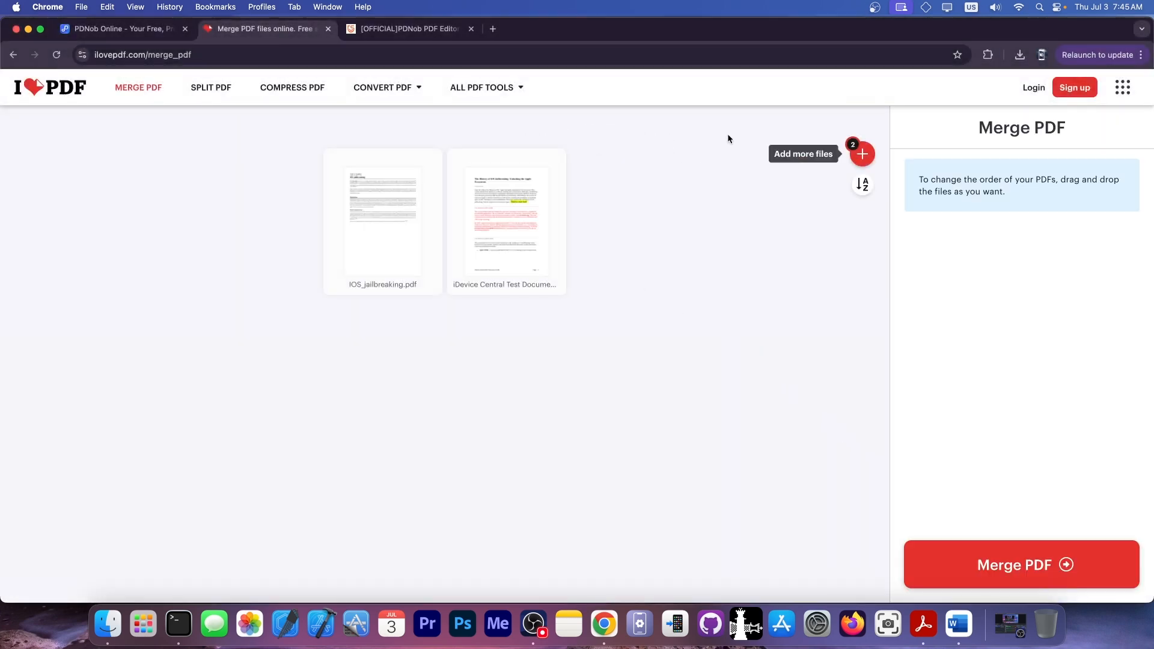
{"action": "mouse_move", "coordinate": [979, 564]}
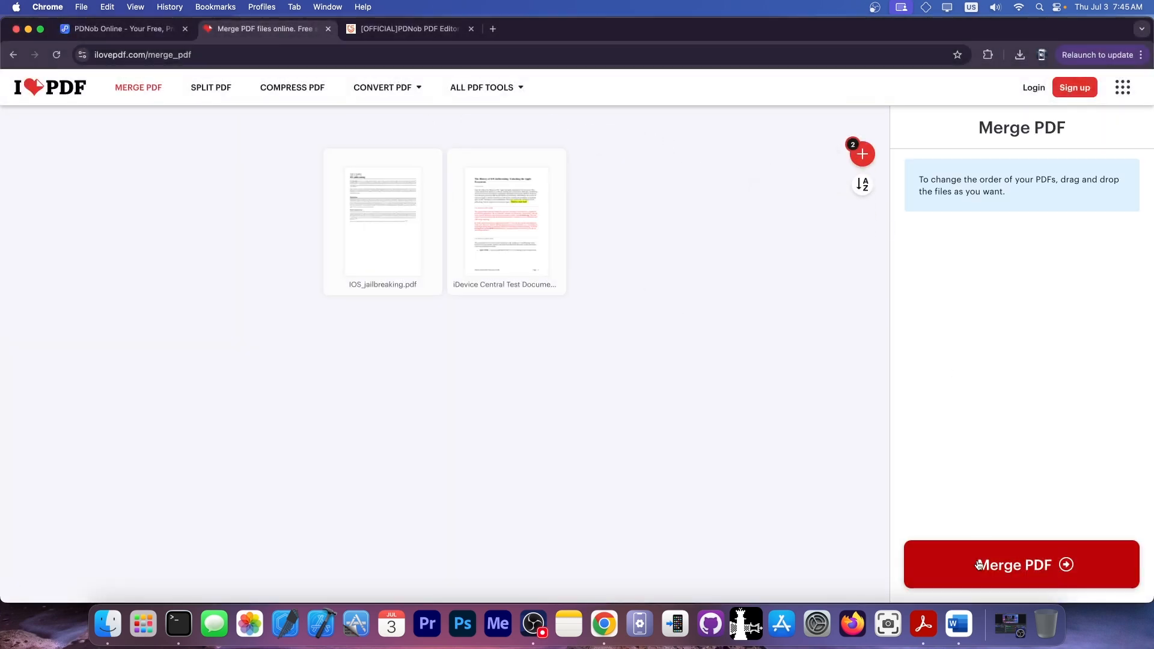
{"action": "left_click", "coordinate": [1022, 564]}
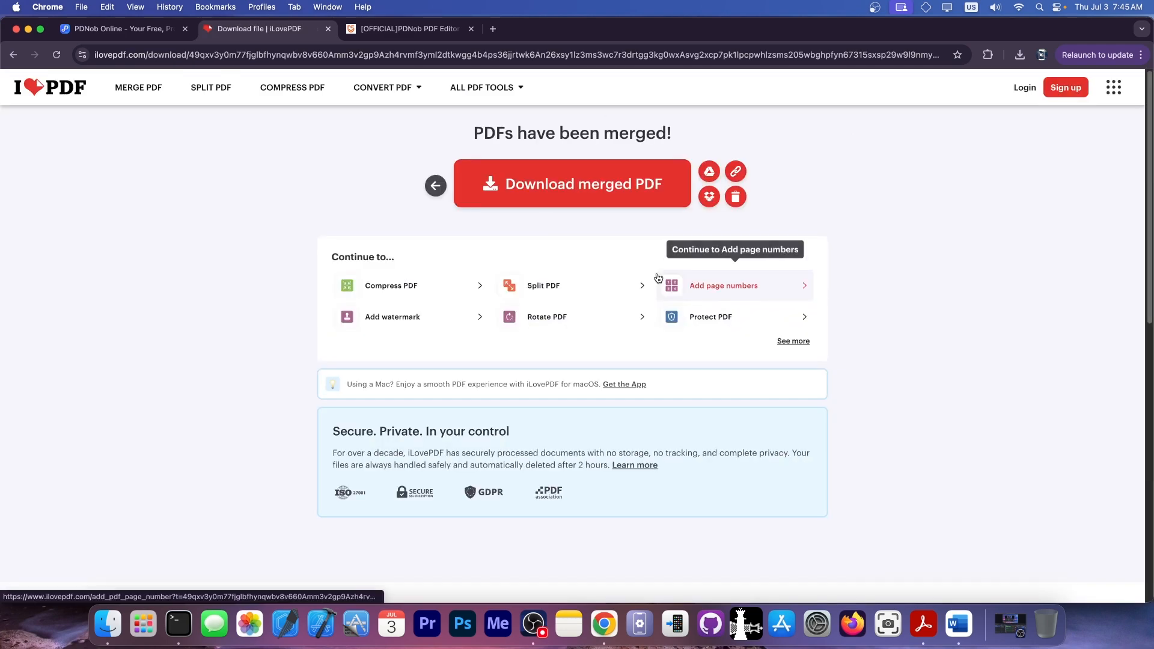
{"action": "left_click", "coordinate": [573, 183]}
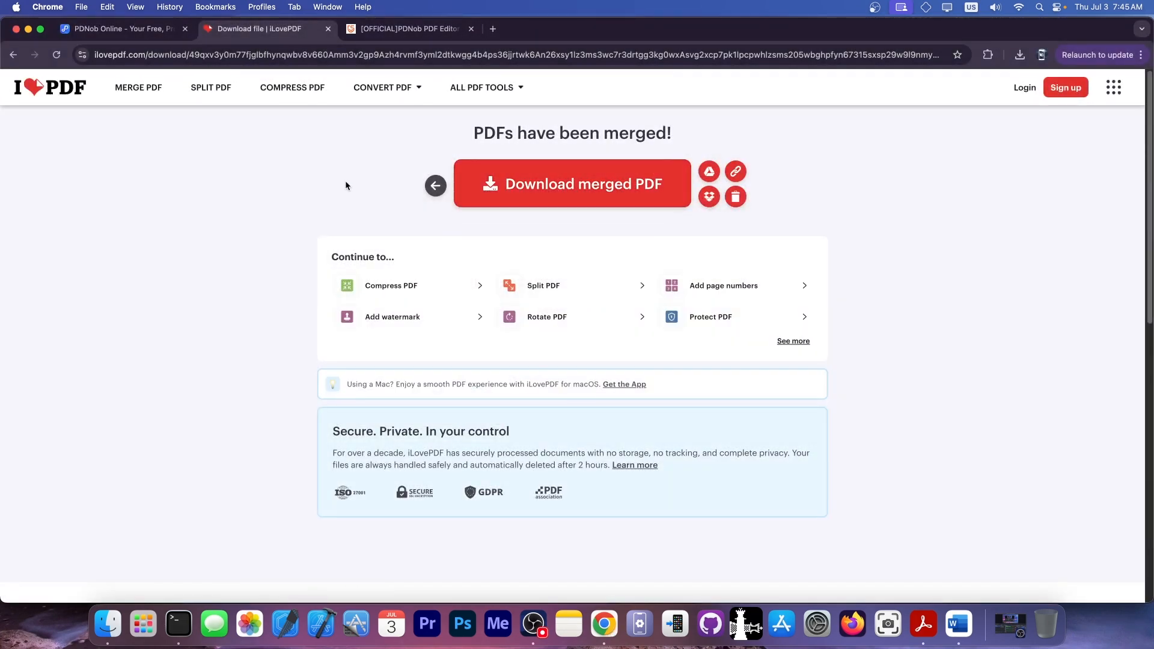
{"action": "mouse_move", "coordinate": [292, 87]}
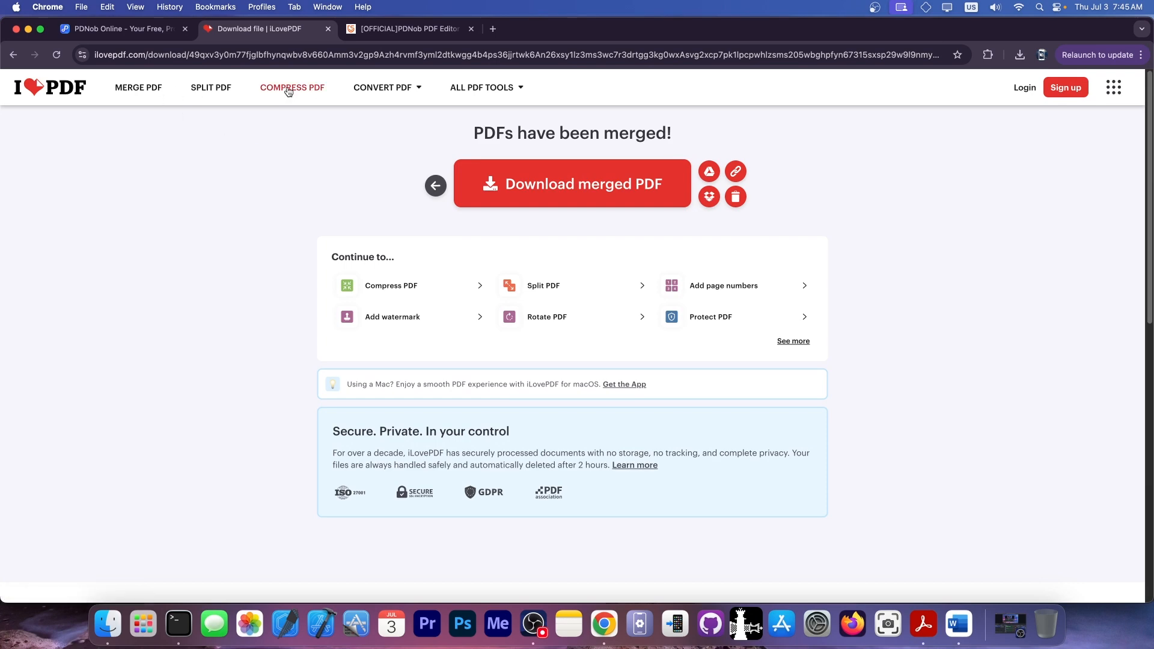
Step: Apply Extreme Compression to the test document, shrinking it 64% from 1.25 MB to about 450 KB
{"action": "left_click", "coordinate": [291, 87]}
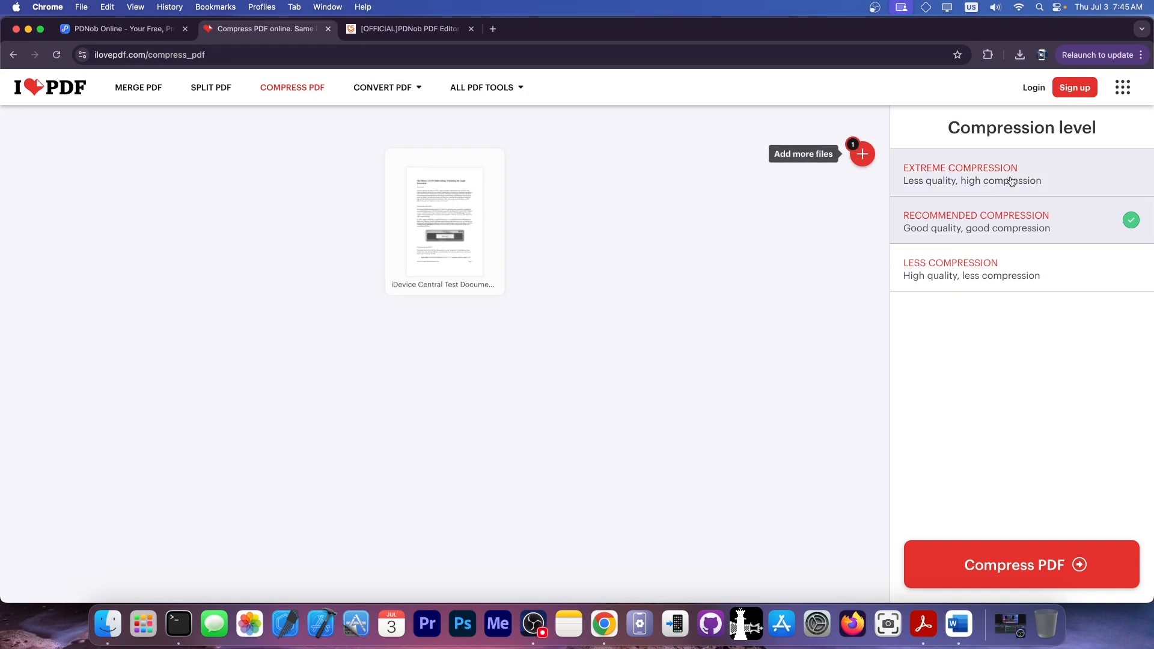
{"action": "left_click", "coordinate": [481, 86]}
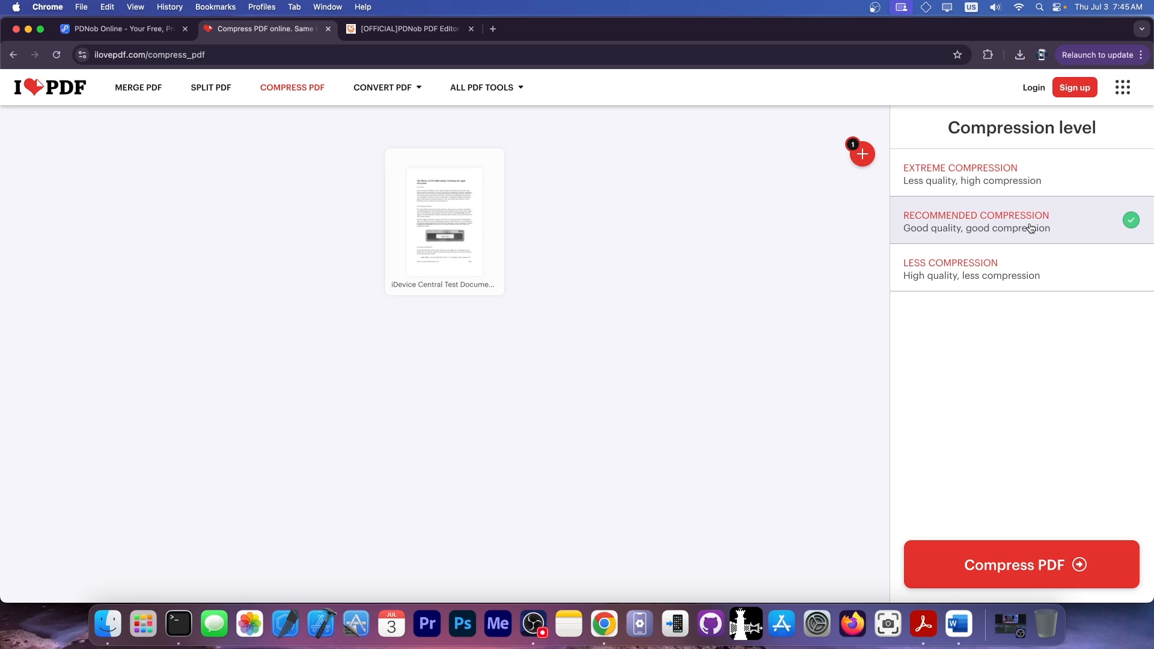
{"action": "left_click", "coordinate": [960, 173]}
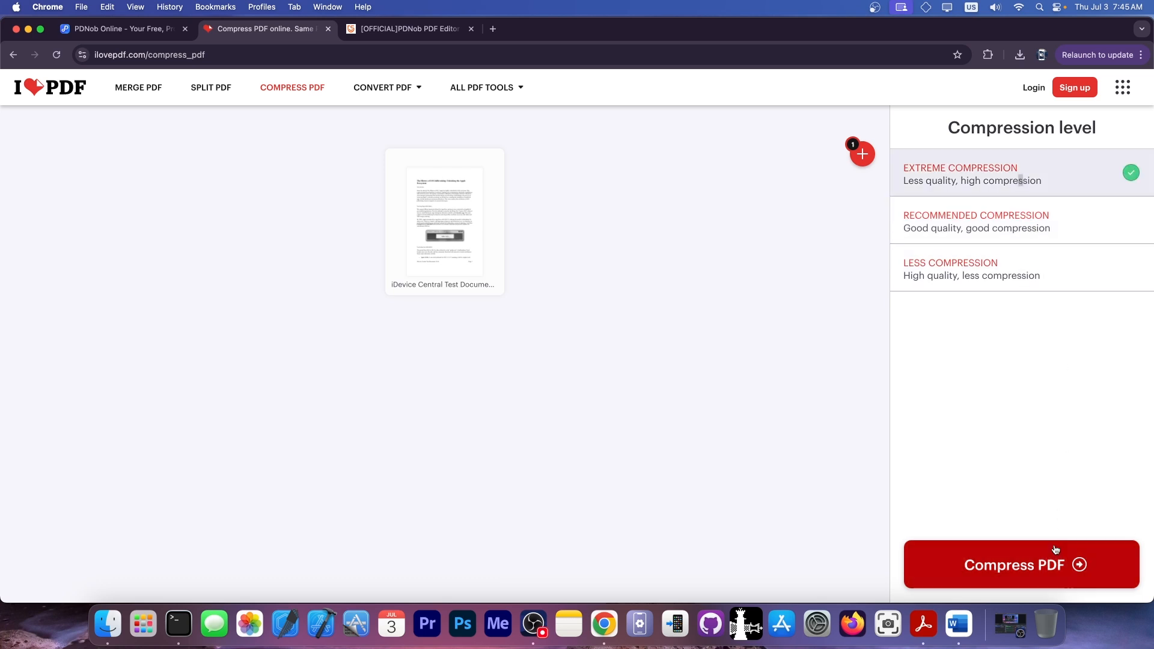
{"action": "left_click", "coordinate": [1020, 565]}
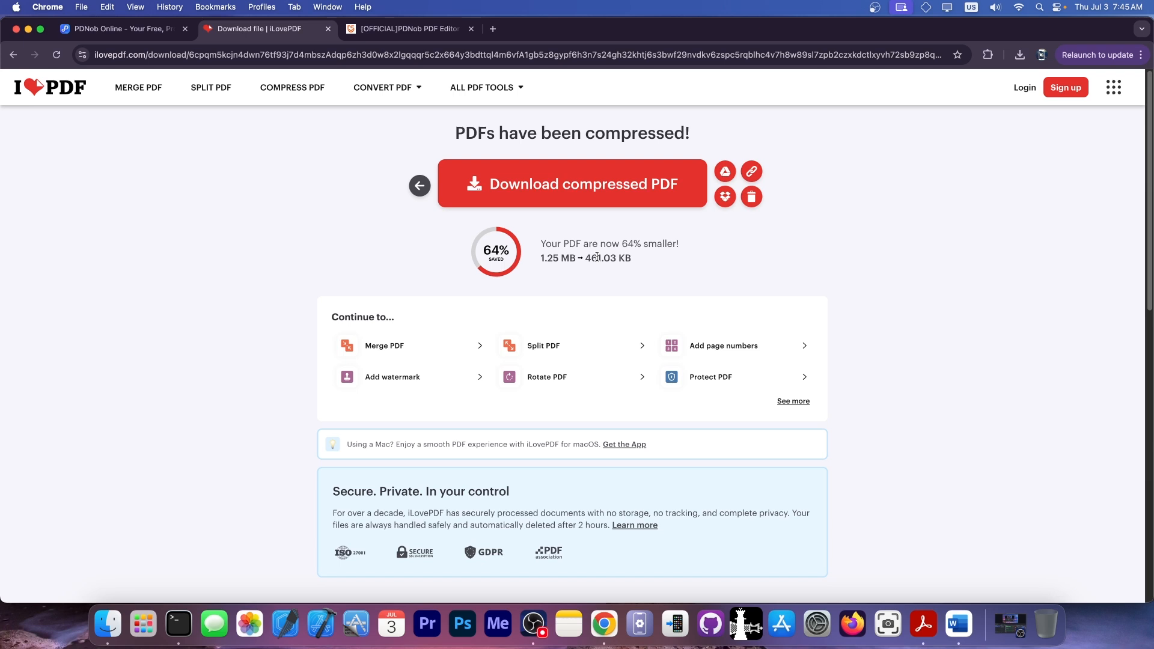
Step: Carry the compressed file into Protect PDF, set a password, and save the protected copy to the Desktop
{"action": "left_click", "coordinate": [711, 376]}
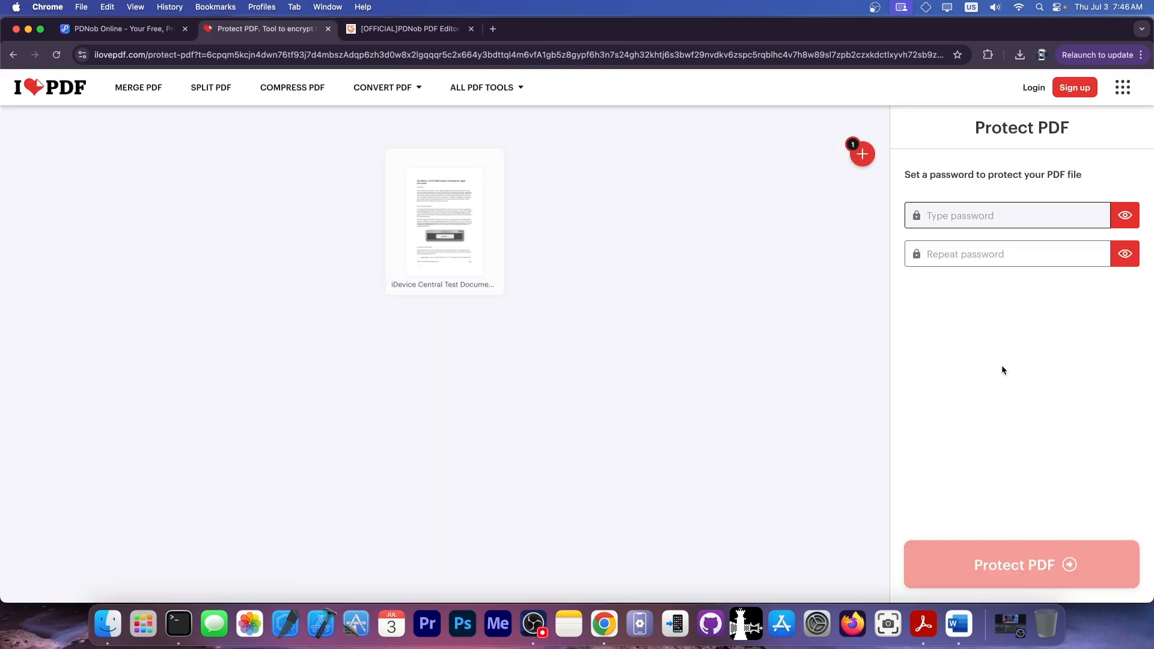
{"action": "left_click", "coordinate": [1007, 215]}
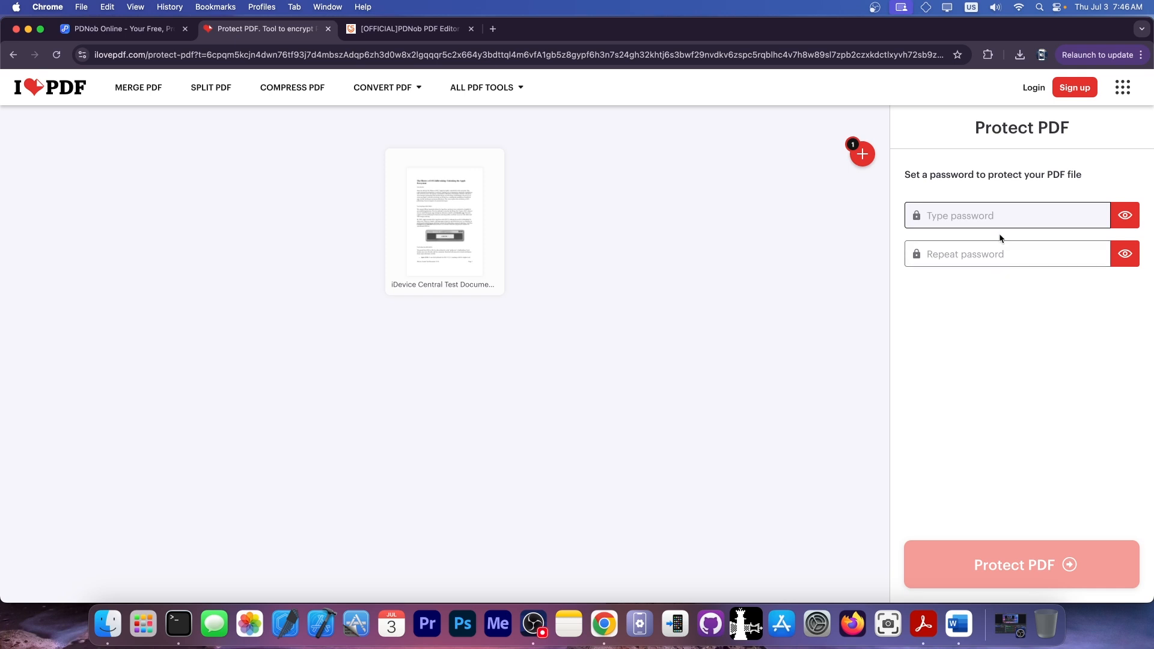
{"action": "left_click", "coordinate": [1021, 564]}
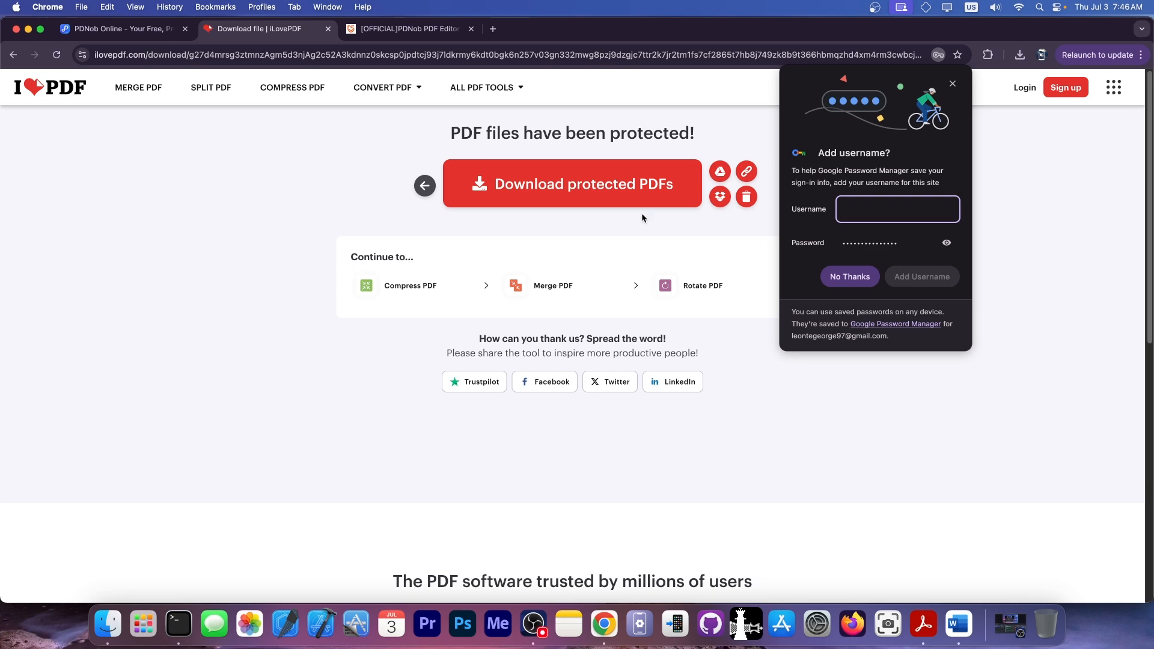
{"action": "left_click", "coordinate": [572, 184]}
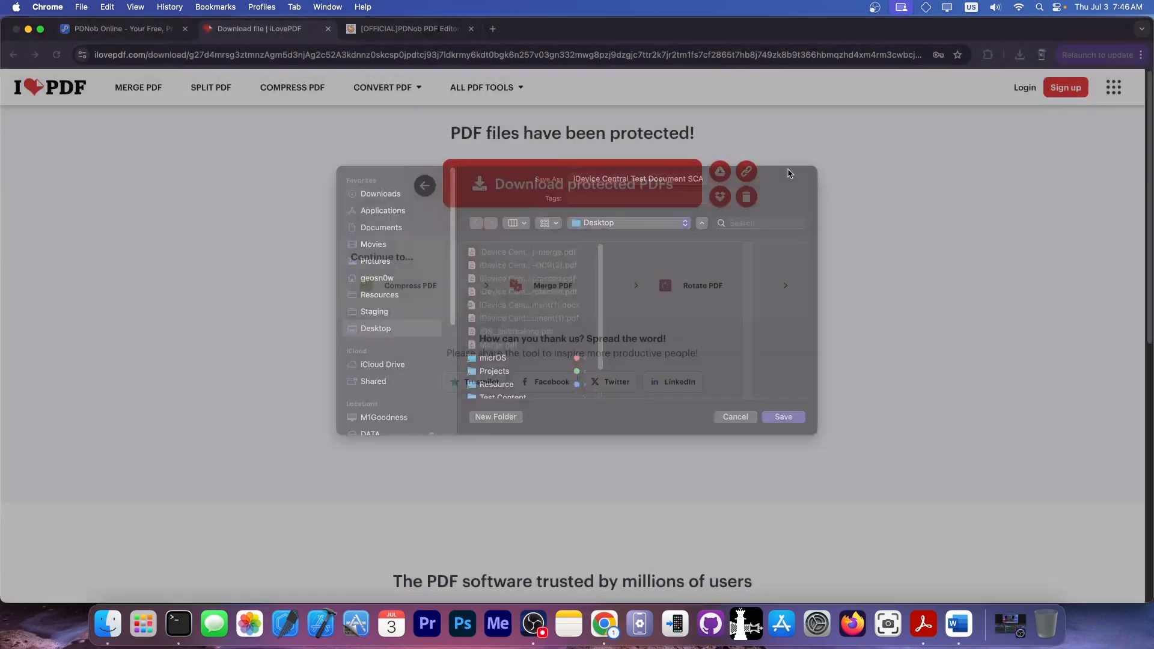
{"action": "left_click", "coordinate": [782, 416]}
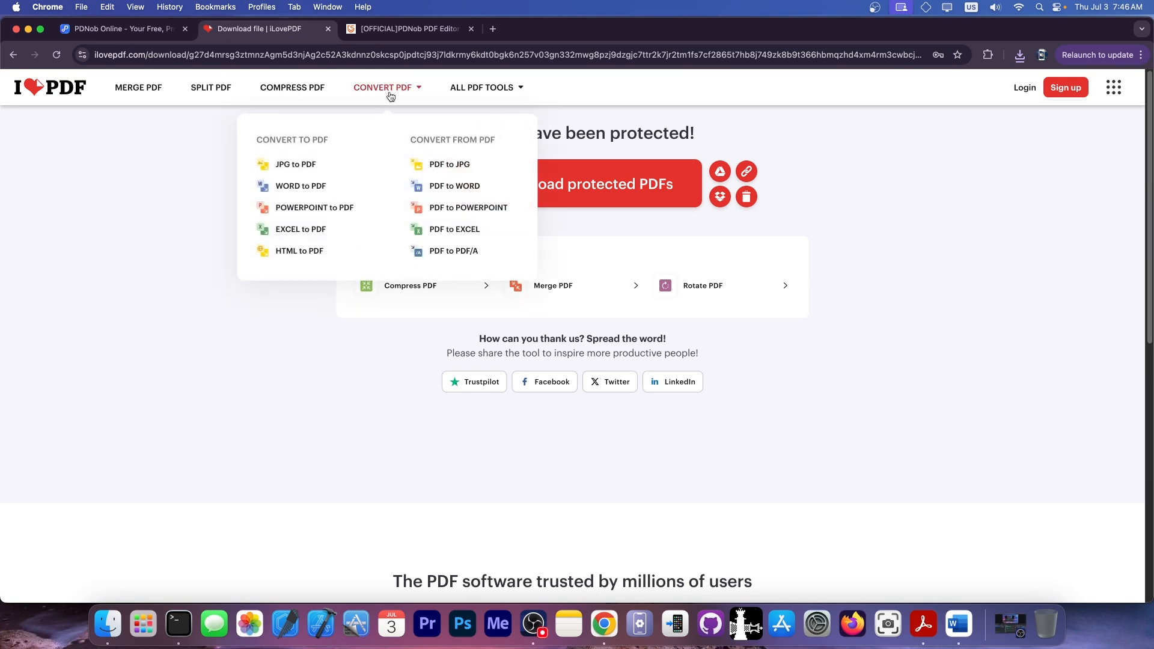
Step: Load a PDF into iLovePDF's PDF to Word converter, dismiss the Premium OCR prompt, and show all tools
{"action": "left_click", "coordinate": [455, 185]}
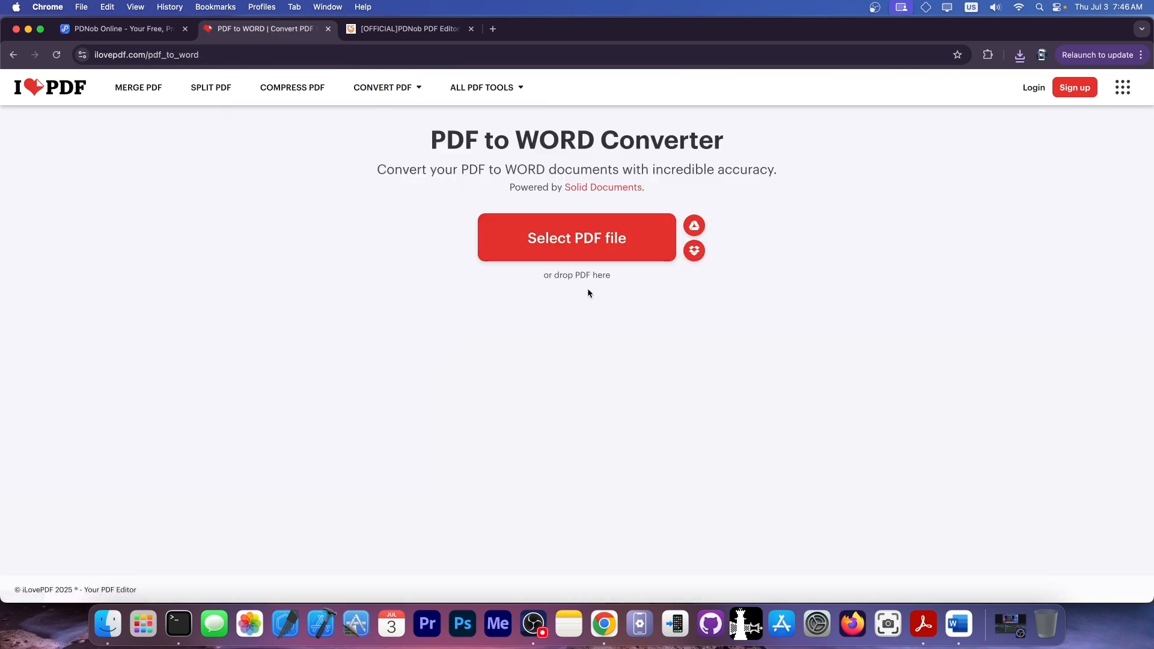
{"action": "left_click", "coordinate": [576, 237]}
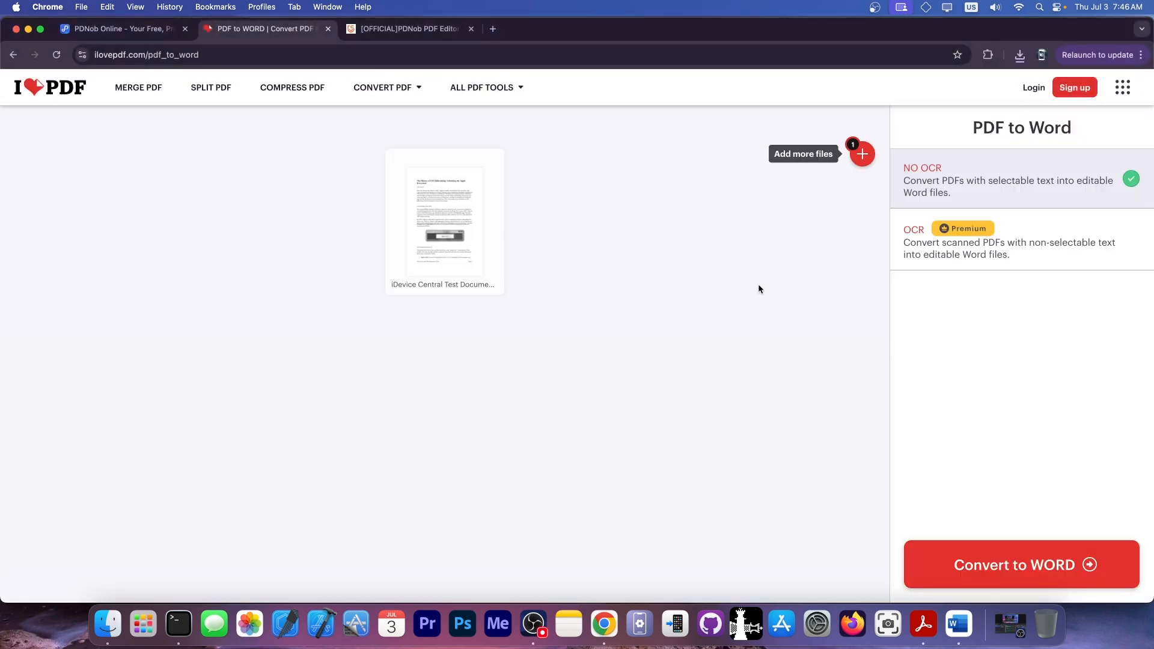
{"action": "mouse_move", "coordinate": [932, 203]}
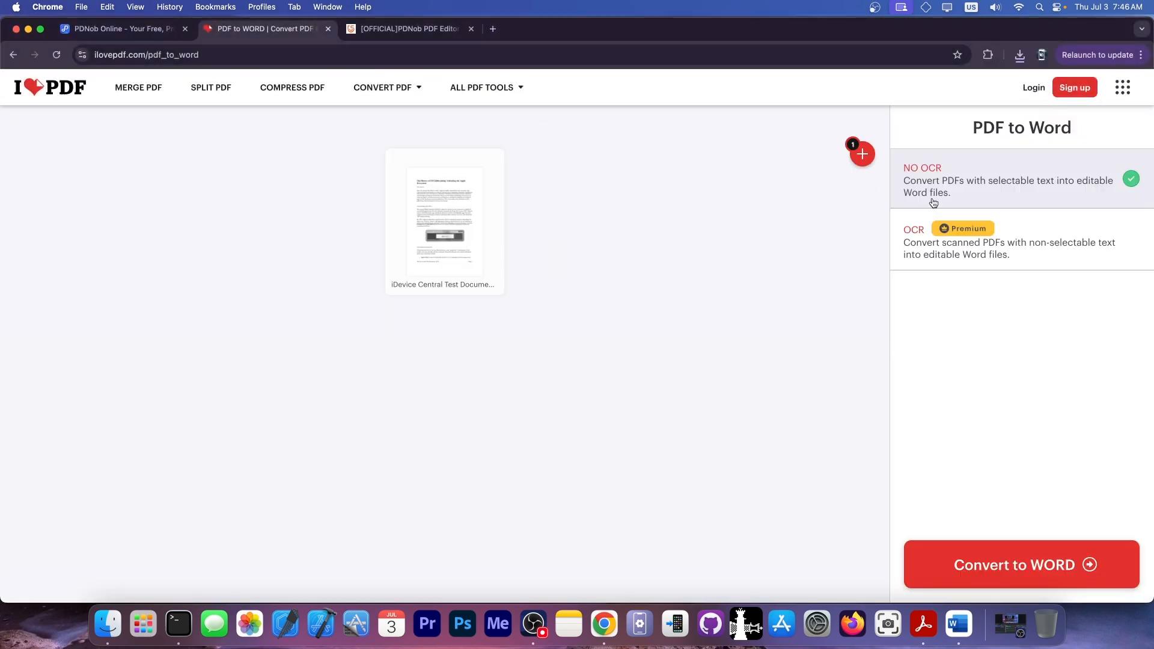
{"action": "mouse_move", "coordinate": [984, 183]}
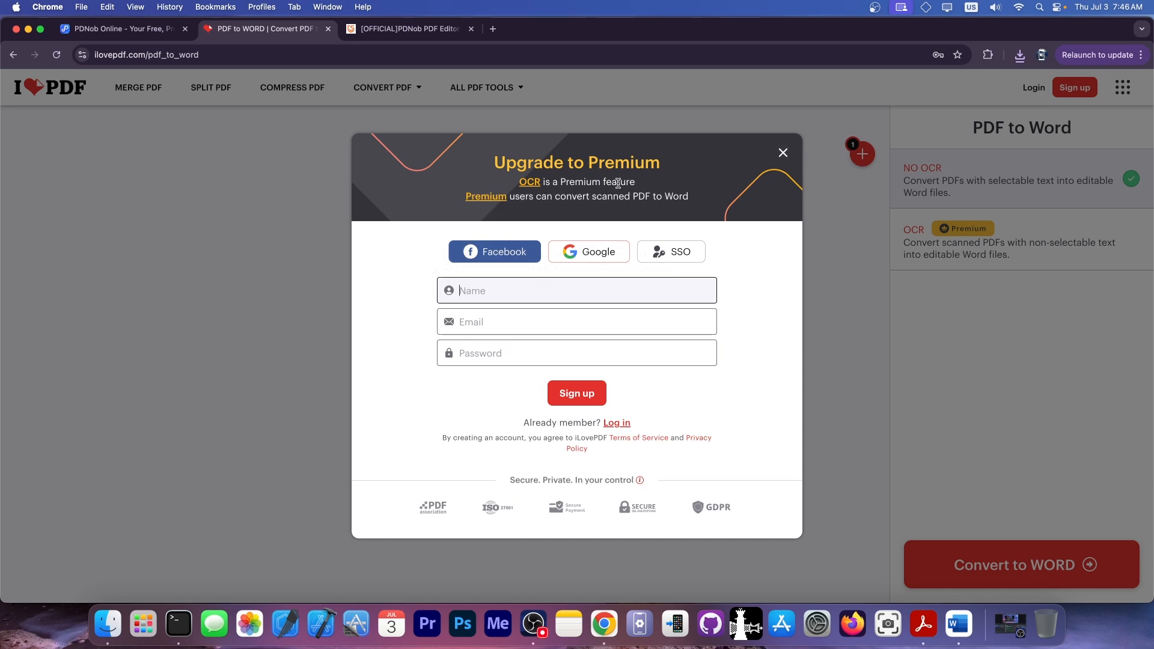
{"action": "left_click", "coordinate": [782, 152]}
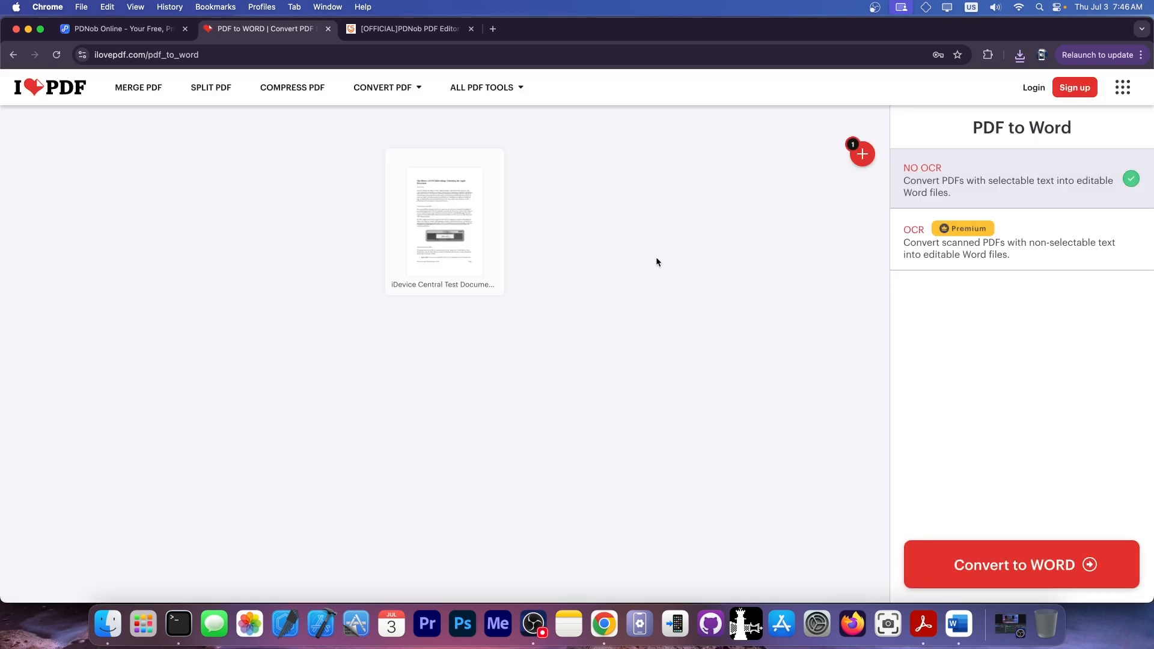
{"action": "mouse_move", "coordinate": [937, 249]}
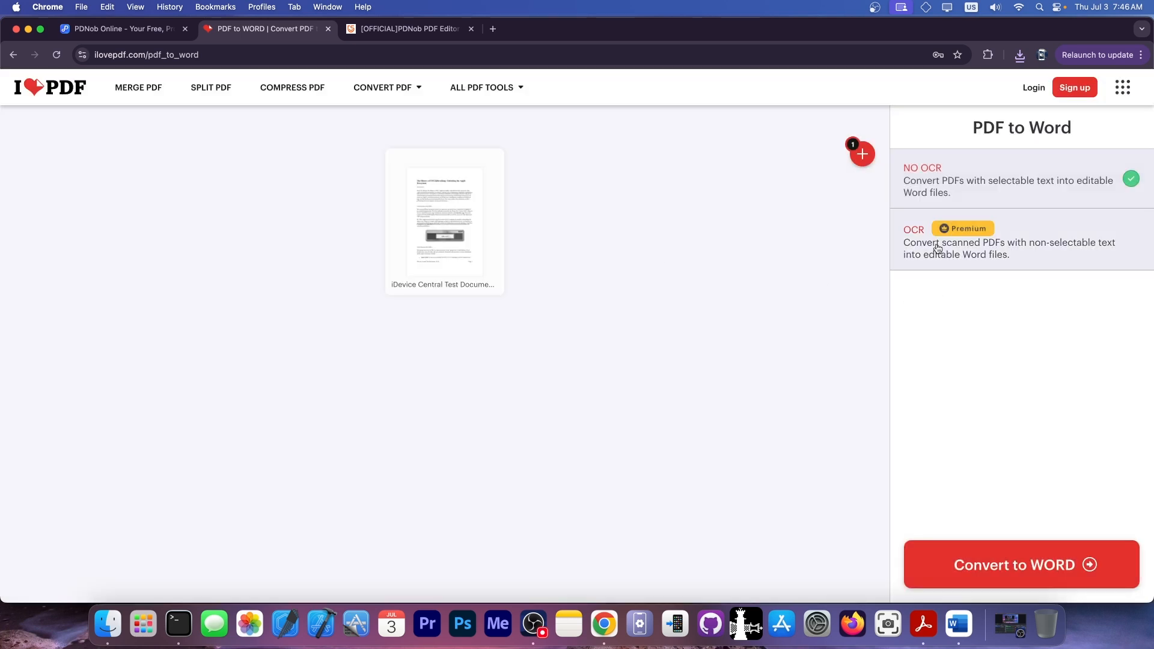
{"action": "left_click", "coordinate": [481, 87]}
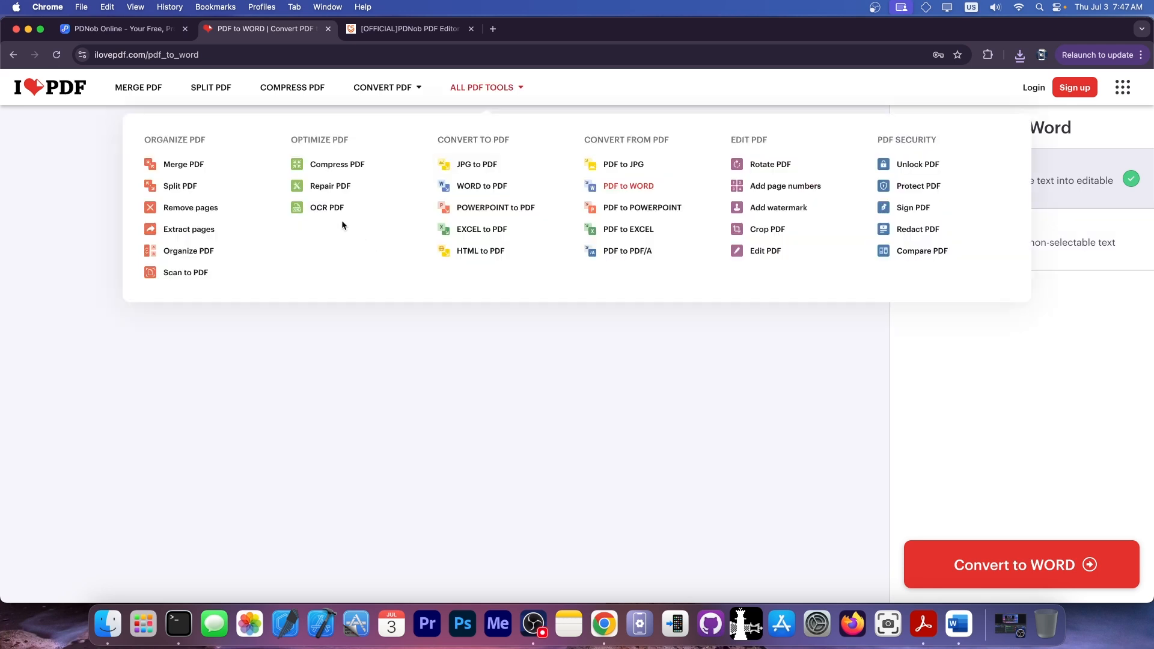
Step: Upload the test document to iLovePDF's OCR PDF tool, then view the Free, €4 Premium and Business plans
{"action": "left_click", "coordinate": [327, 207]}
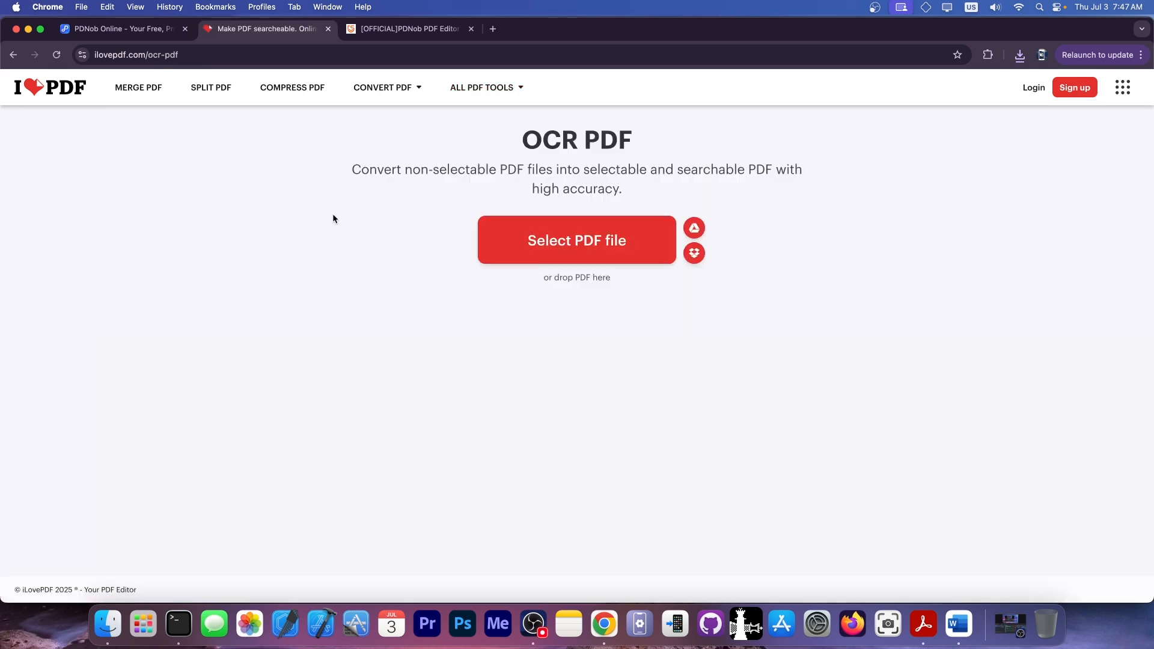
{"action": "mouse_move", "coordinate": [355, 168]}
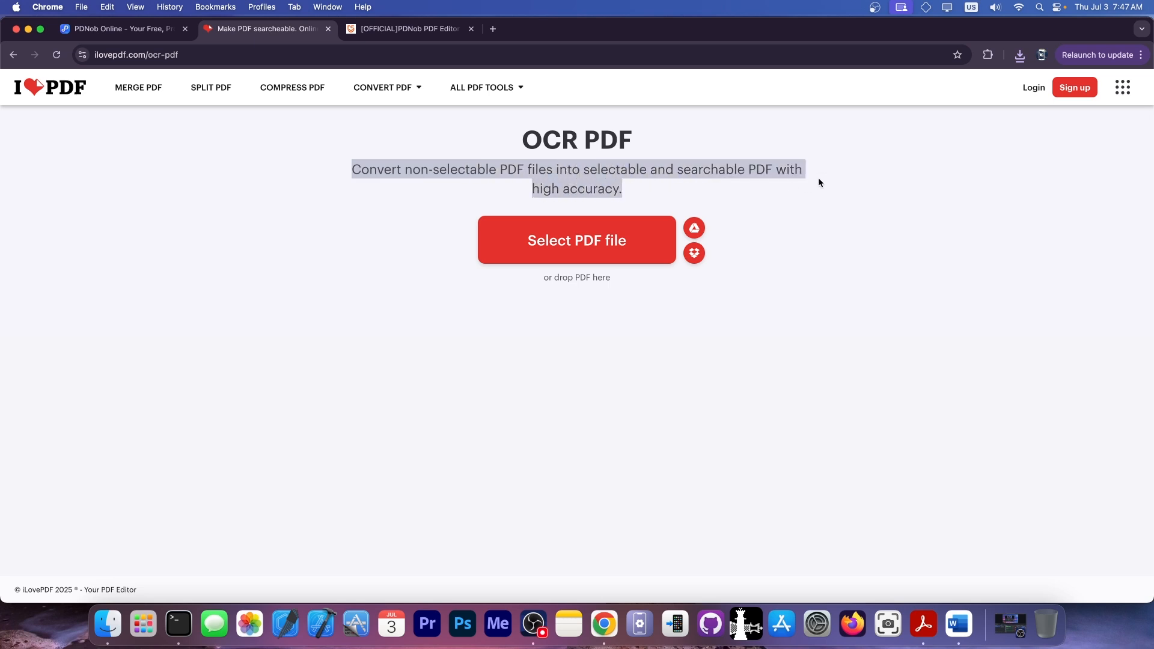
{"action": "left_click", "coordinate": [576, 240]}
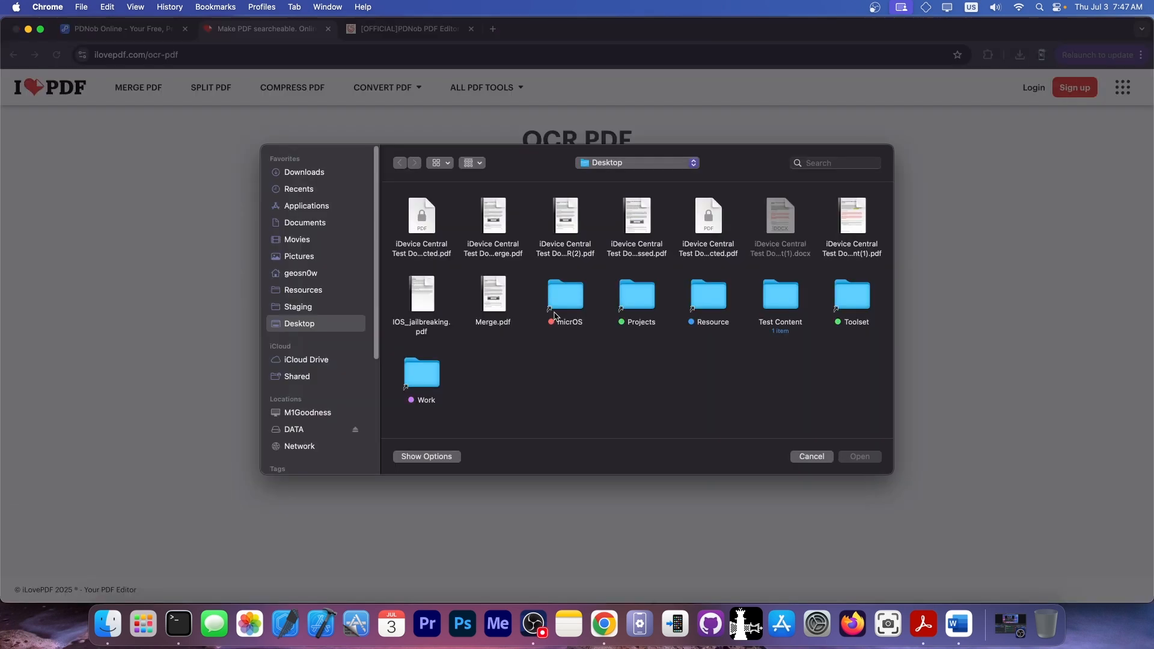
{"action": "double_click", "coordinate": [779, 295]}
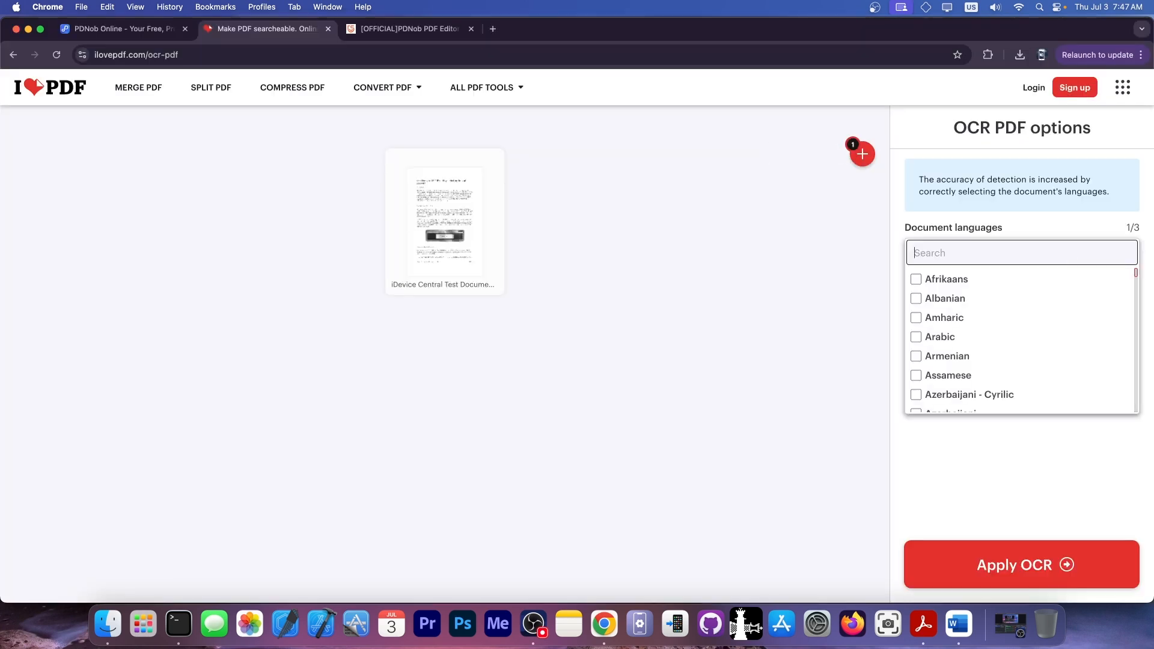
{"action": "left_click", "coordinate": [1021, 564]}
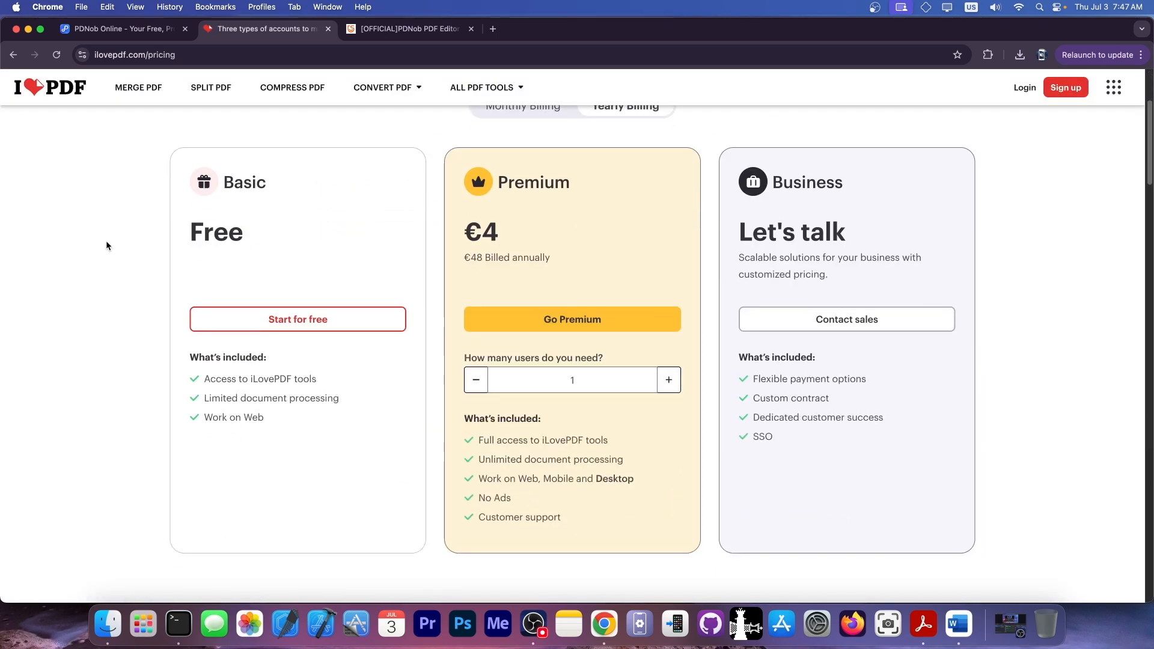
{"action": "mouse_move", "coordinate": [517, 243]}
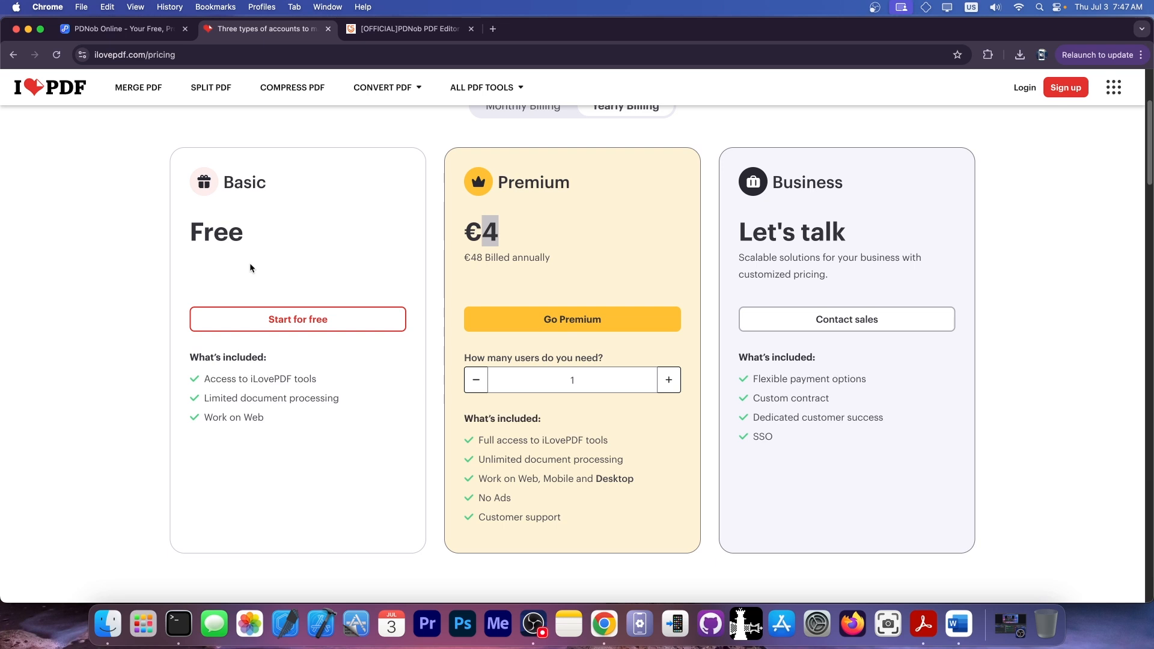
Step: Expand batch processing limits in the plan comparison, e.g. Merge PDF 25 free vs 500 Premium, then return to PDNob
{"action": "scroll", "scroll_direction": "up", "scroll_amount": 3}
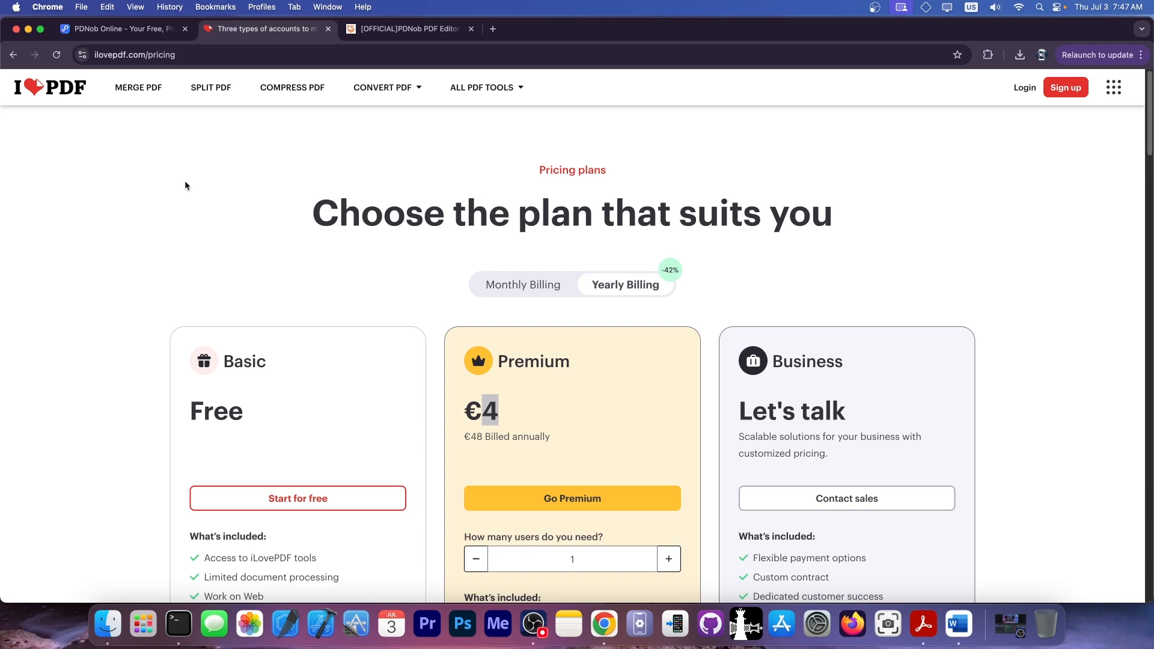
{"action": "scroll", "scroll_direction": "down", "scroll_amount": 3}
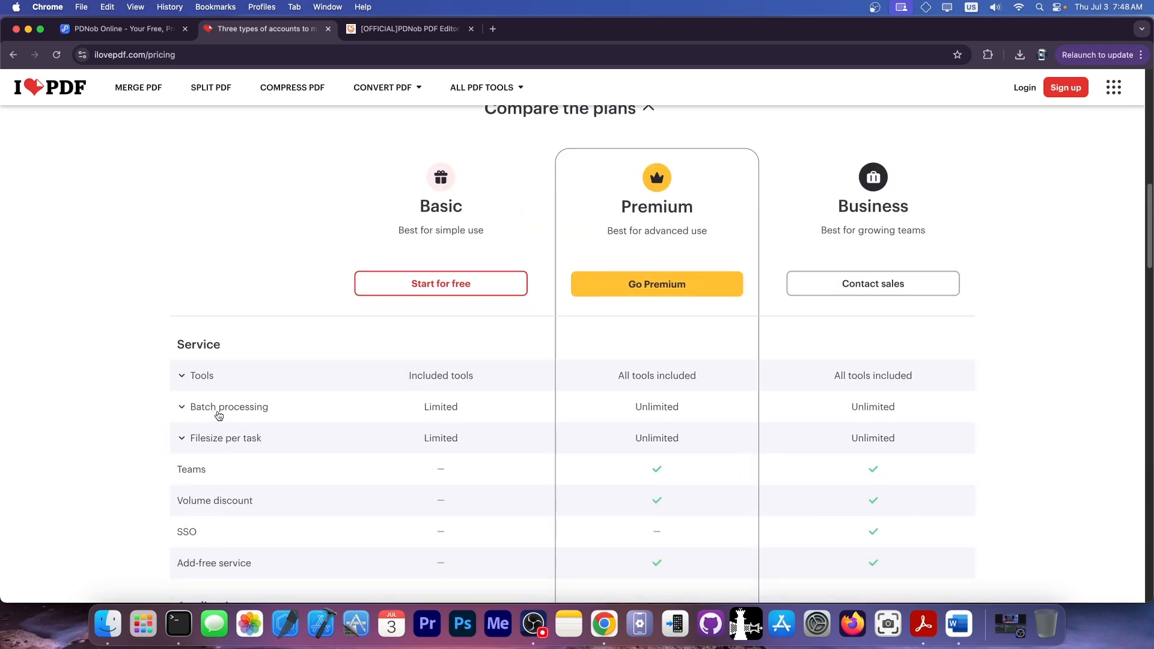
{"action": "scroll", "scroll_direction": "down", "scroll_amount": 3}
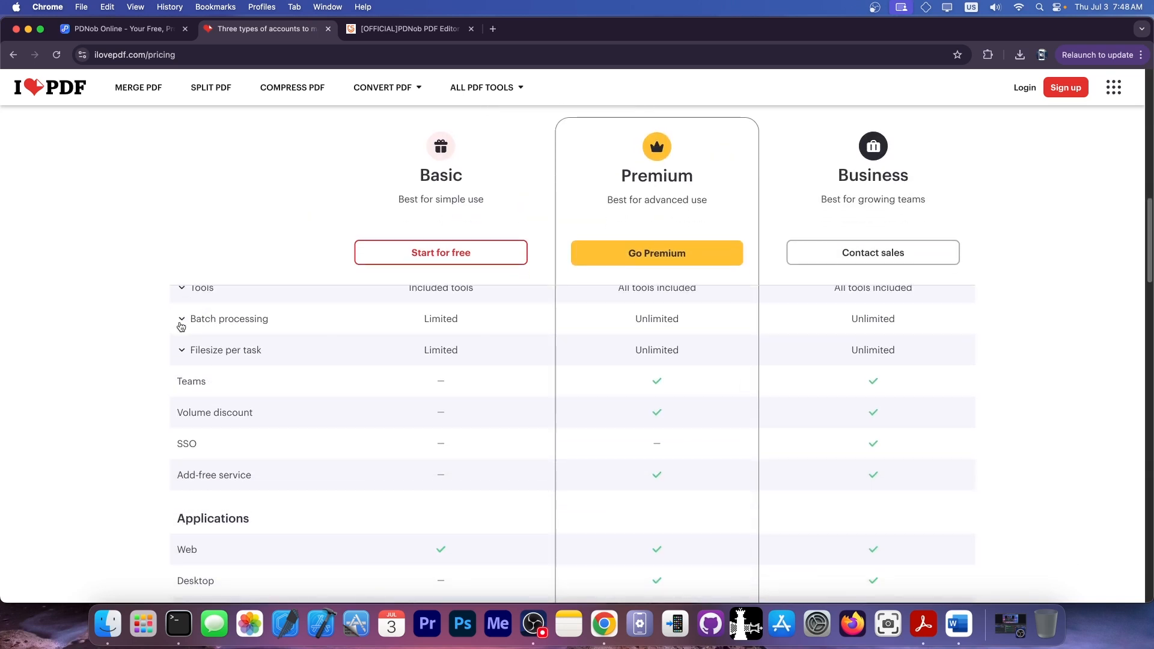
{"action": "left_click", "coordinate": [181, 318]}
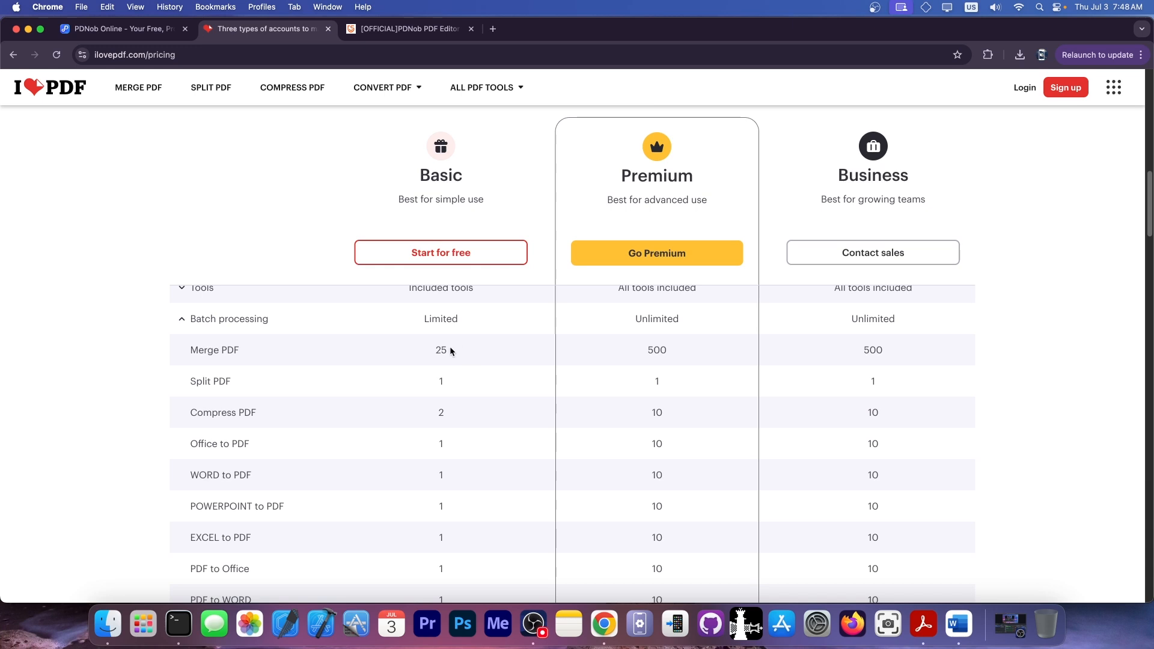
{"action": "mouse_move", "coordinate": [442, 351]}
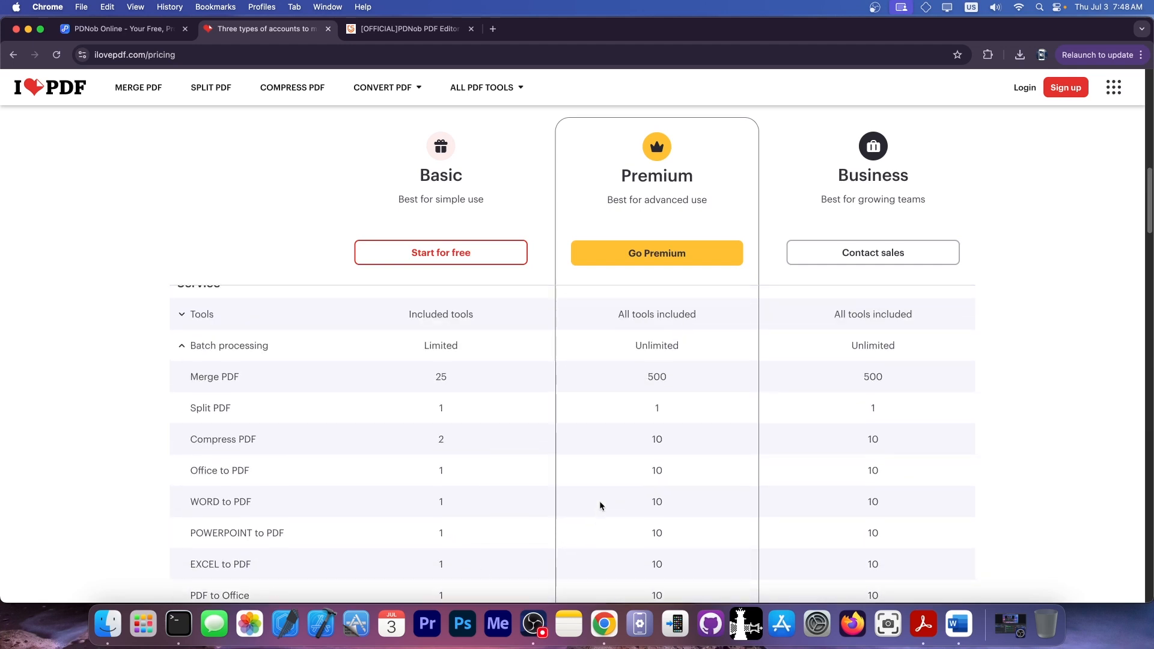
{"action": "scroll", "scroll_direction": "down", "scroll_amount": 3}
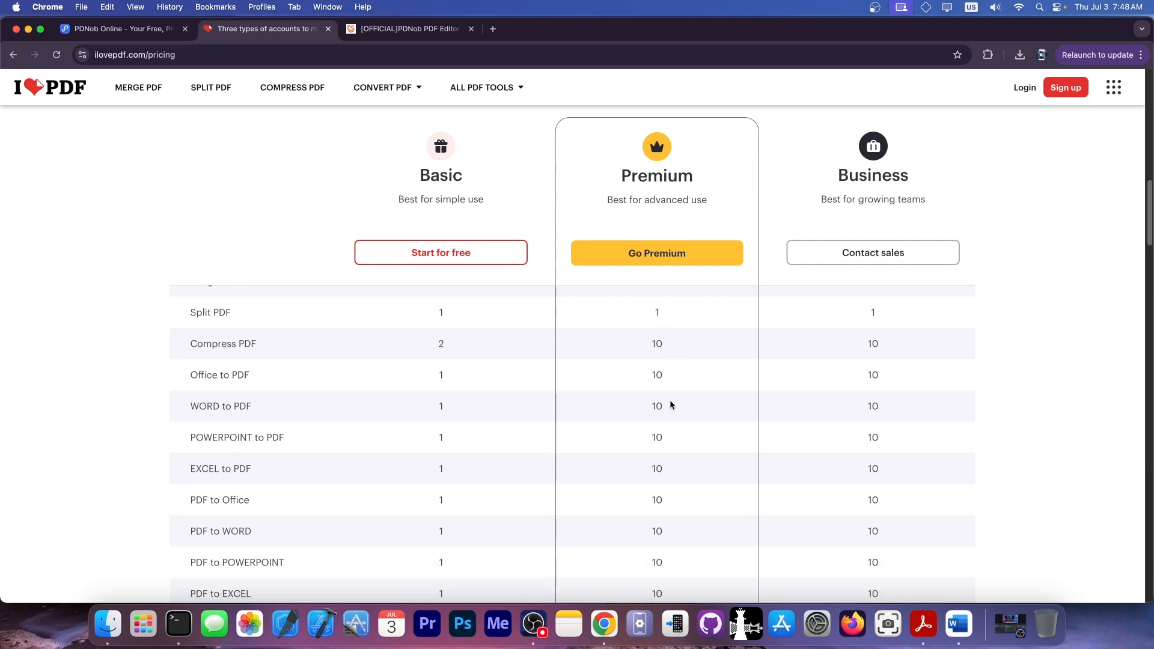
{"action": "left_click", "coordinate": [121, 28]}
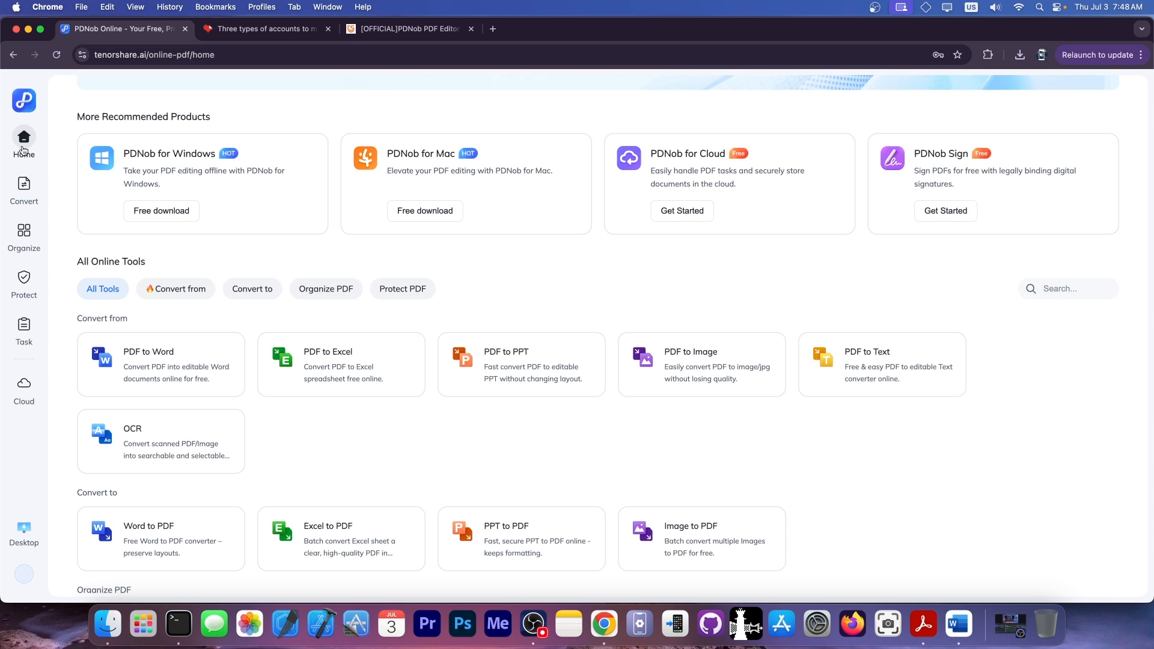
Step: Open PDNob Online's OCR tool page, then switch to the [OFFICIAL]PDNob PDF Editor download page
{"action": "scroll", "scroll_direction": "up", "scroll_amount": 3}
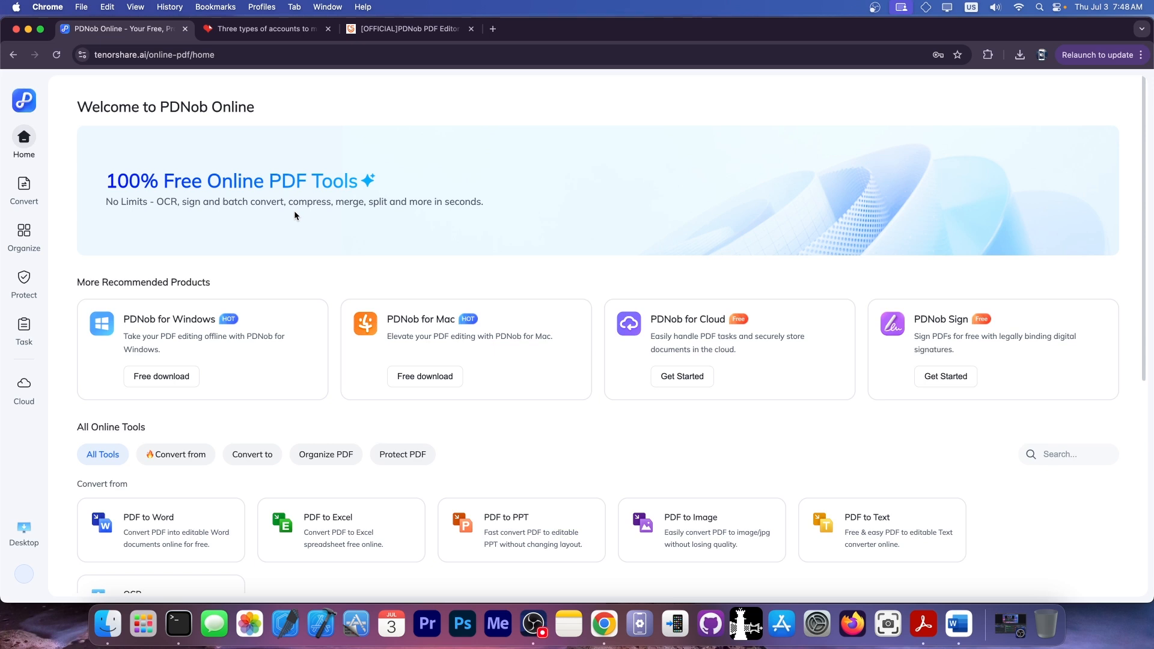
{"action": "scroll", "scroll_direction": "down", "scroll_amount": 3}
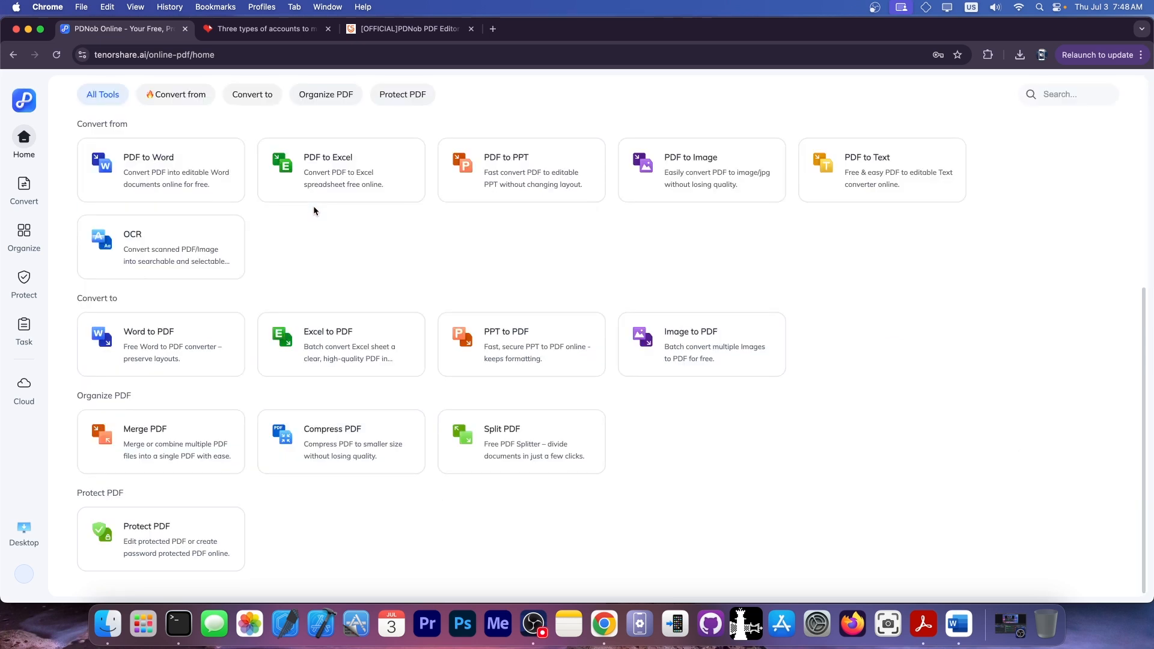
{"action": "left_click", "coordinate": [160, 247]}
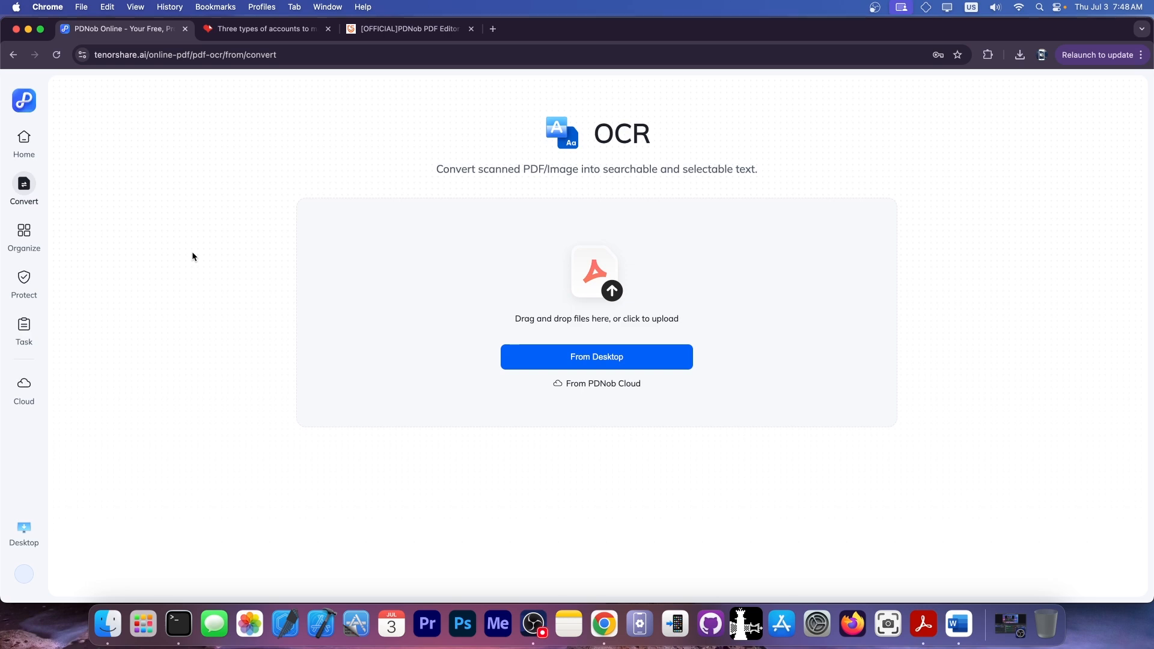
{"action": "left_click", "coordinate": [403, 29]}
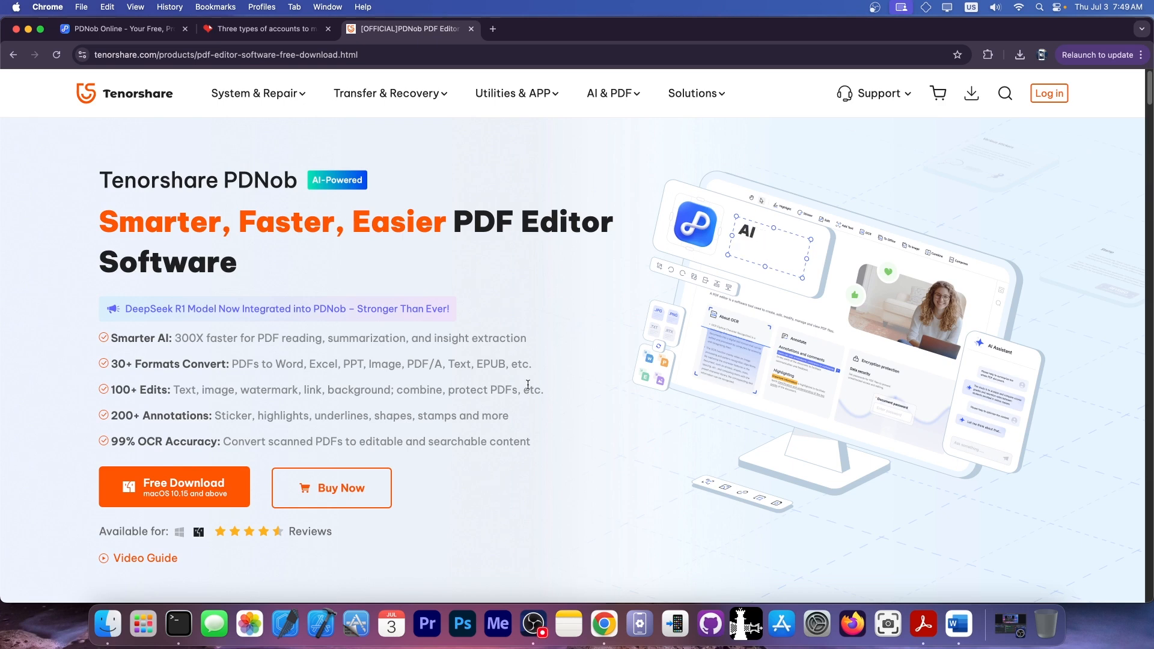
Step: Scroll through the PDNob editor's AI, conversion and editing features, then hide Chrome to show the desktop
{"action": "scroll", "scroll_direction": "down", "scroll_amount": 3}
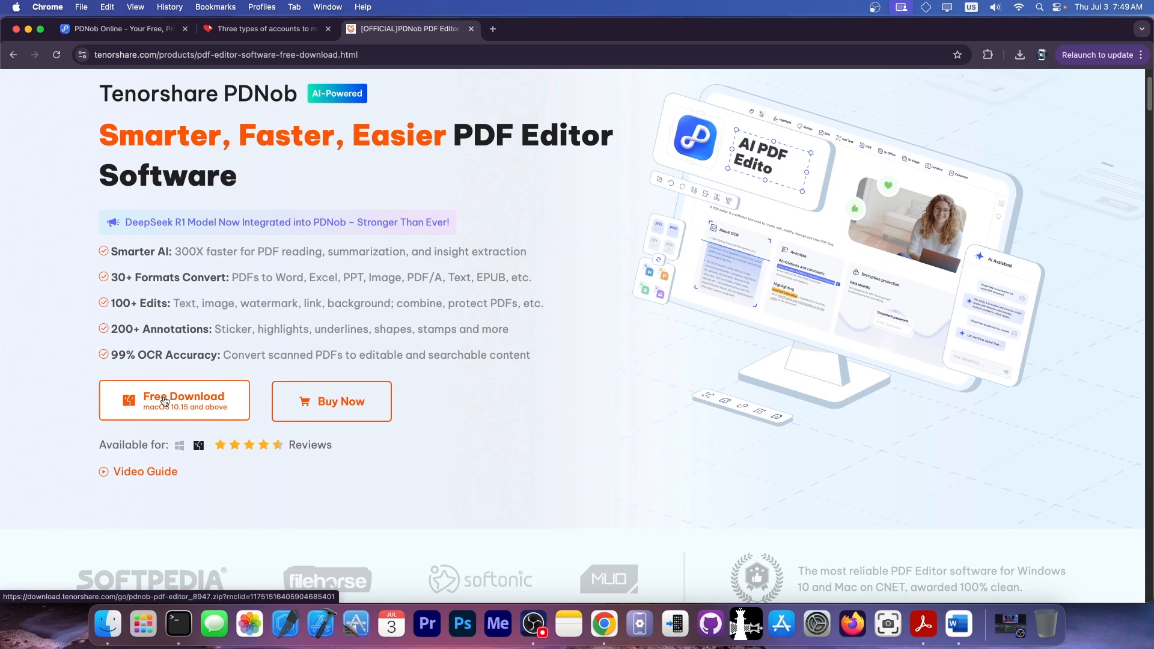
{"action": "scroll", "scroll_direction": "down", "scroll_amount": 3}
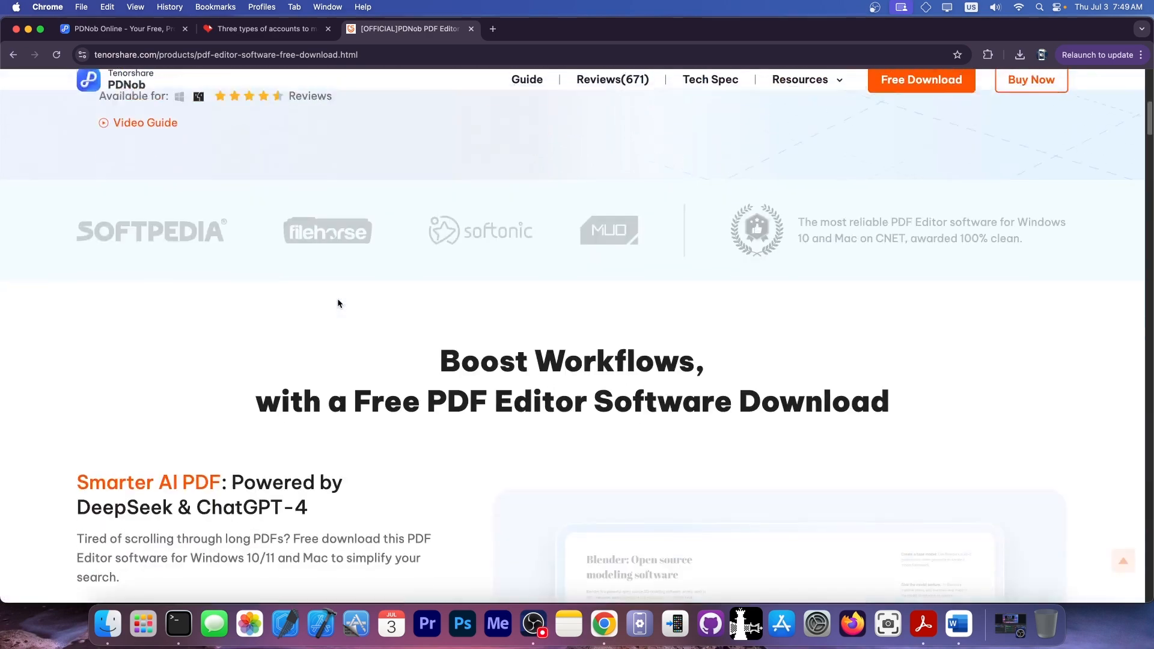
{"action": "scroll", "scroll_direction": "down", "scroll_amount": 3}
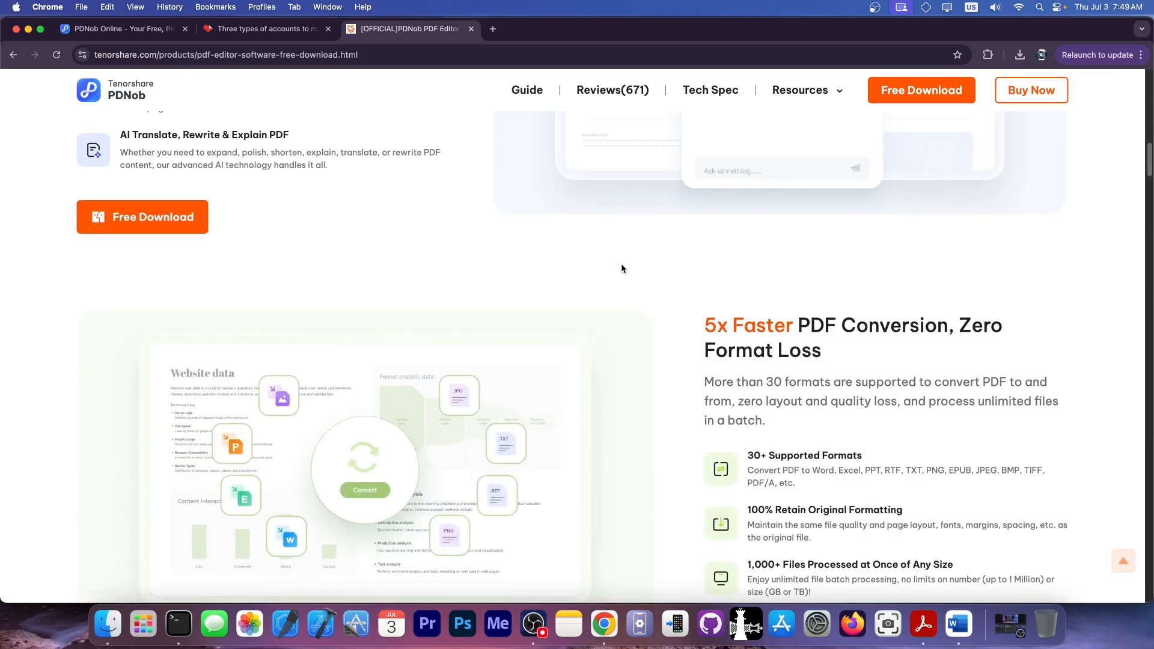
{"action": "scroll", "scroll_direction": "up", "scroll_amount": 3}
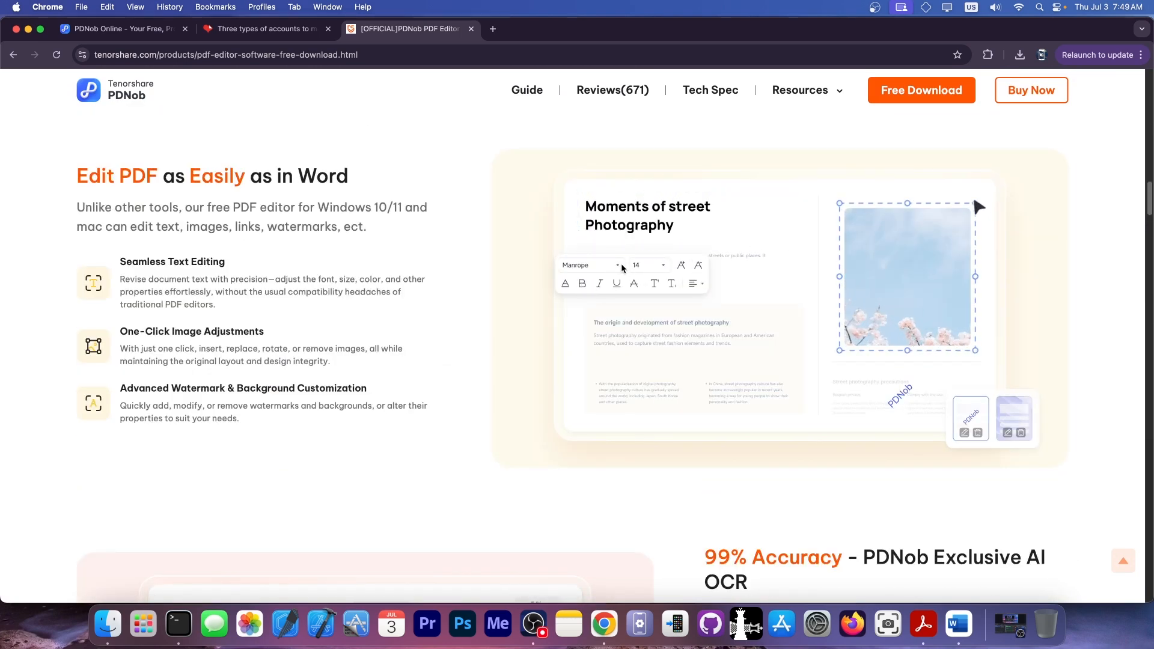
{"action": "scroll", "scroll_direction": "down", "scroll_amount": 3}
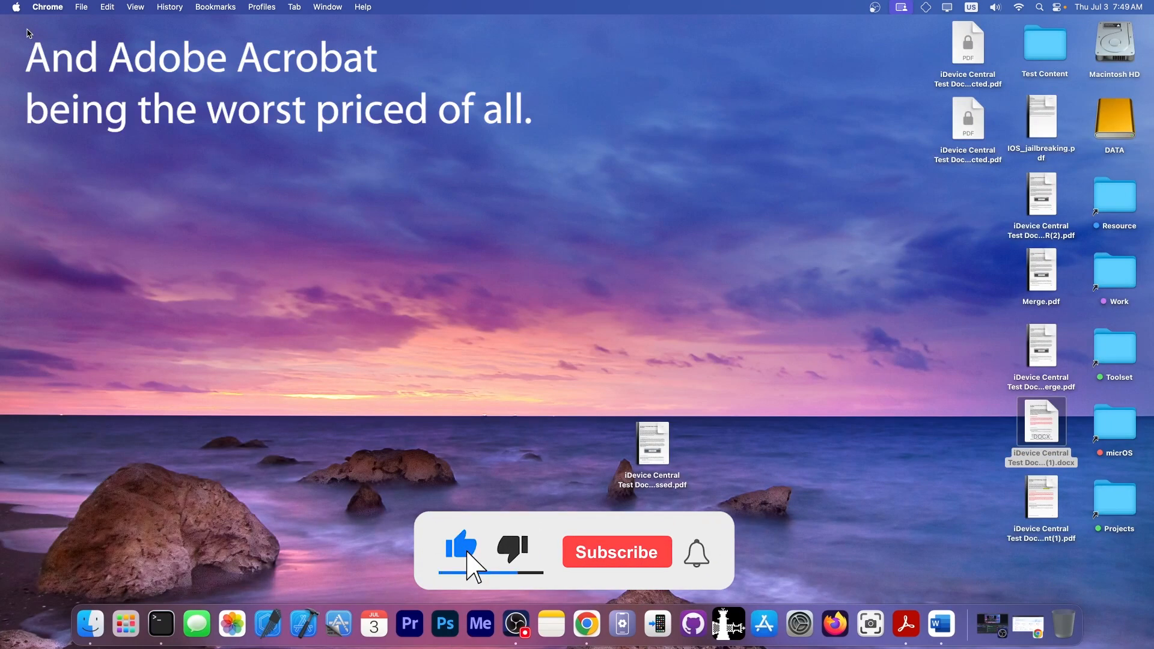
{"action": "left_click", "coordinate": [617, 551]}
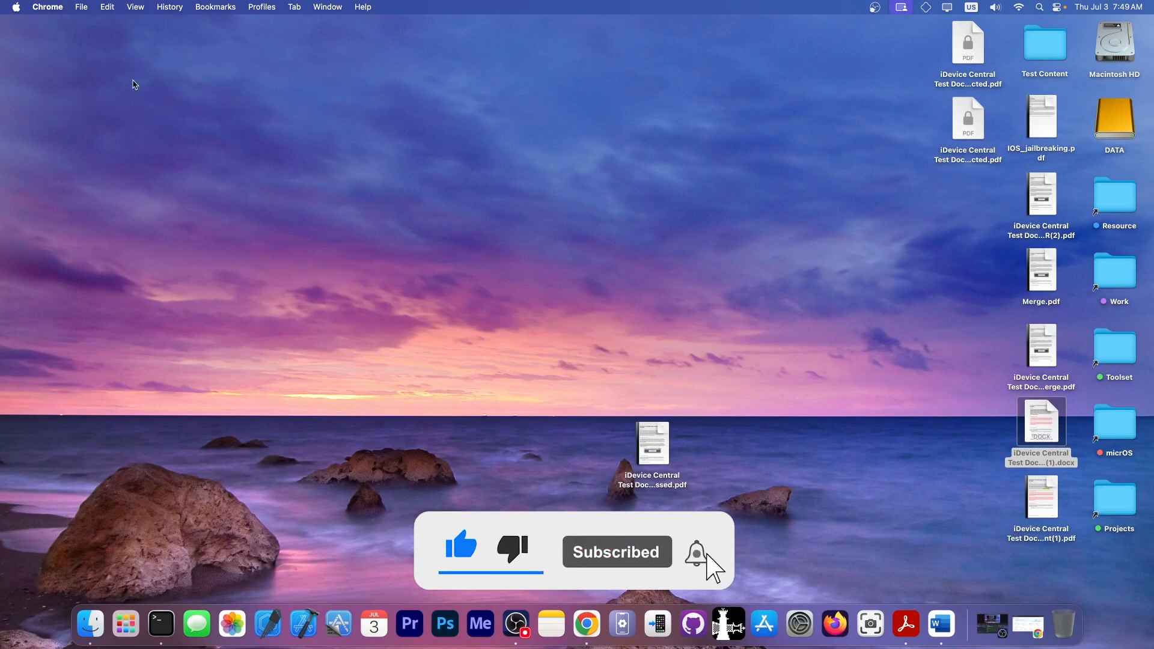
{"action": "left_click", "coordinate": [696, 554]}
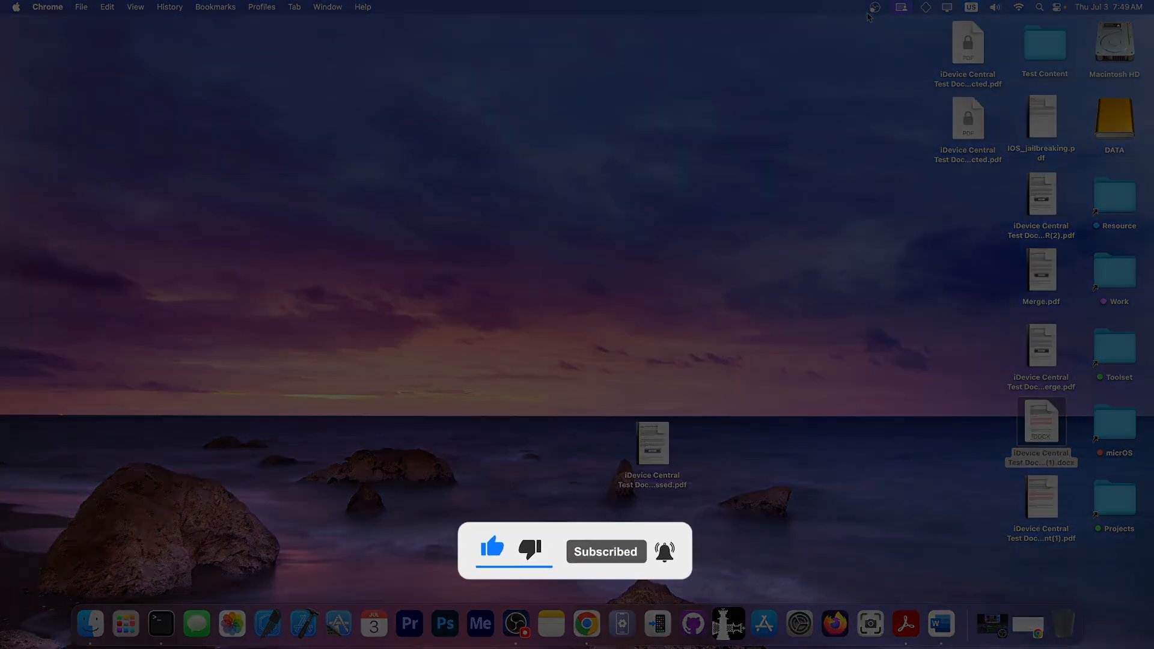